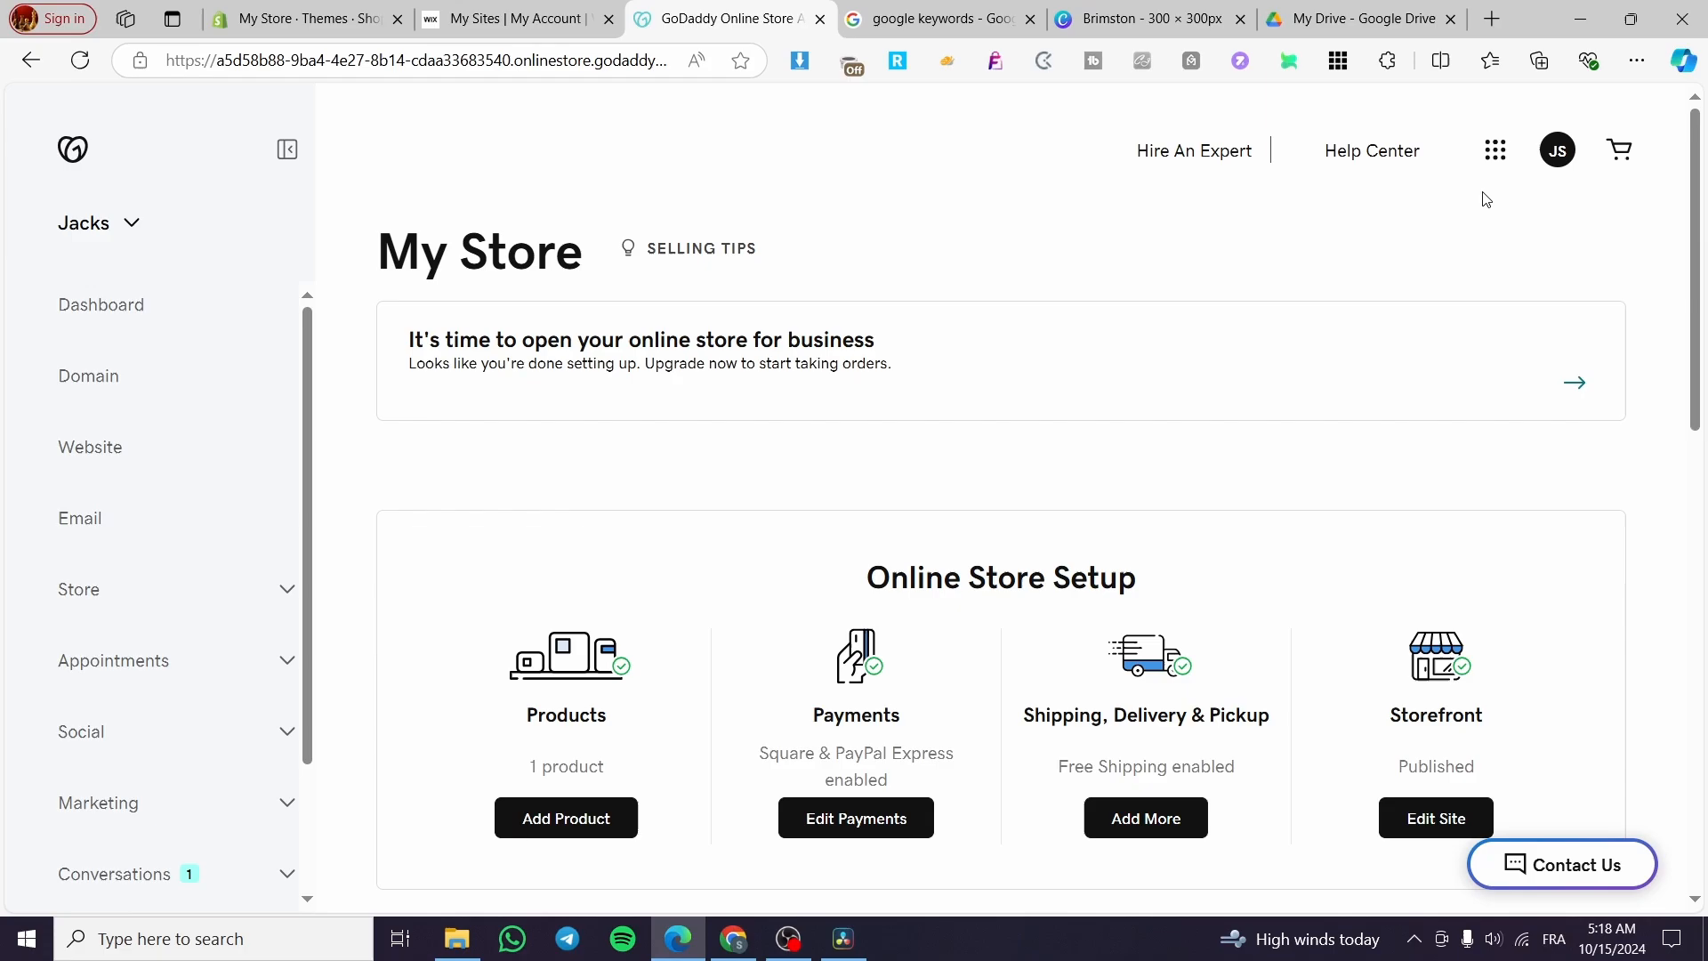
{"action": "mouse_move", "coordinate": [911, 319]}
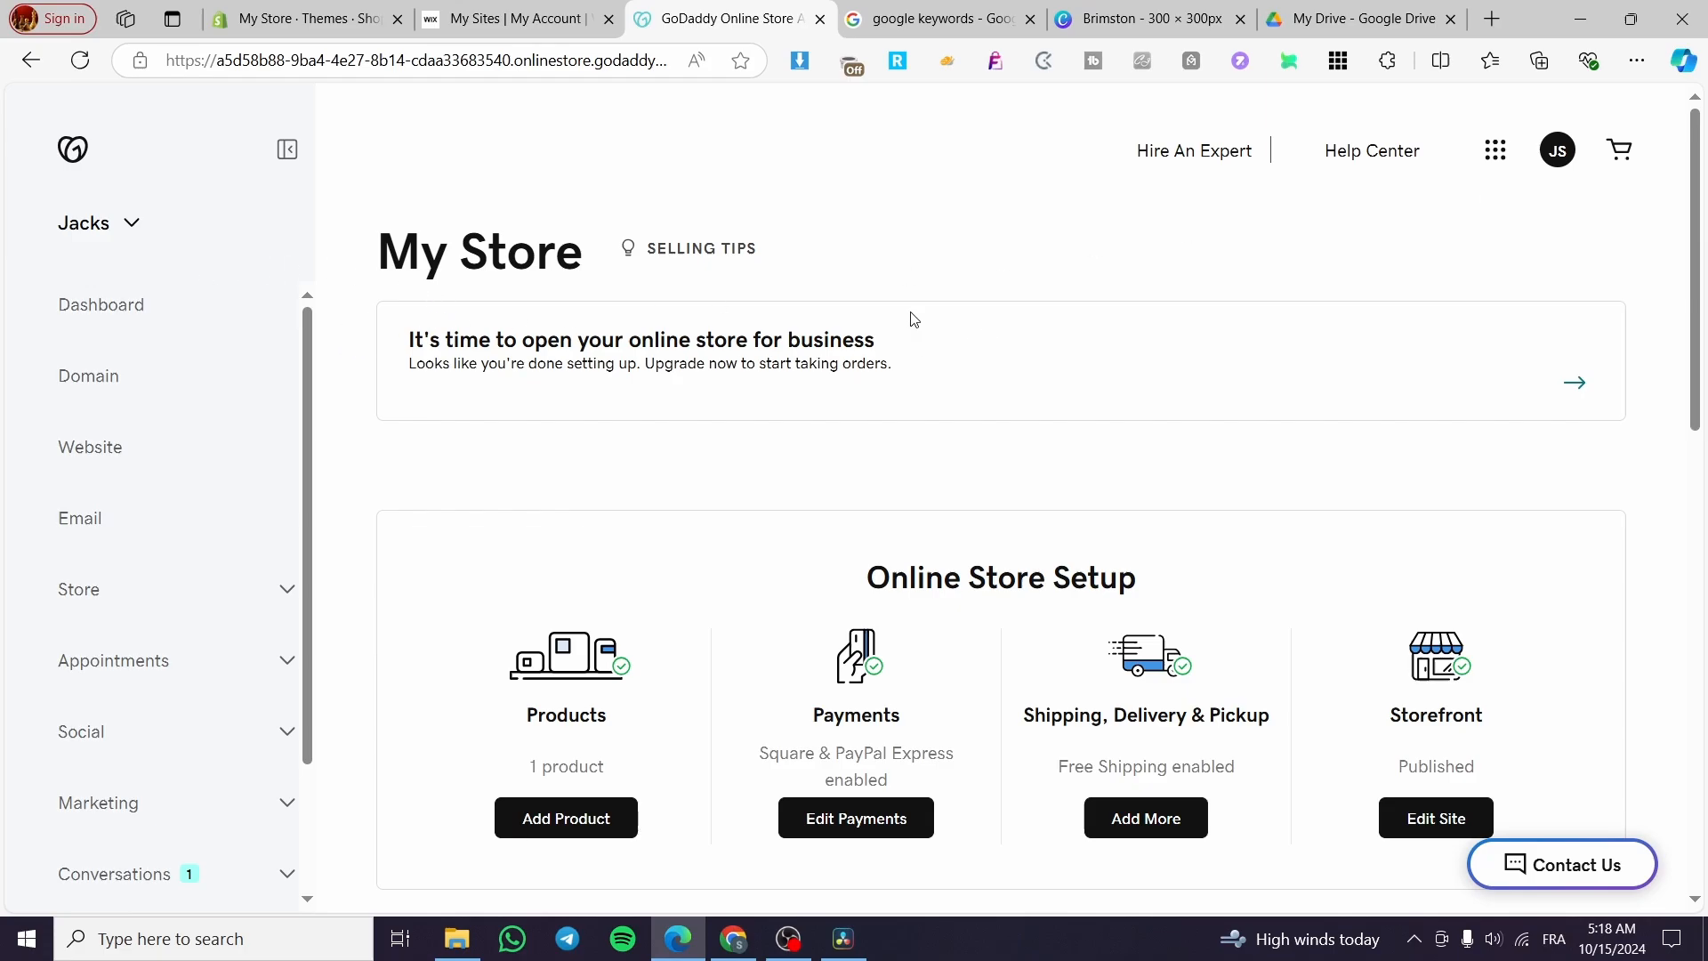
{"action": "mouse_move", "coordinate": [1575, 317]}
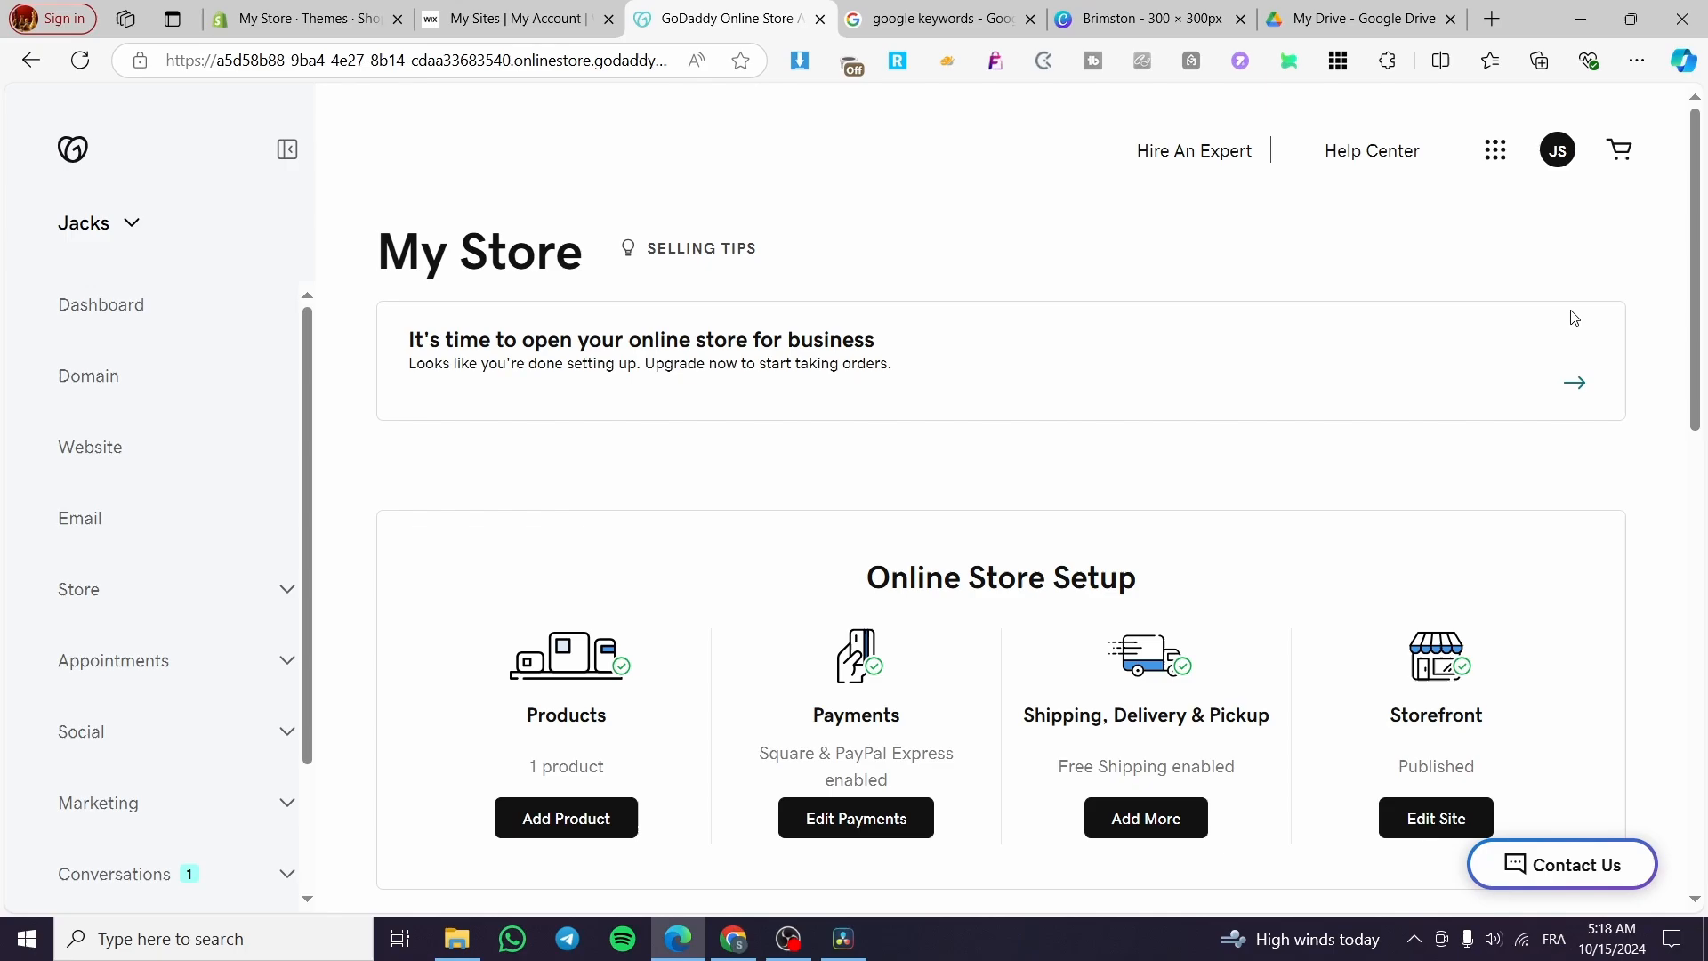
{"action": "mouse_move", "coordinate": [1025, 256]}
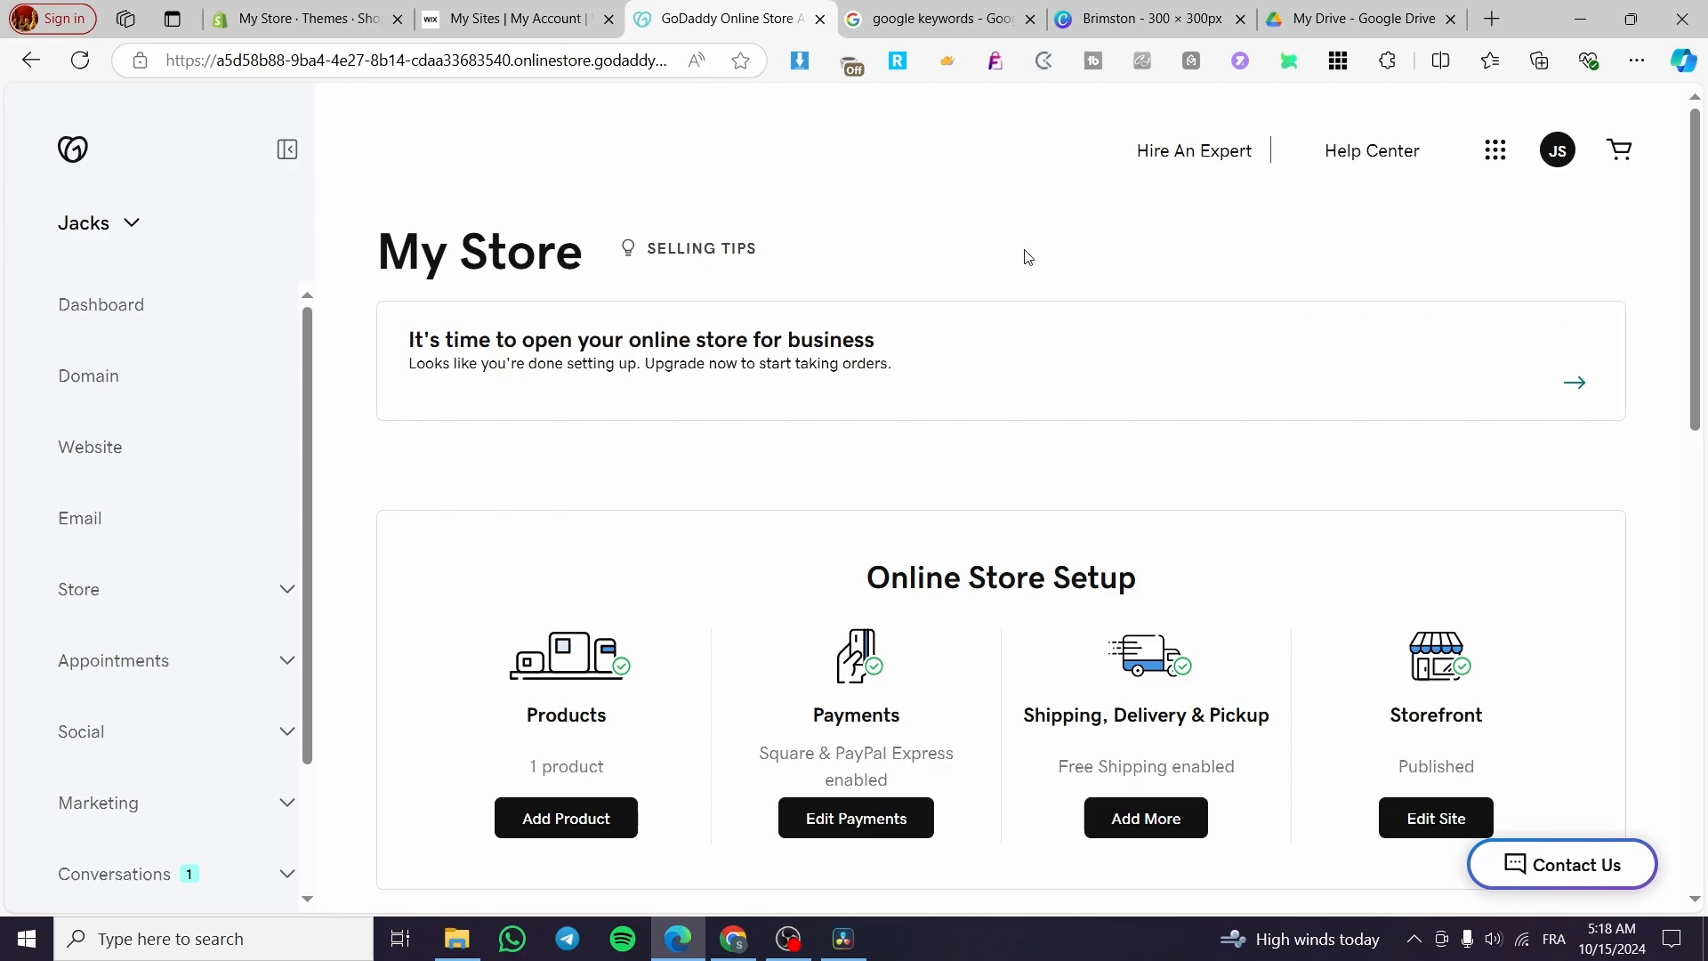
{"action": "mouse_move", "coordinate": [893, 270]}
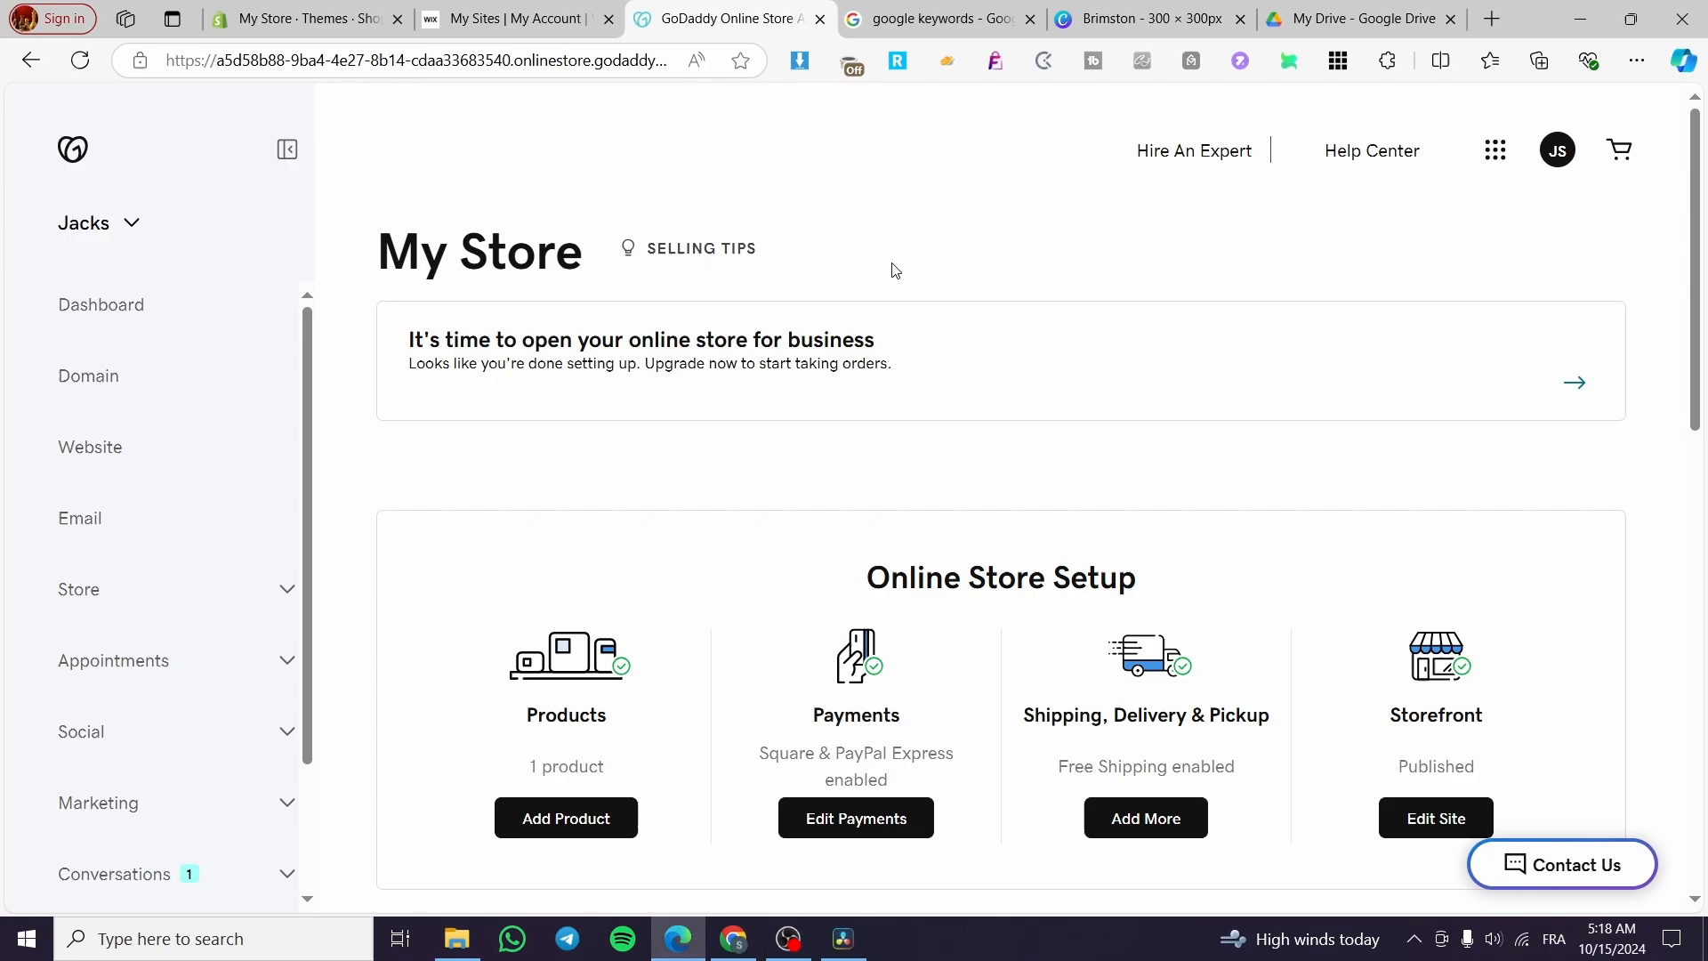
{"action": "mouse_move", "coordinate": [1094, 263]}
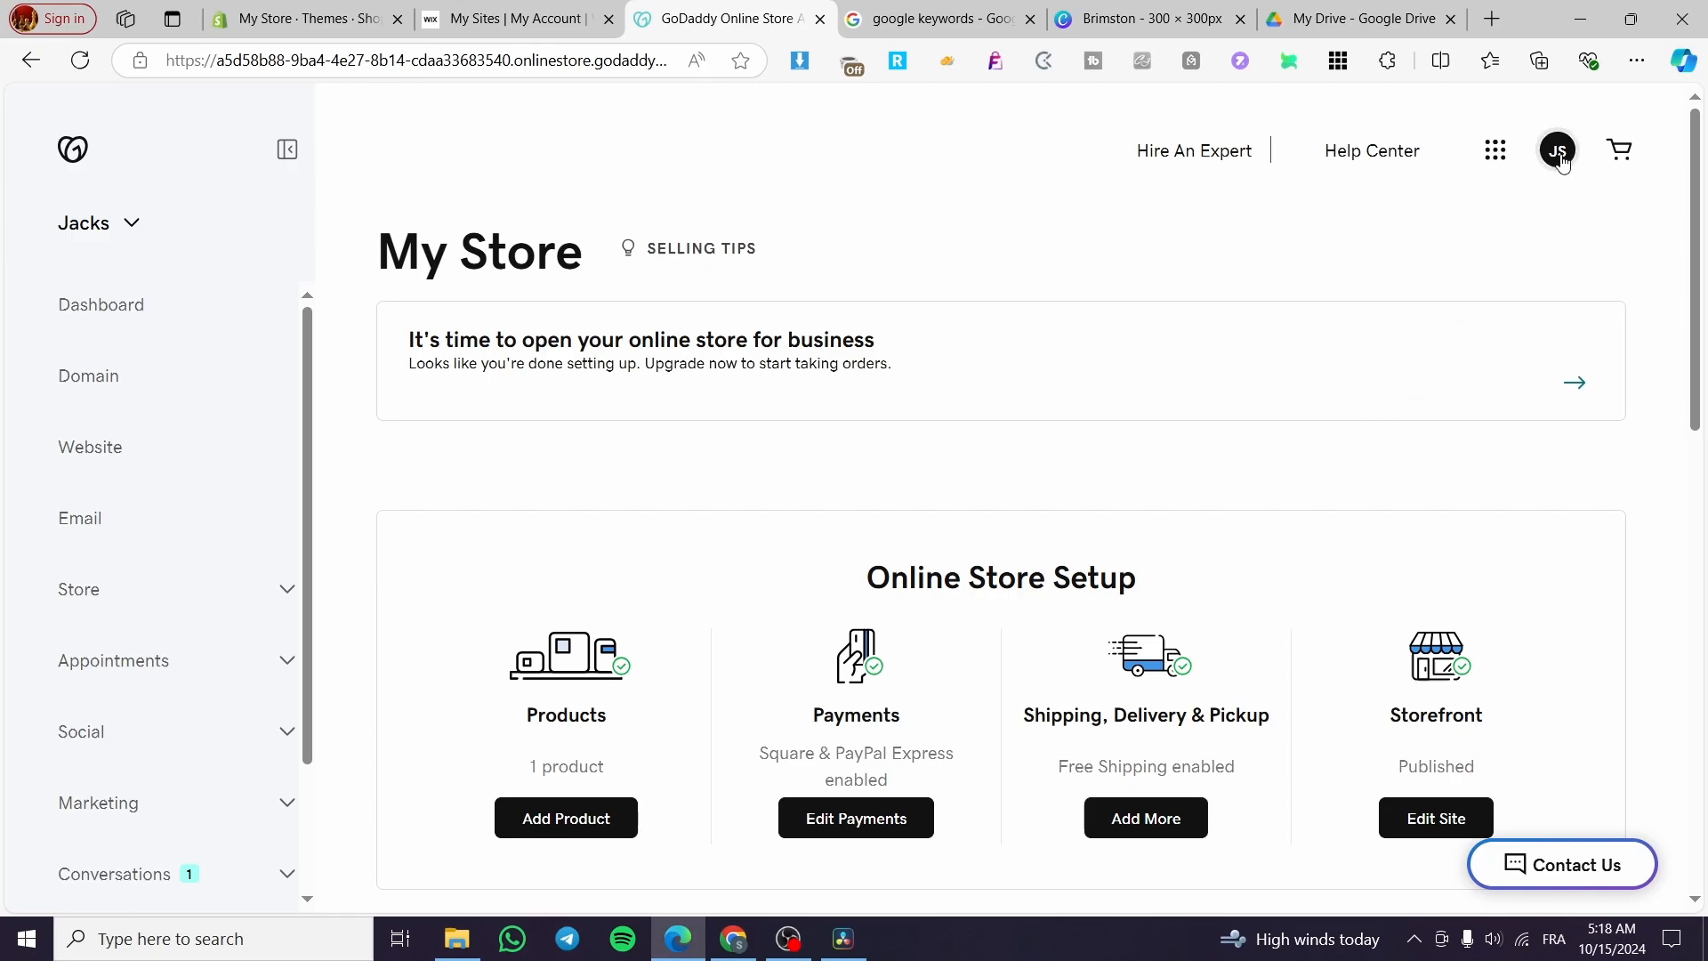
{"action": "mouse_move", "coordinate": [400, 425]}
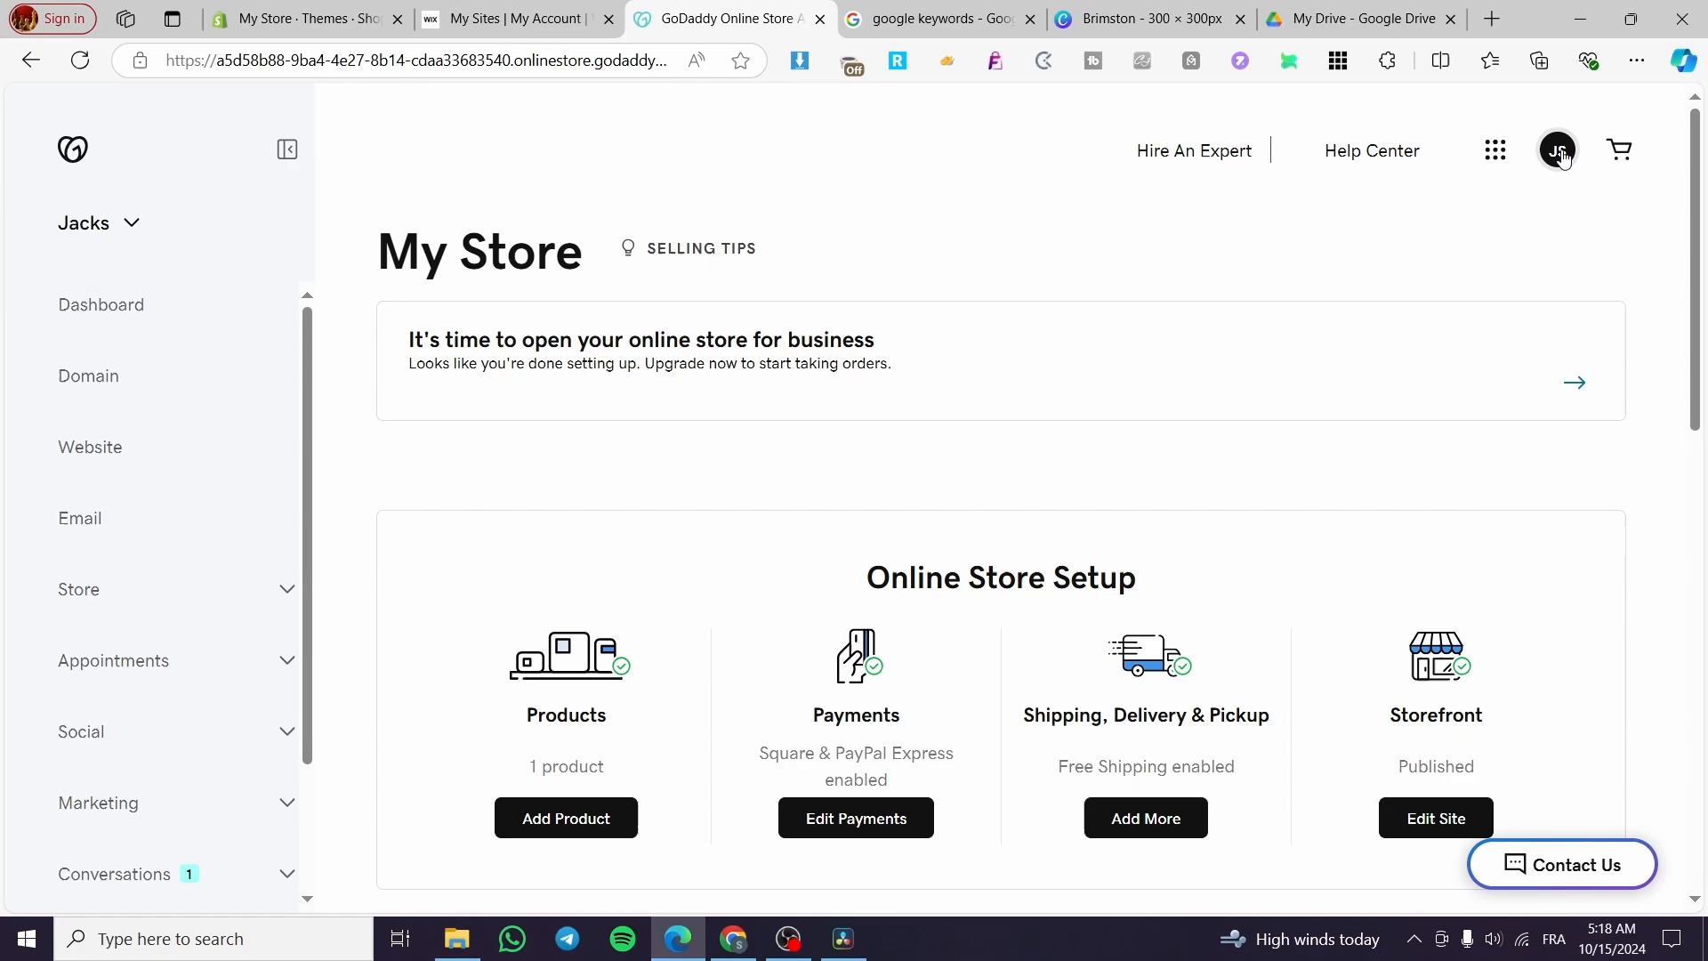
Reach My Products from the profile avatar menu to list the account's websites.
{"action": "left_click", "coordinate": [1557, 149]}
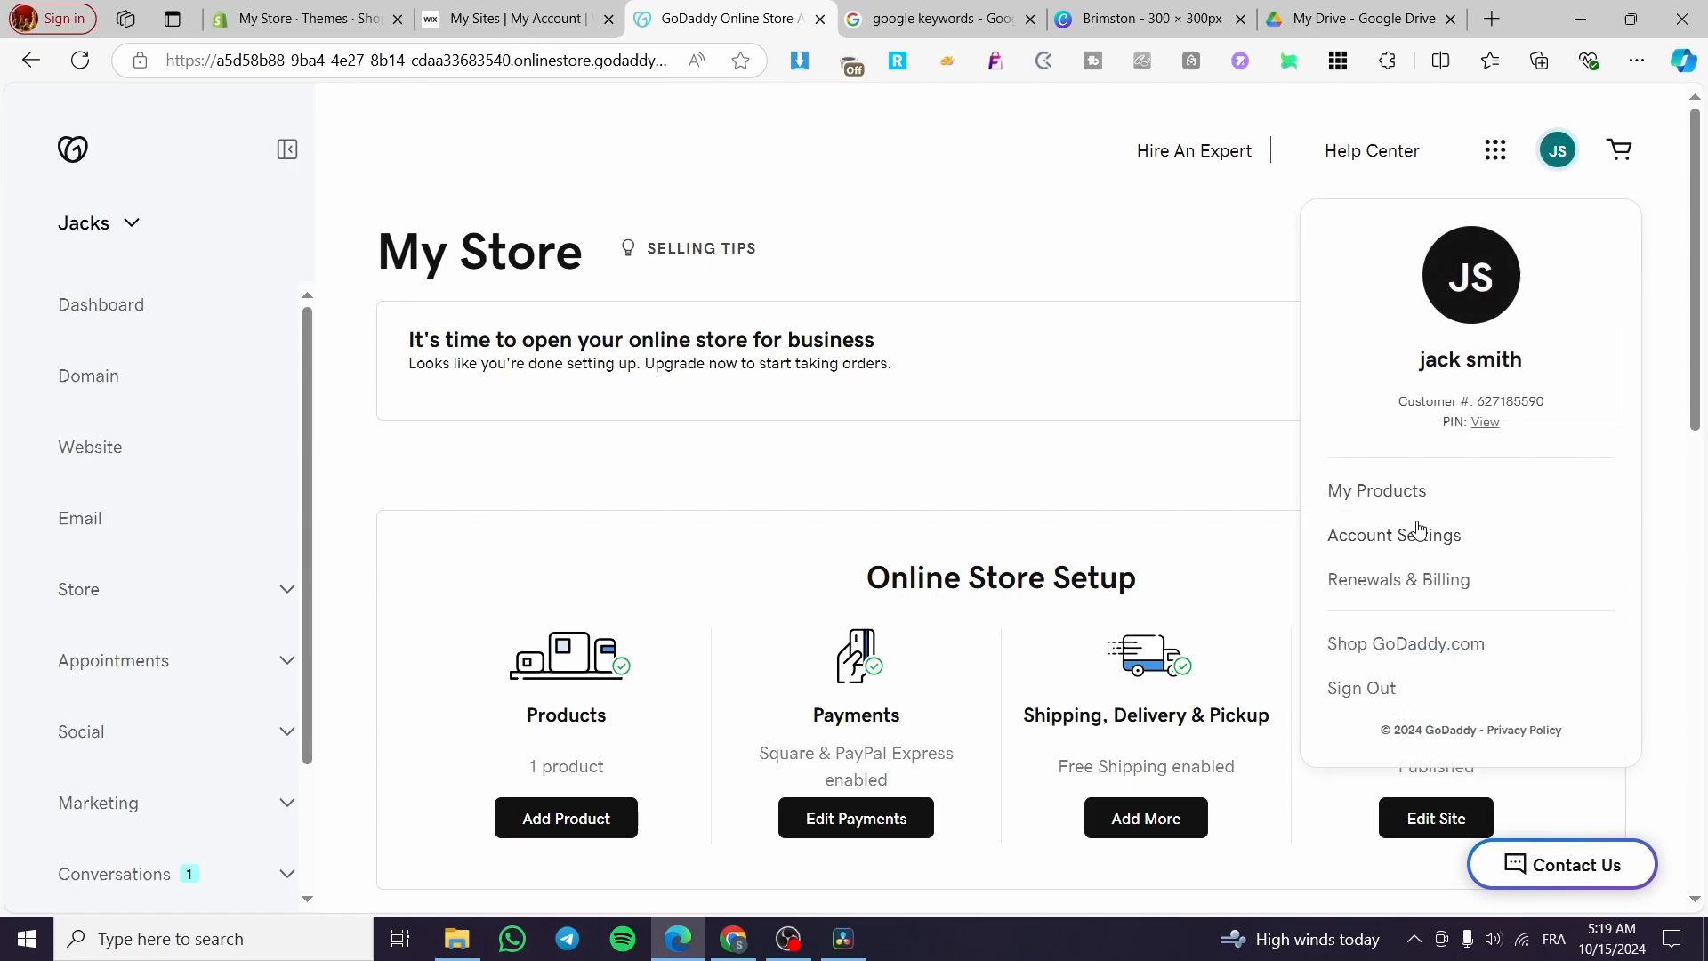
{"action": "mouse_move", "coordinate": [1375, 491]}
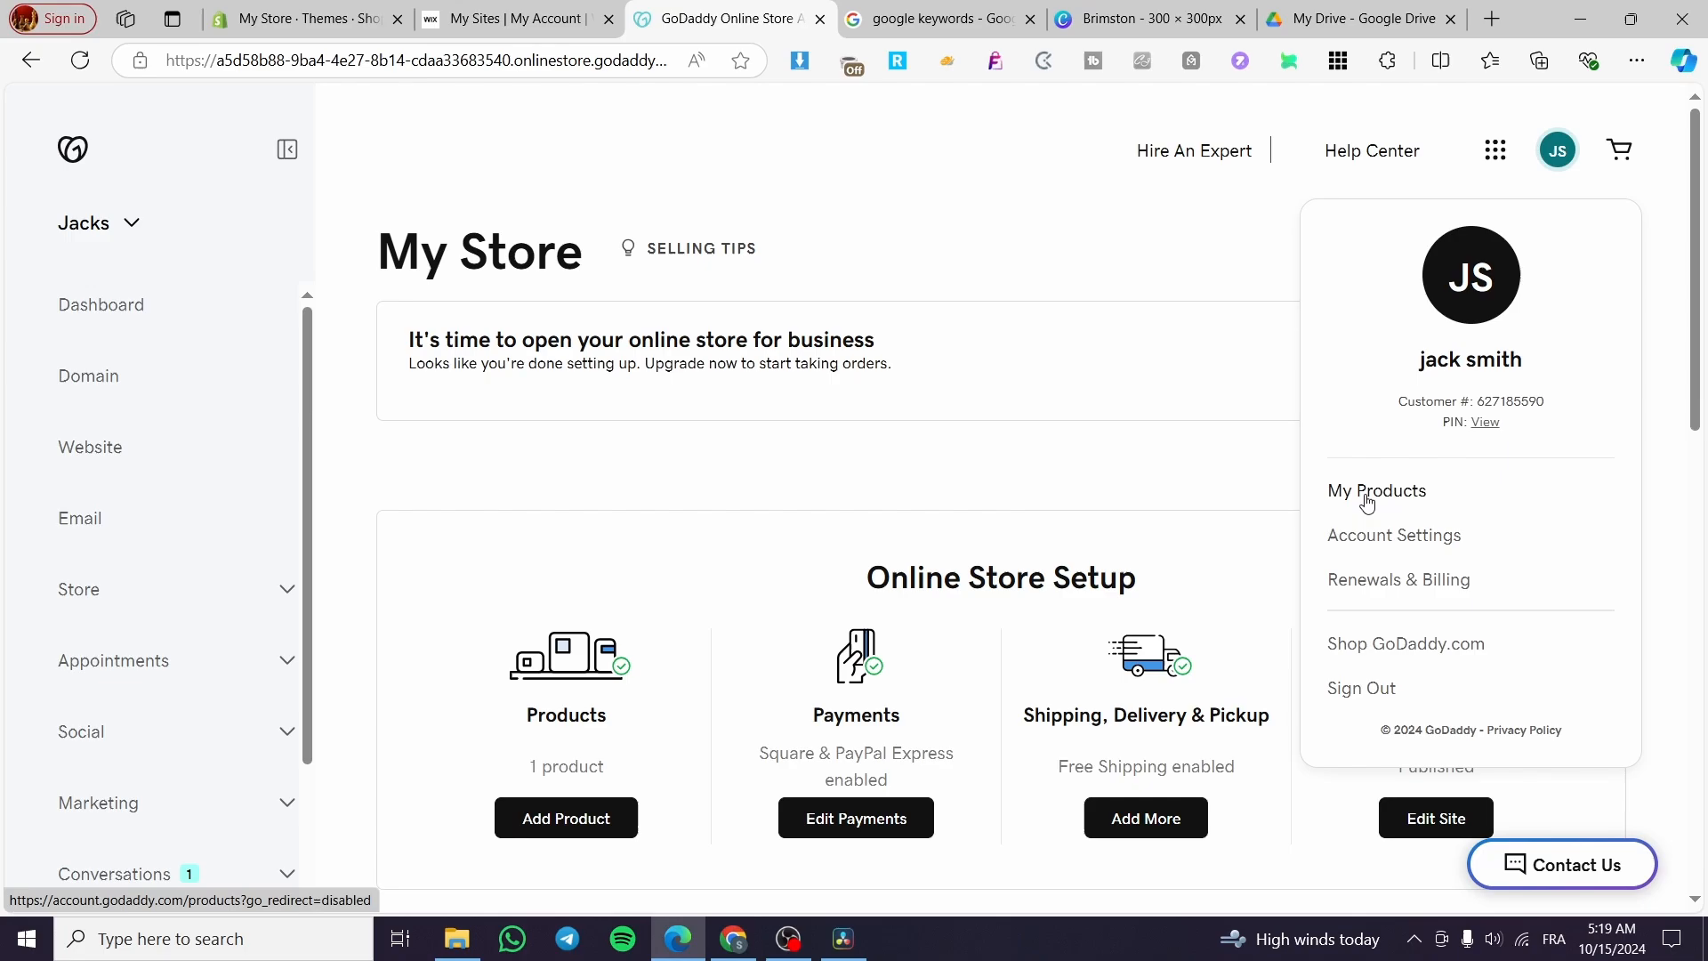
{"action": "left_click", "coordinate": [1376, 491]}
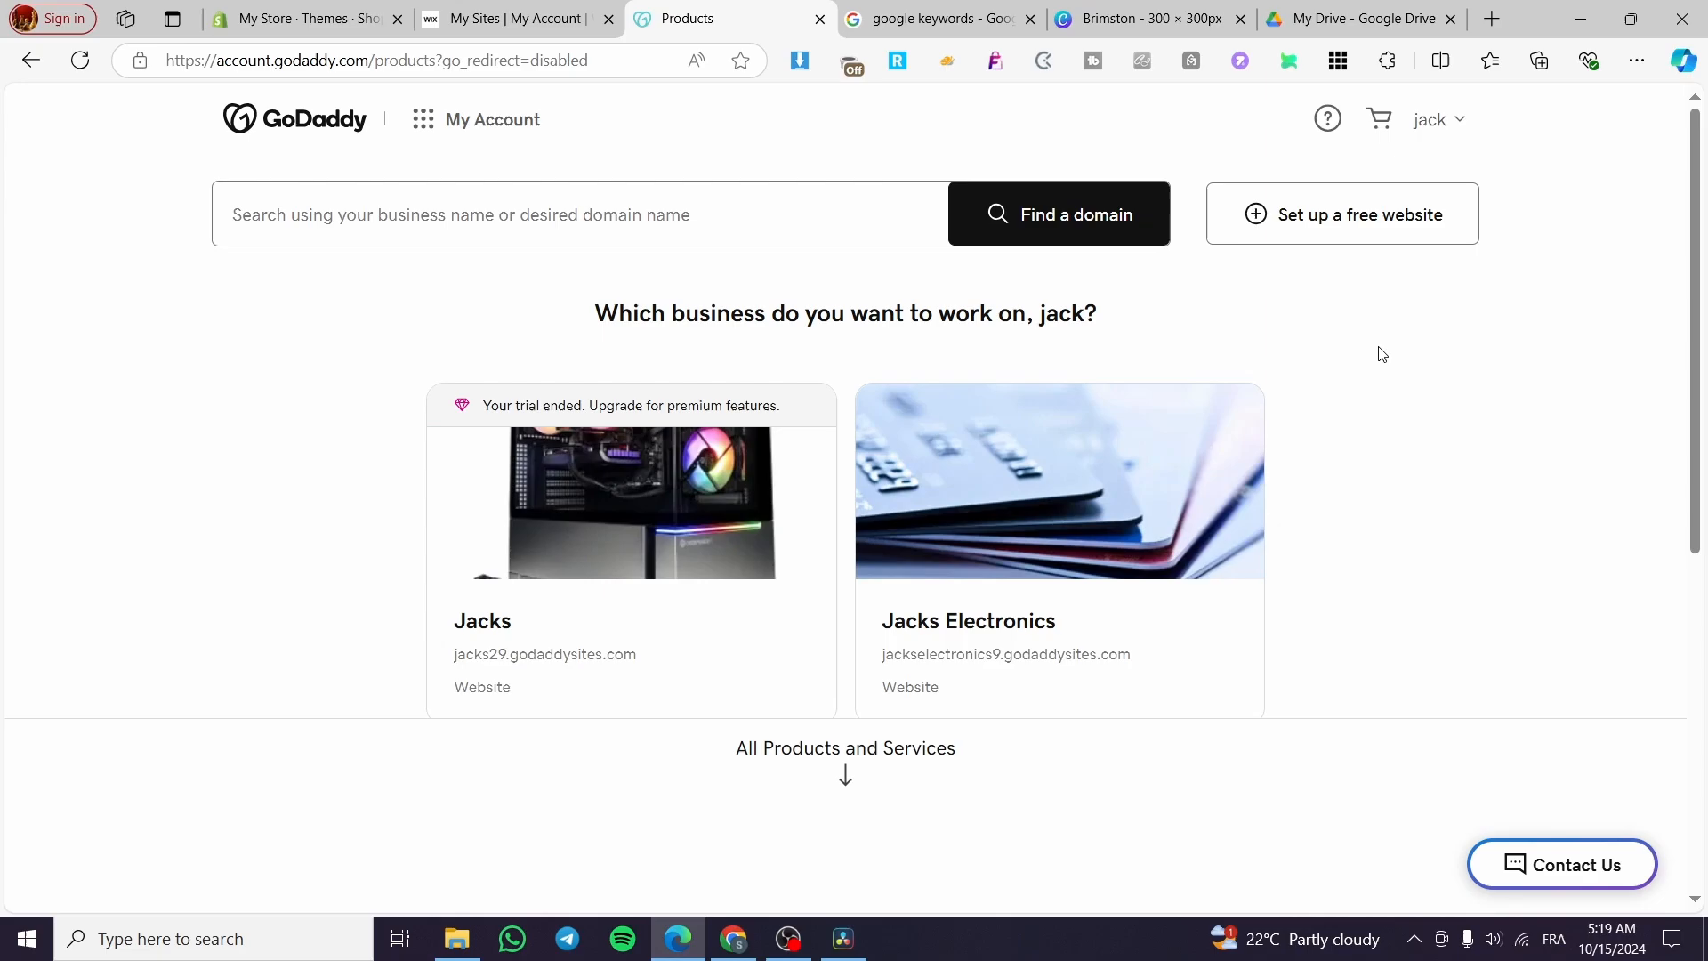
{"action": "mouse_move", "coordinate": [1429, 384]}
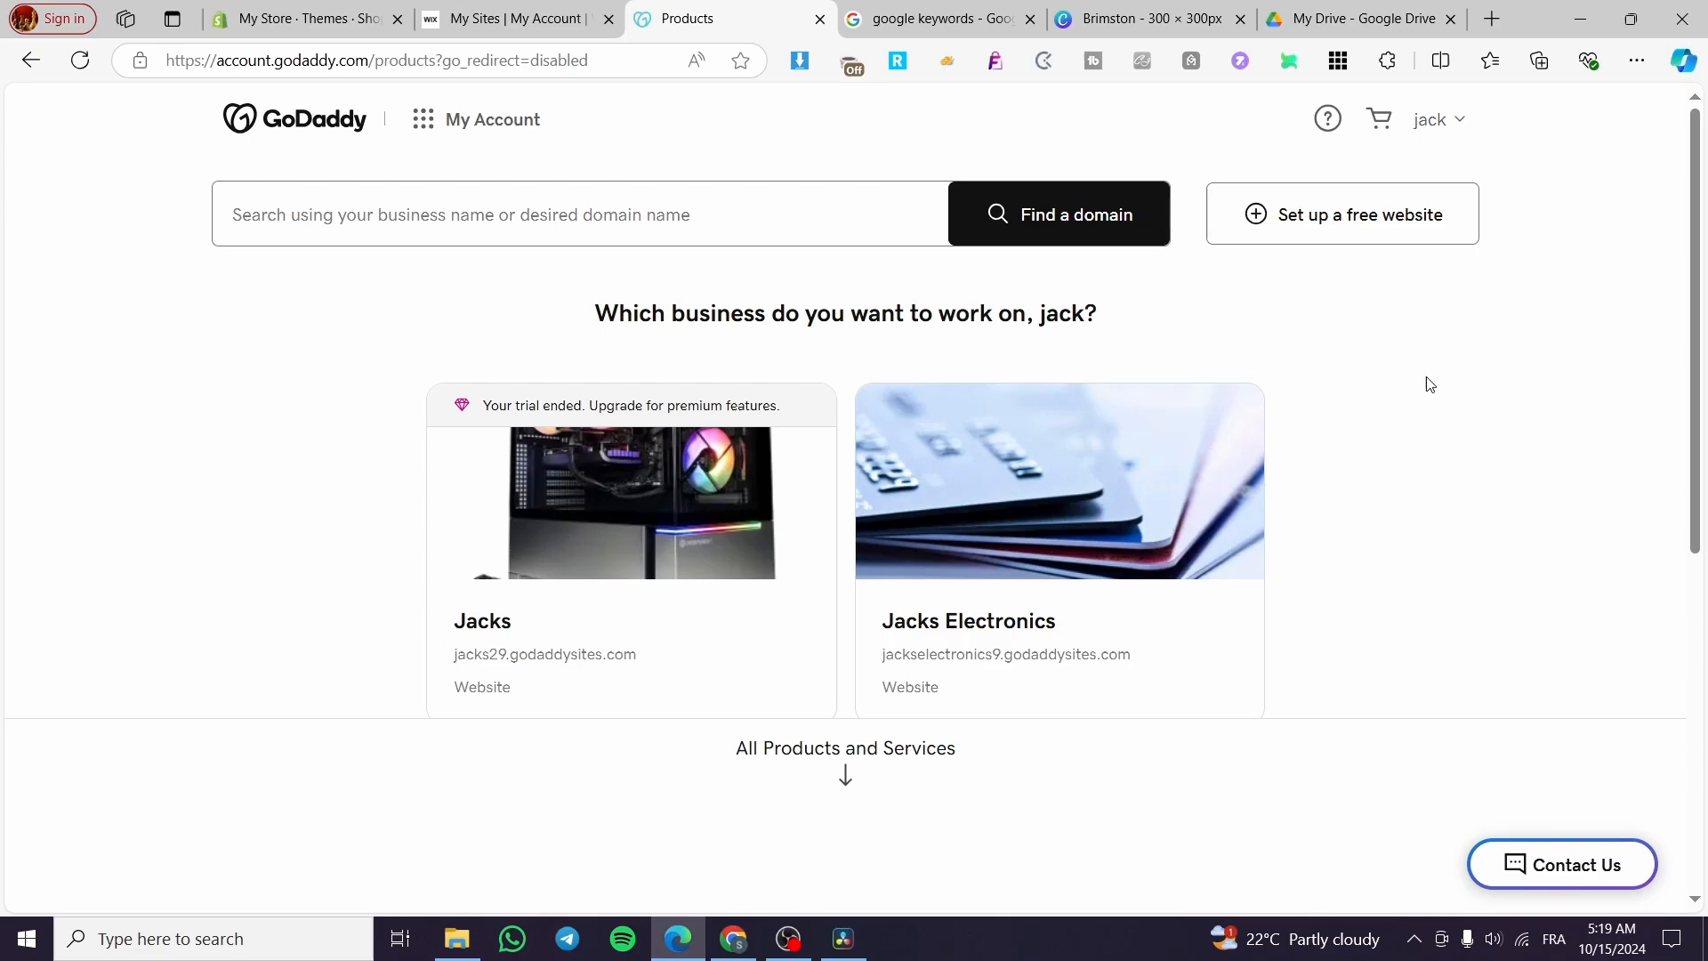
{"action": "mouse_move", "coordinate": [1382, 381]}
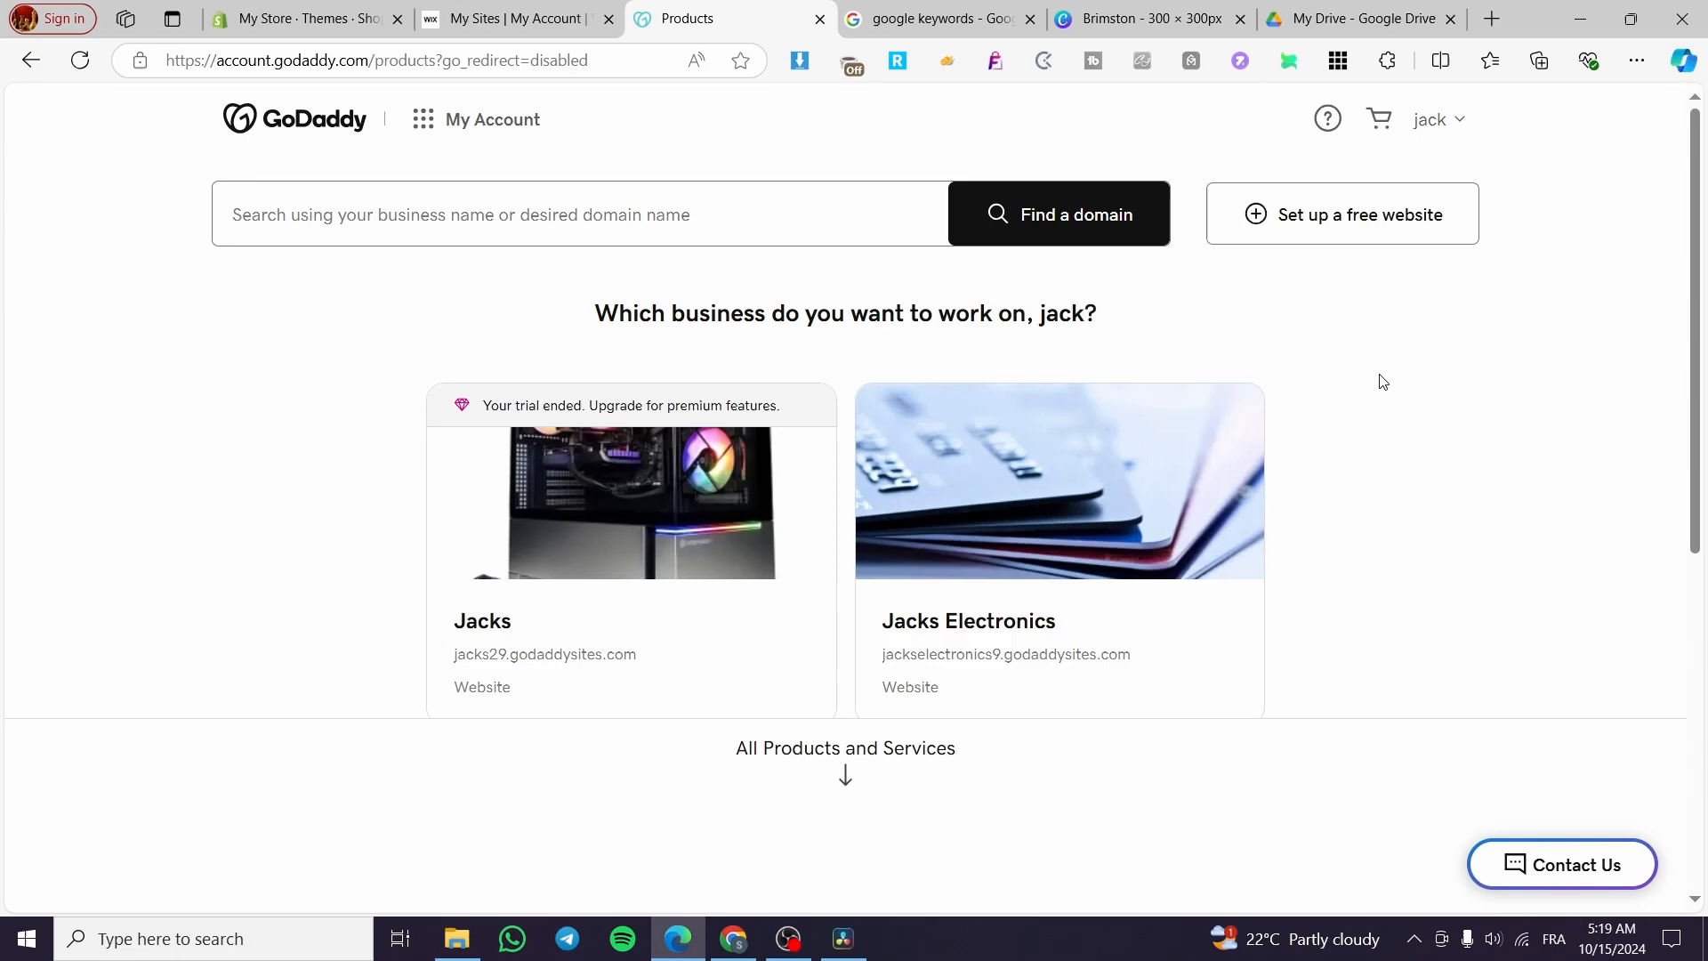
{"action": "mouse_move", "coordinate": [1375, 352]}
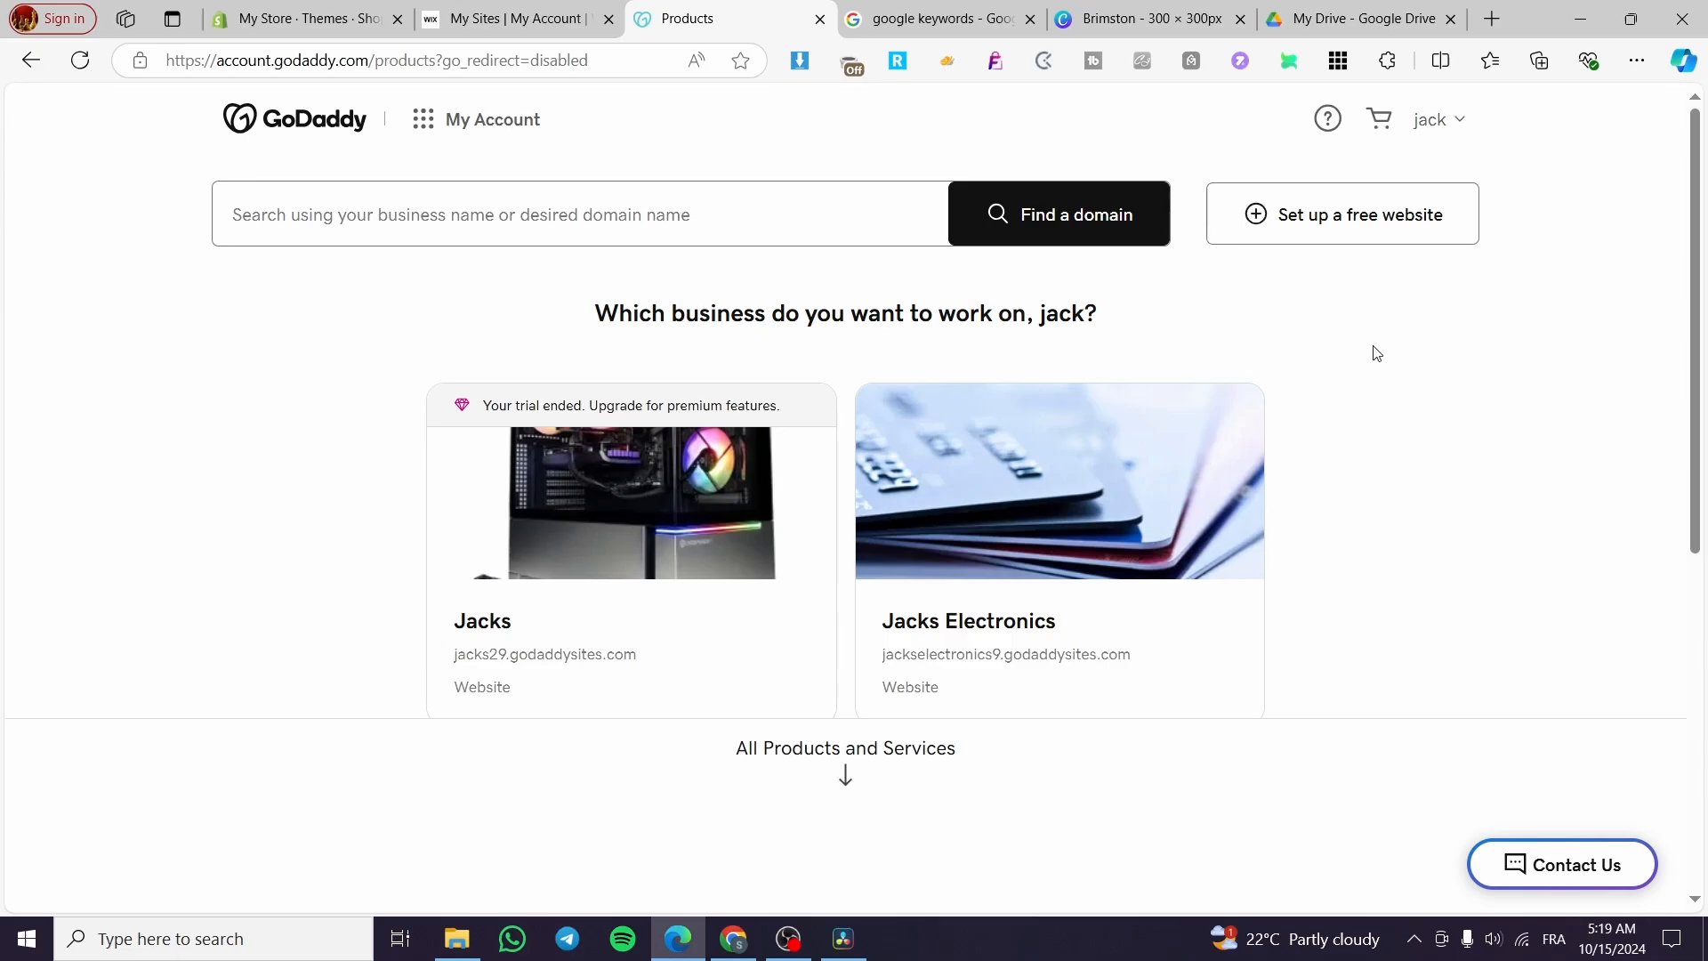
{"action": "scroll", "scroll_direction": "down", "scroll_amount": 3}
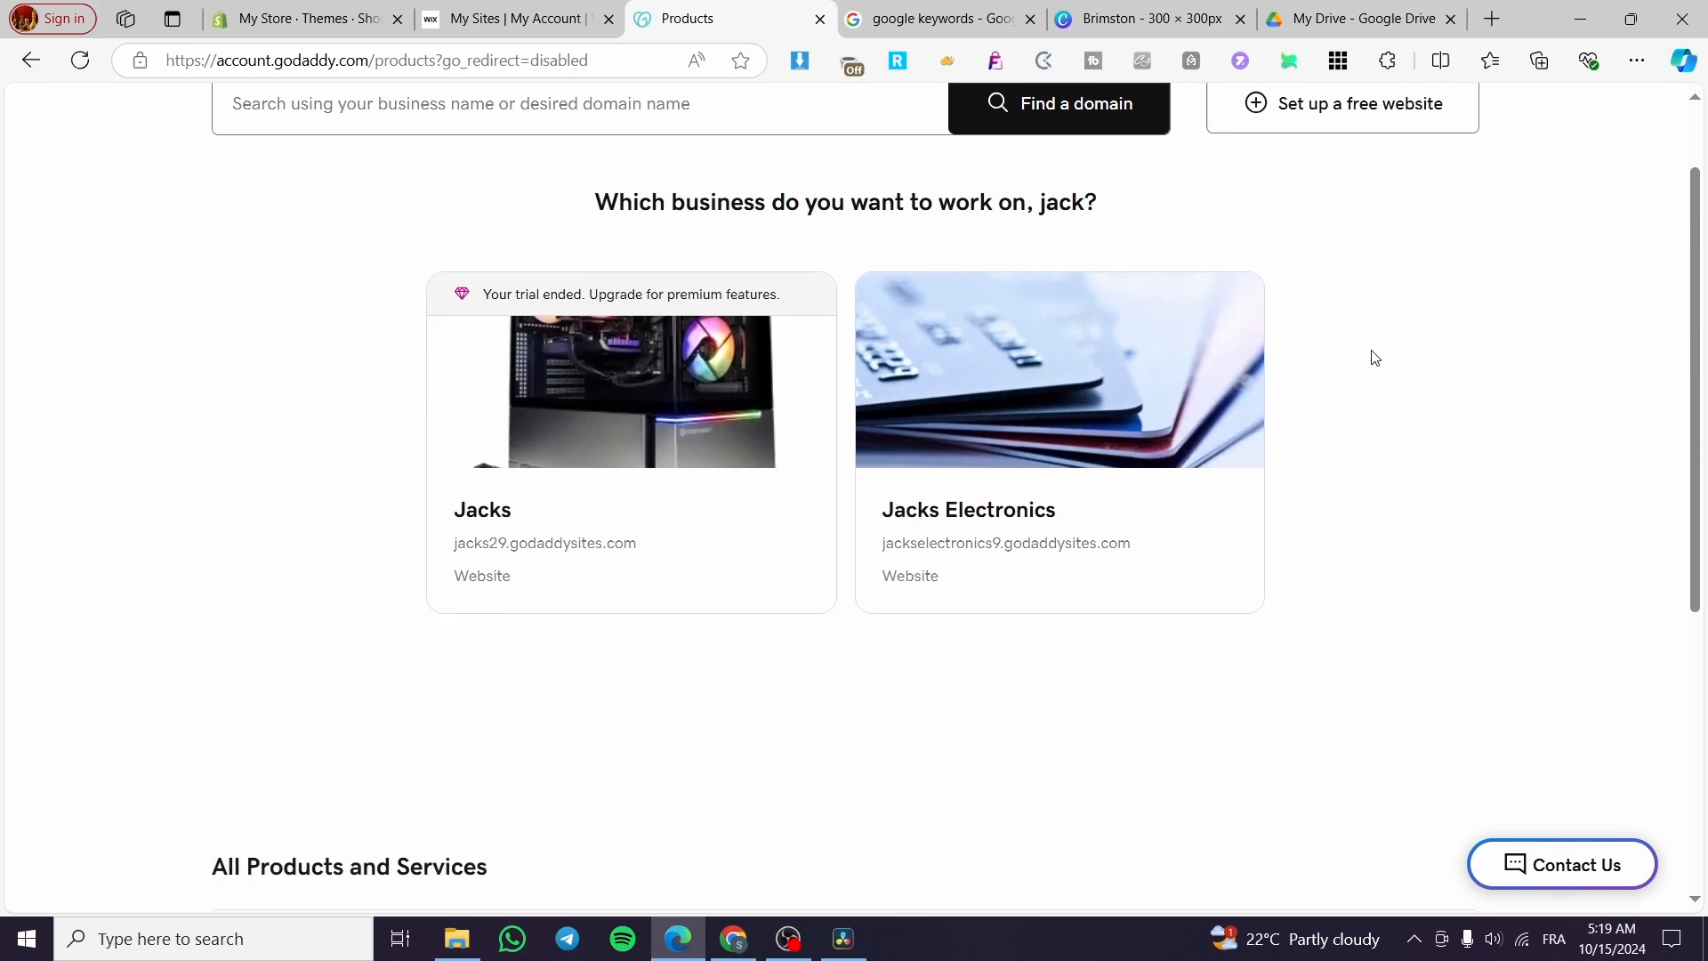
{"action": "mouse_move", "coordinate": [1452, 456]}
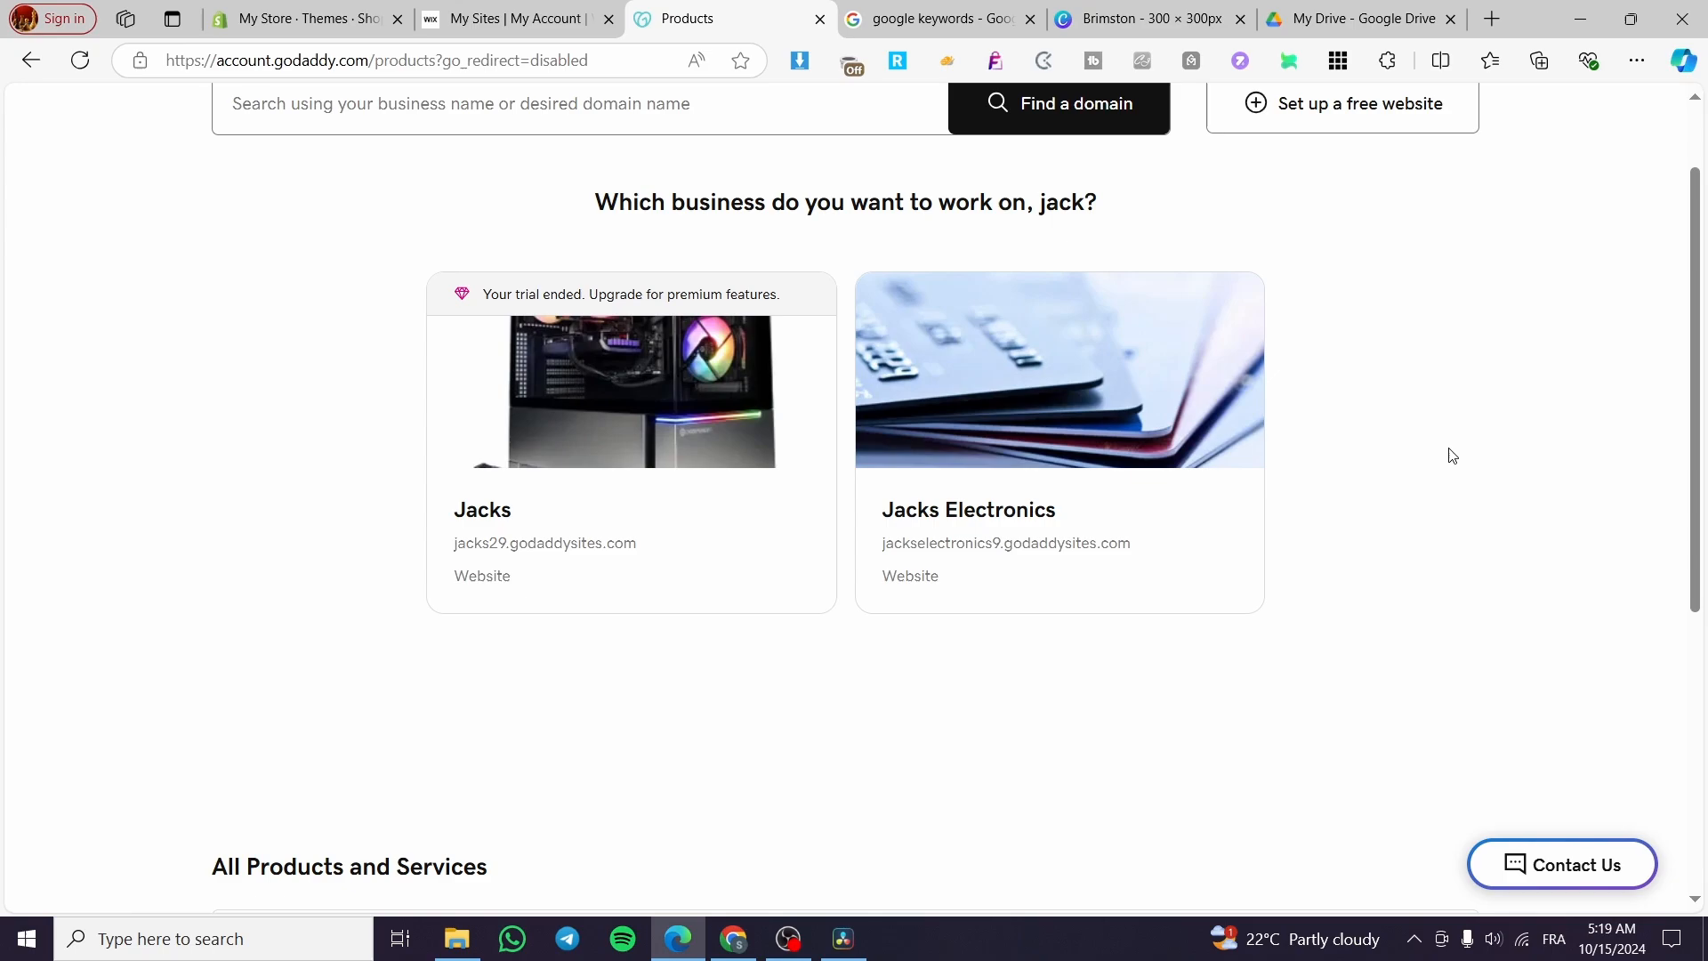
{"action": "scroll", "scroll_direction": "down", "scroll_amount": 3}
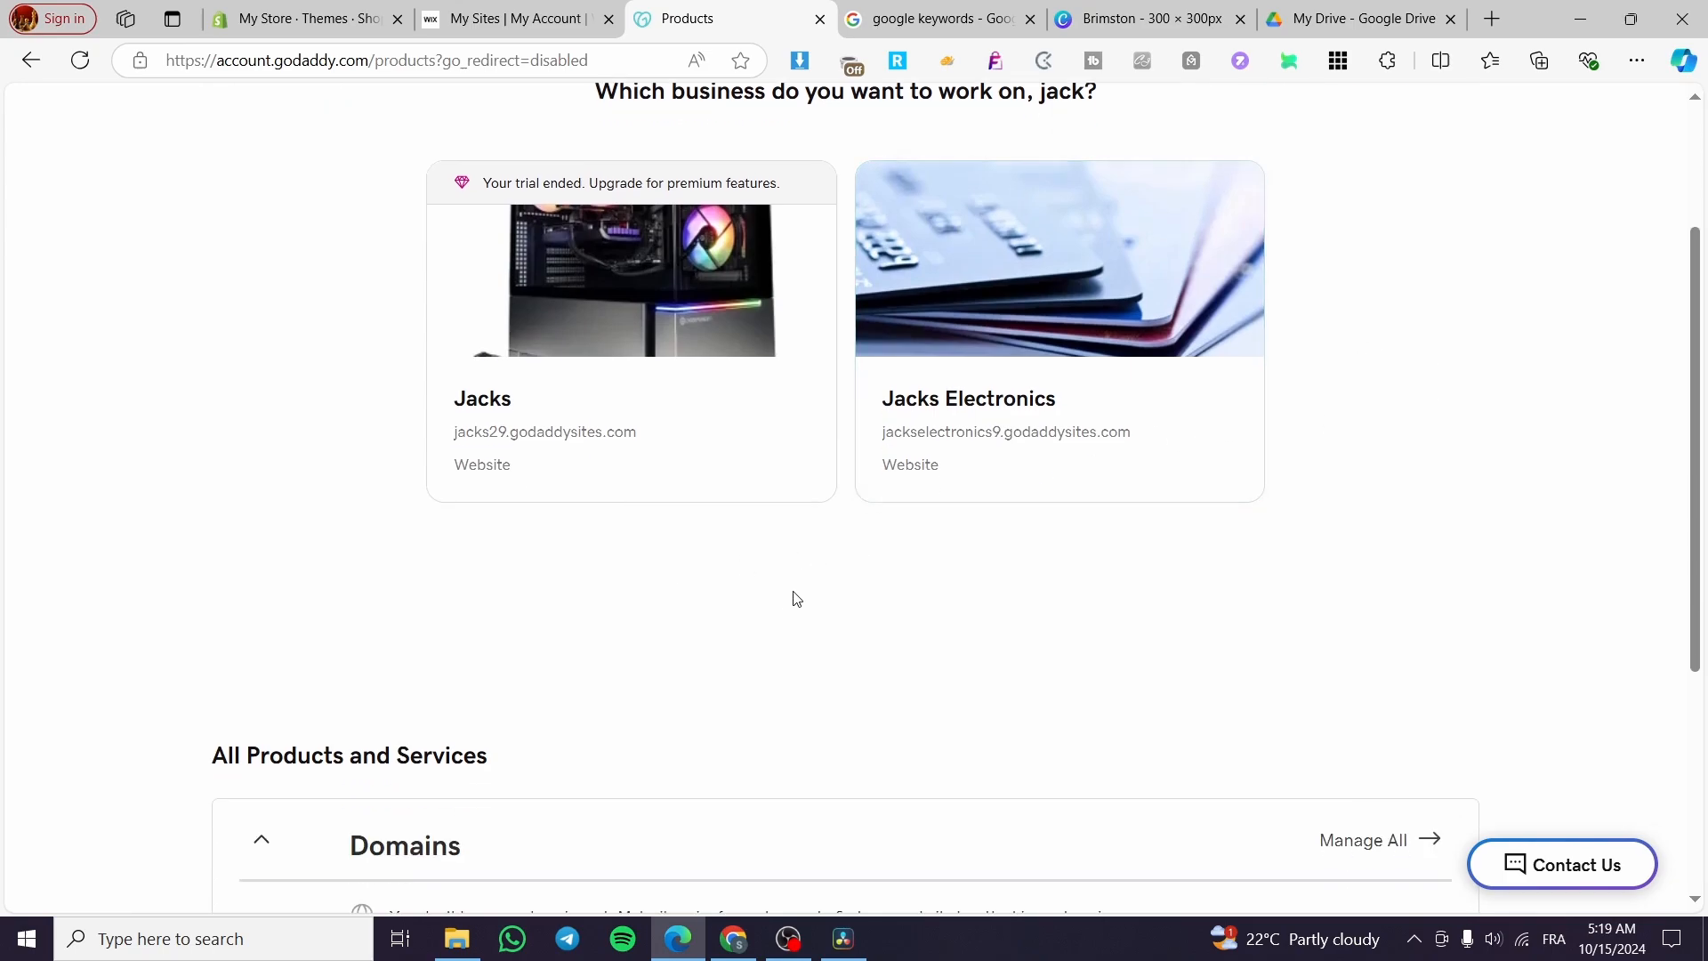
{"action": "mouse_move", "coordinate": [1413, 672]}
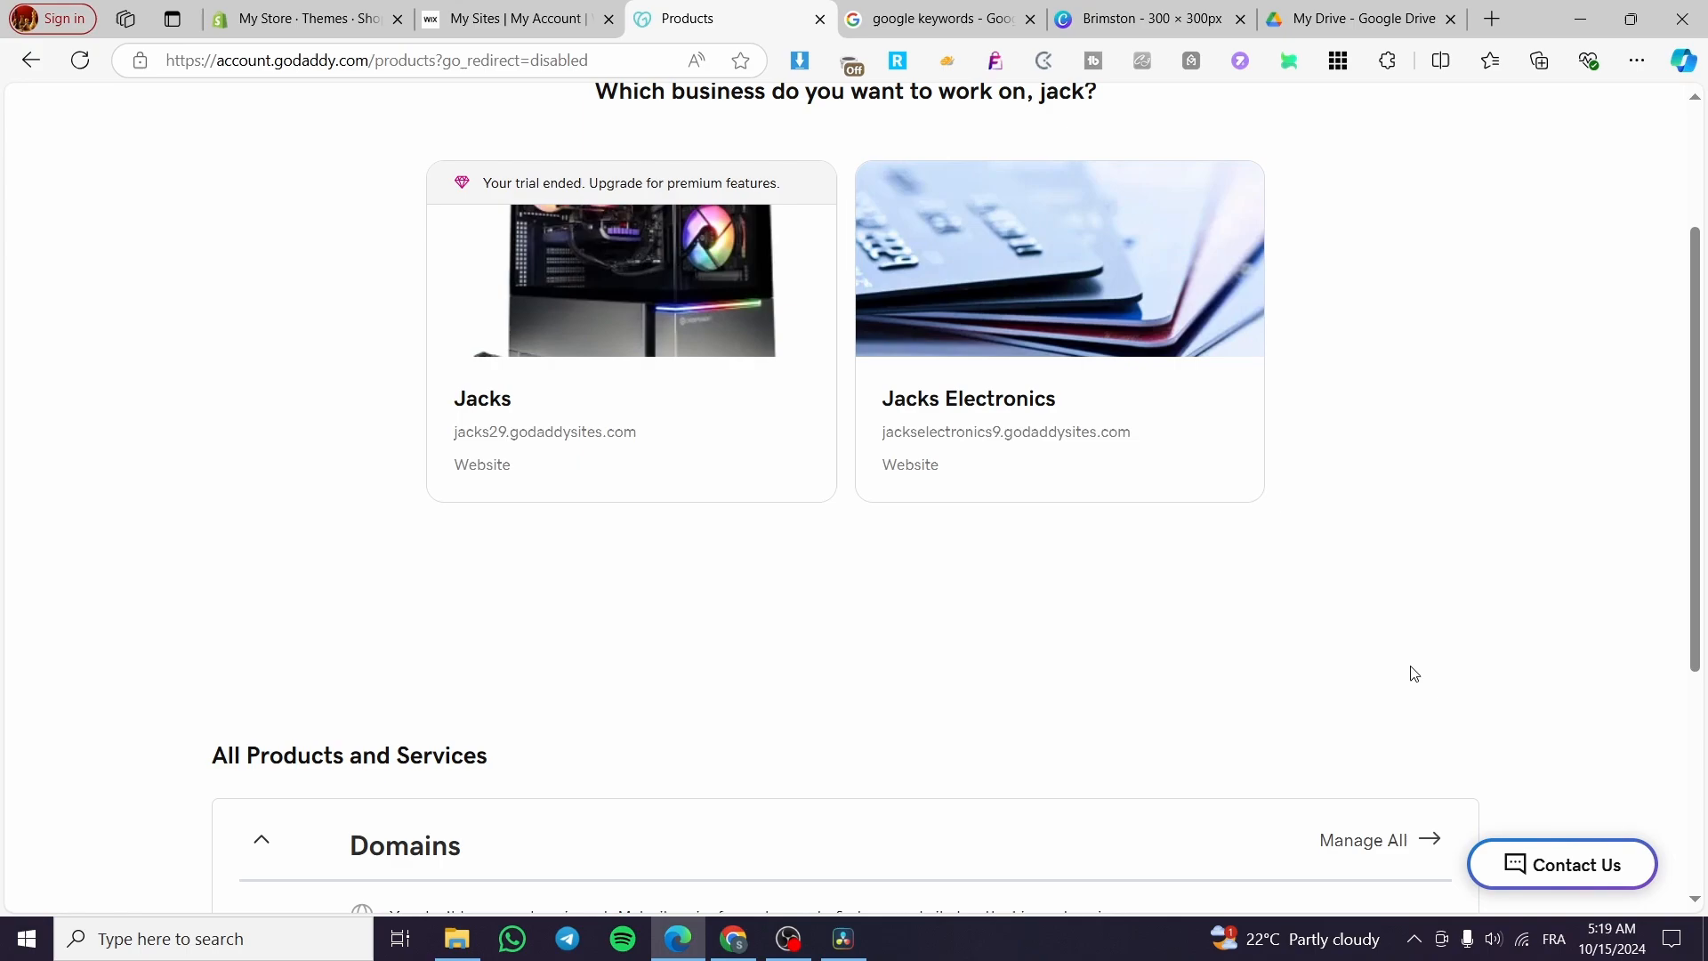
{"action": "mouse_move", "coordinate": [1084, 488]}
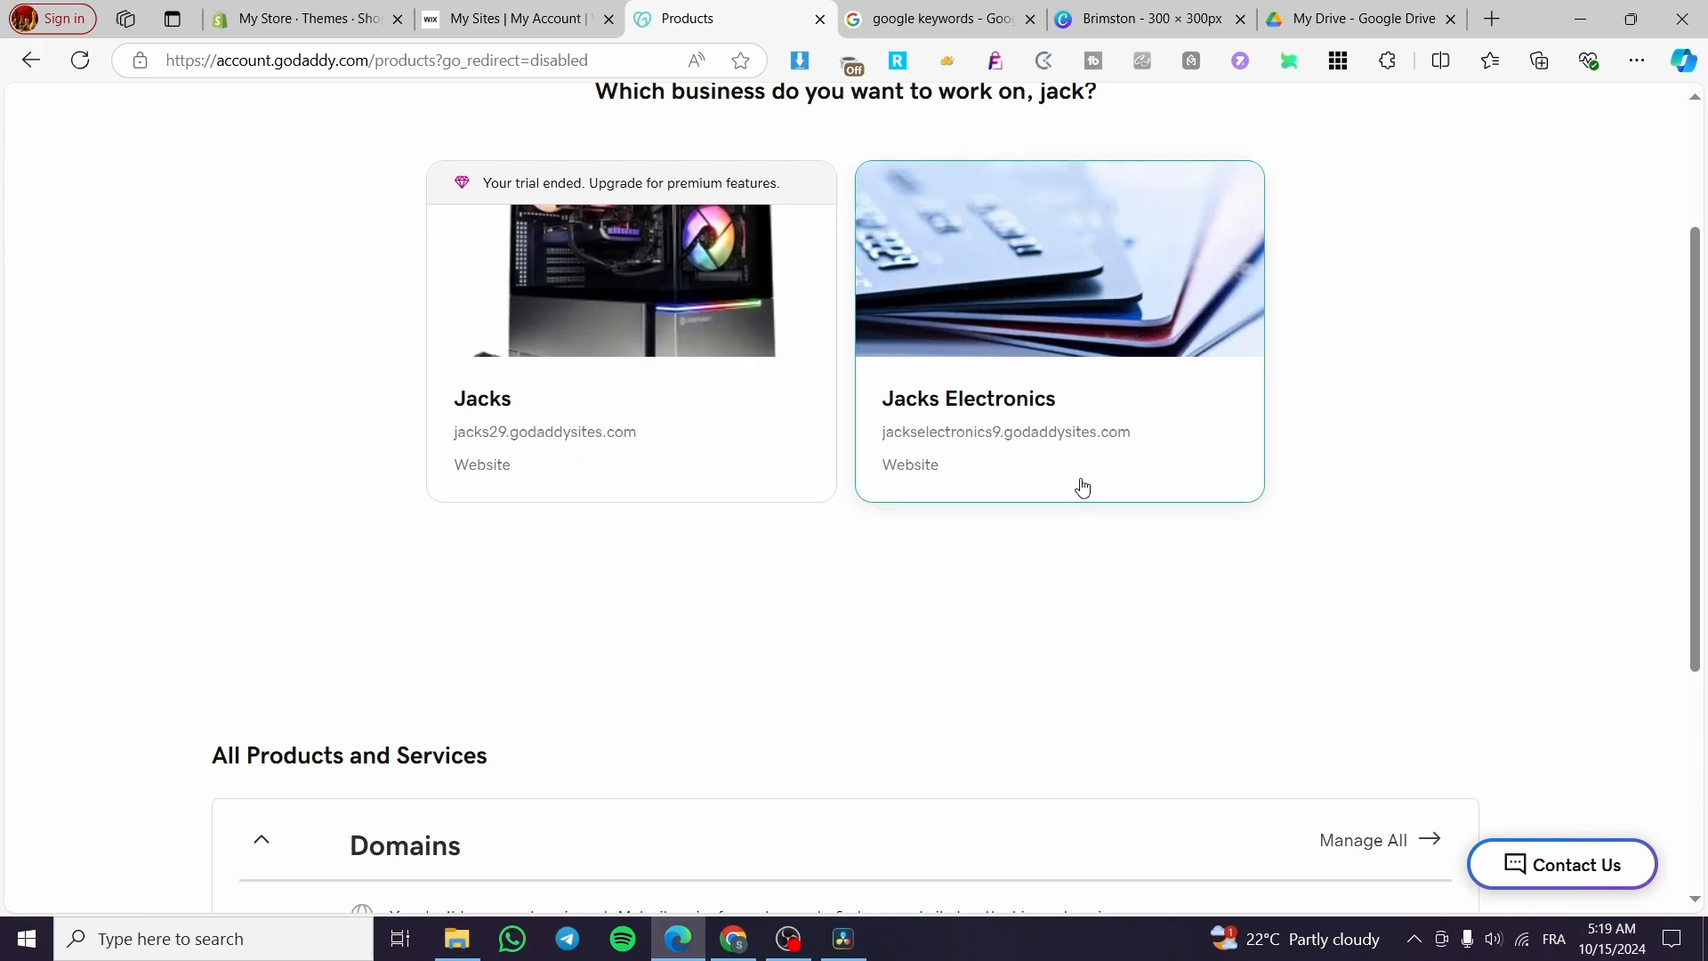
{"action": "mouse_move", "coordinate": [1372, 539]}
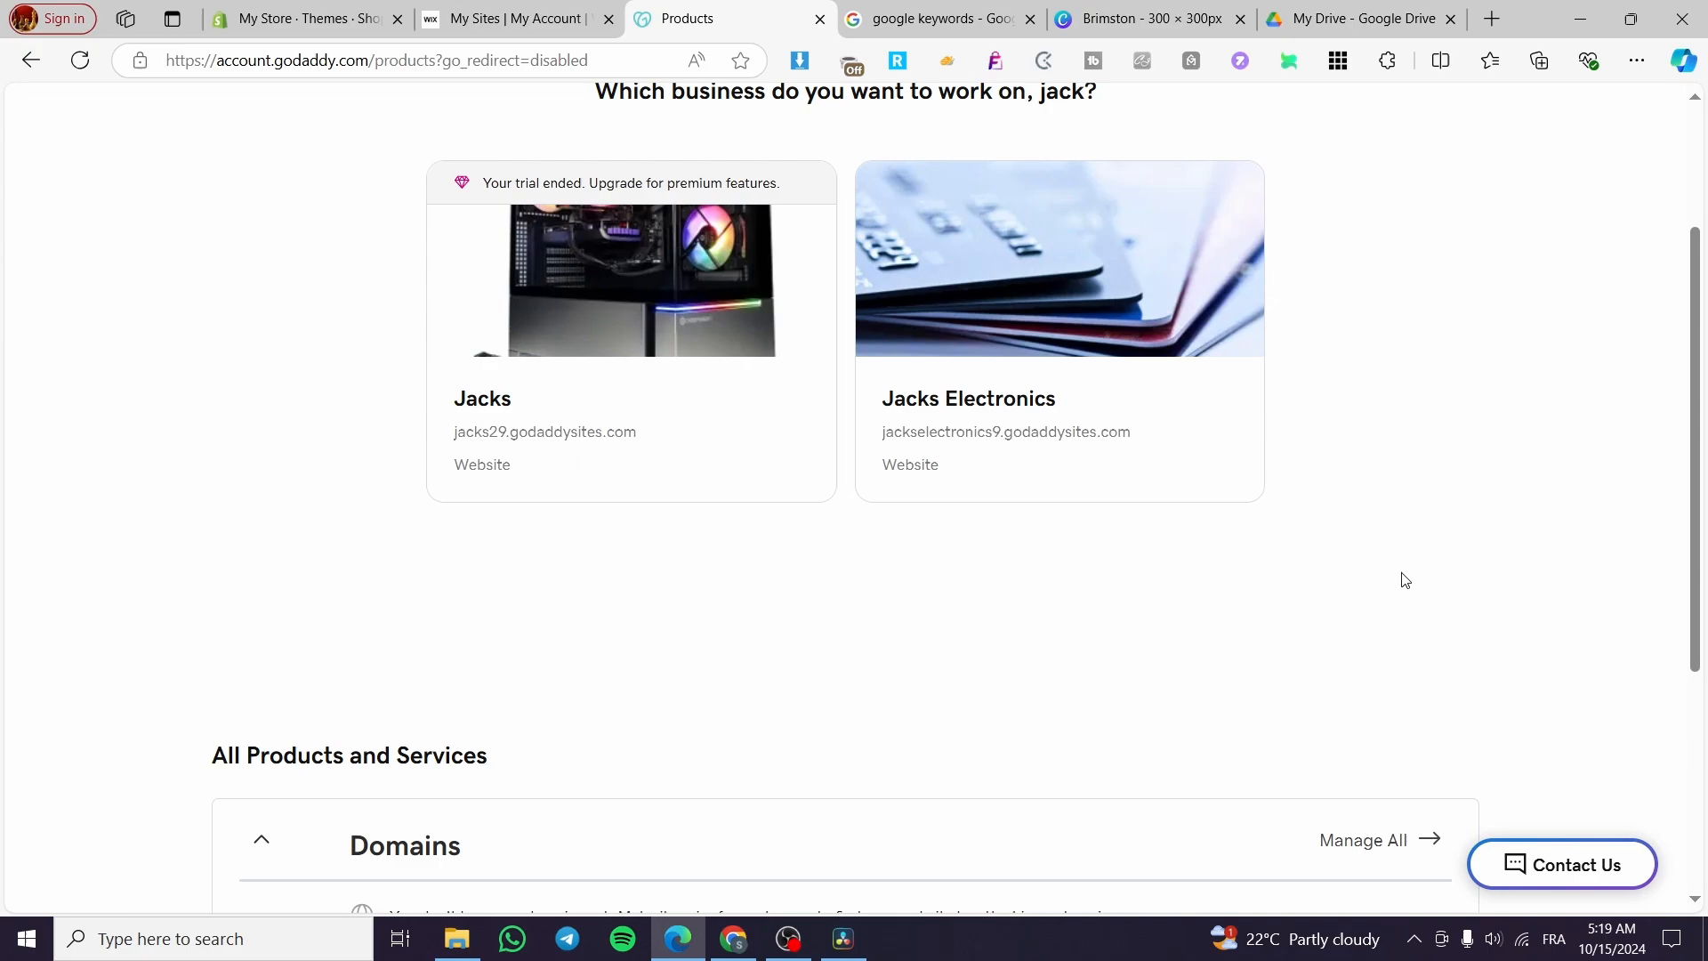
{"action": "scroll", "scroll_direction": "up", "scroll_amount": 3}
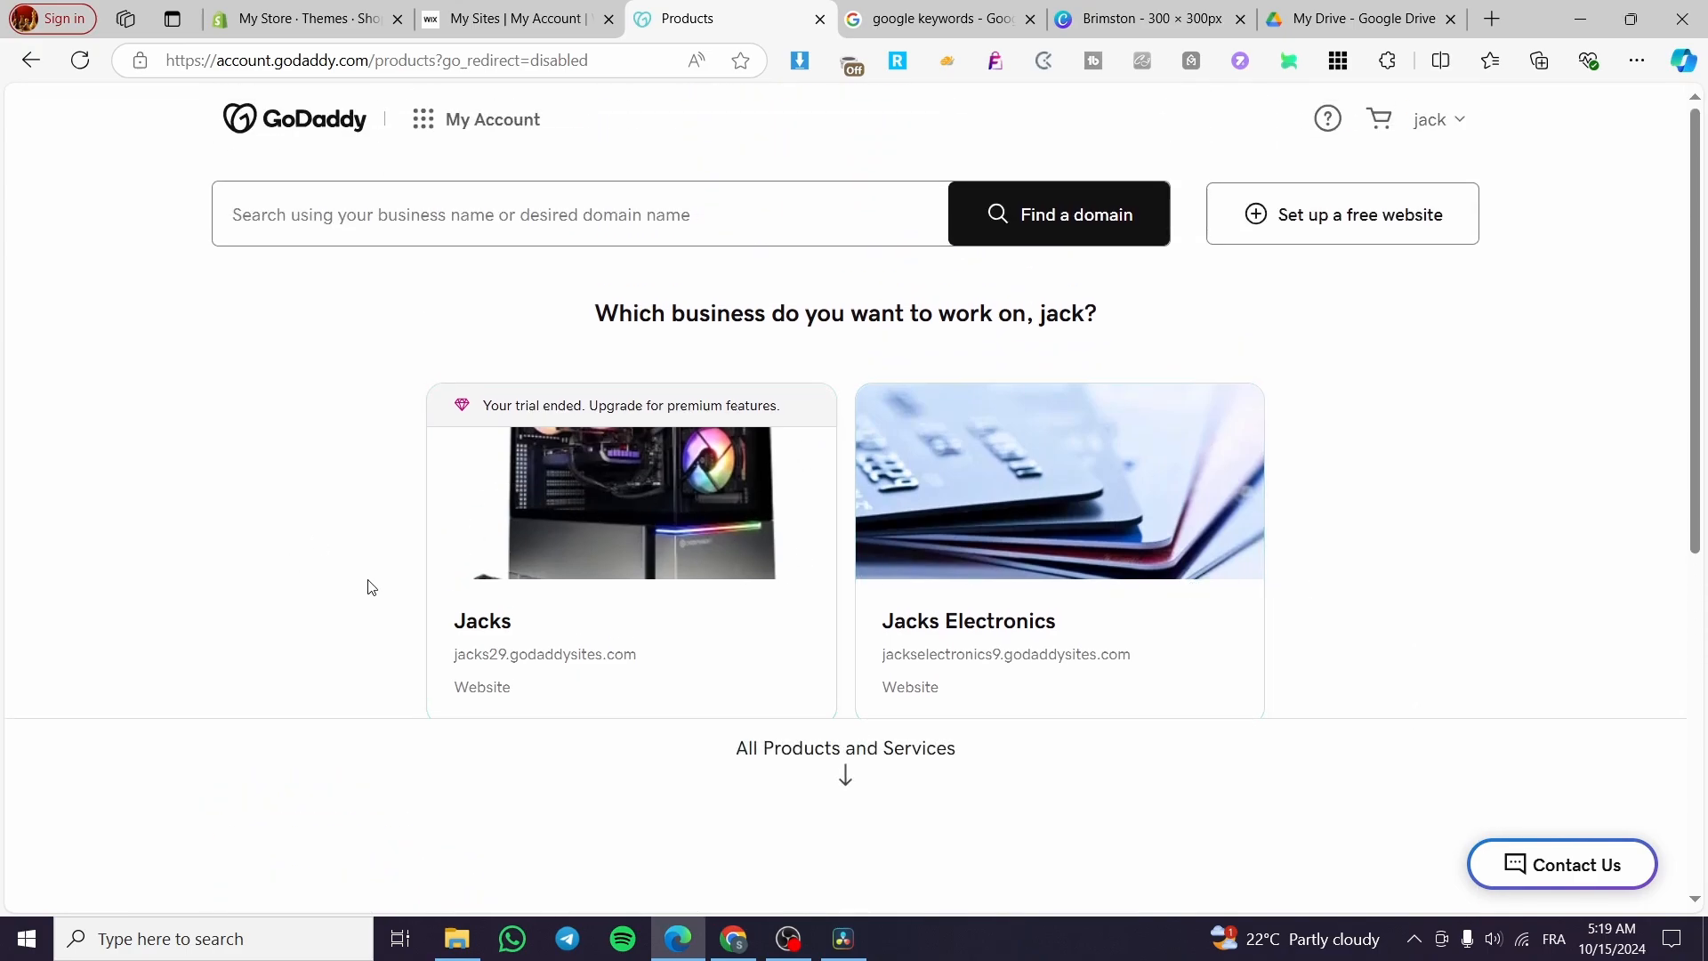
{"action": "mouse_move", "coordinate": [1039, 580]}
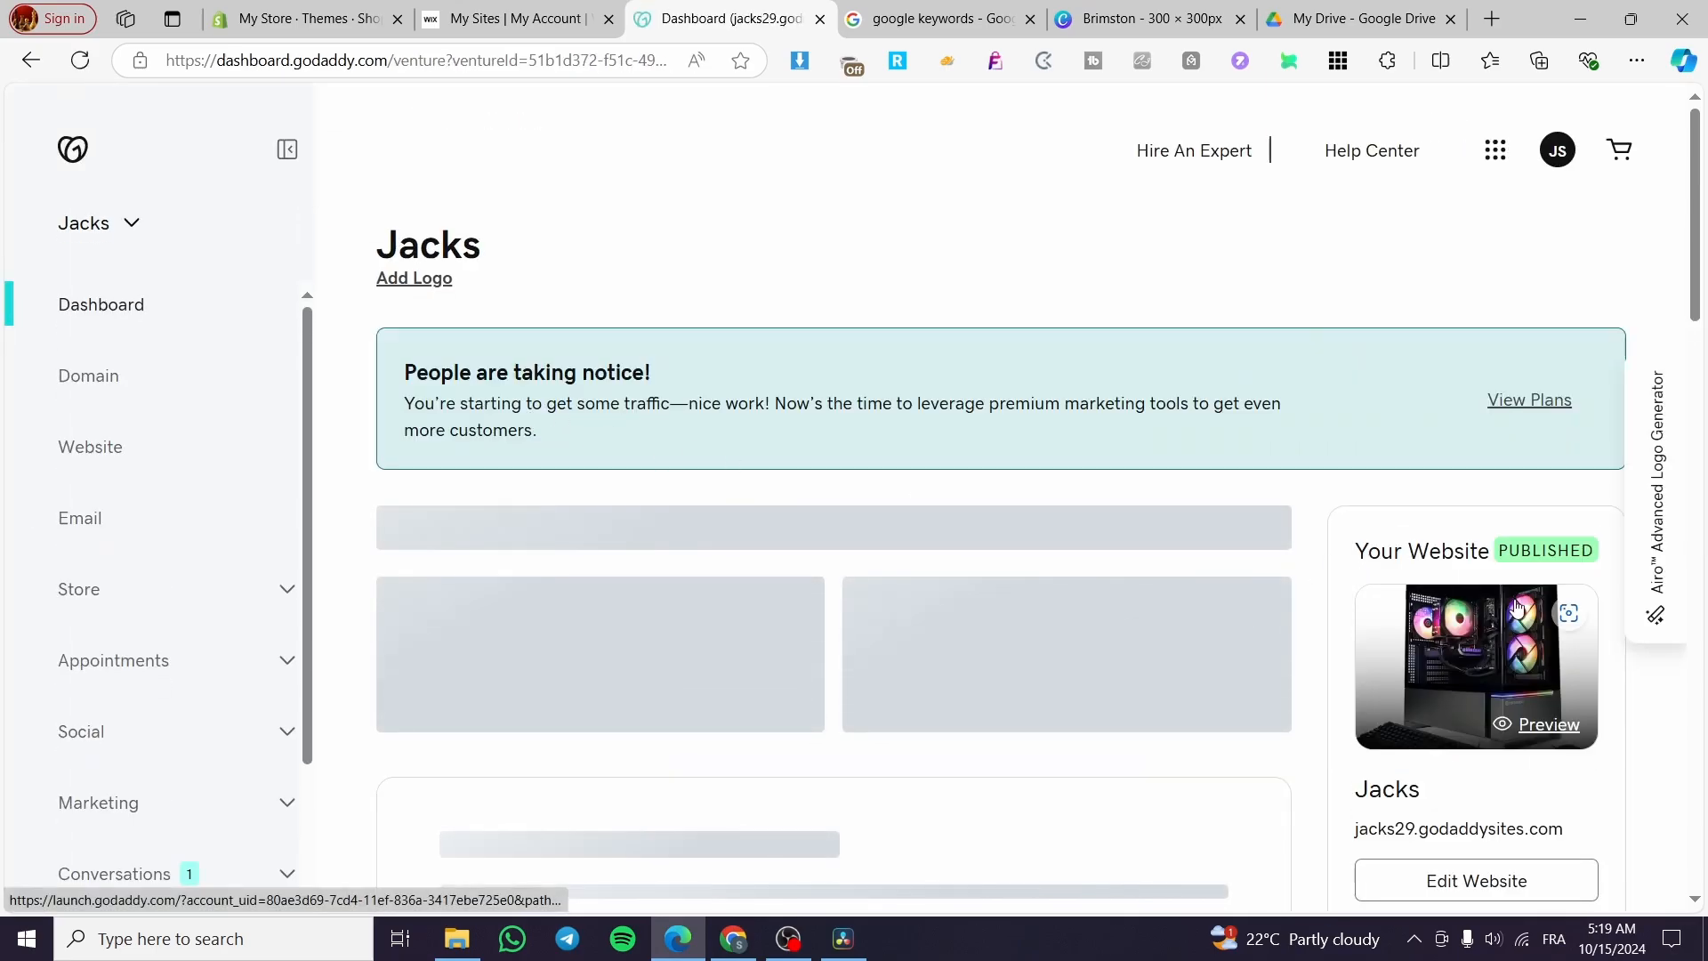
Scroll through the Jacks dashboard's performance stats: 7 visitors, presence score 20.
{"action": "scroll", "scroll_direction": "down", "scroll_amount": 3}
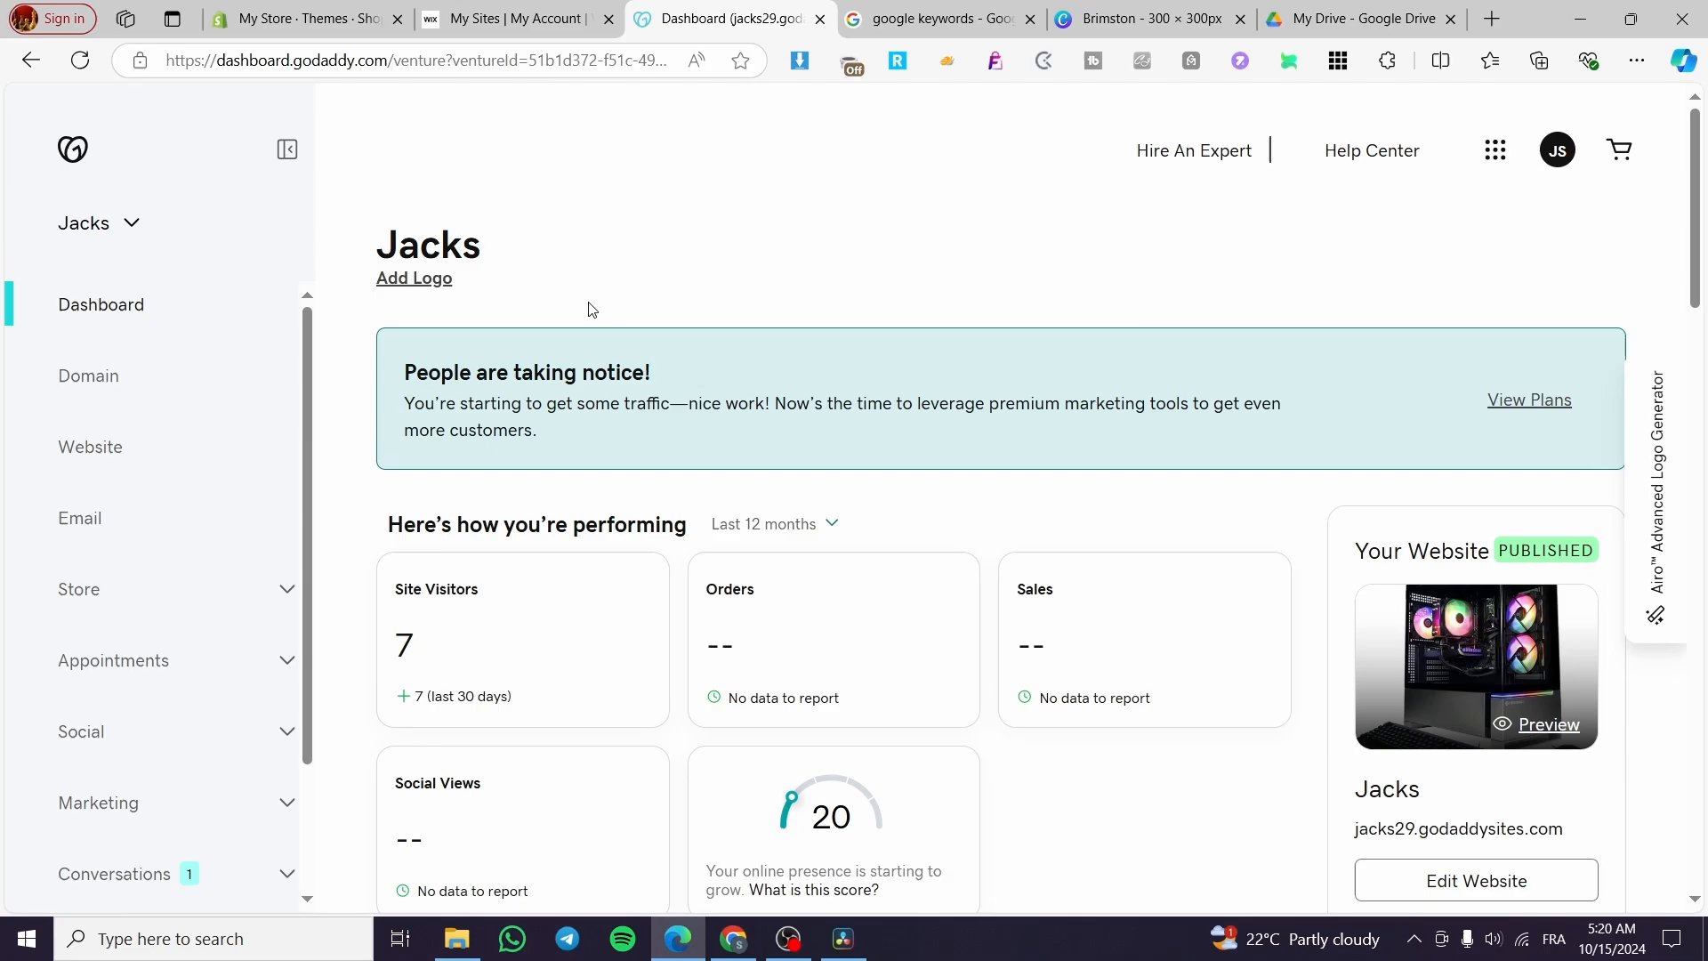
{"action": "mouse_move", "coordinate": [865, 450]}
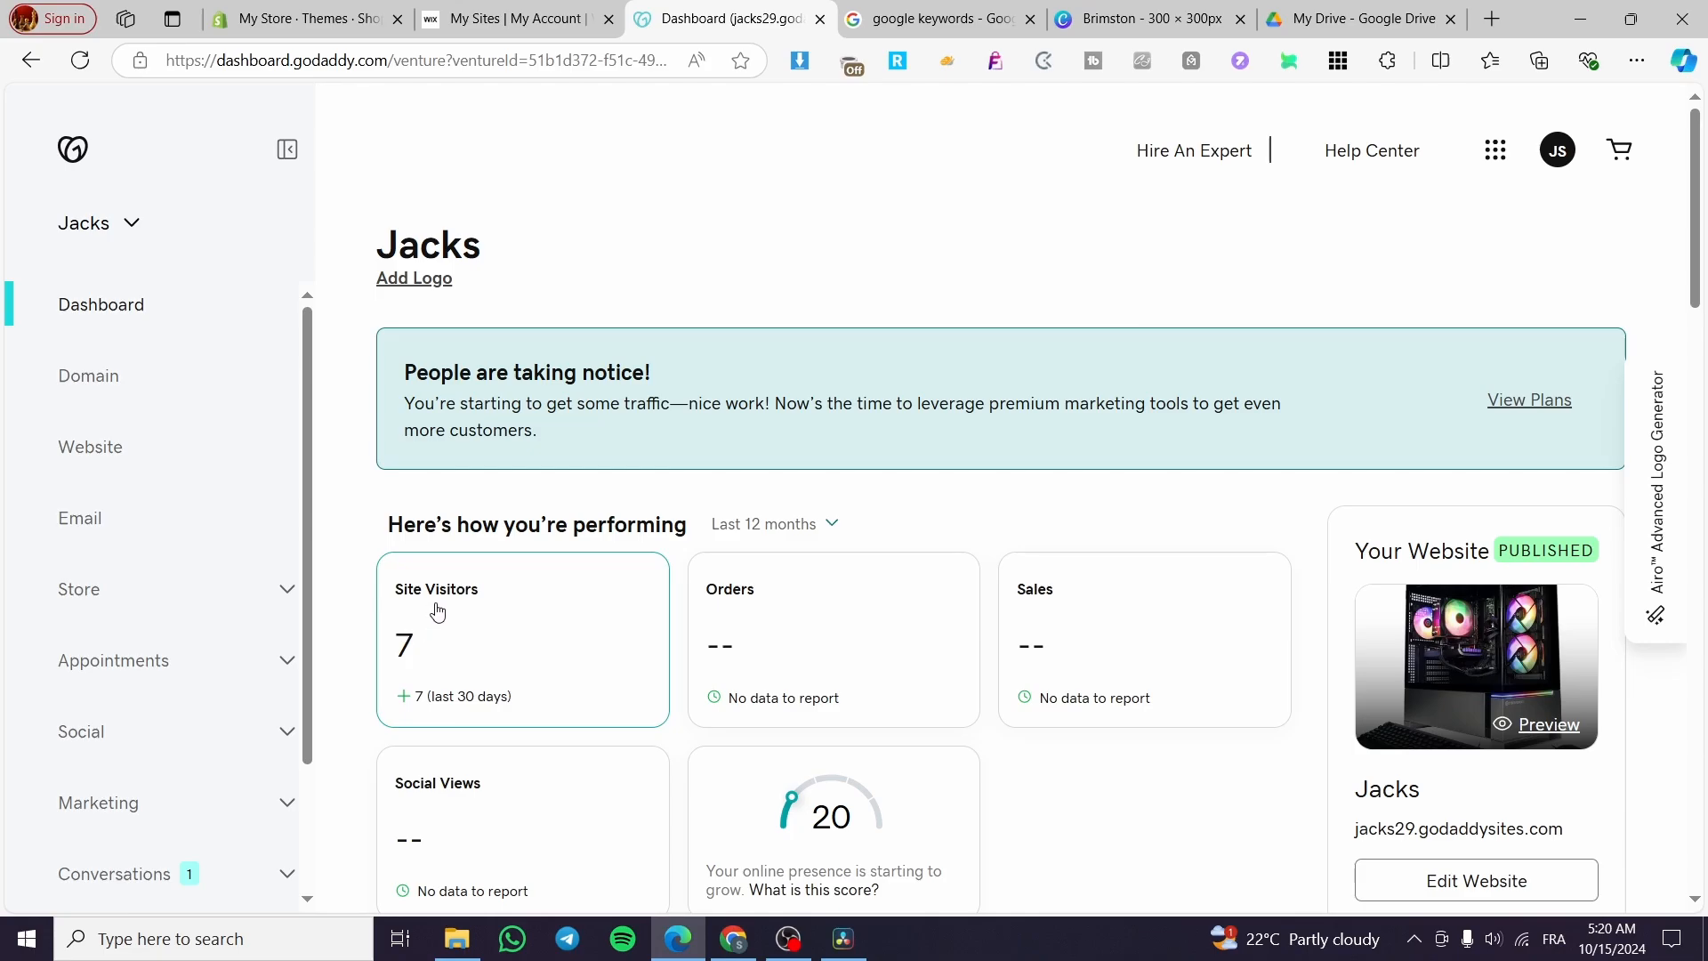
{"action": "mouse_move", "coordinate": [429, 732]}
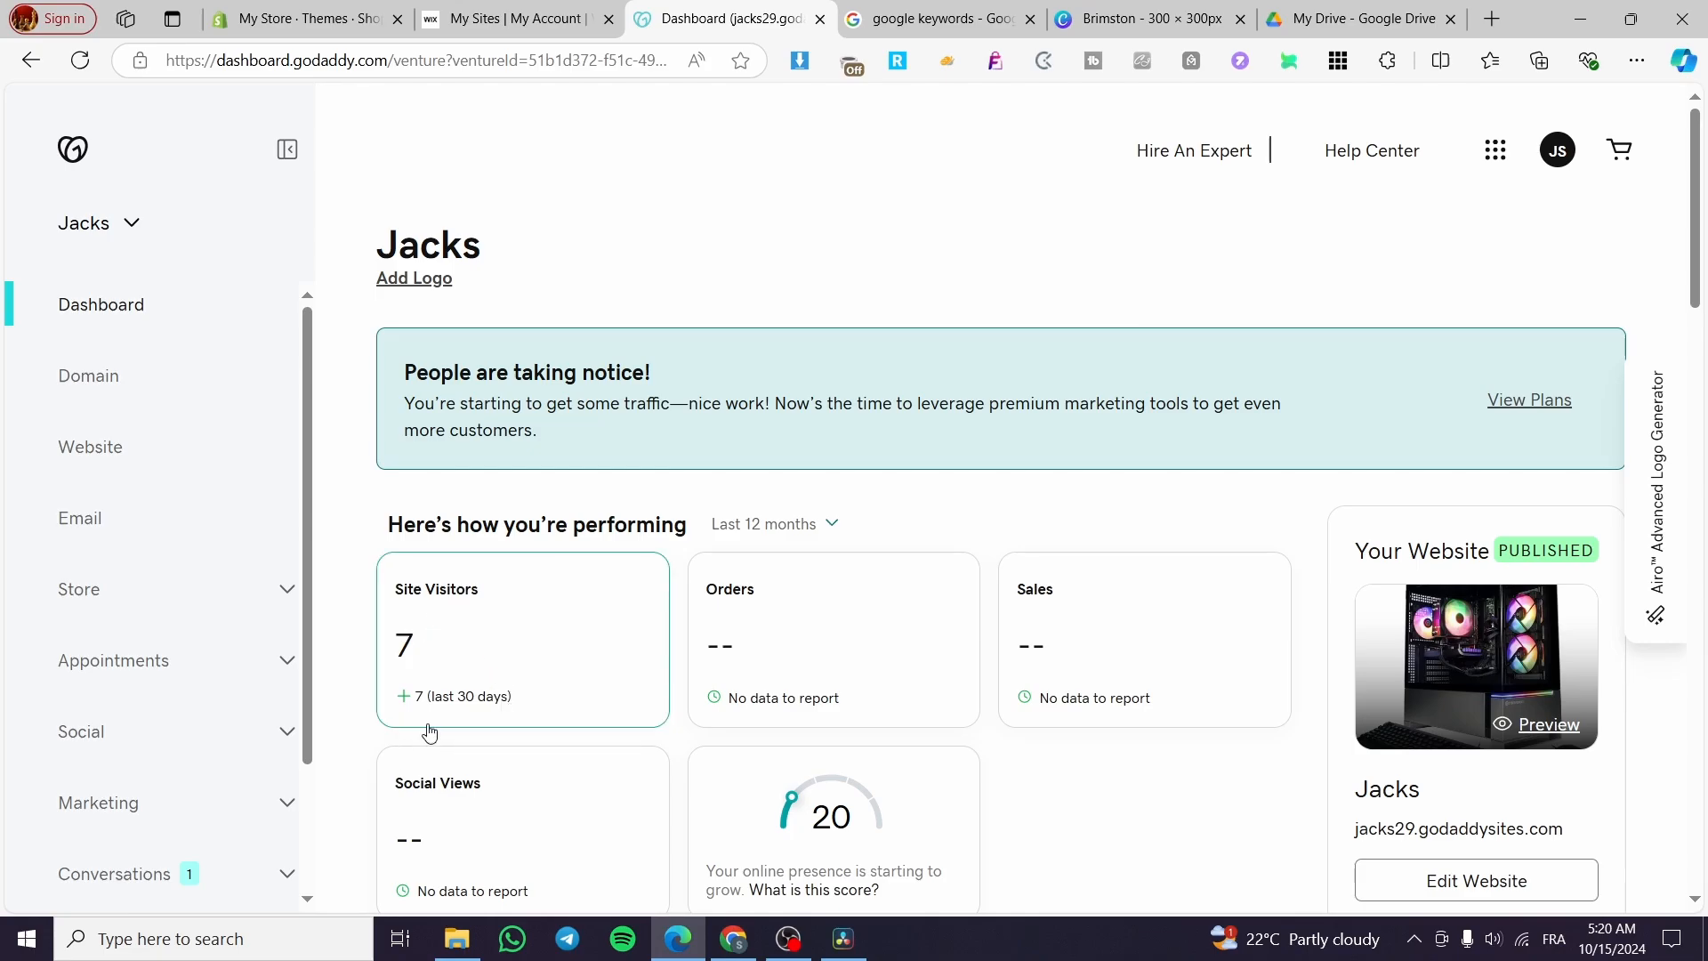
{"action": "mouse_move", "coordinate": [811, 598]}
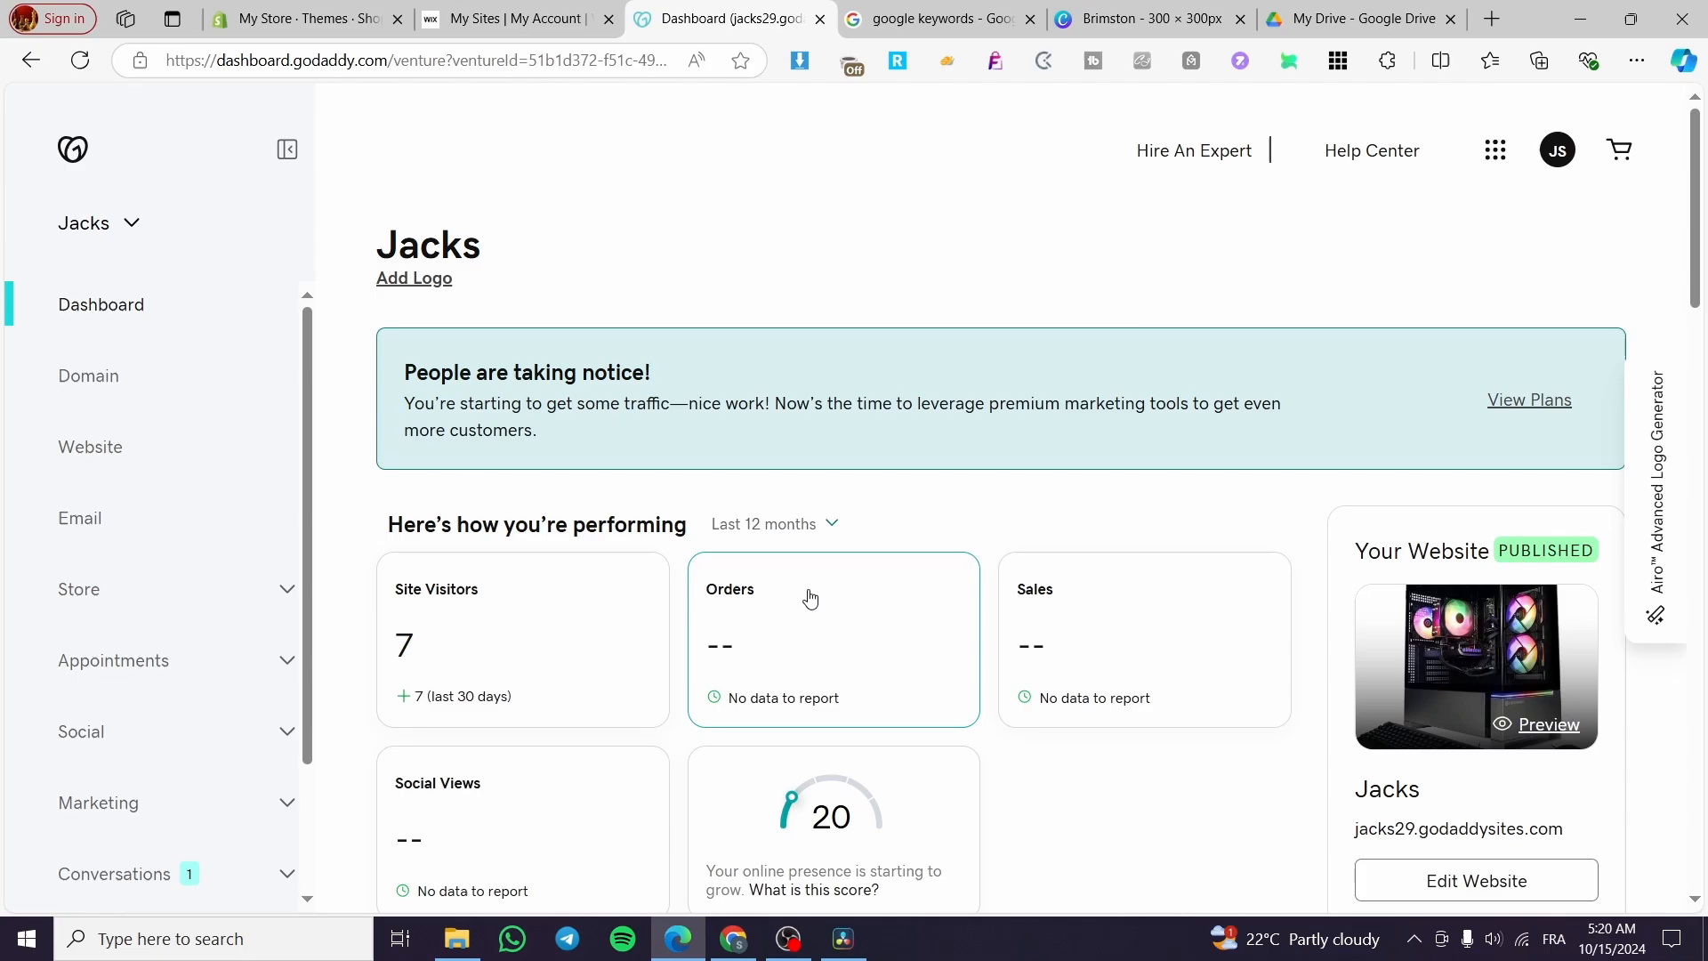
{"action": "scroll", "scroll_direction": "down", "scroll_amount": 3}
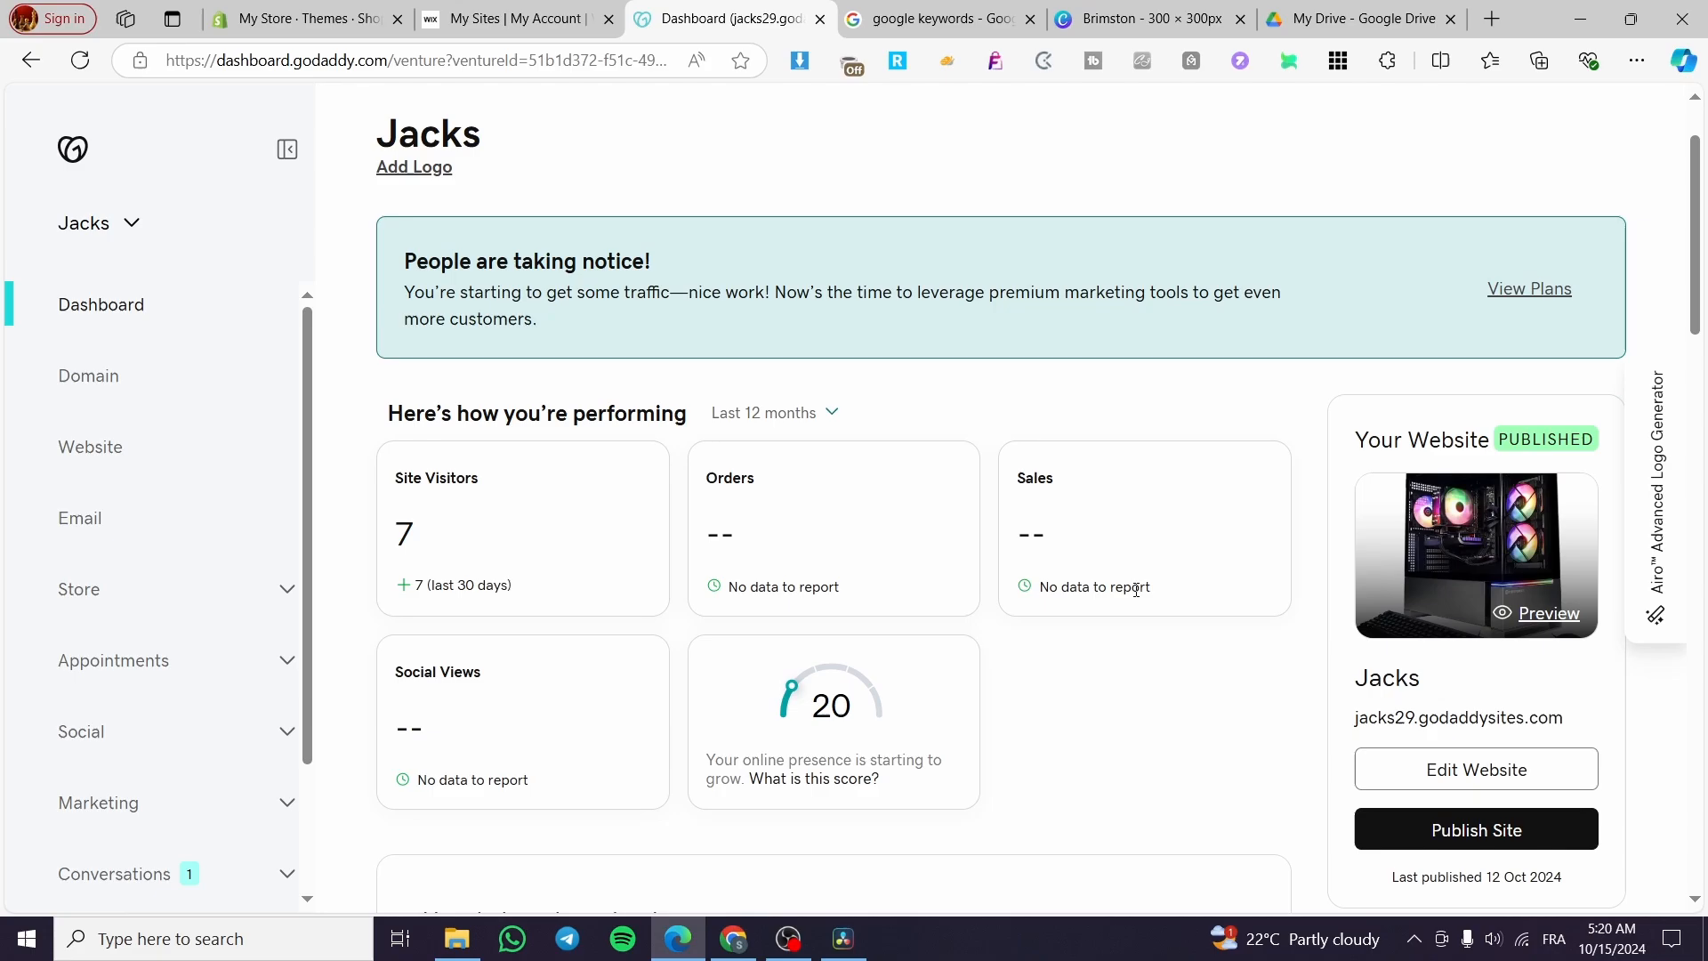
{"action": "mouse_move", "coordinate": [1162, 570]}
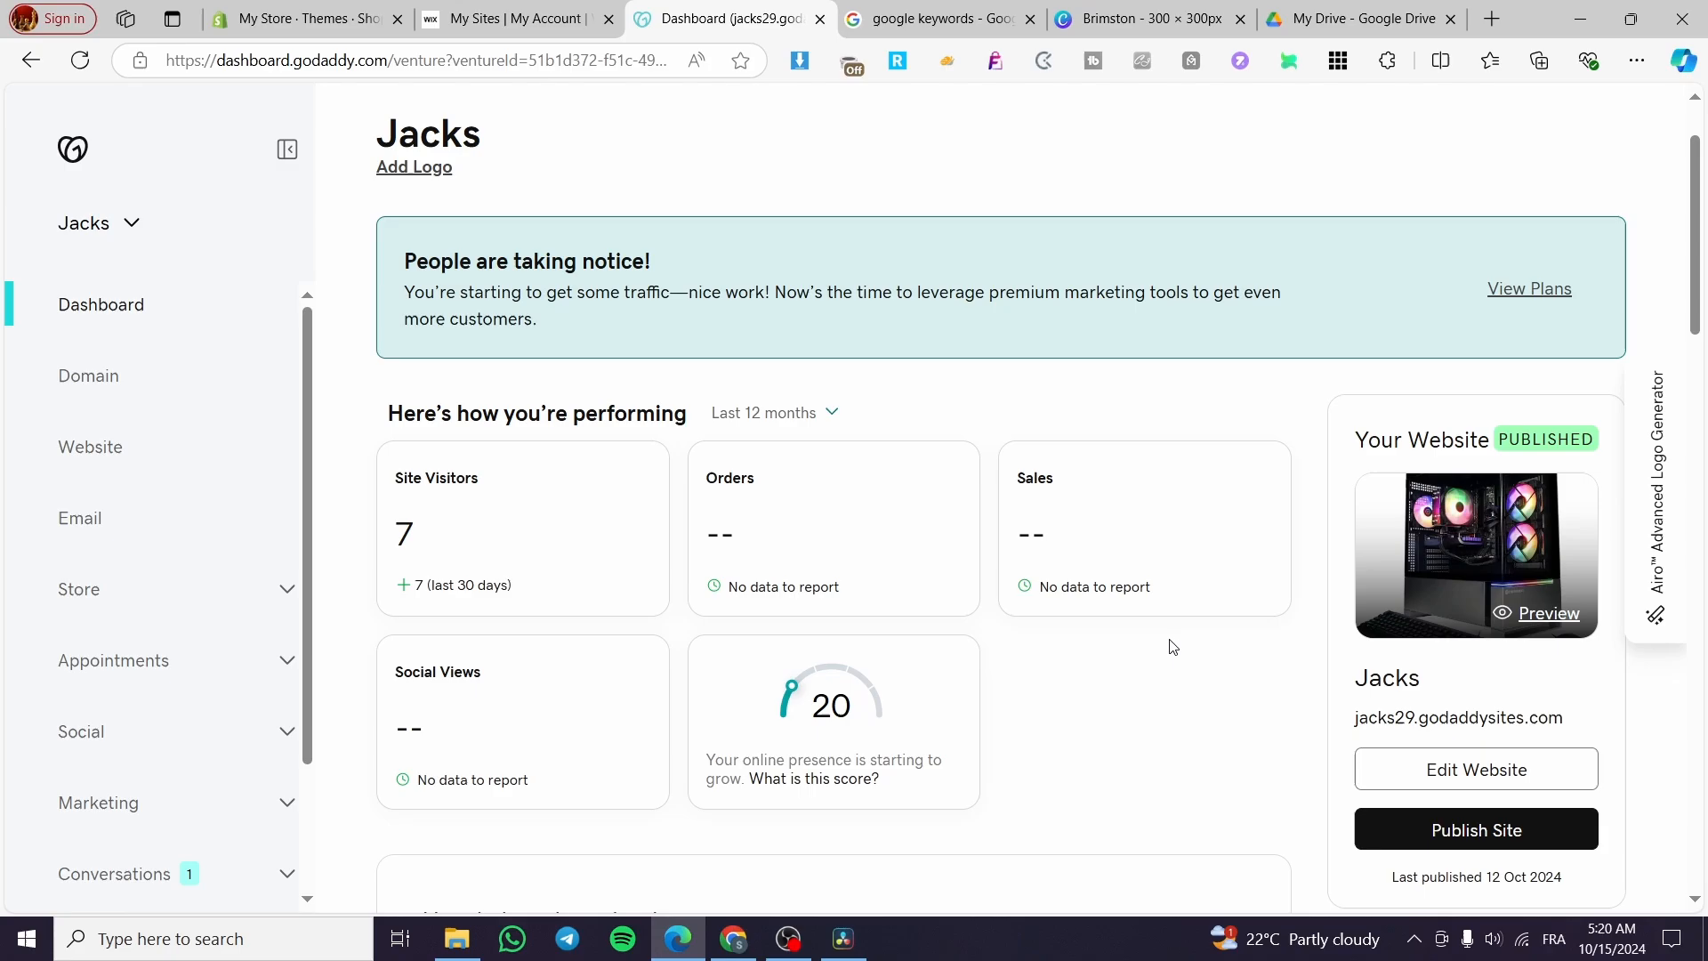
{"action": "mouse_move", "coordinate": [1269, 584]}
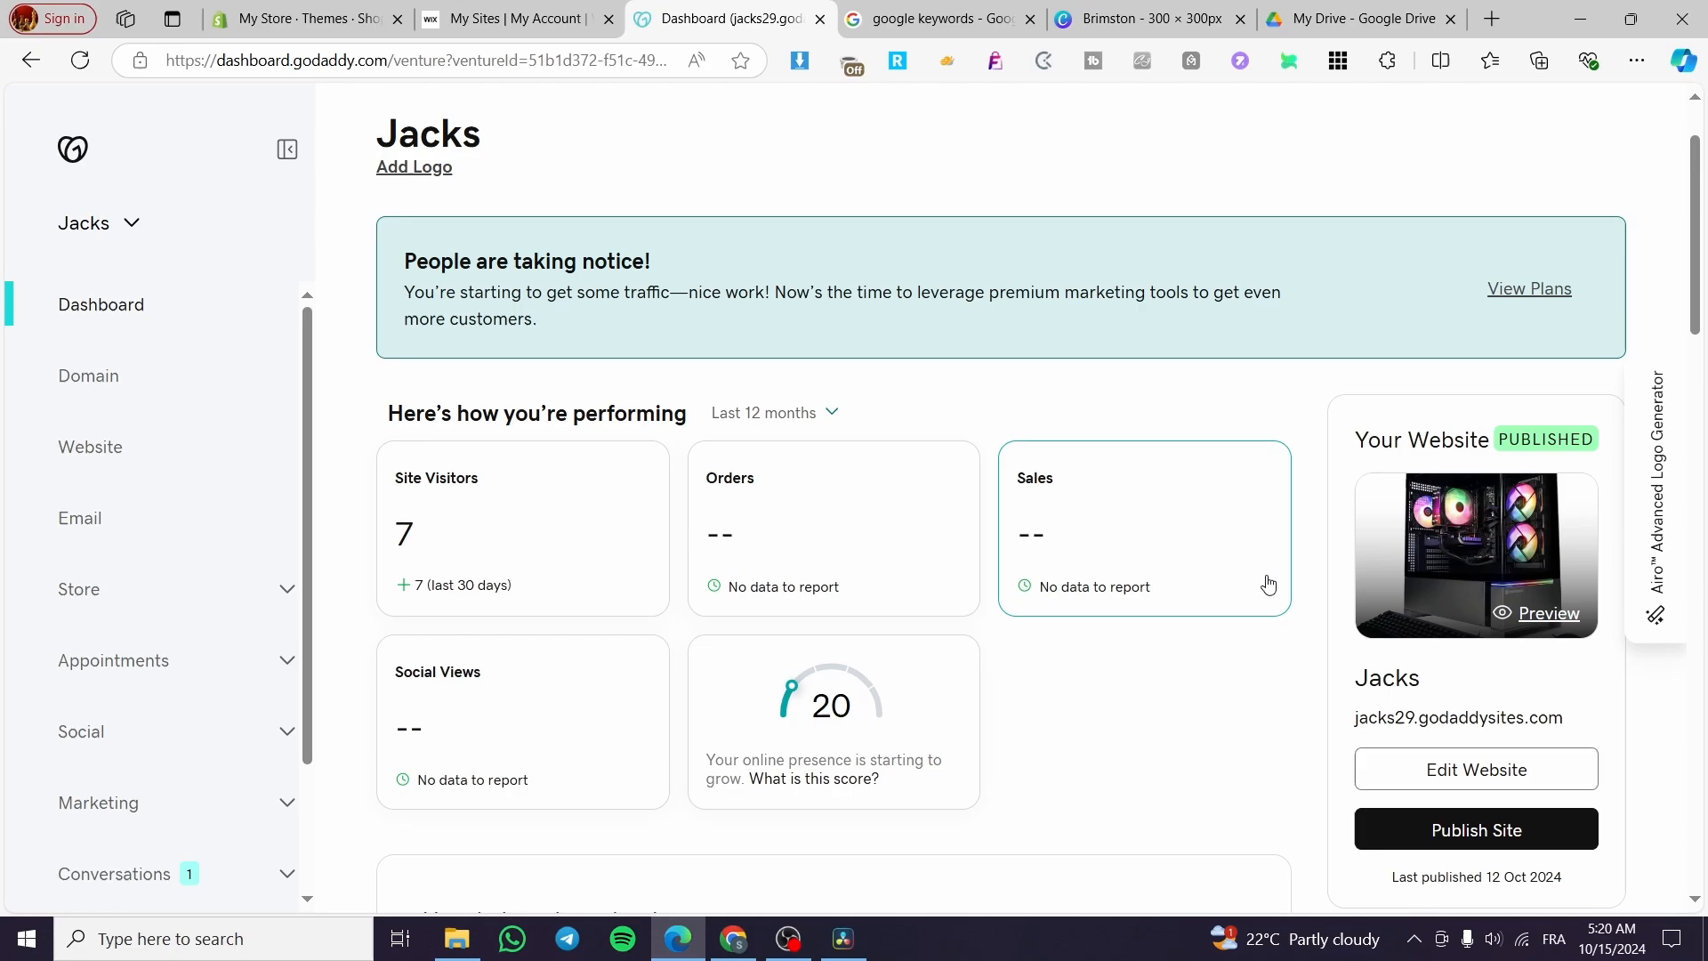
{"action": "scroll", "scroll_direction": "down", "scroll_amount": 3}
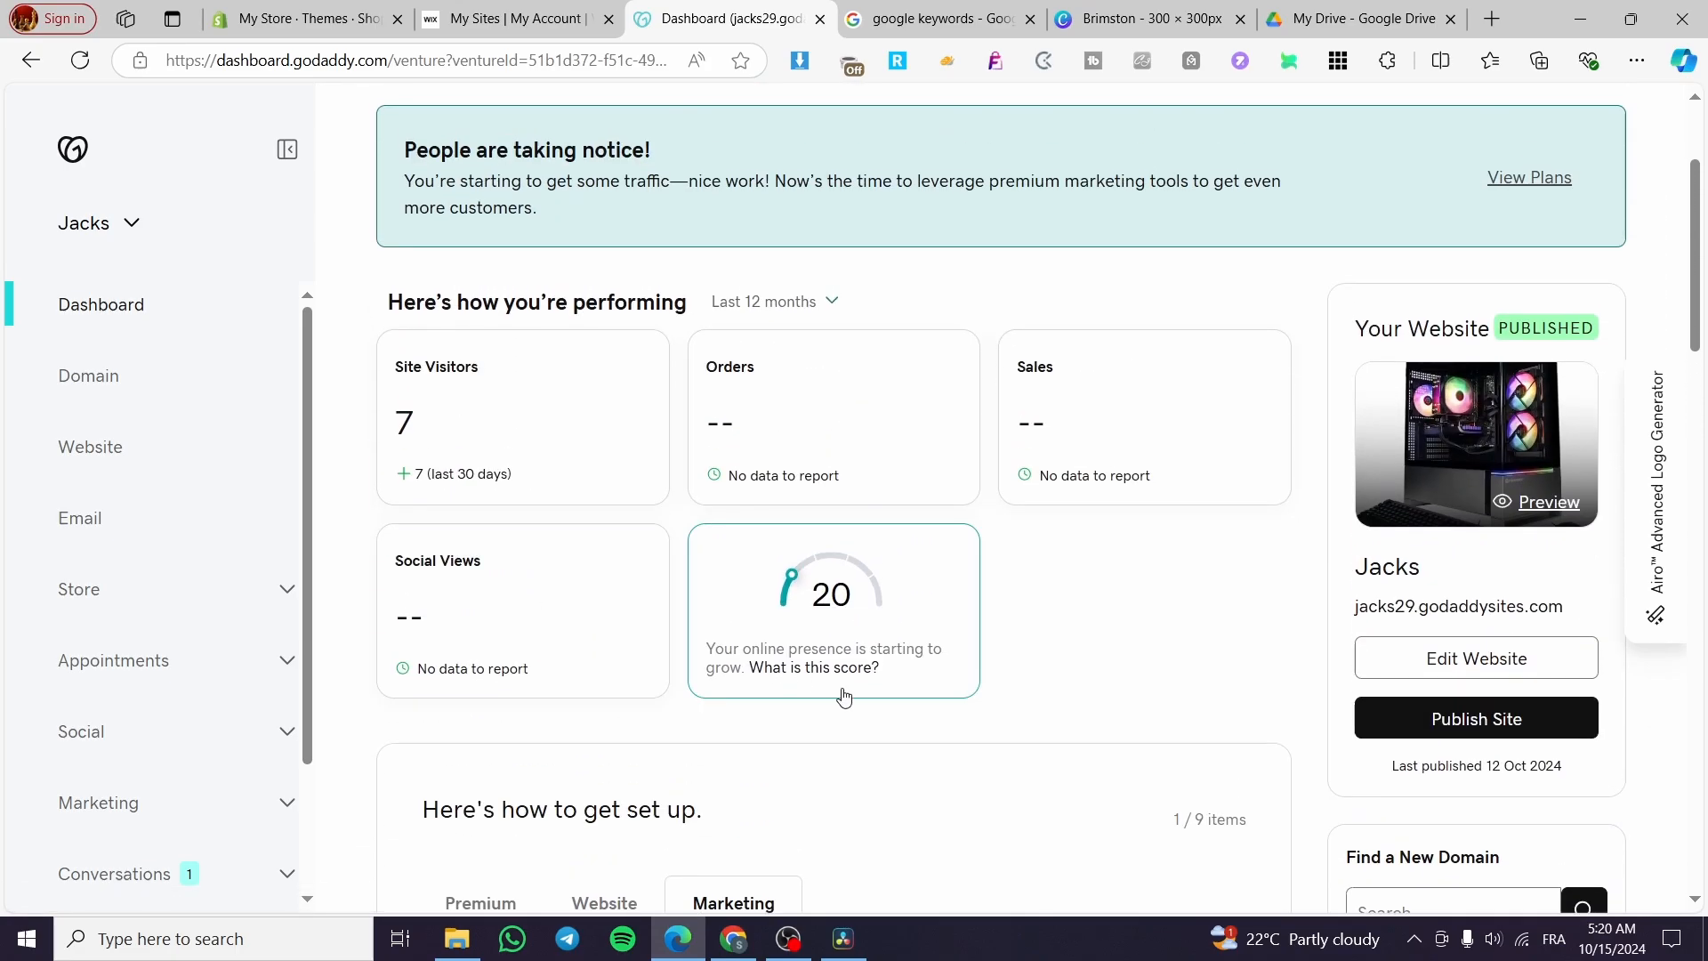
Review the Marketing tasks in the setup card, then switch to the 'google keywords' search results.
{"action": "scroll", "scroll_direction": "down", "scroll_amount": 3}
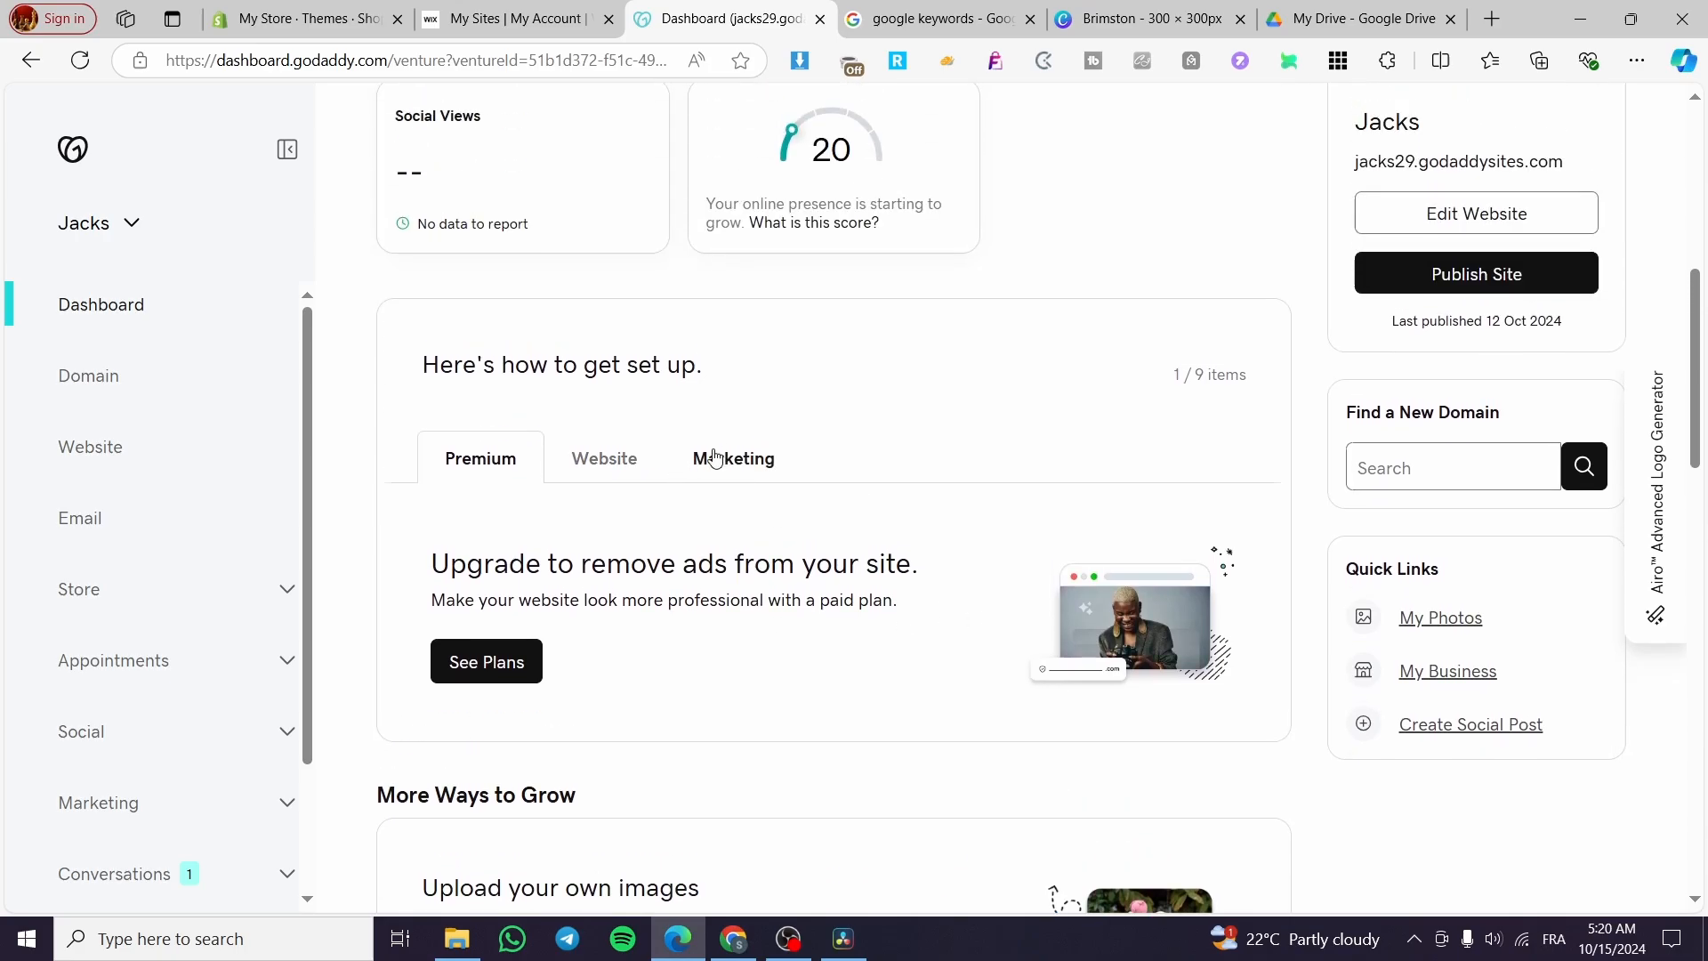
{"action": "left_click", "coordinate": [603, 458]}
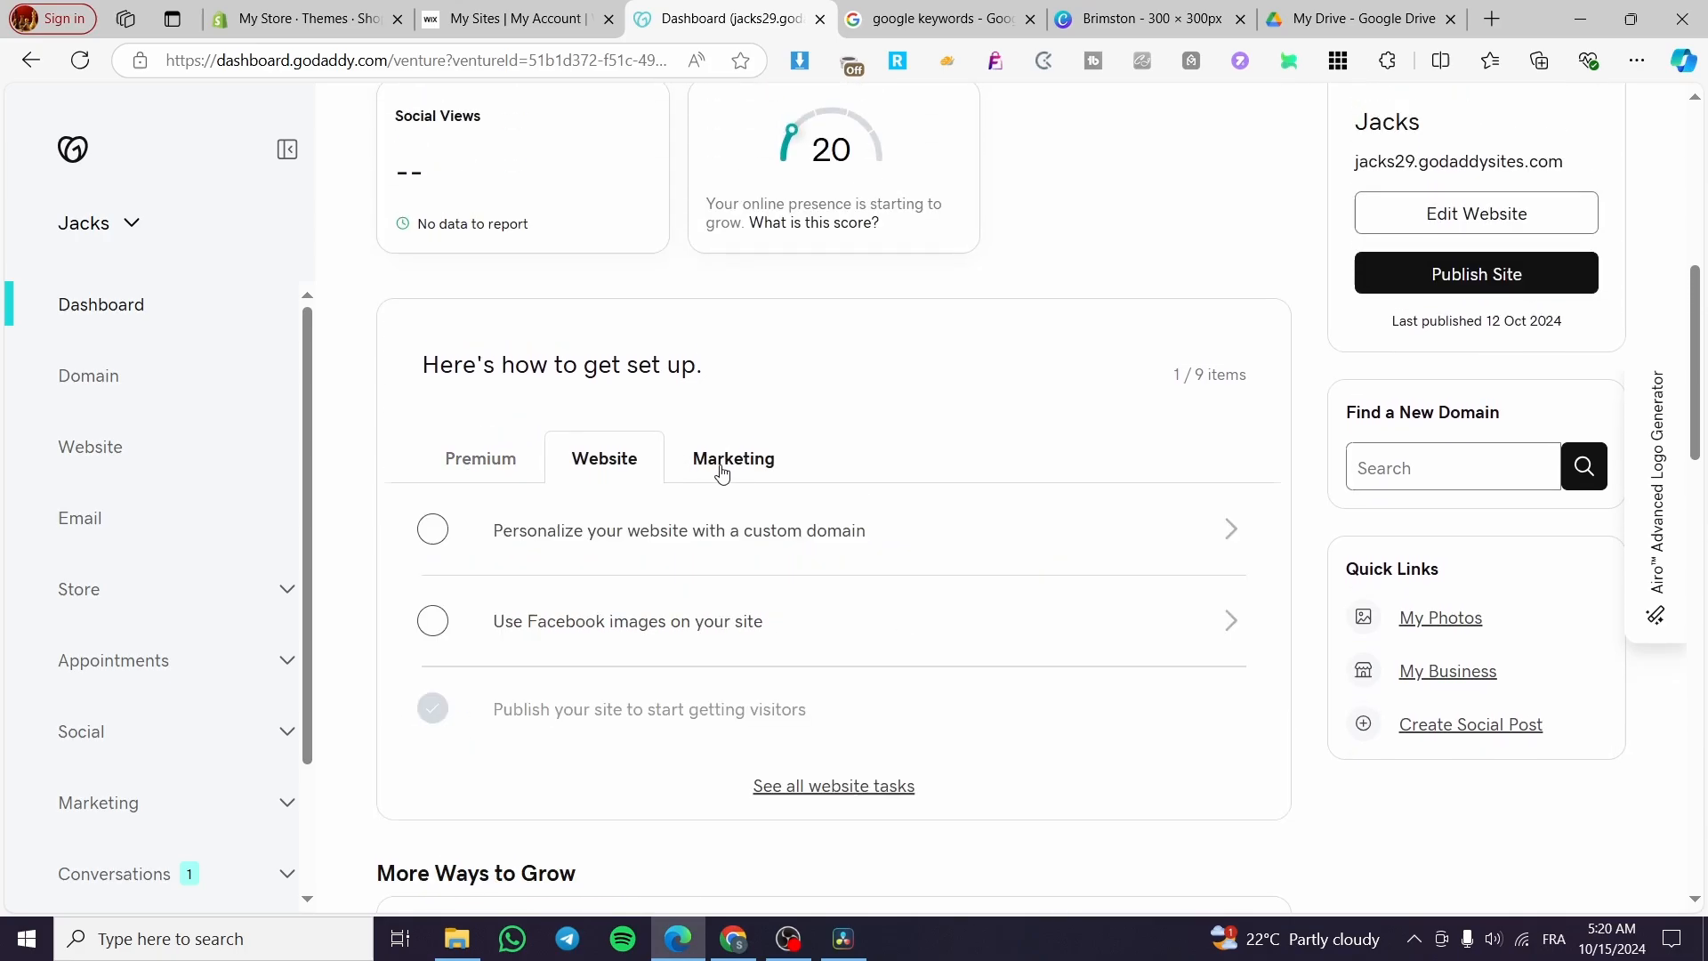
{"action": "left_click", "coordinate": [733, 457]}
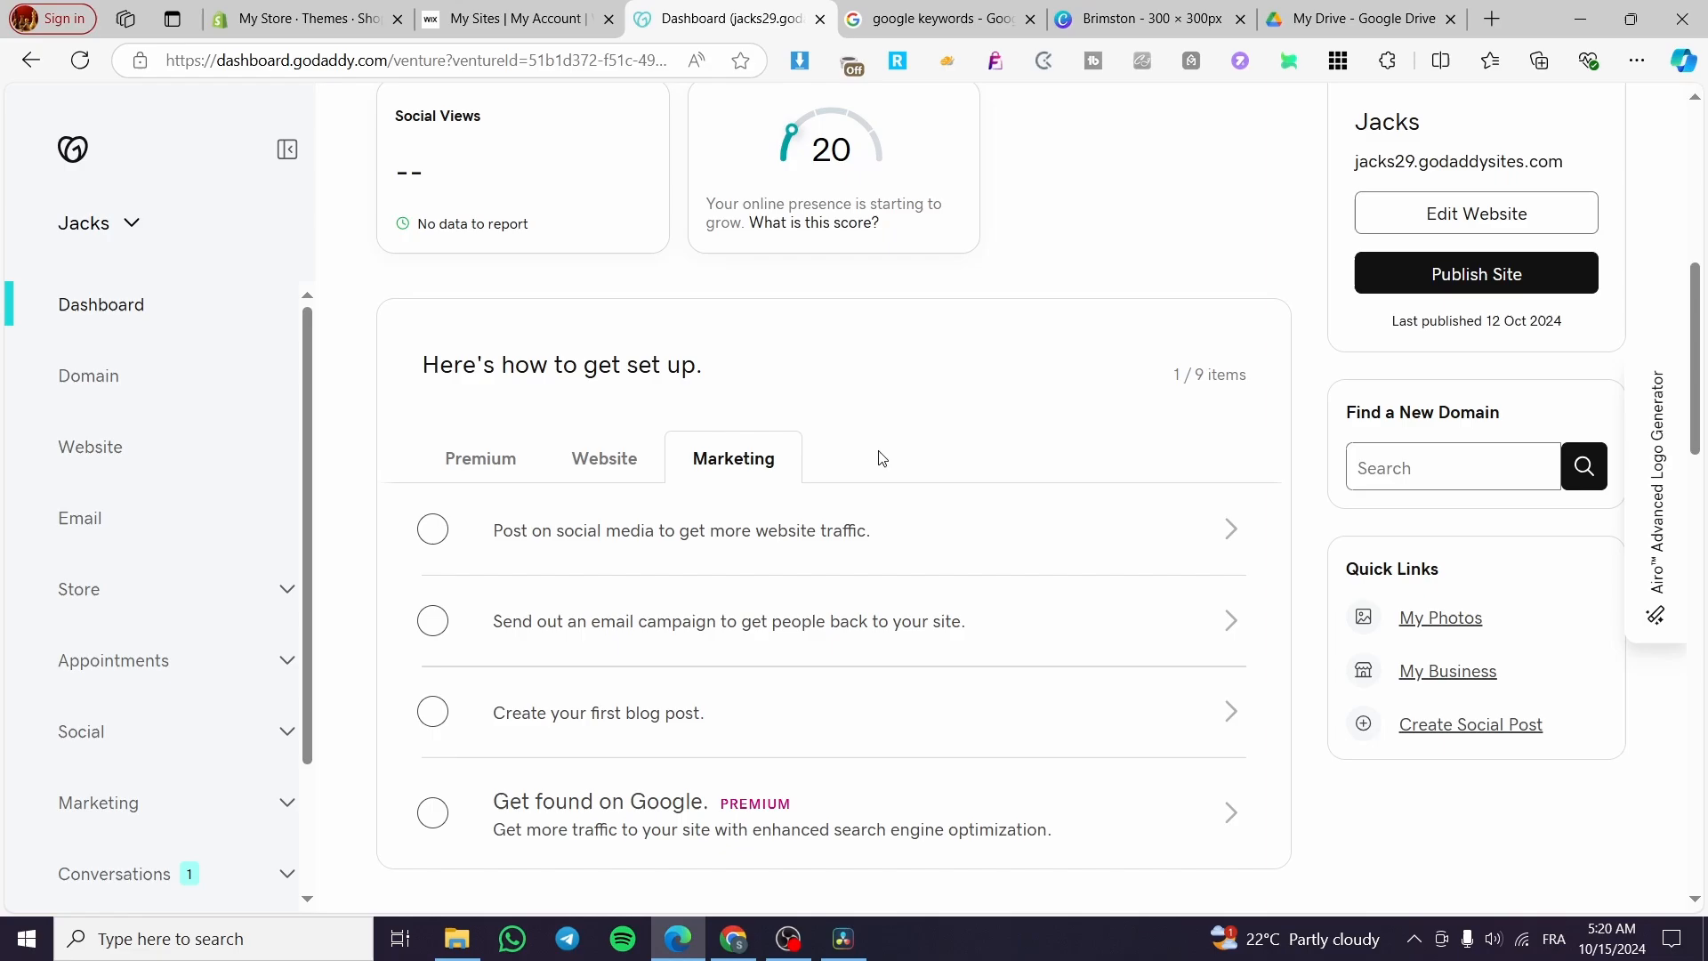
{"action": "scroll", "scroll_direction": "down", "scroll_amount": 3}
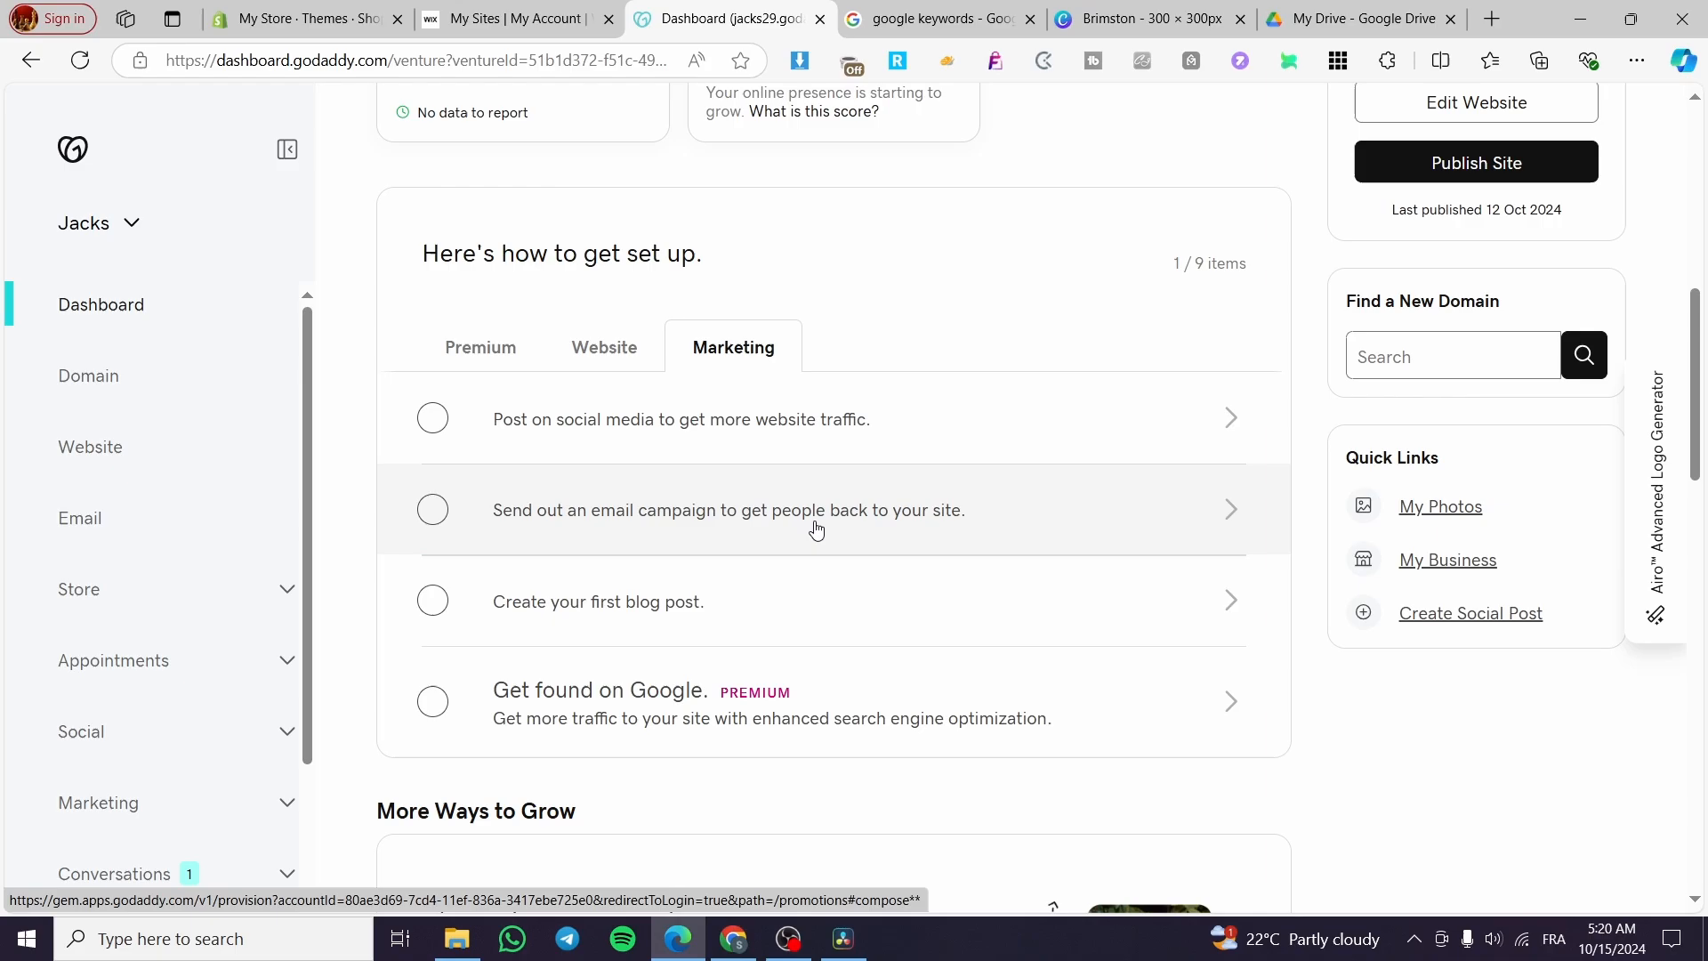
{"action": "mouse_move", "coordinate": [528, 430]}
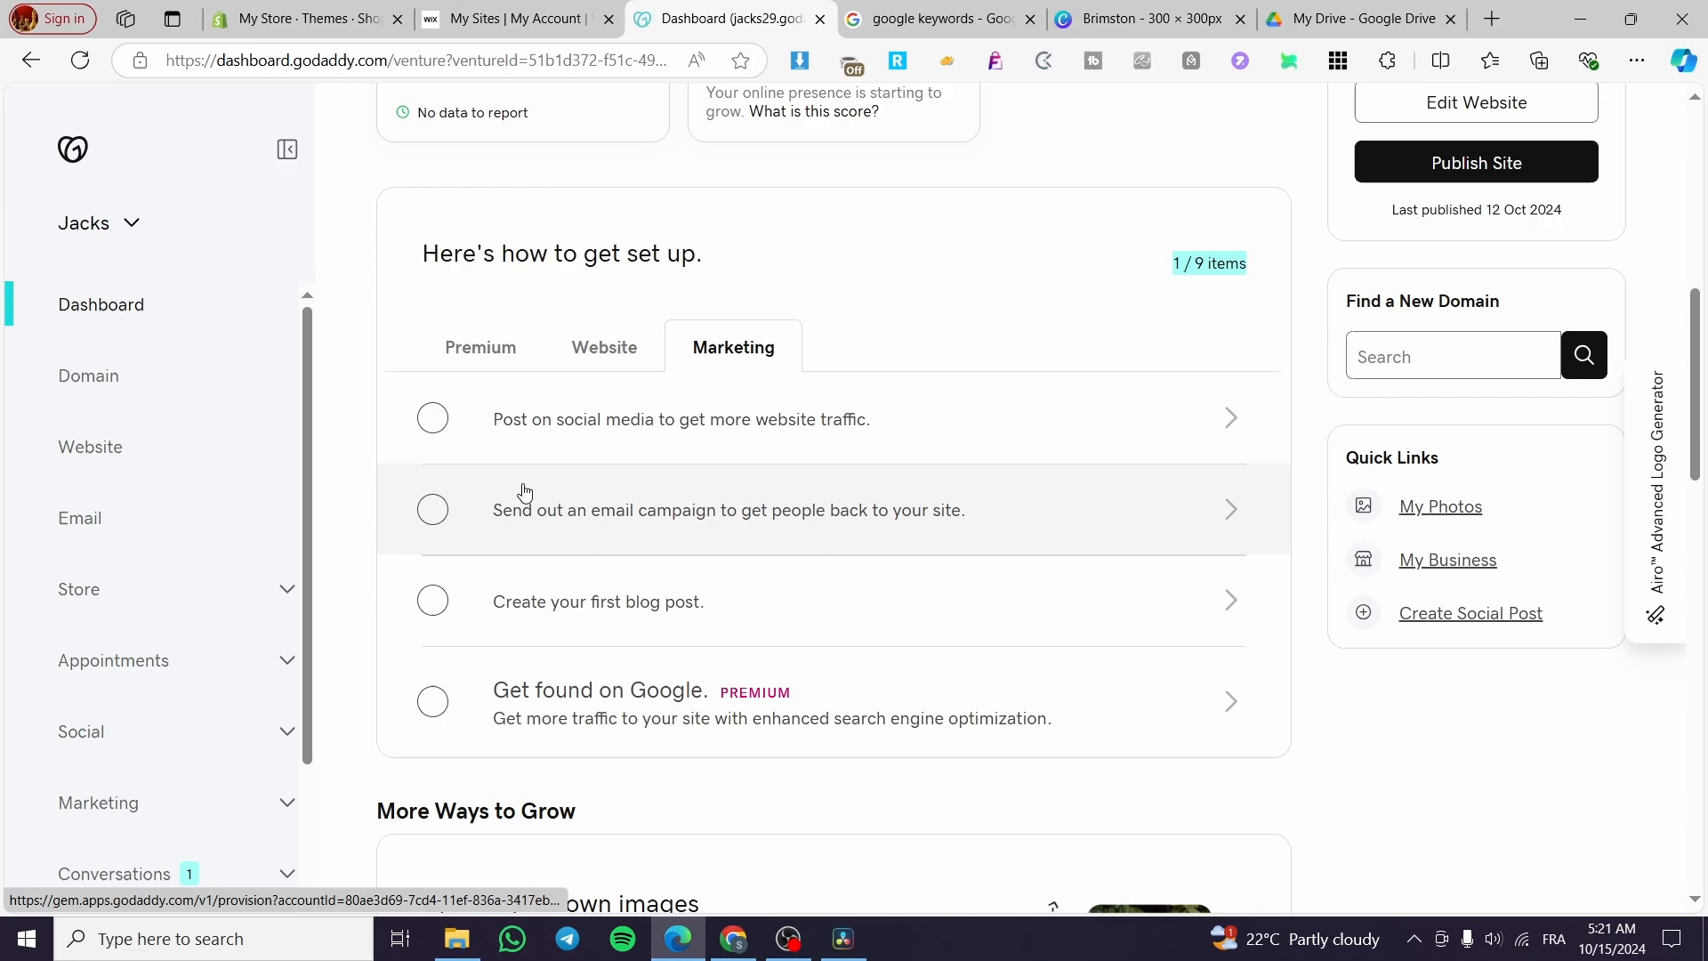
{"action": "mouse_move", "coordinate": [600, 440]}
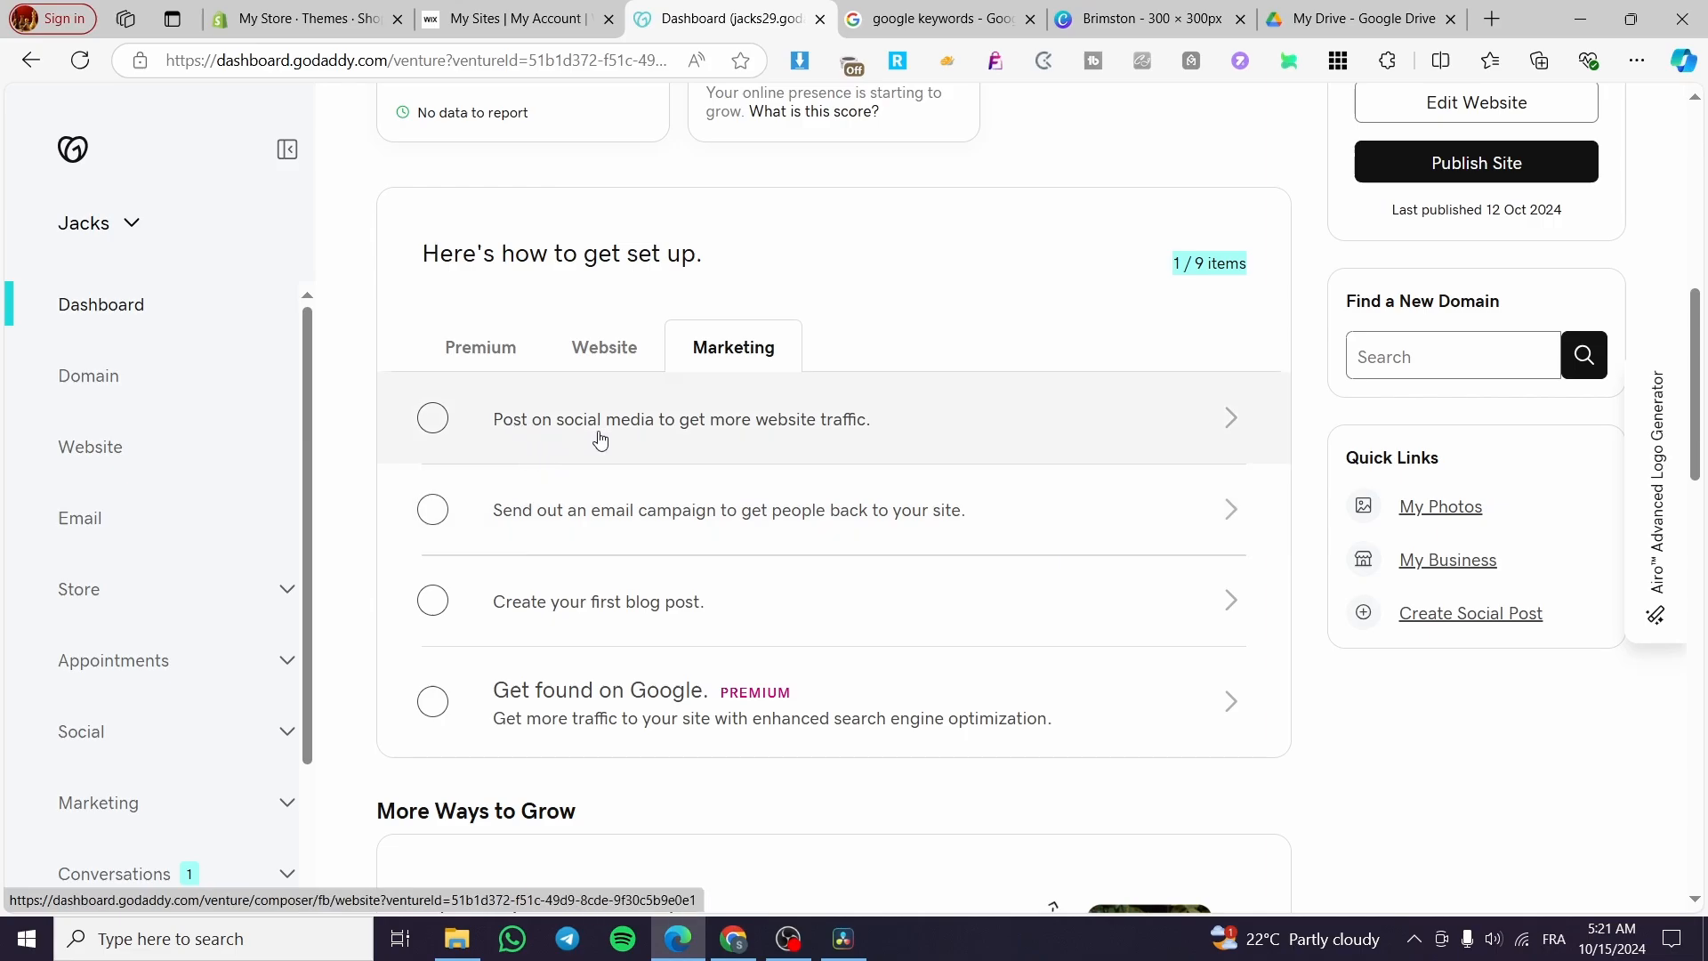
{"action": "mouse_move", "coordinate": [712, 502]}
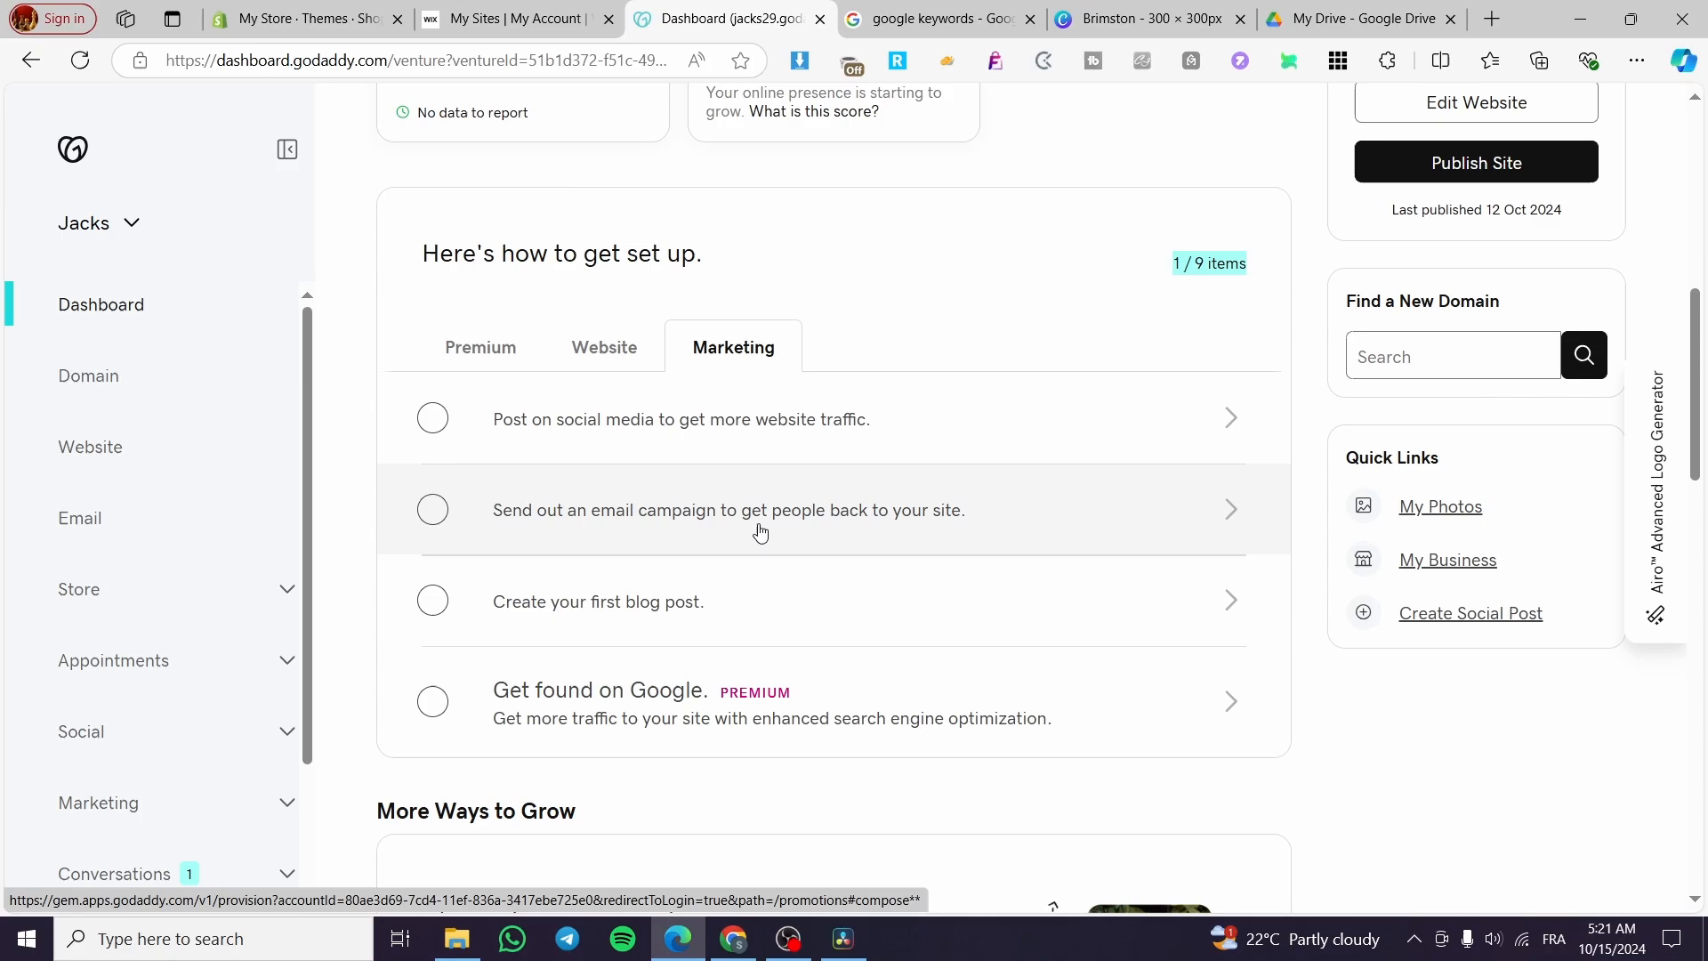
{"action": "mouse_move", "coordinate": [509, 621]}
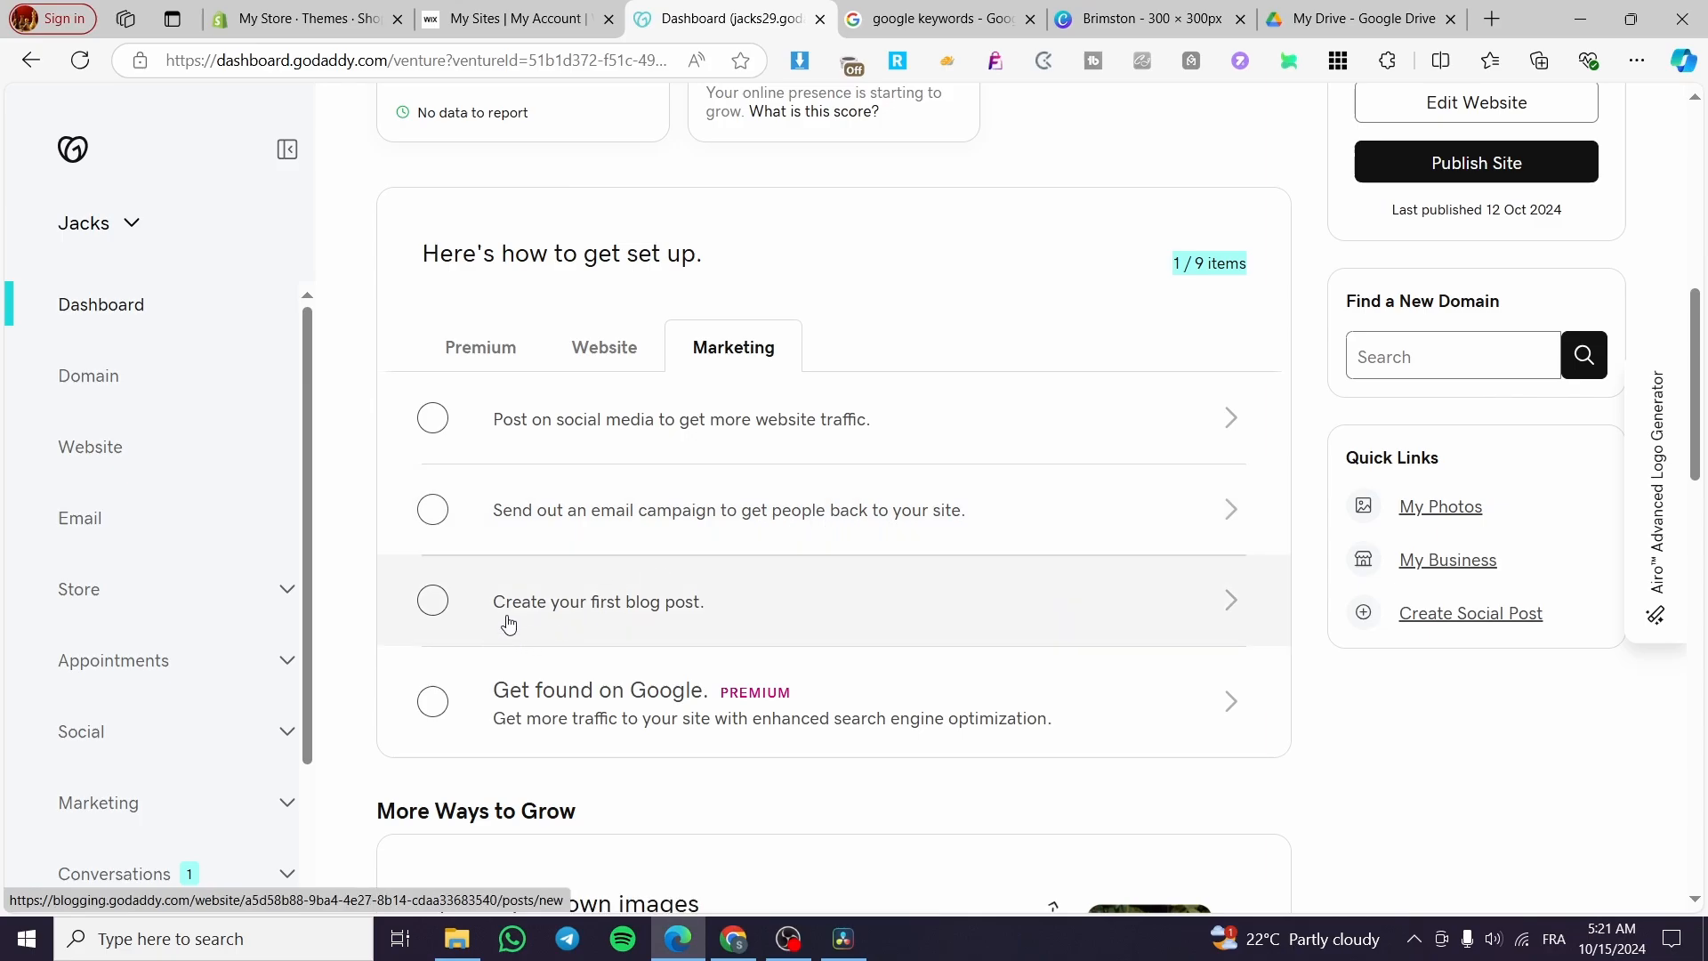
{"action": "mouse_move", "coordinate": [814, 610]}
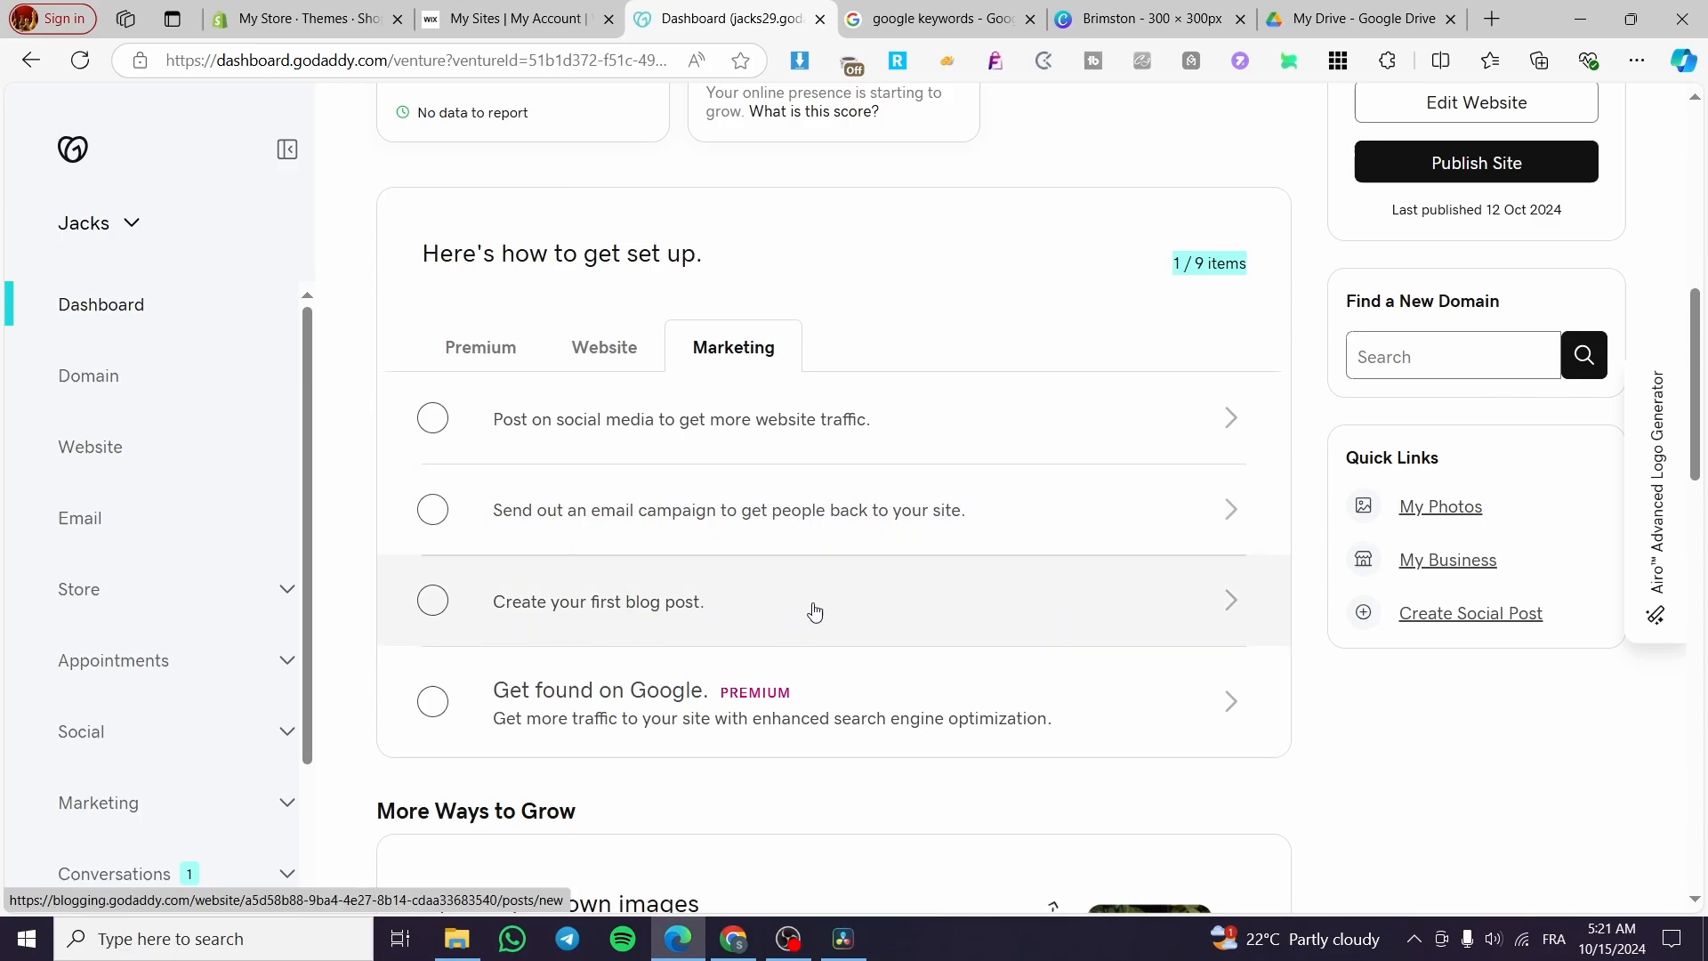
{"action": "mouse_move", "coordinate": [544, 719]}
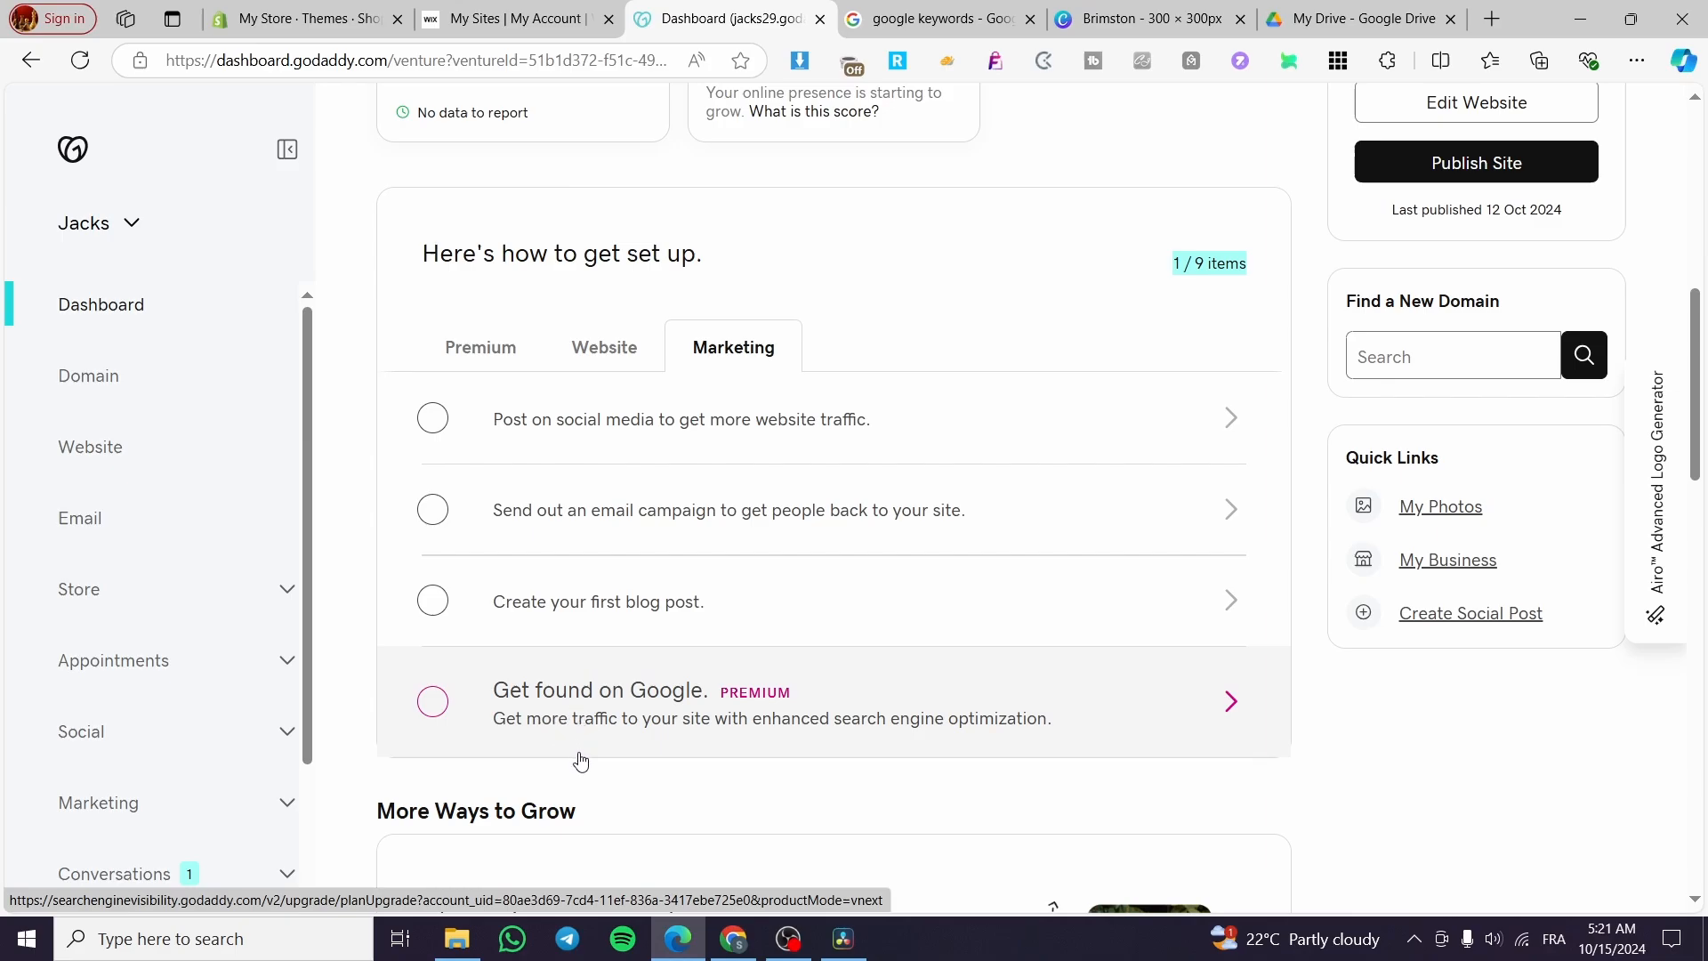
{"action": "mouse_move", "coordinate": [872, 784]}
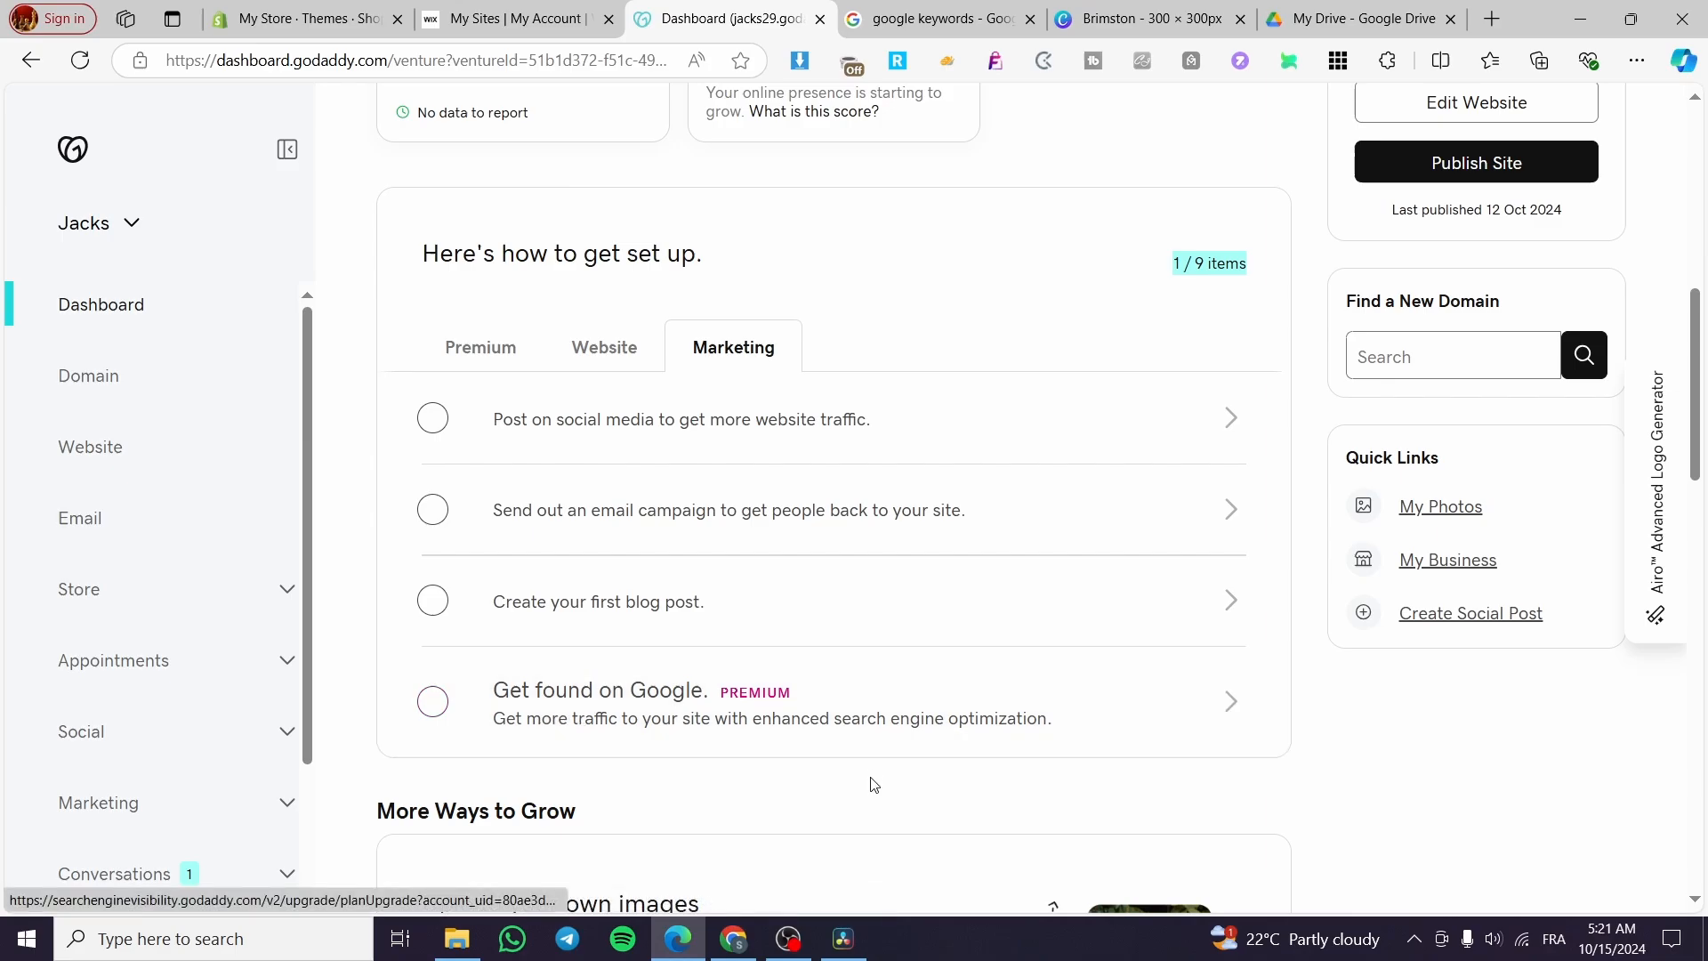
{"action": "mouse_move", "coordinate": [744, 723]}
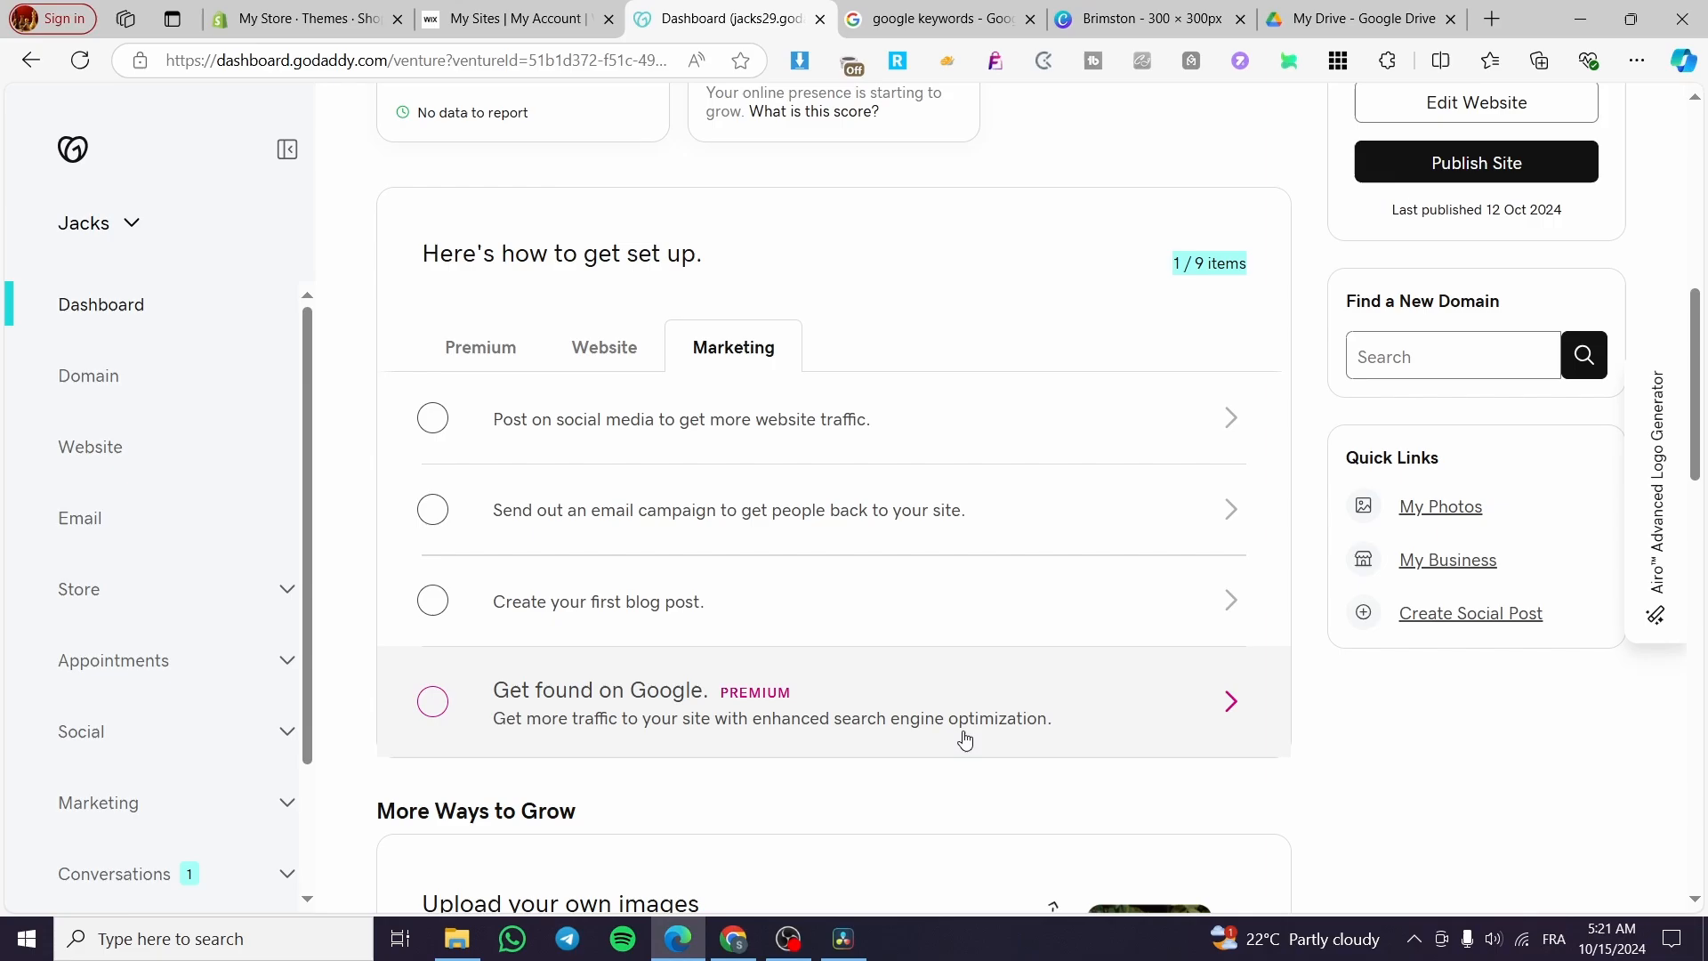
{"action": "mouse_move", "coordinate": [510, 735]}
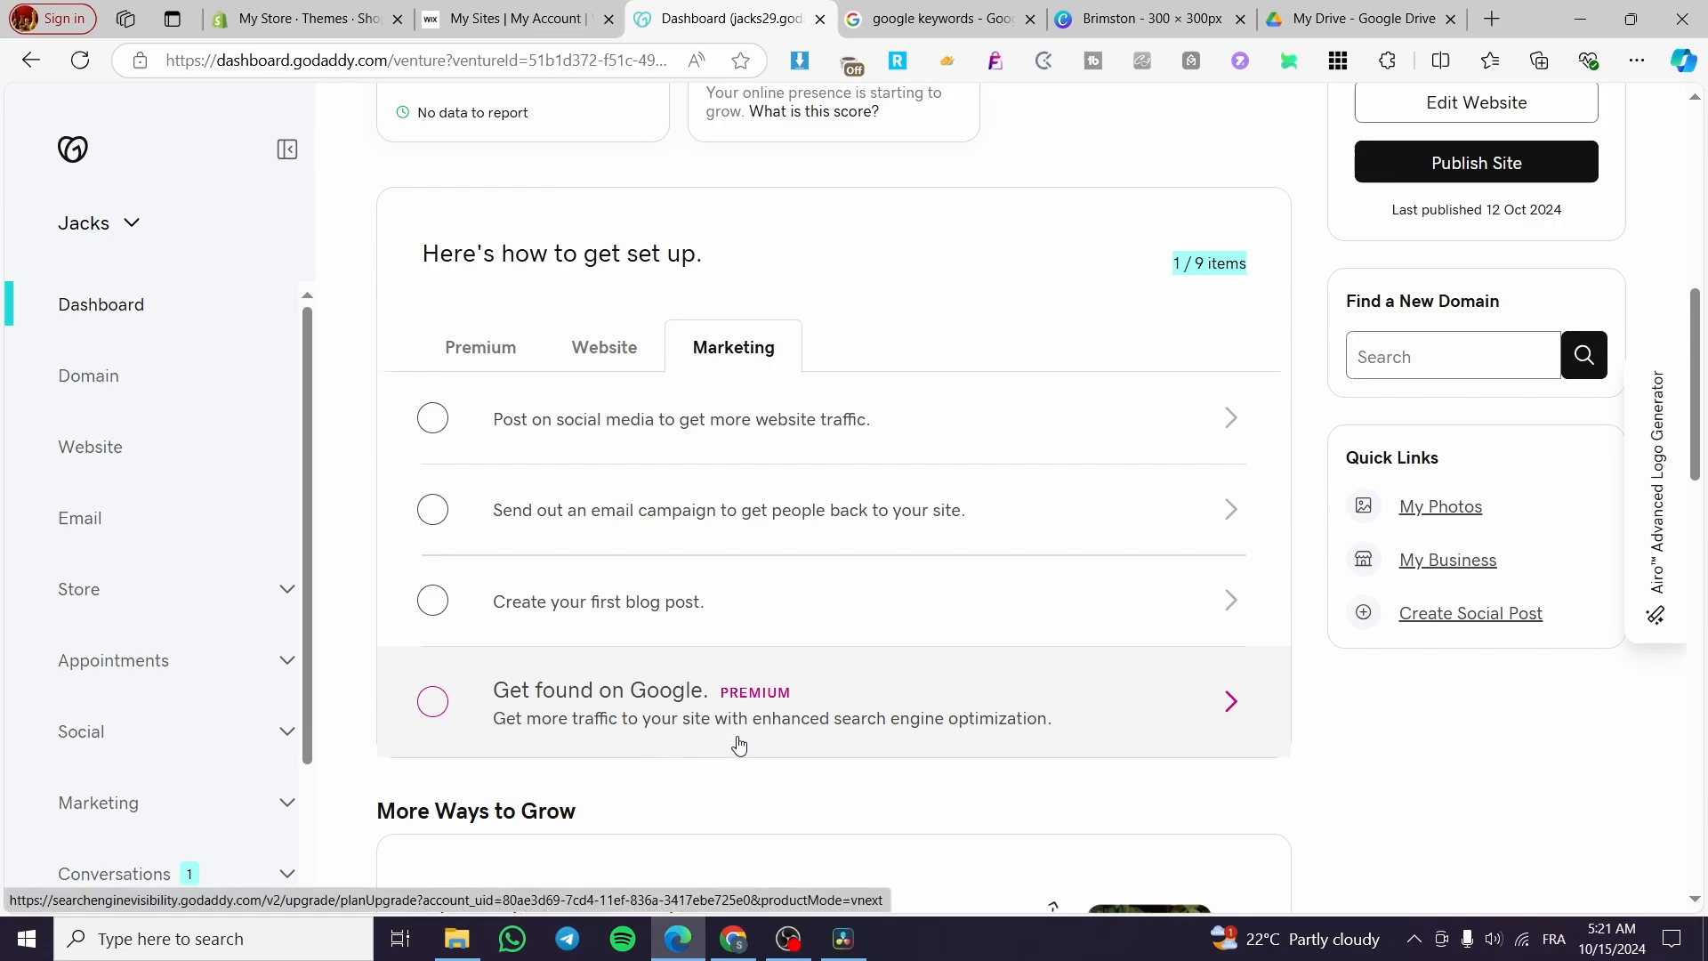
{"action": "mouse_move", "coordinate": [890, 735]}
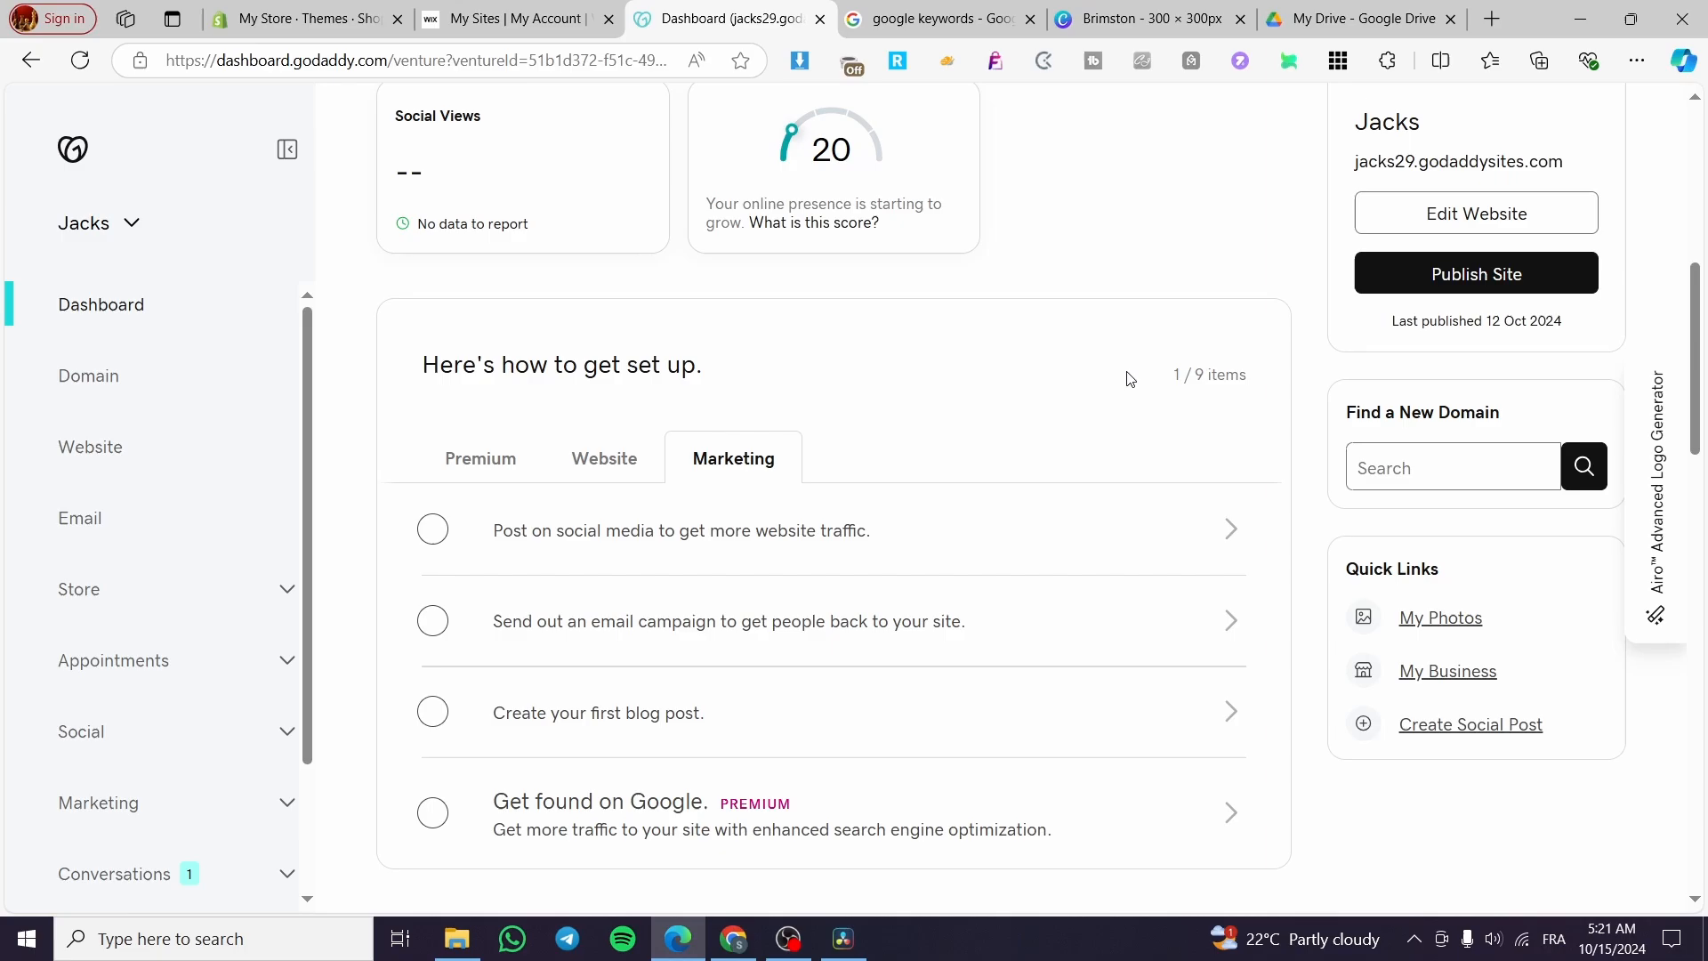
{"action": "mouse_move", "coordinate": [1082, 464]}
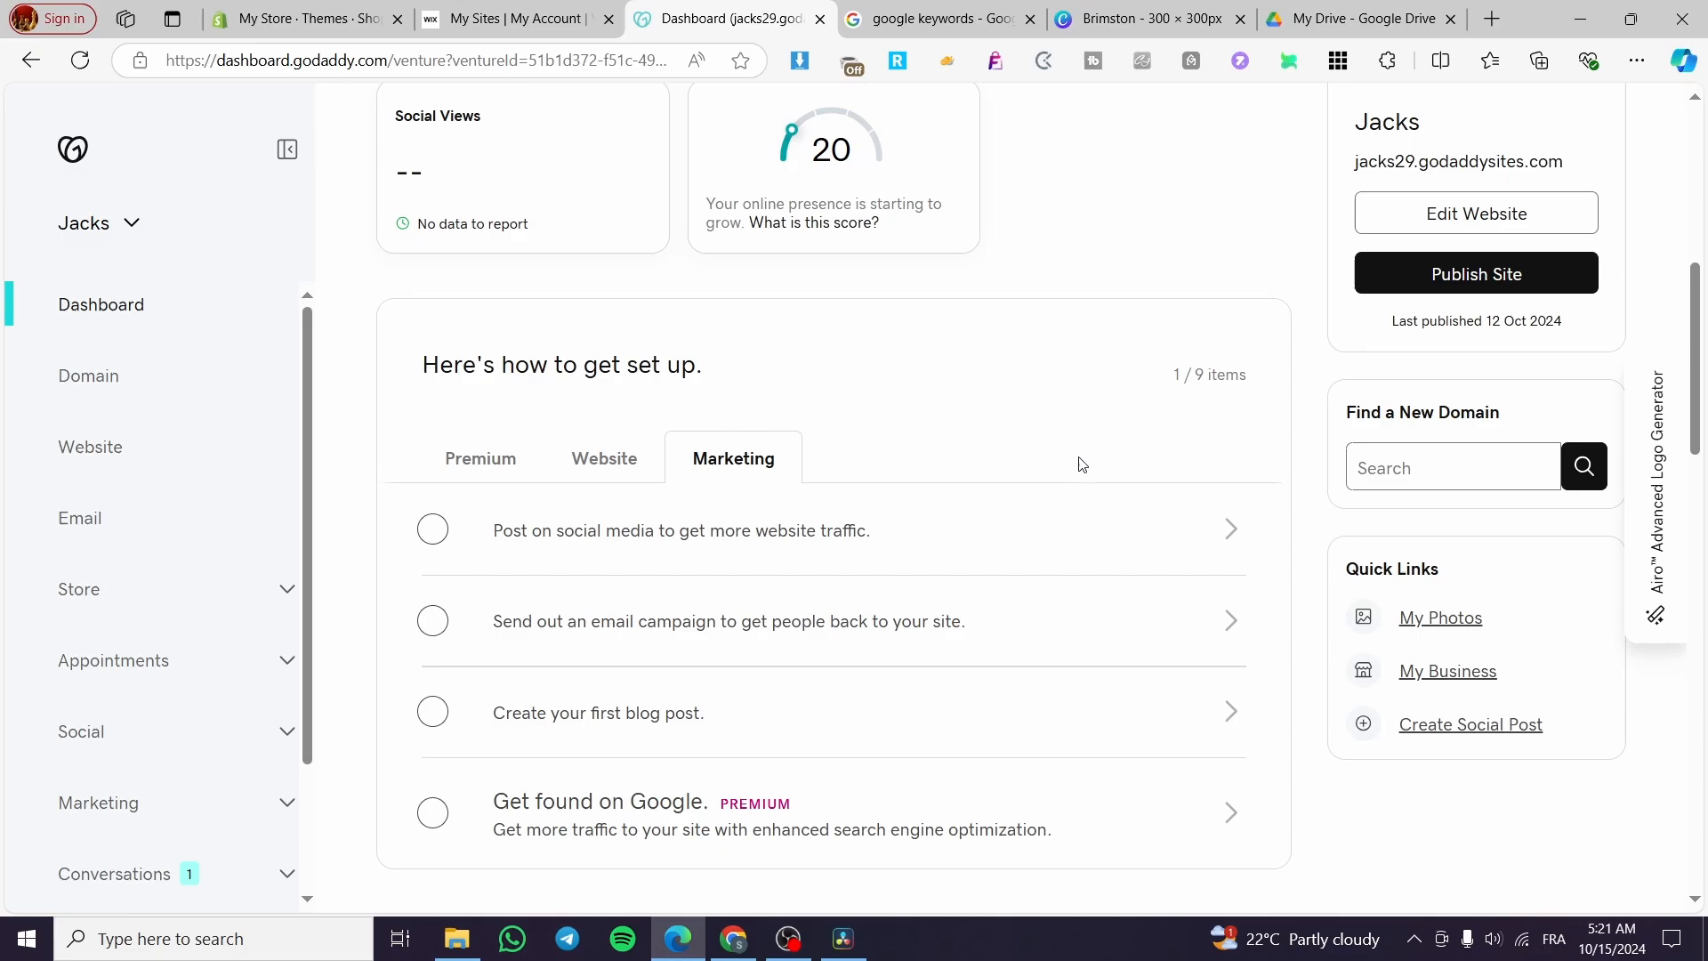
{"action": "mouse_move", "coordinate": [1076, 473]}
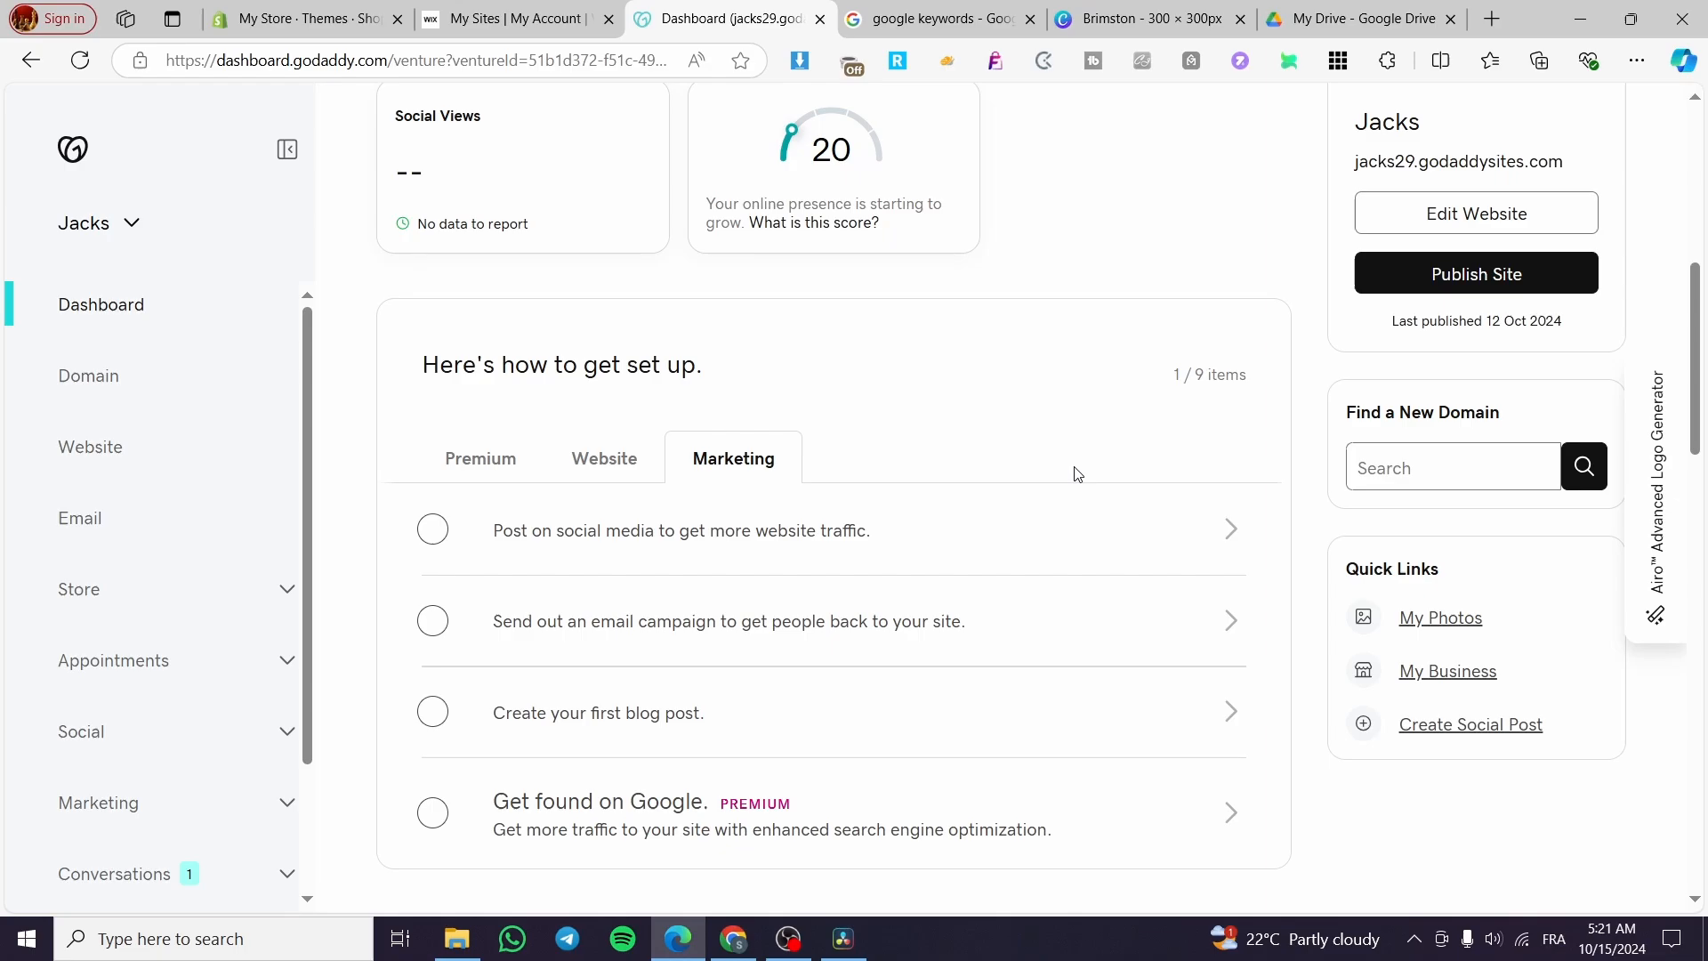
{"action": "mouse_move", "coordinate": [823, 437]}
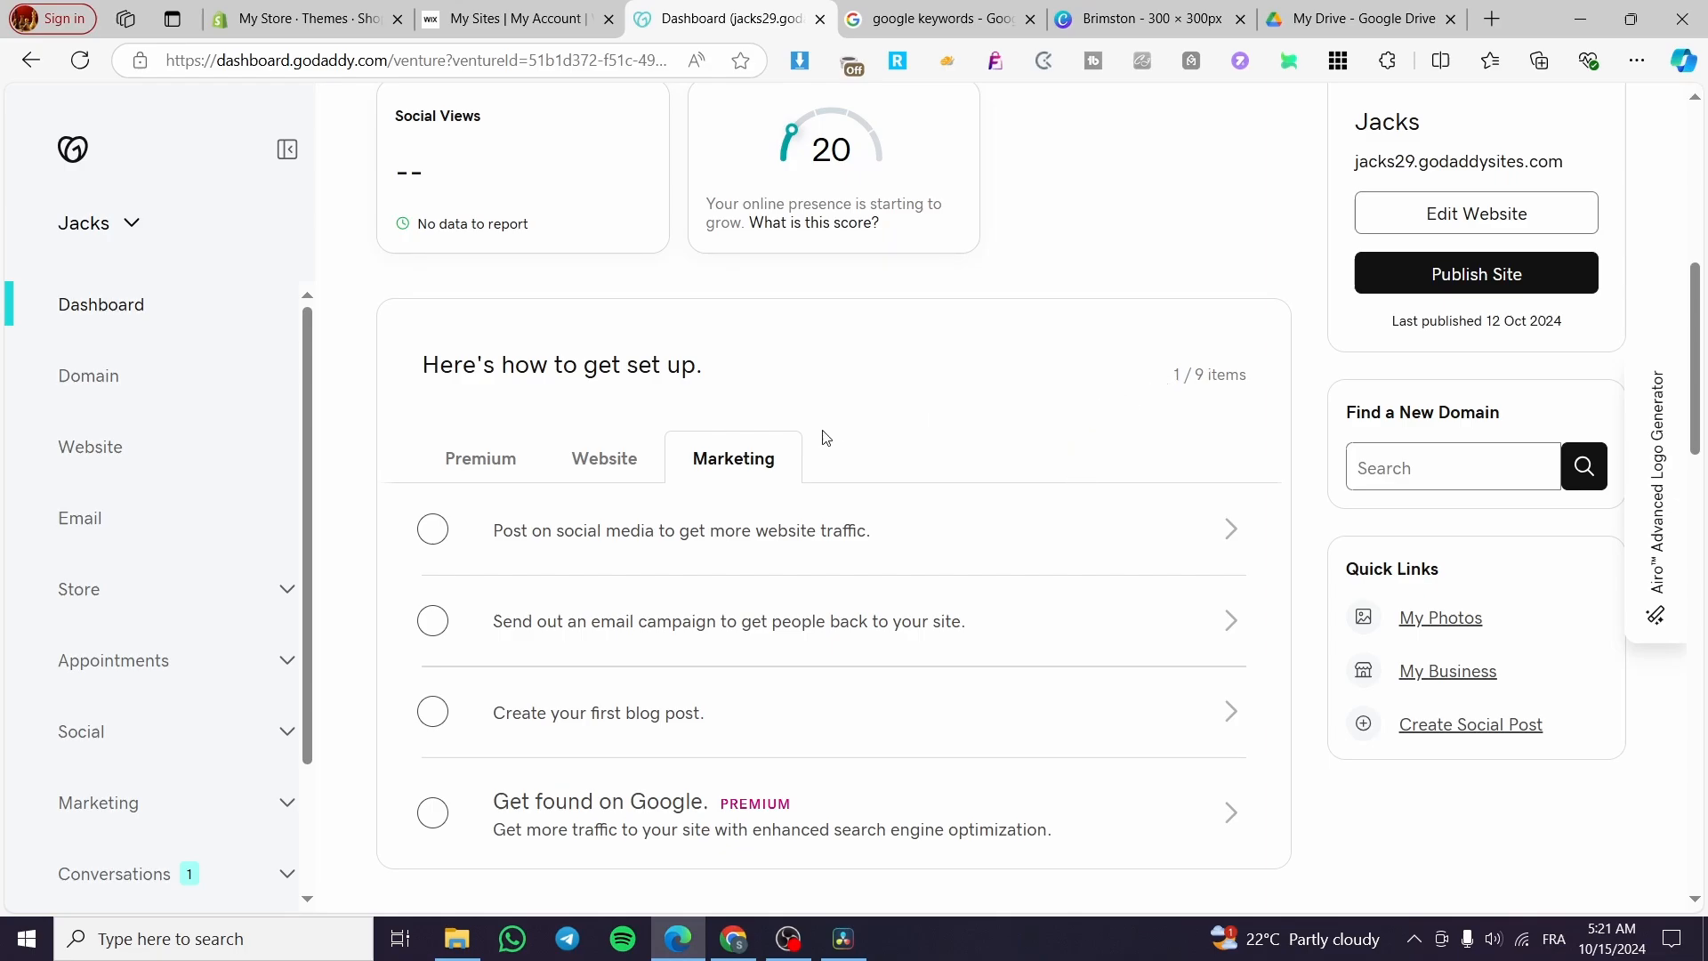
{"action": "mouse_move", "coordinate": [818, 440]}
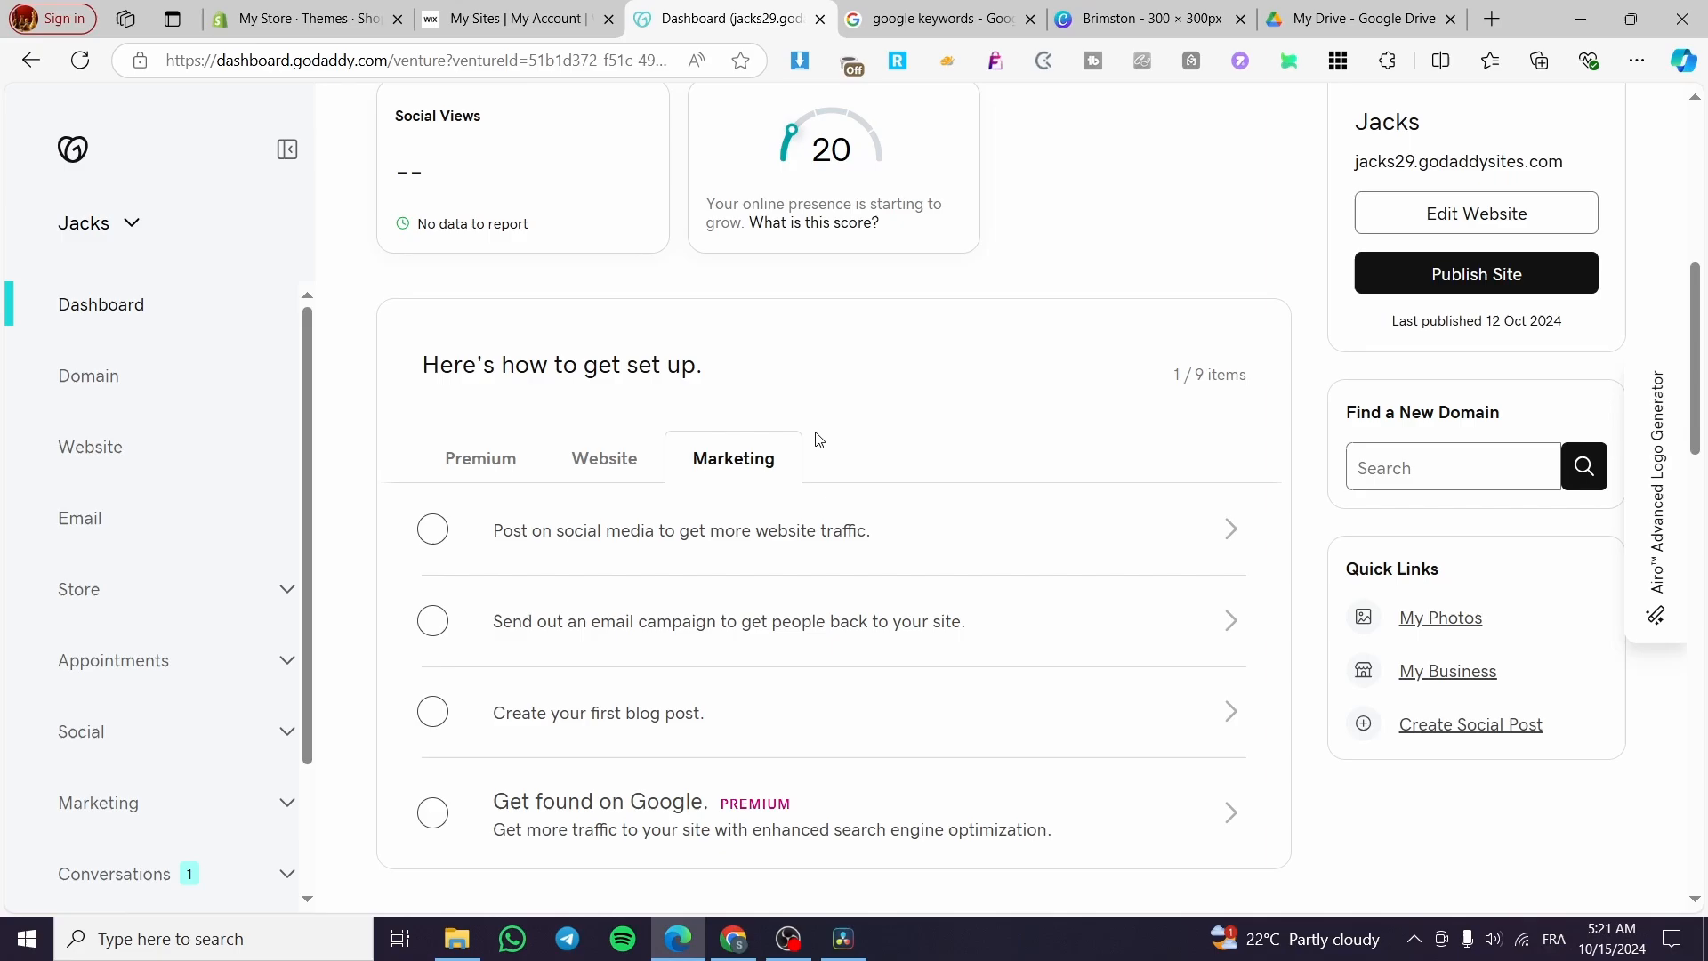
{"action": "mouse_move", "coordinate": [920, 436]}
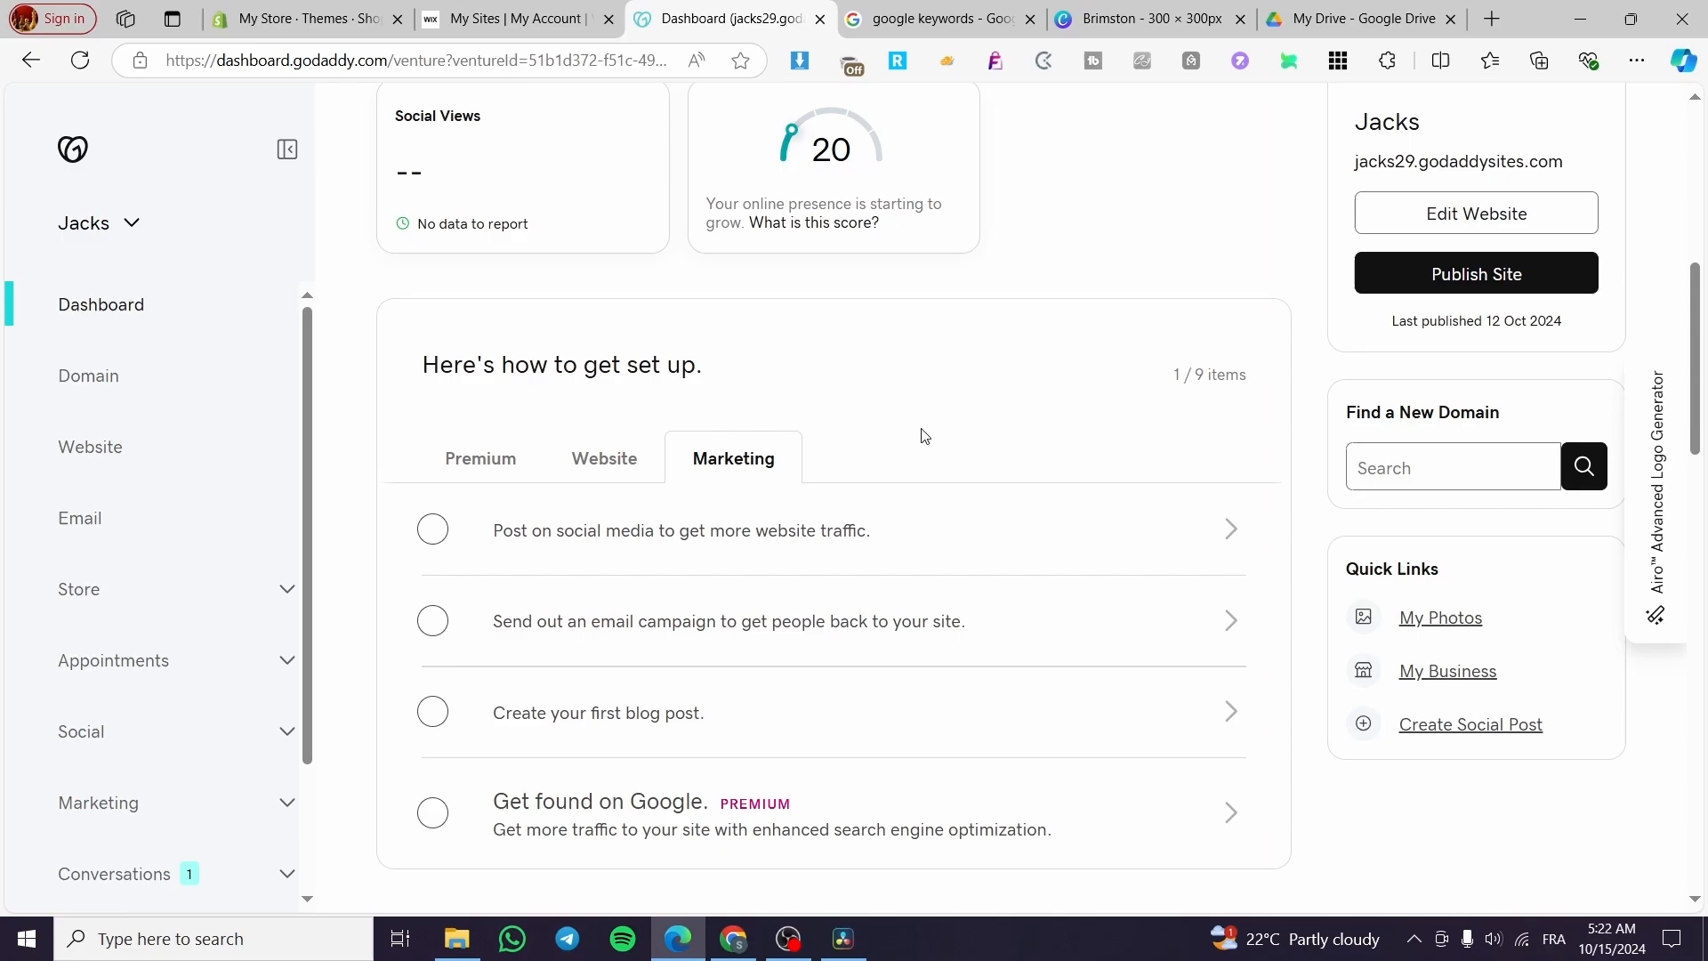
{"action": "mouse_move", "coordinate": [1044, 456]}
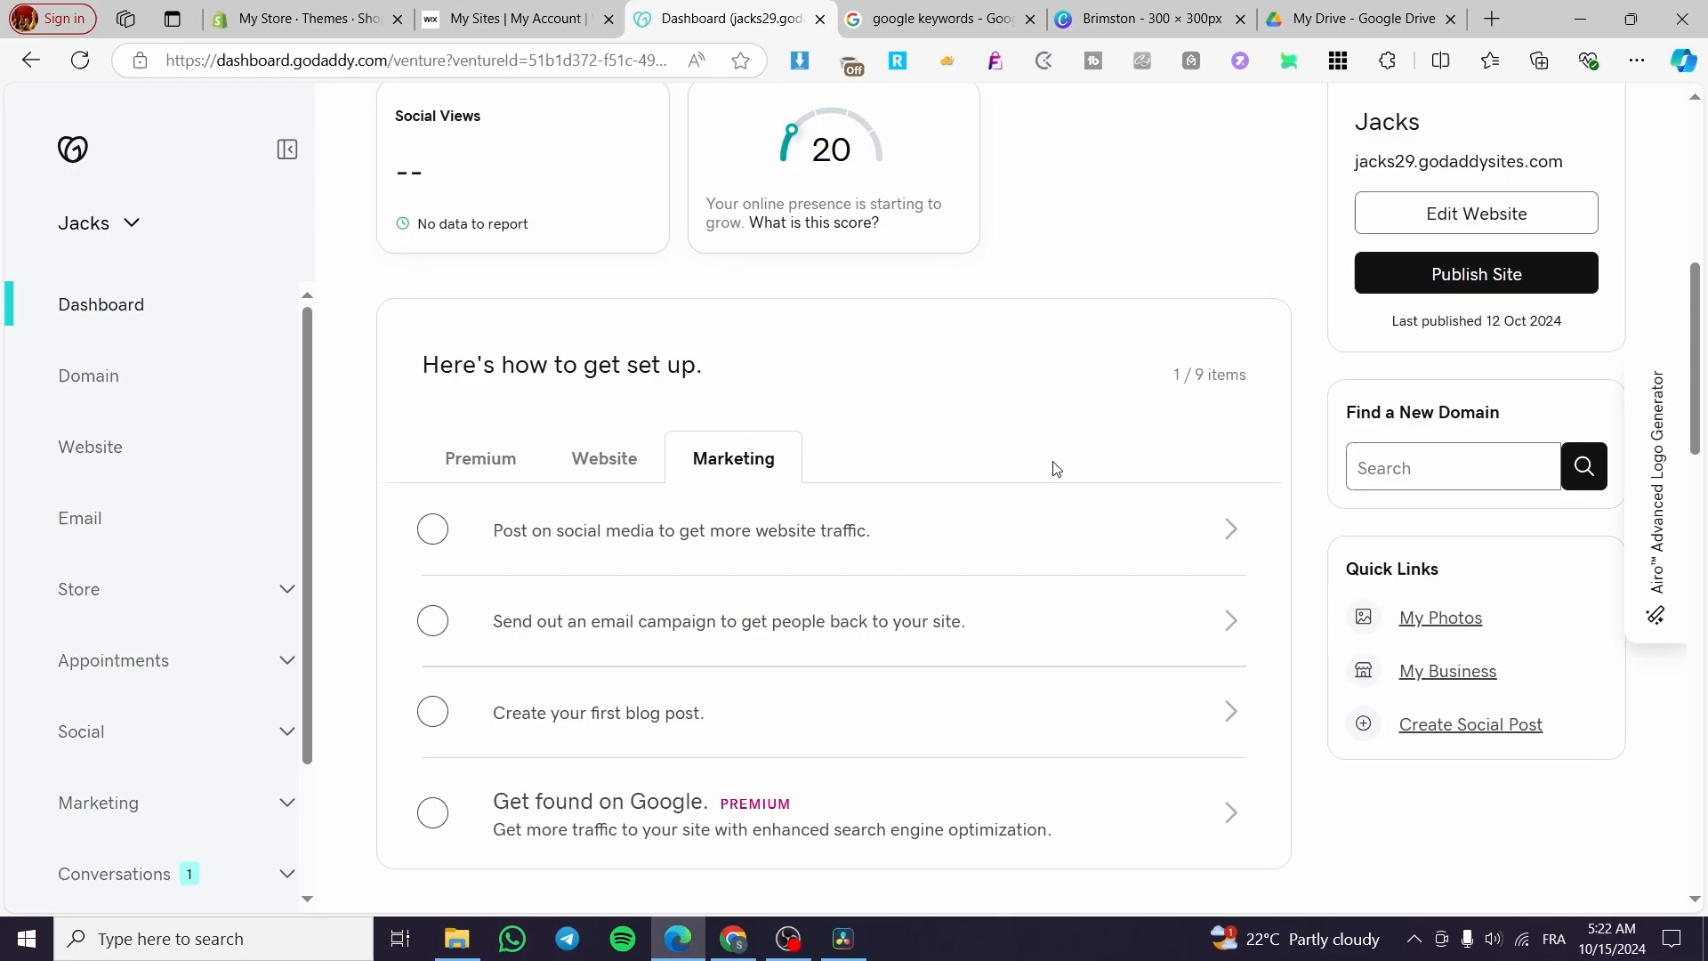
{"action": "mouse_move", "coordinate": [1062, 461]}
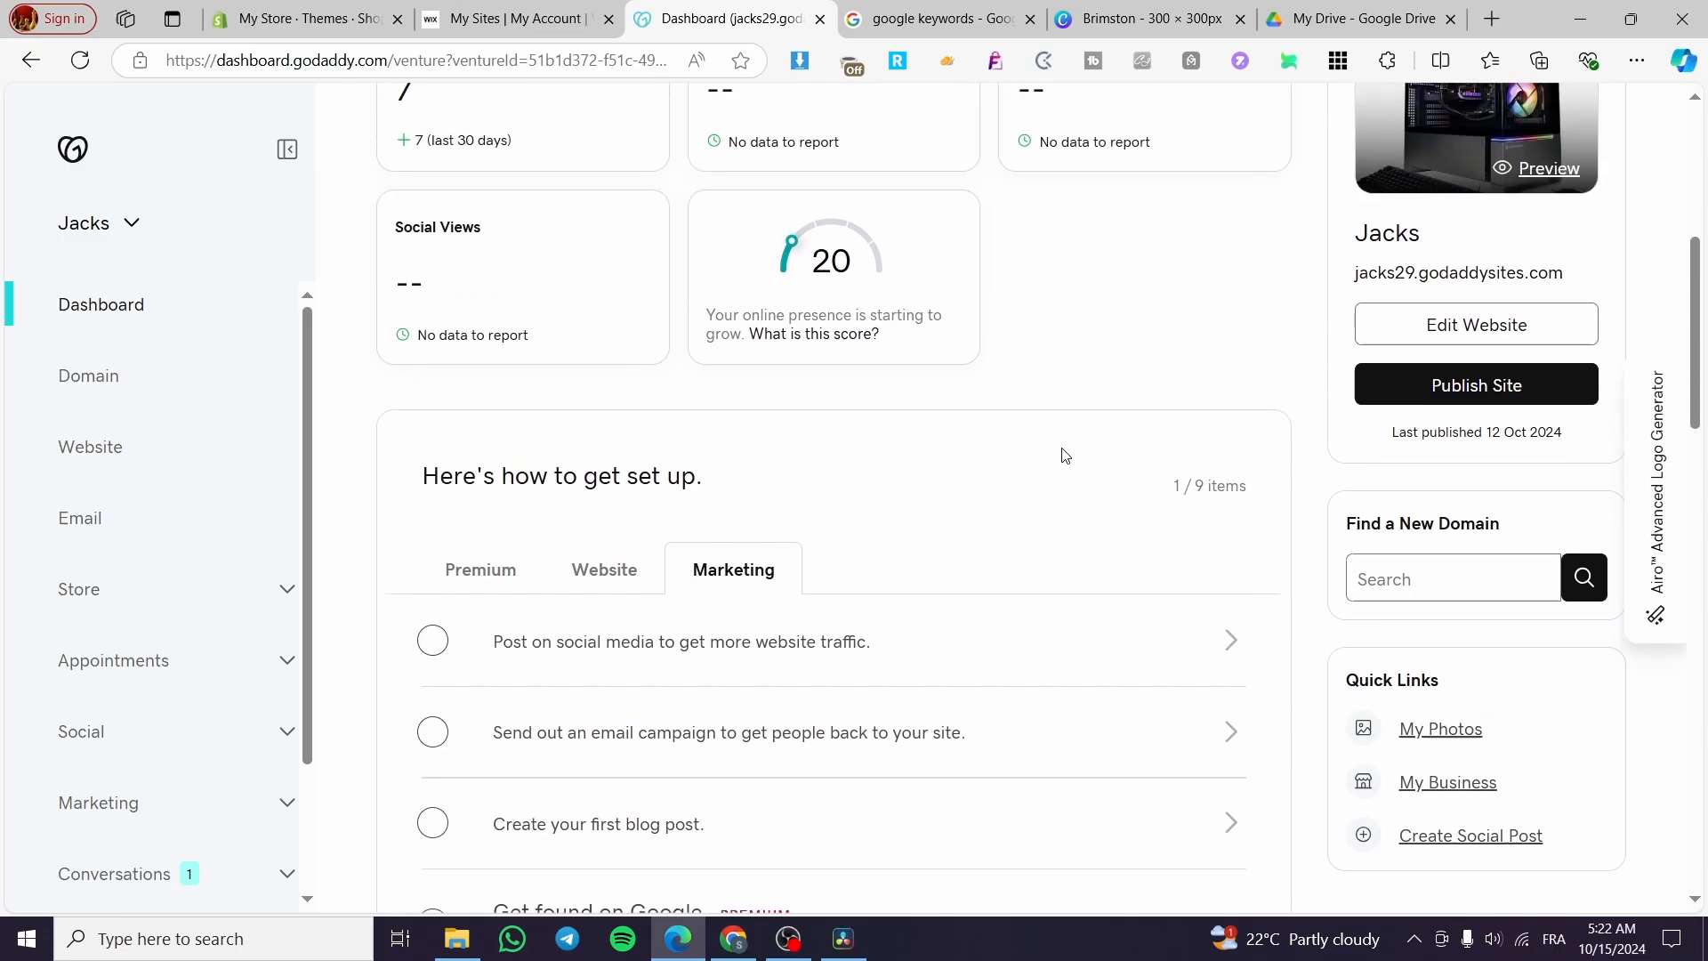
{"action": "mouse_move", "coordinate": [1254, 470]}
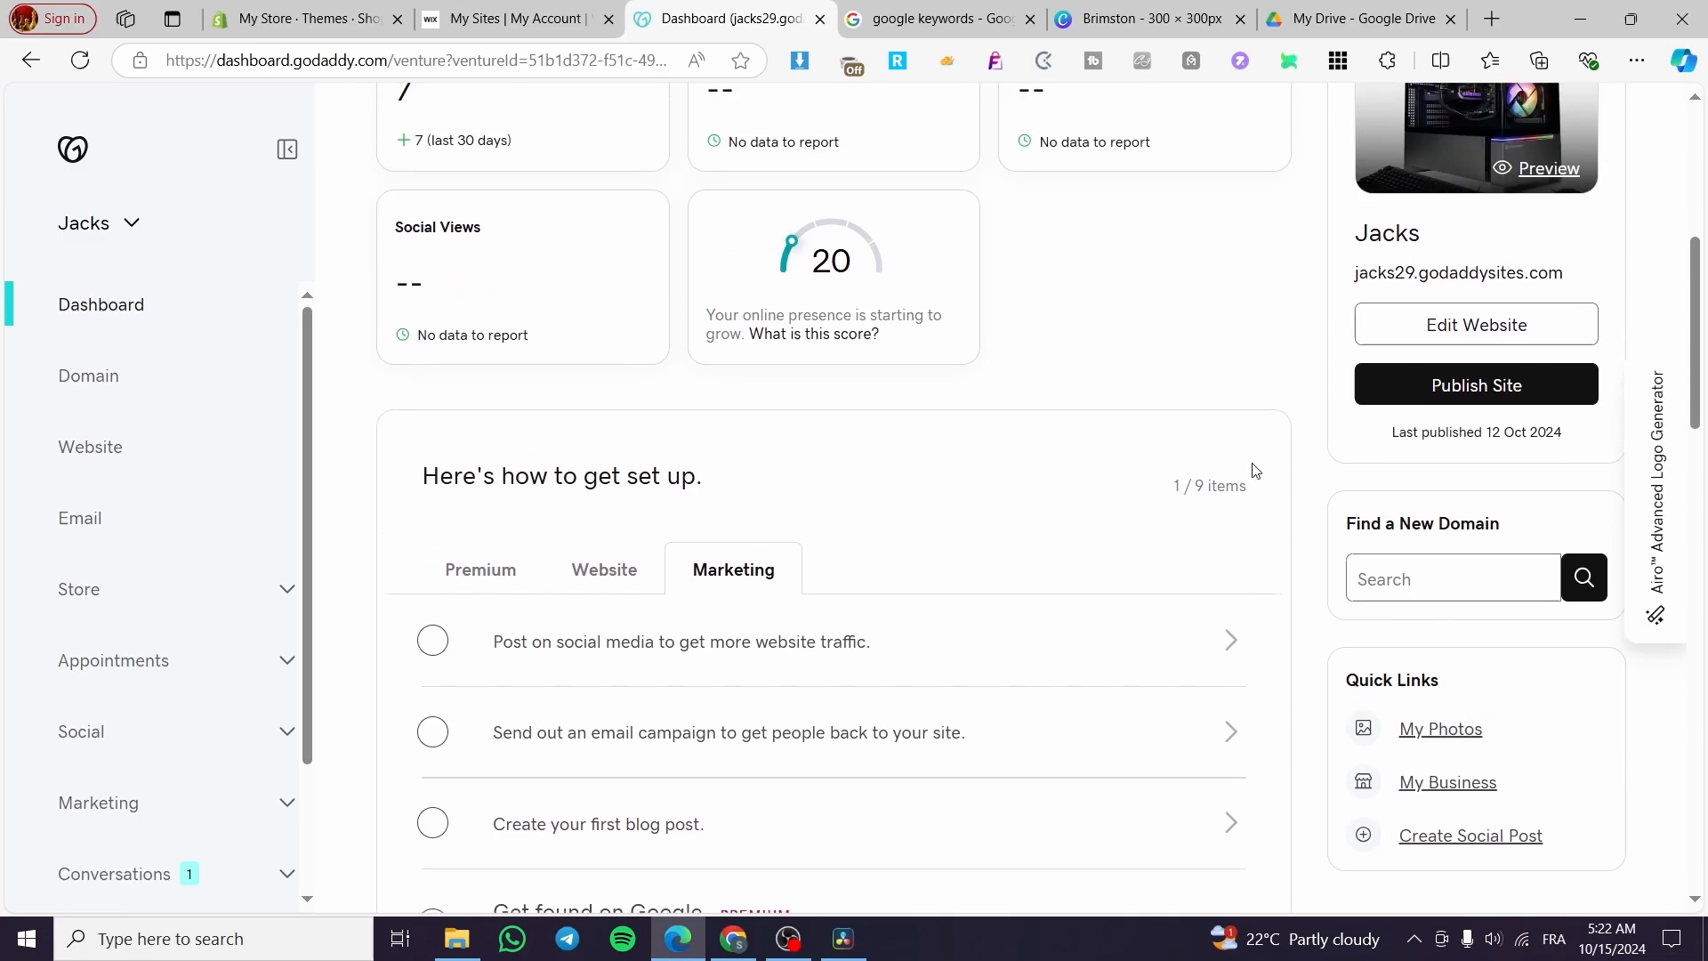
{"action": "scroll", "scroll_direction": "down", "scroll_amount": 3}
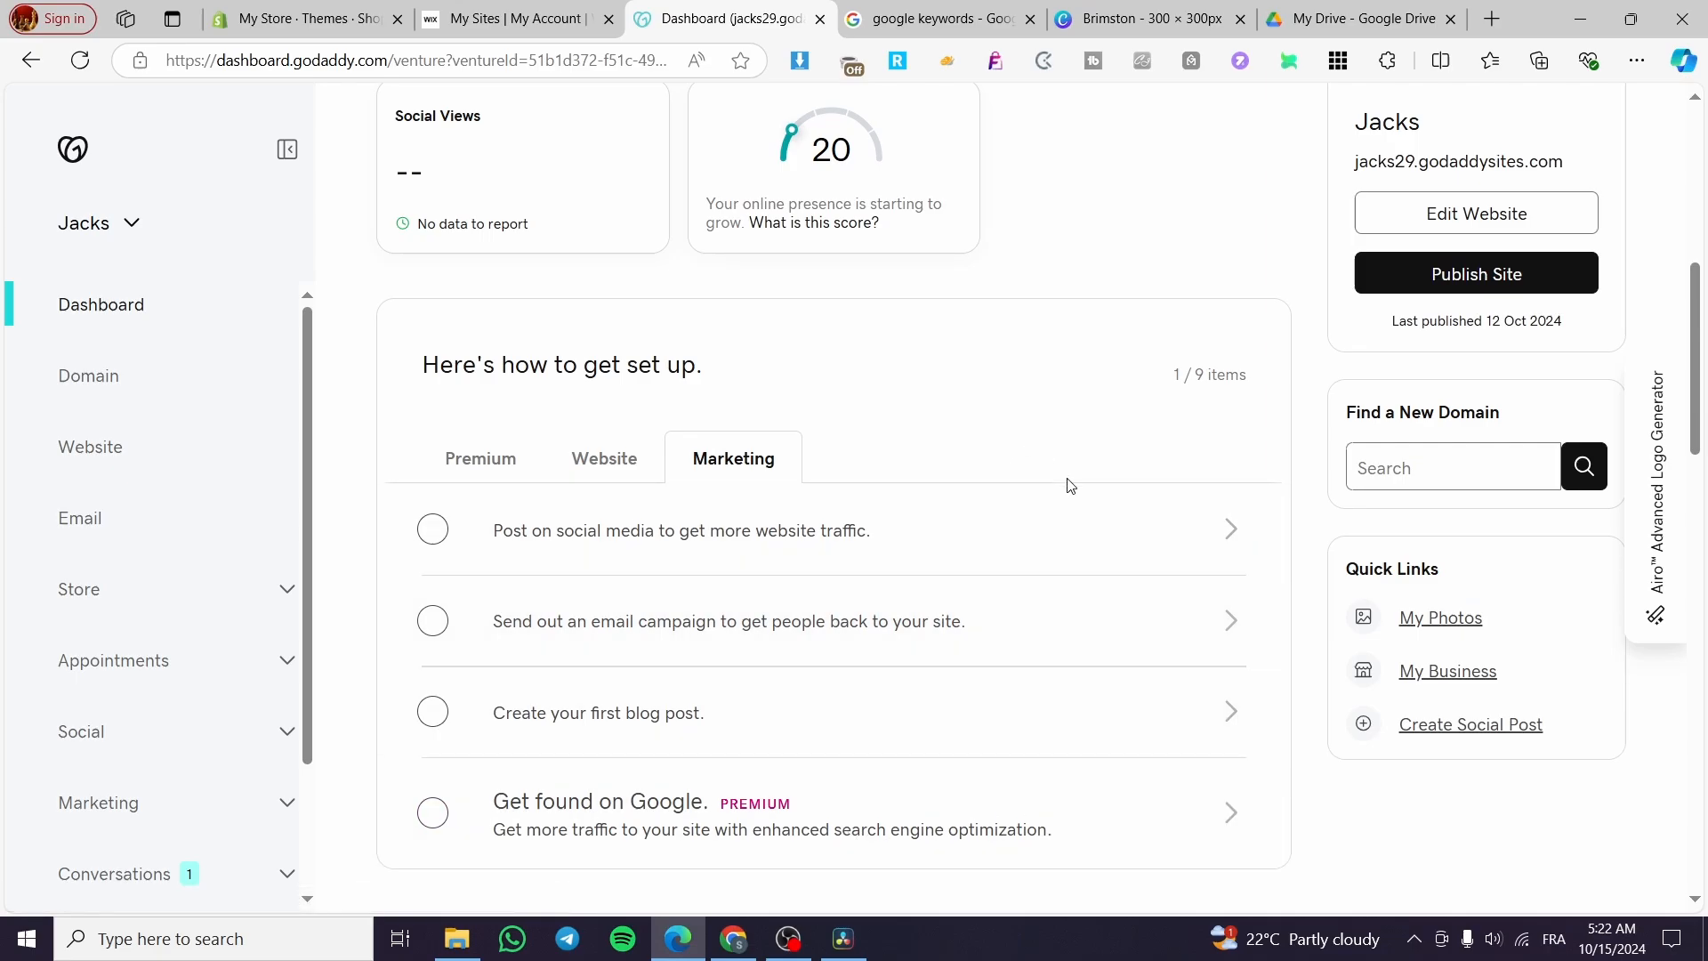
{"action": "mouse_move", "coordinate": [1114, 404]}
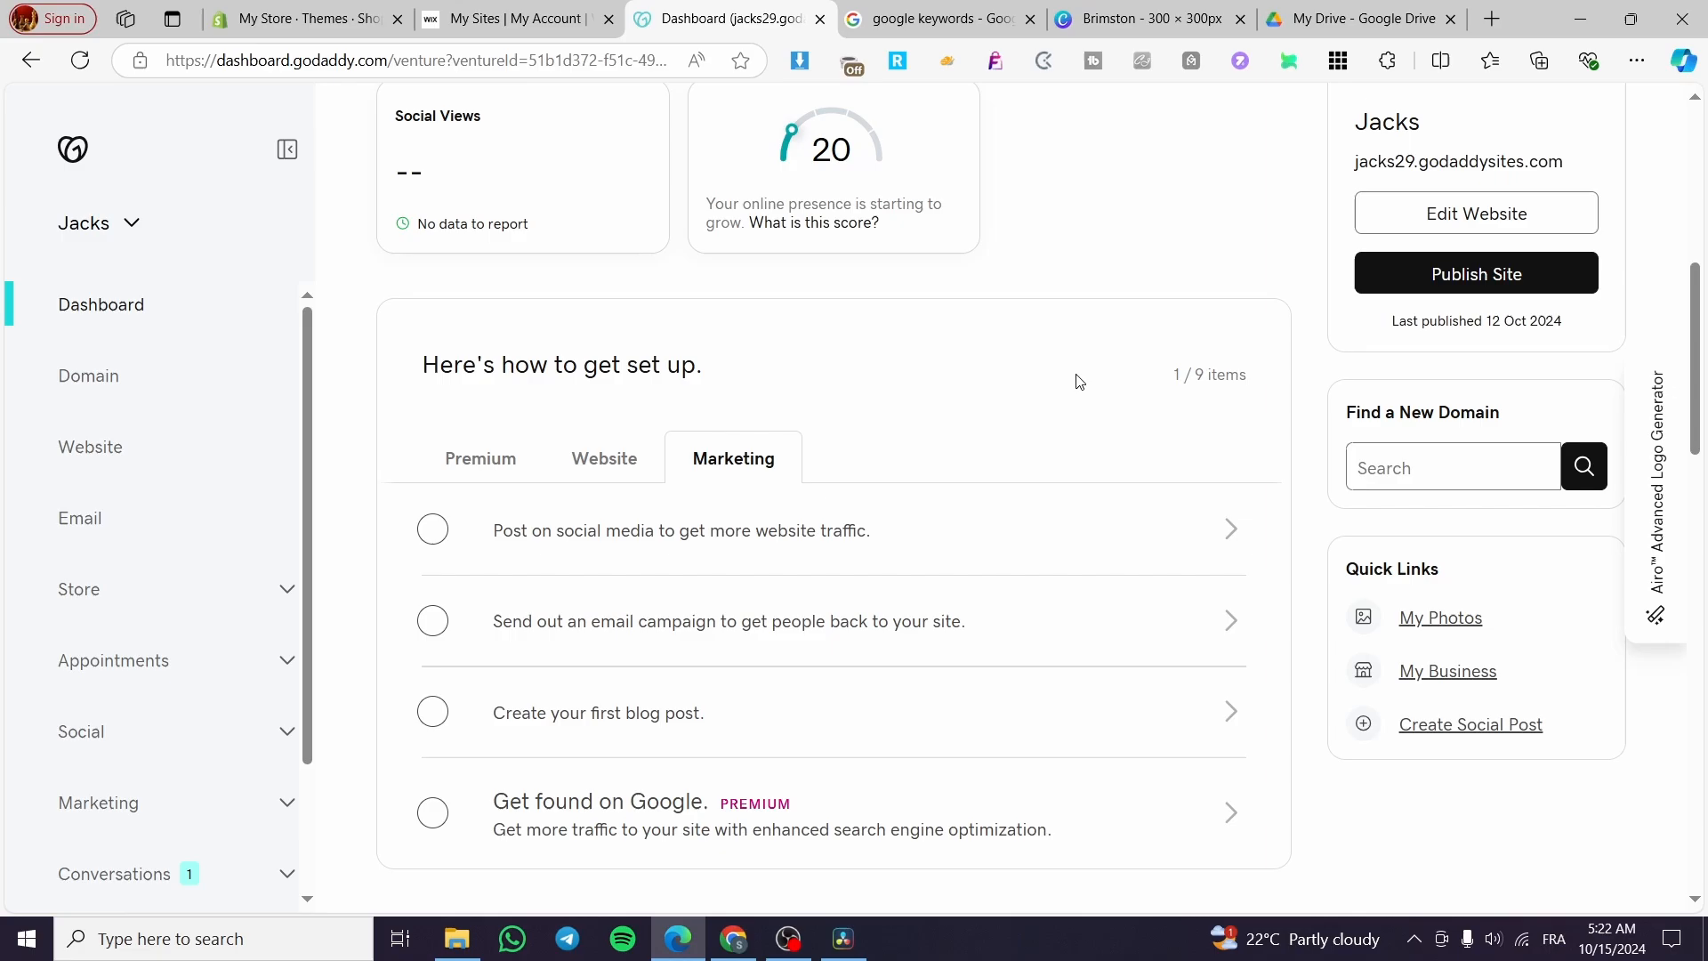
{"action": "mouse_move", "coordinate": [976, 414]}
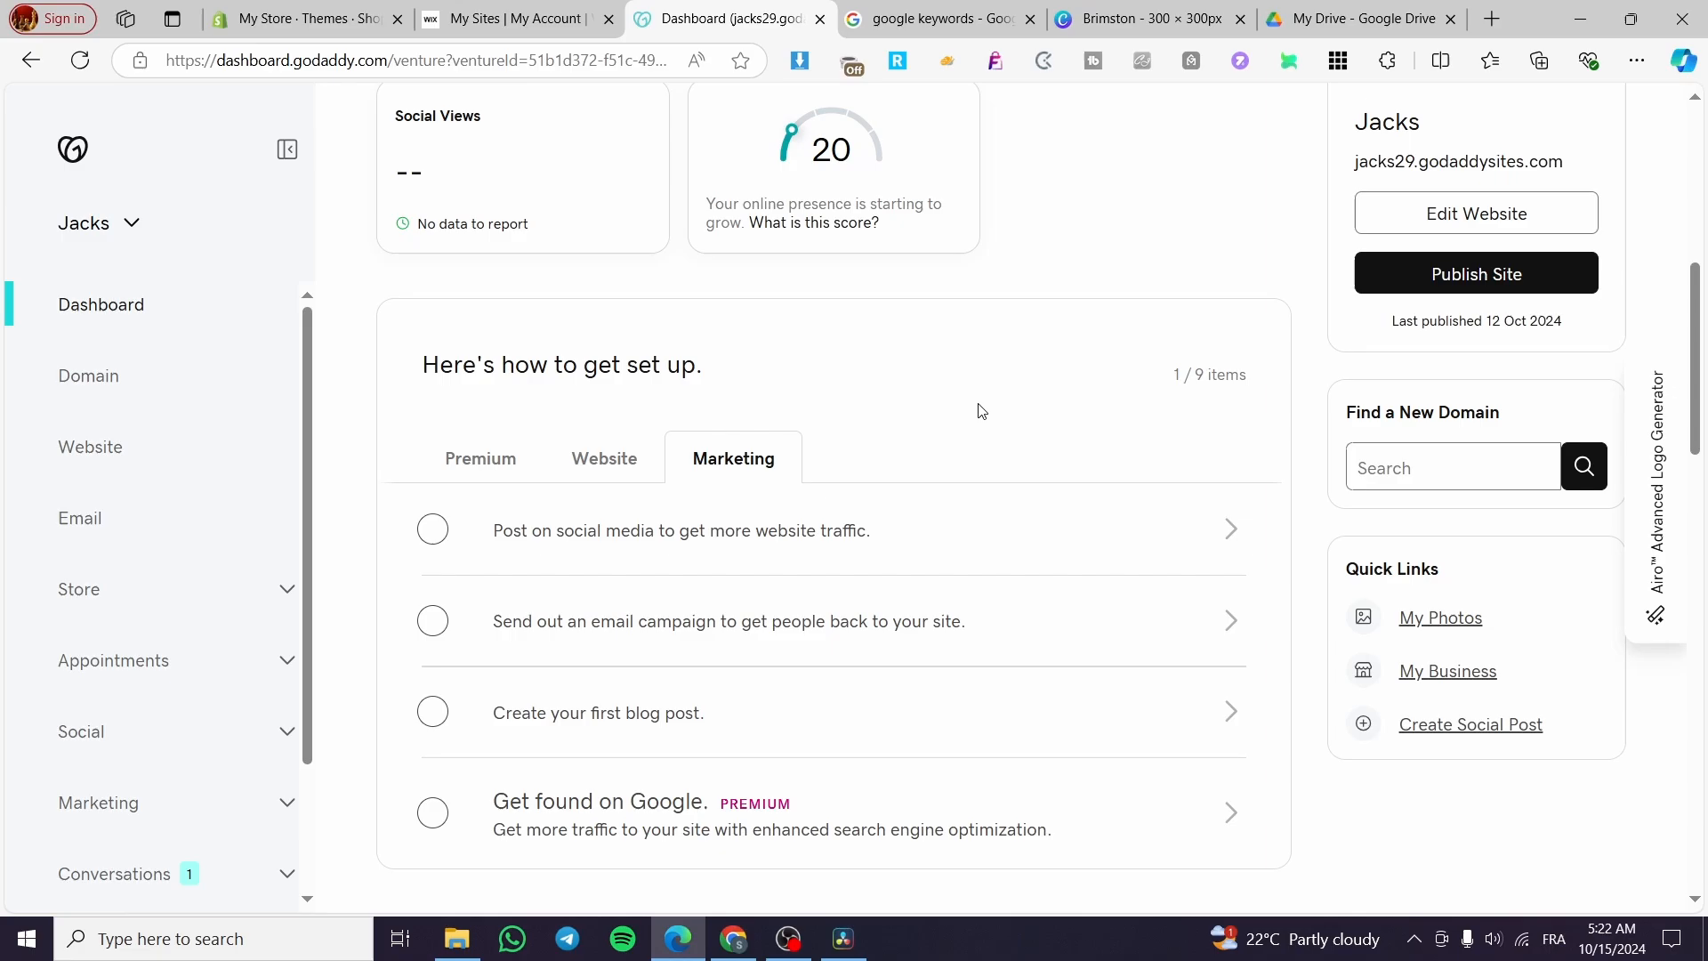
{"action": "mouse_move", "coordinate": [957, 516]}
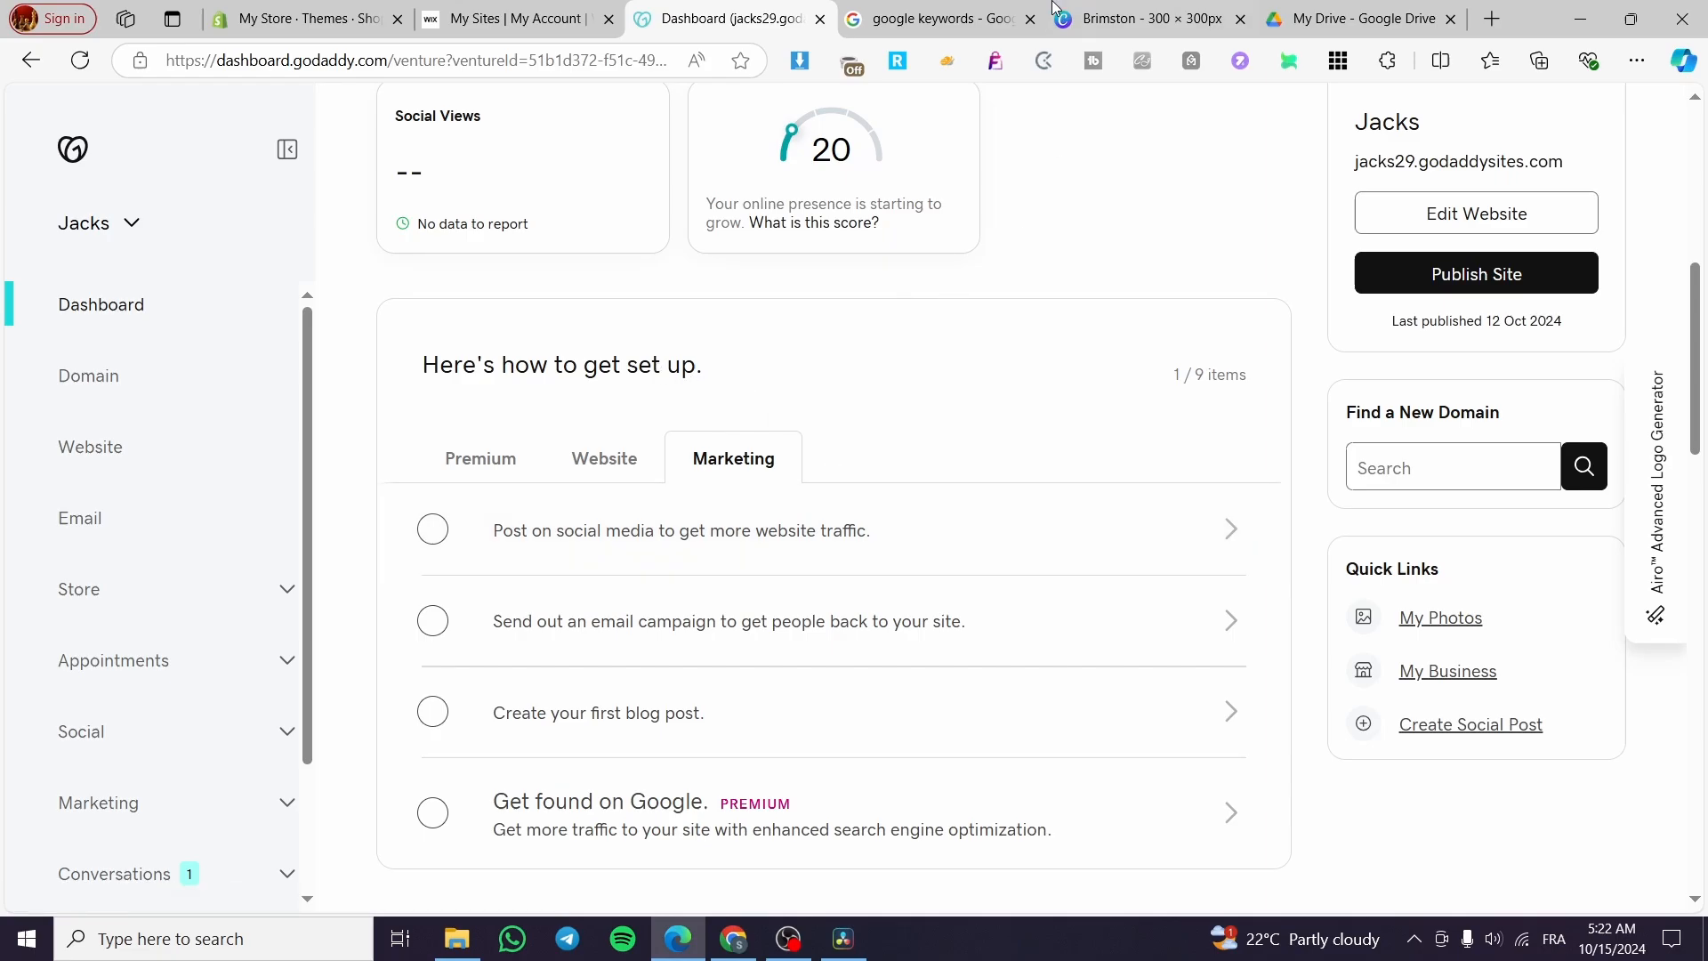
{"action": "left_click", "coordinate": [930, 18]}
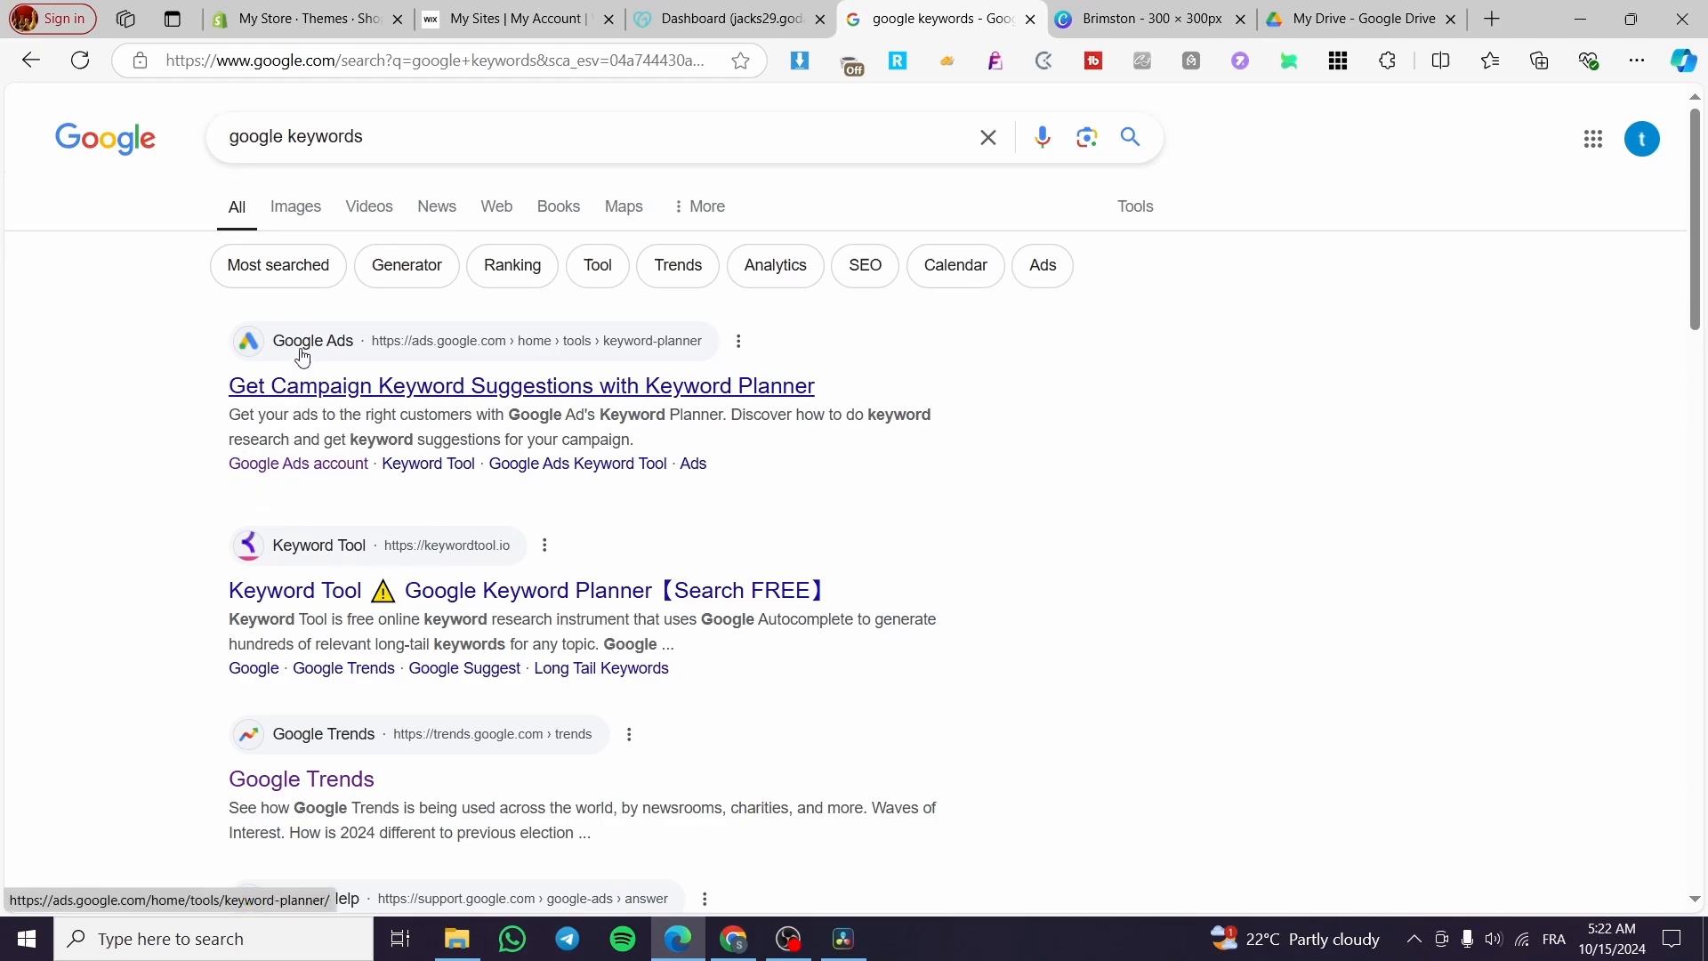
{"action": "mouse_move", "coordinate": [564, 353]}
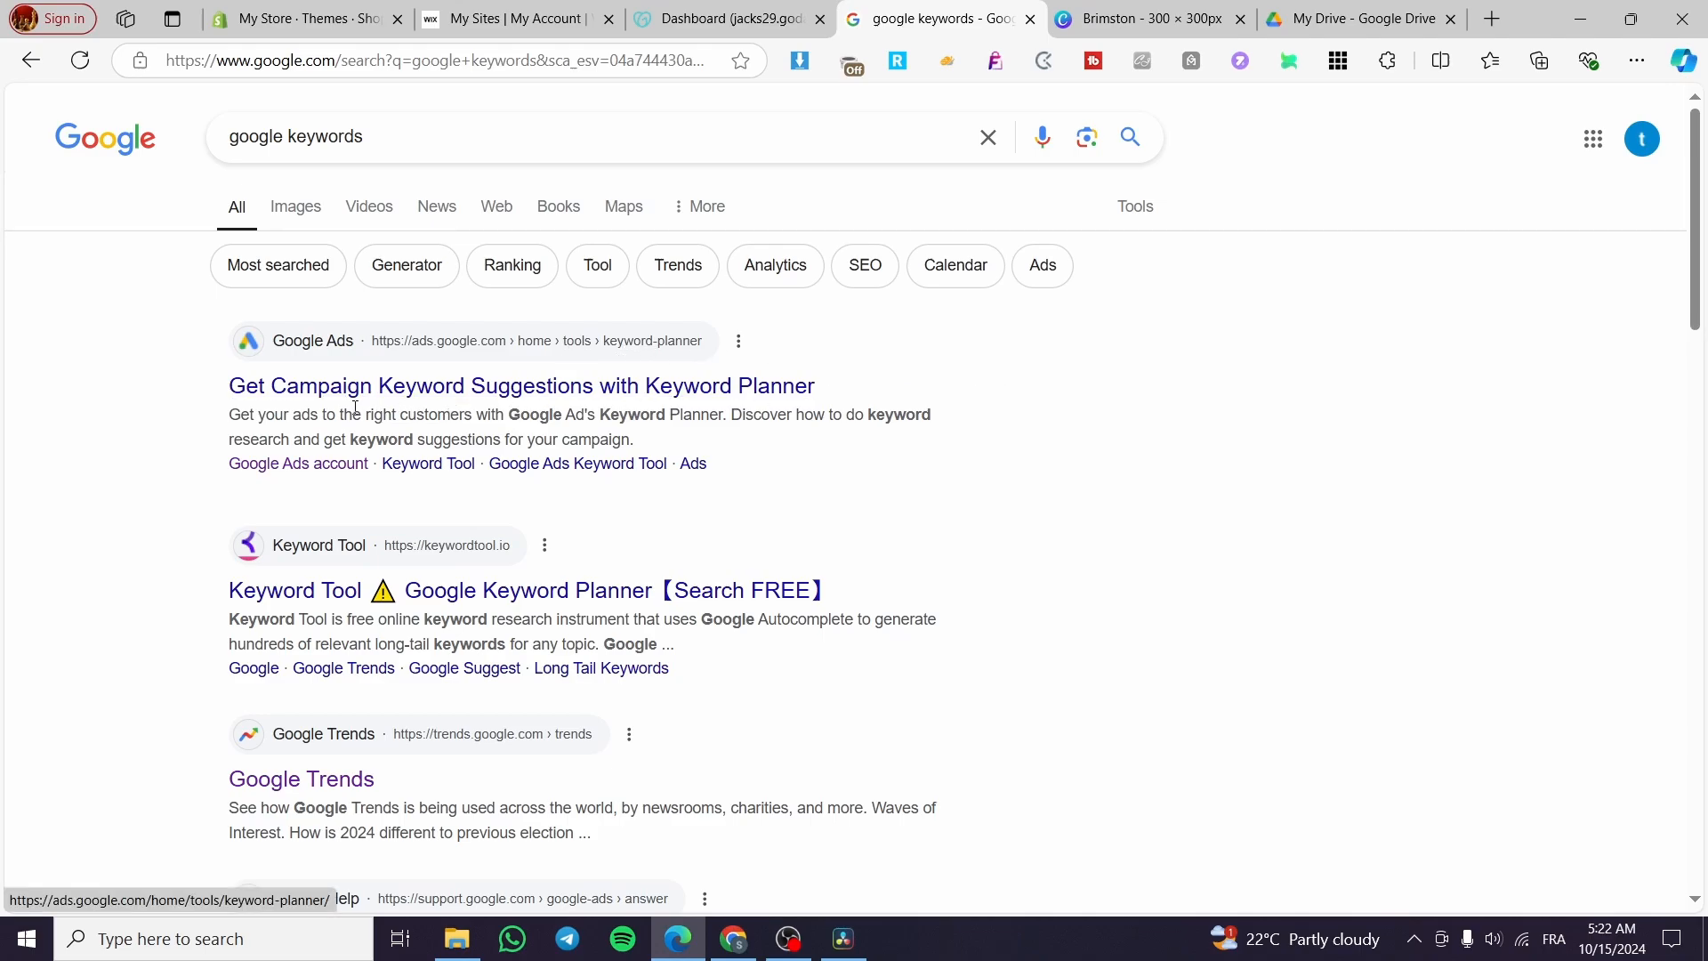
Open the 'Get Campaign Keyword Suggestions with Keyword Planner' result.
{"action": "left_click", "coordinate": [520, 386]}
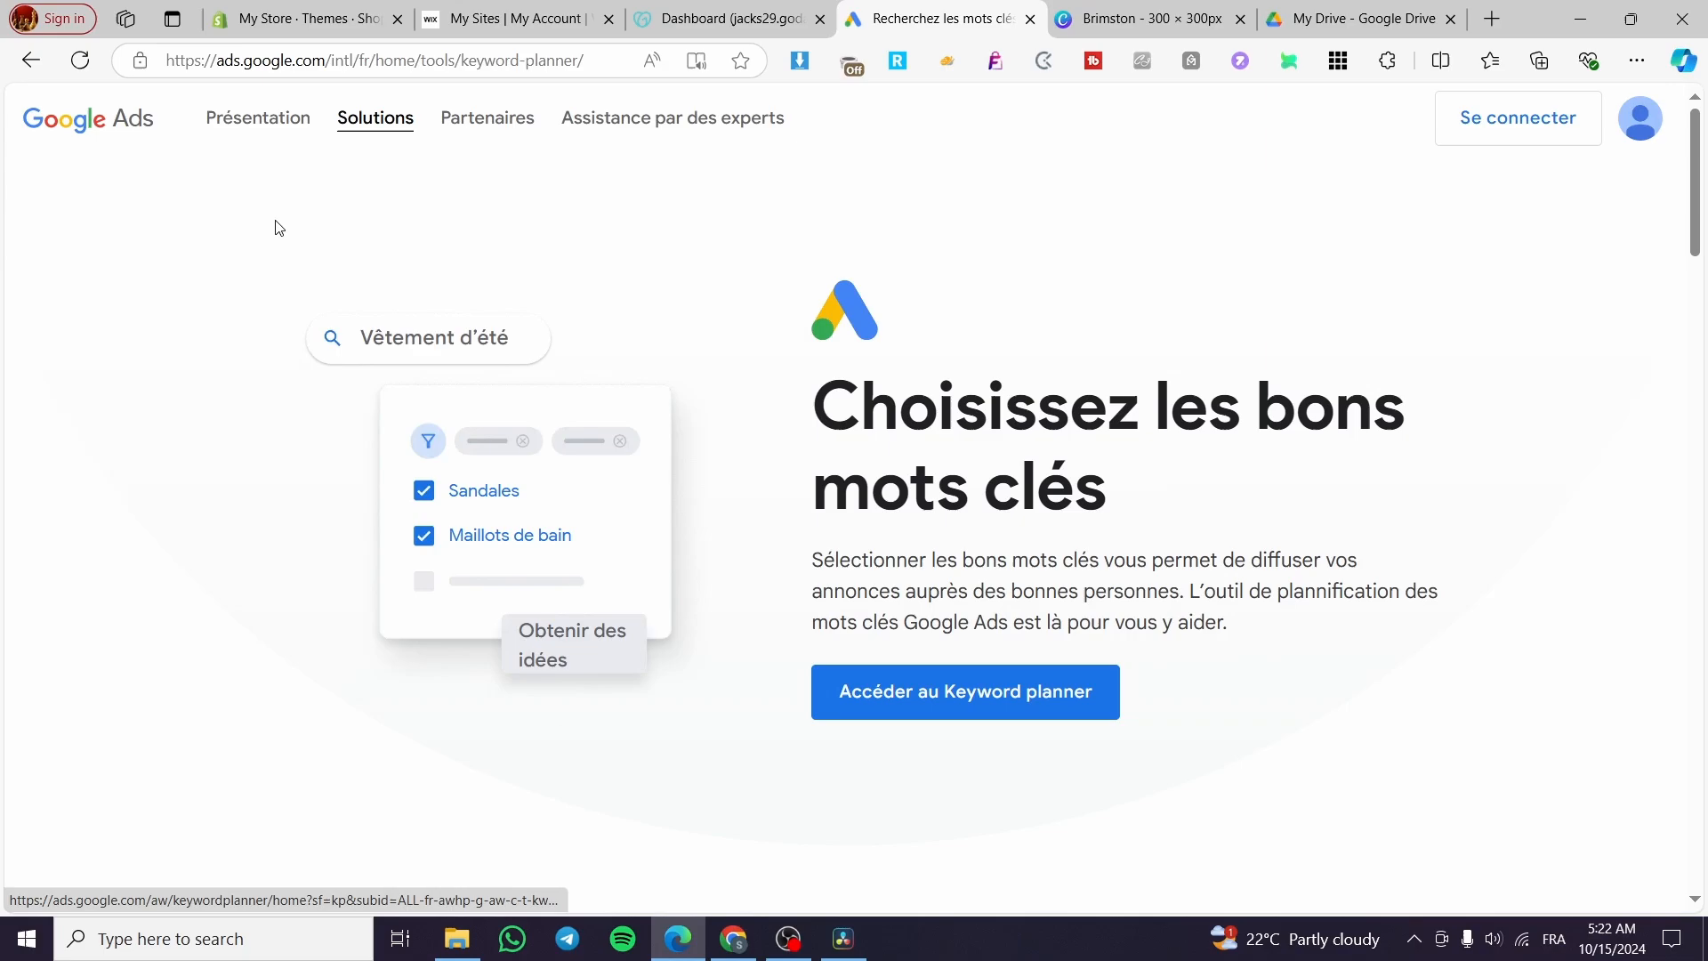
Scroll the Keyword Planner landing page to the footer and expand the language selector.
{"action": "scroll", "scroll_direction": "down", "scroll_amount": 3}
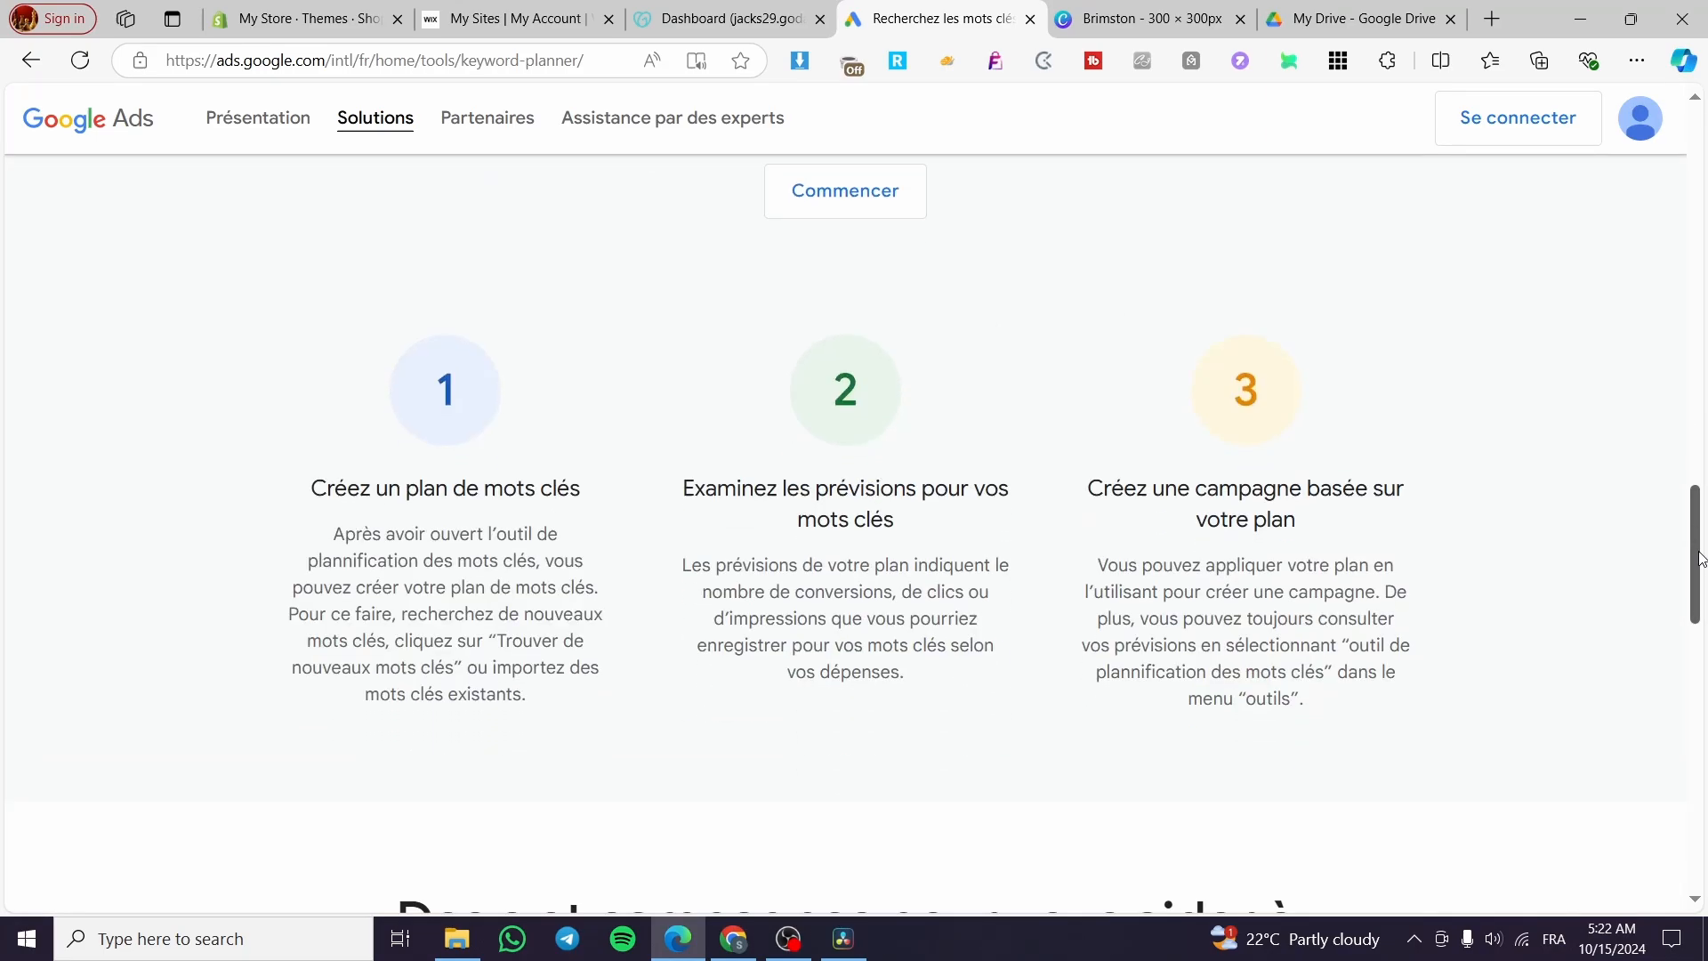
{"action": "left_click", "coordinate": [1354, 829]}
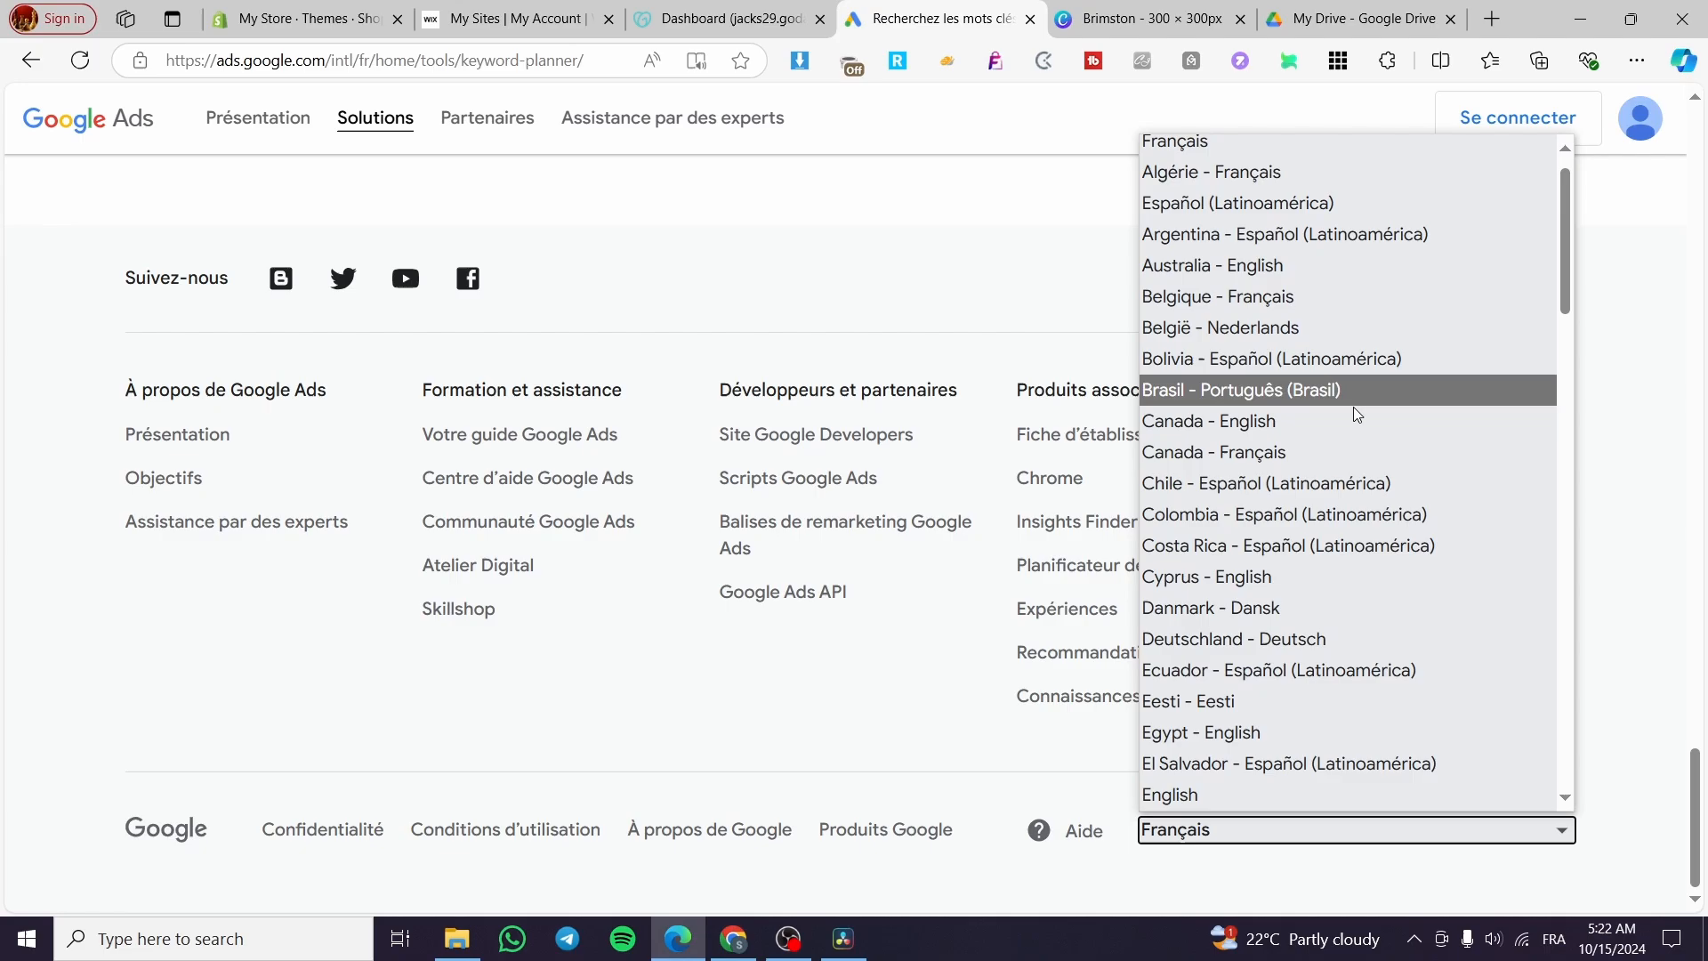
{"action": "scroll", "scroll_direction": "down", "scroll_amount": 3}
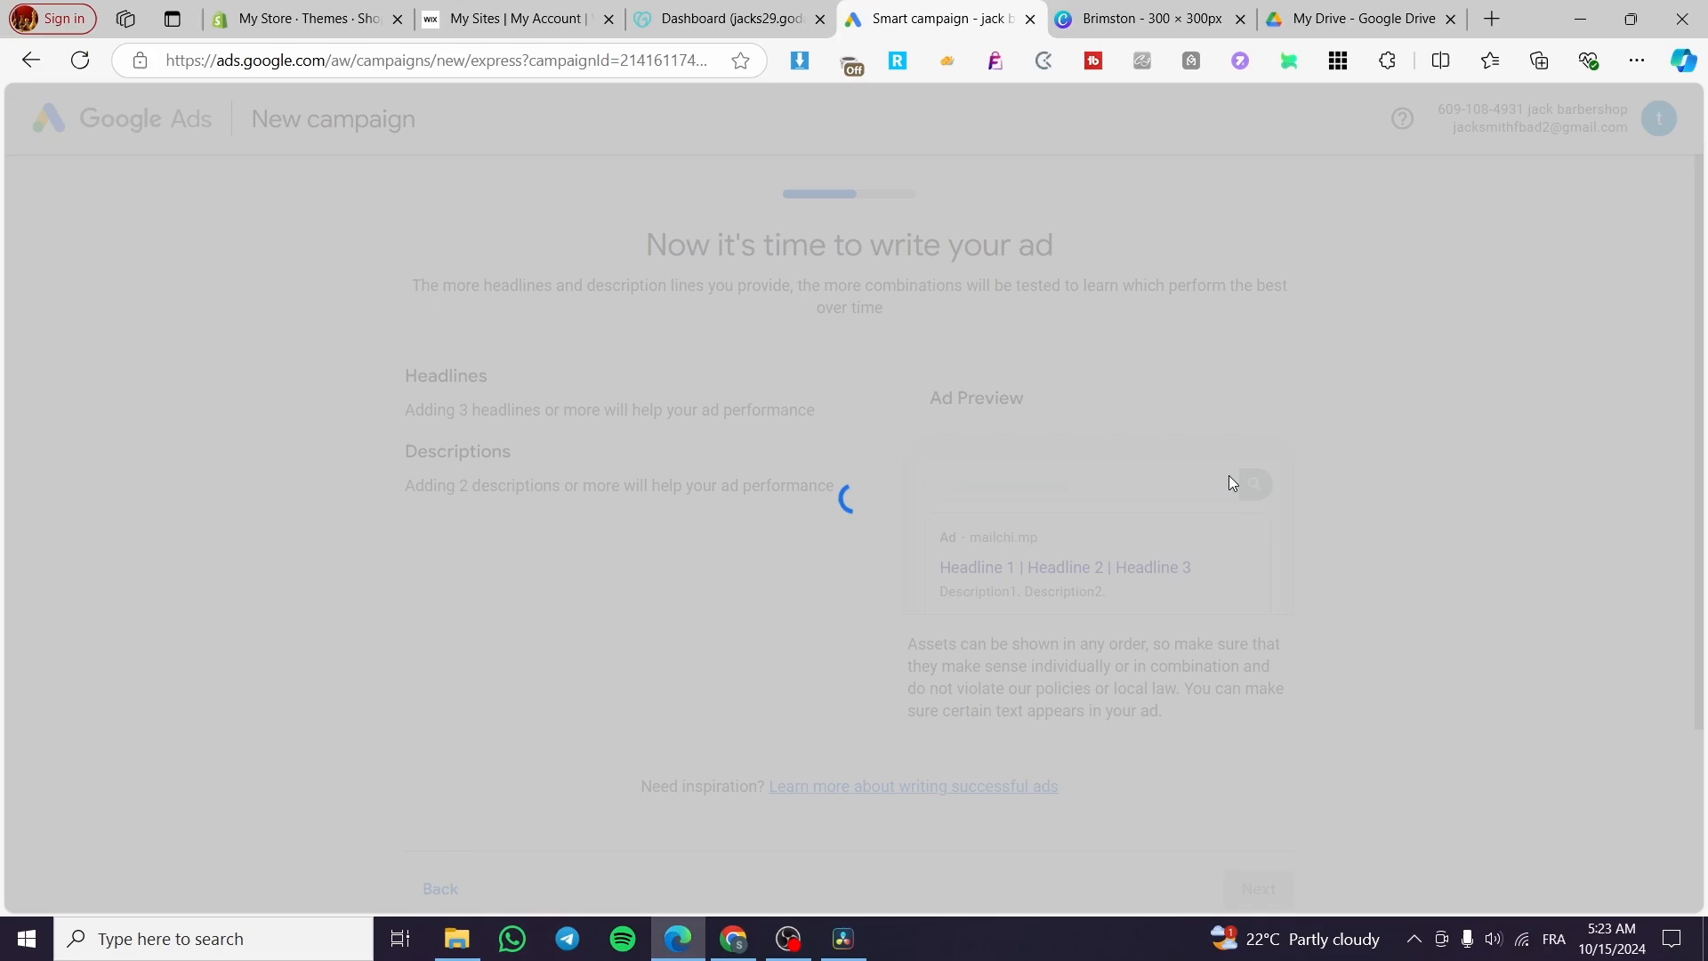
{"action": "mouse_move", "coordinate": [530, 149]}
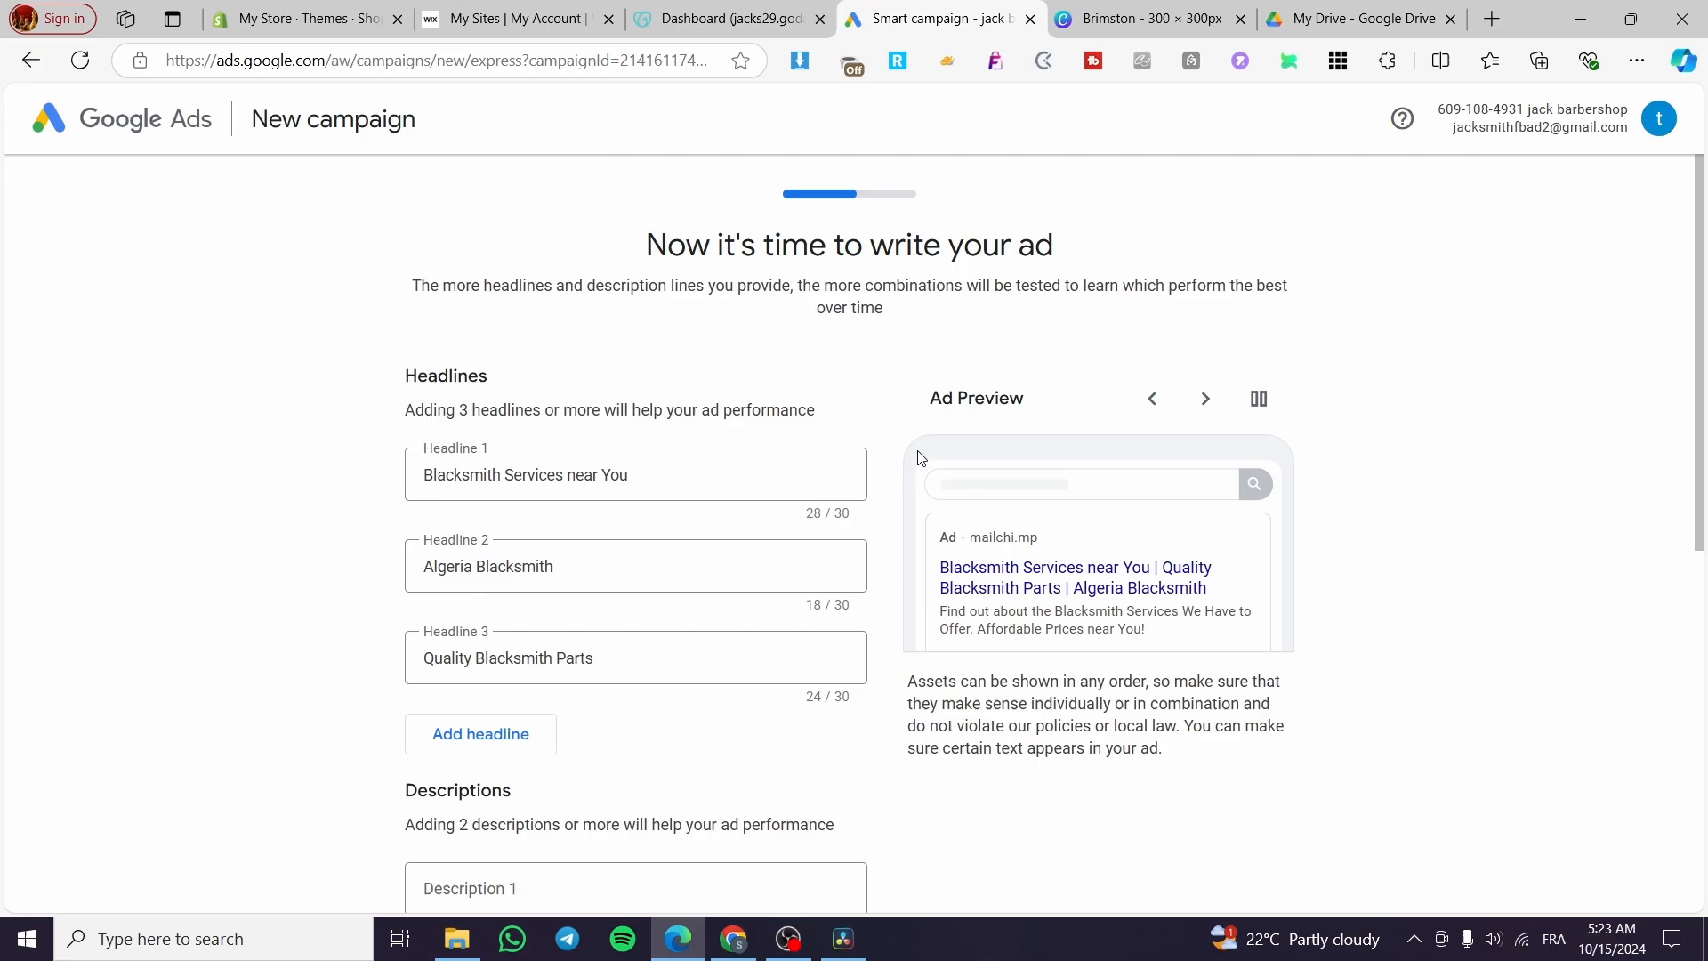
Continue past the Smart campaign ad step with Next, go back, and switch to the GoDaddy Dashboard tab.
{"action": "scroll", "scroll_direction": "down", "scroll_amount": 3}
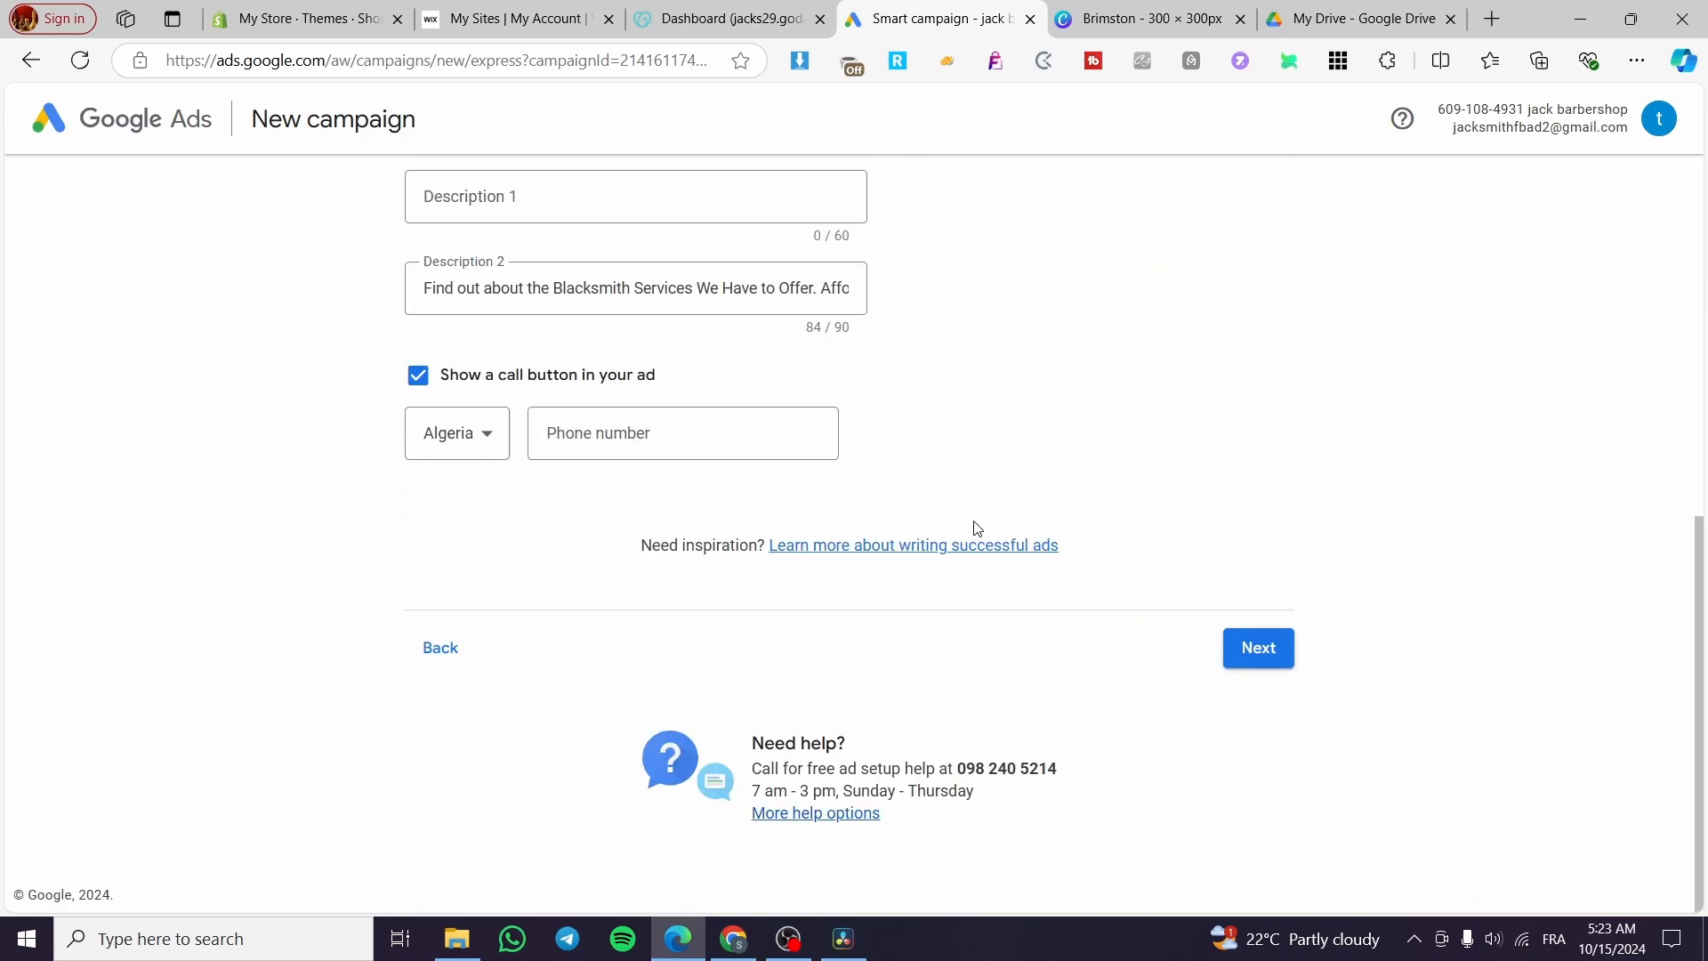
{"action": "left_click", "coordinate": [1256, 648]}
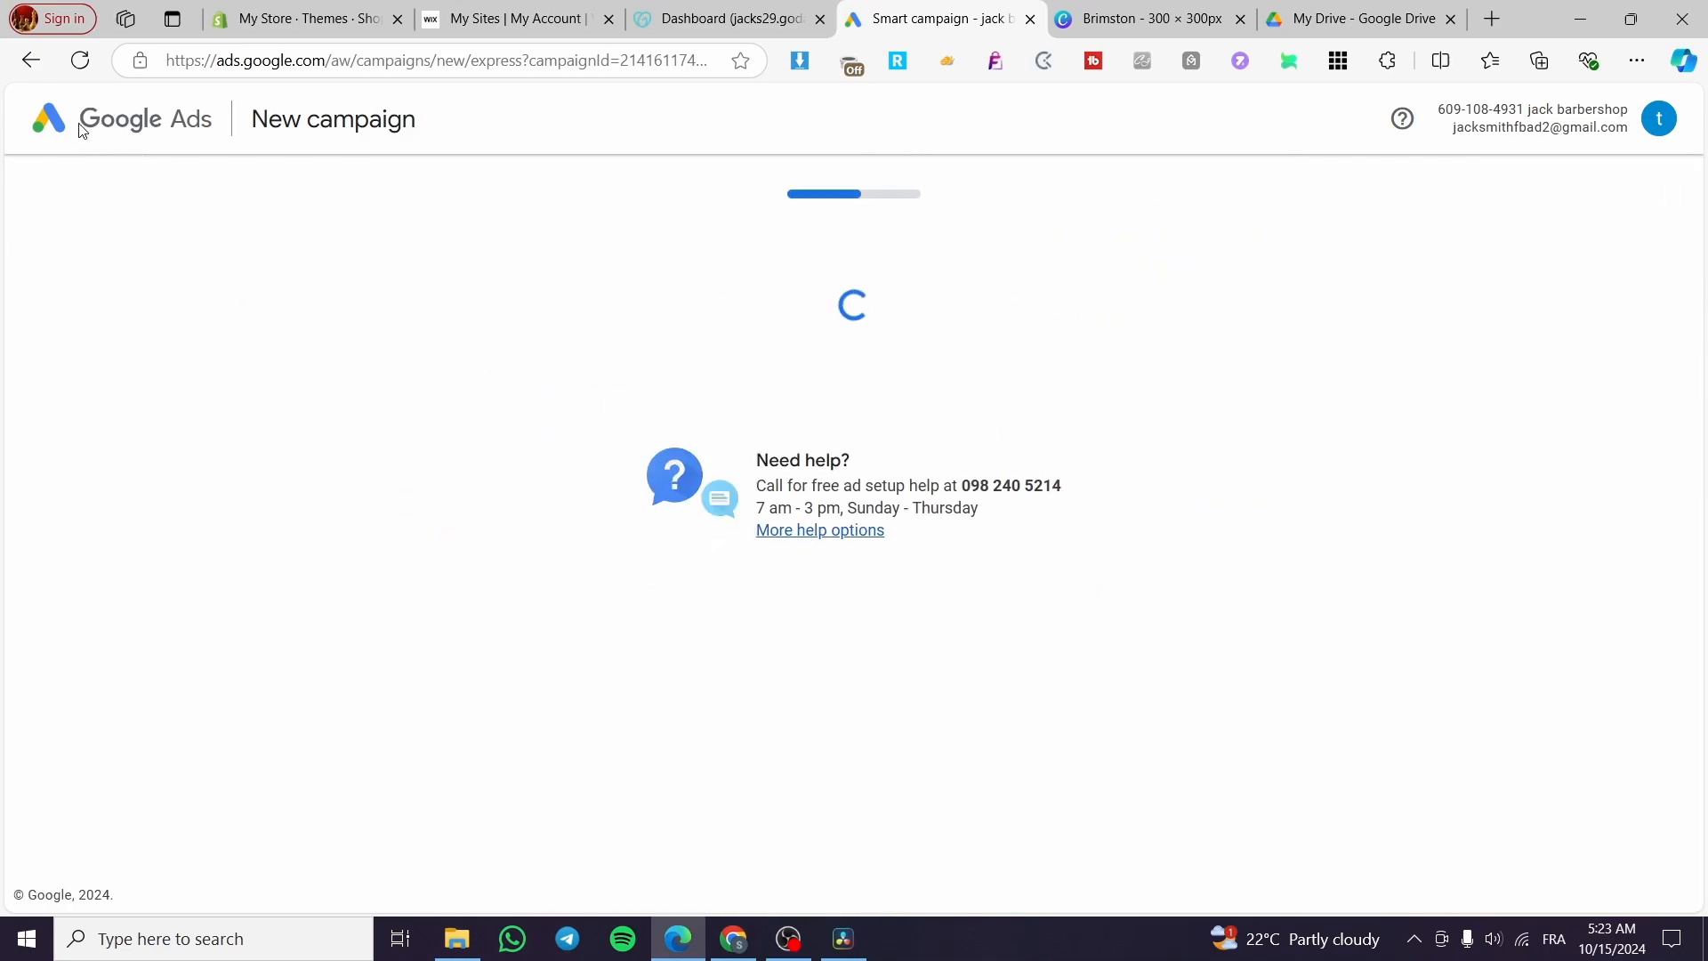
{"action": "left_click", "coordinate": [30, 61]}
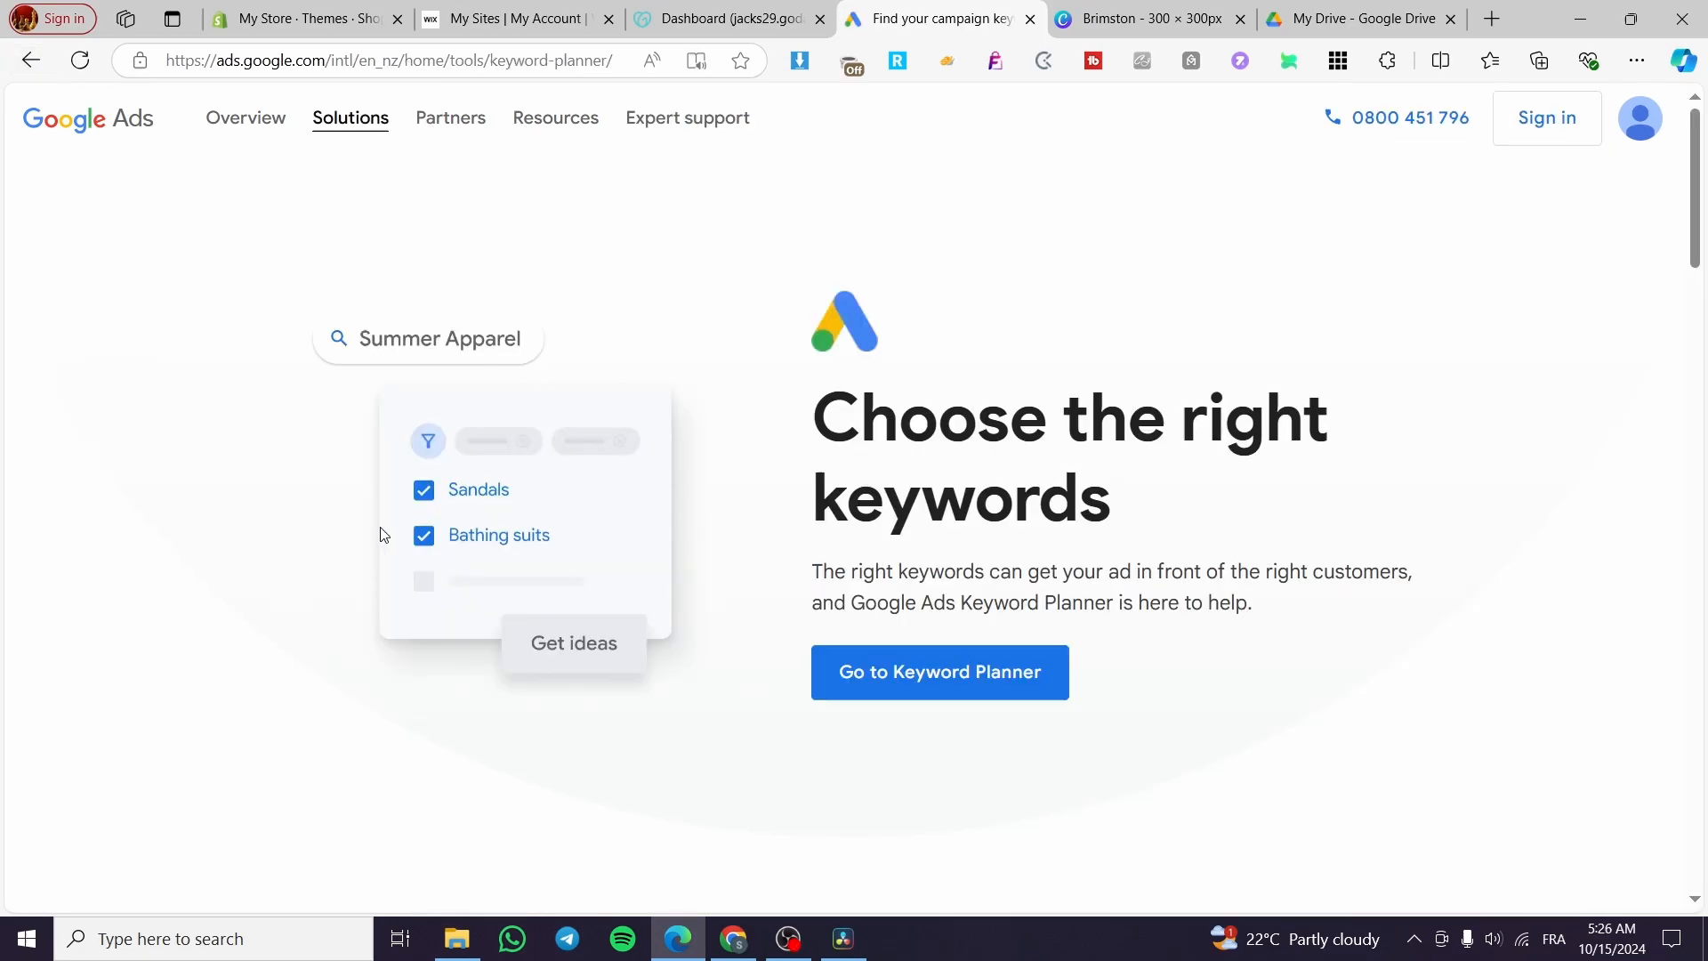
{"action": "mouse_move", "coordinate": [938, 673]}
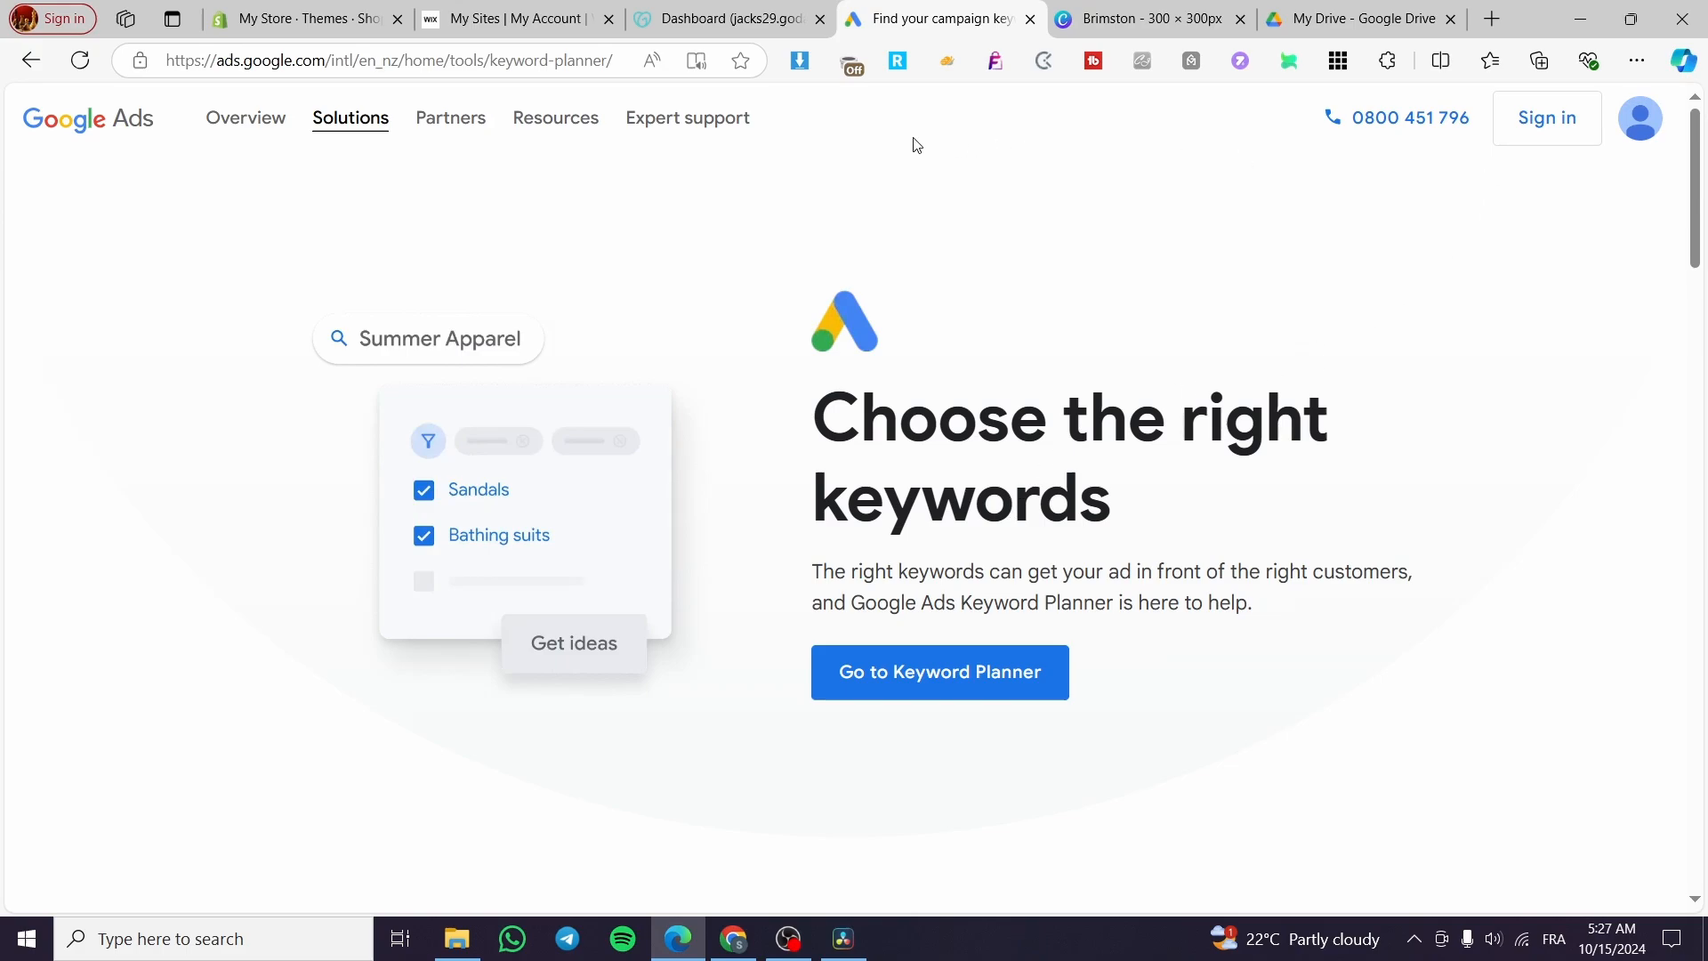
{"action": "mouse_move", "coordinate": [724, 18]}
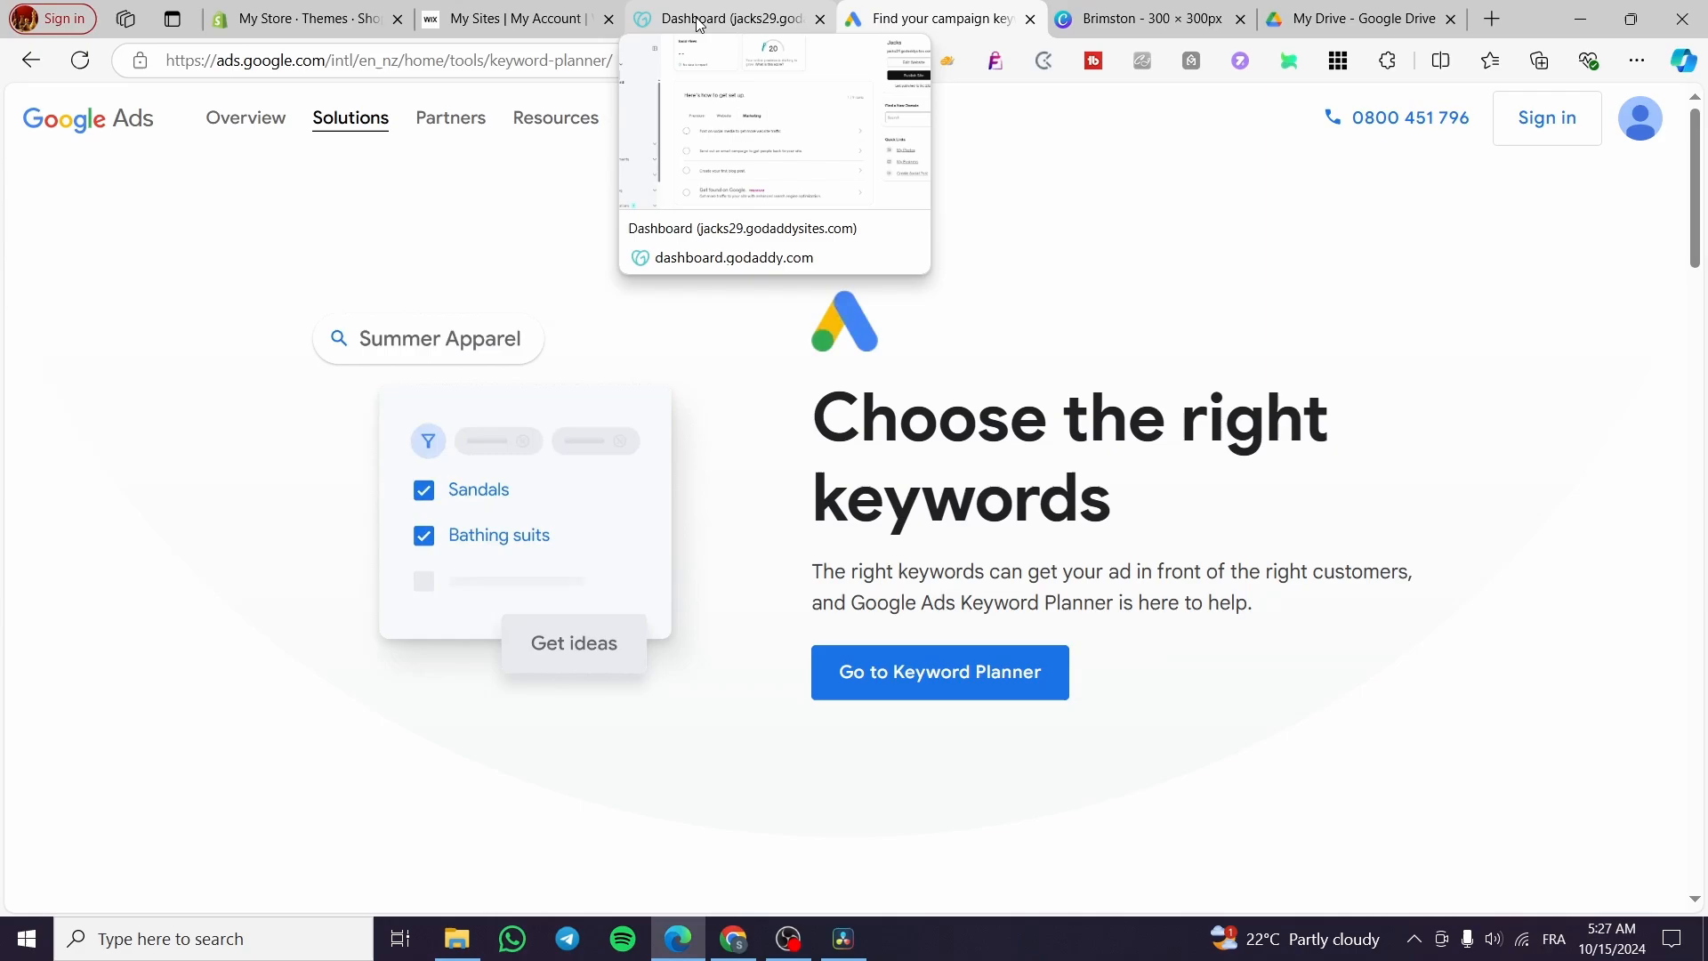
{"action": "left_click", "coordinate": [724, 18]}
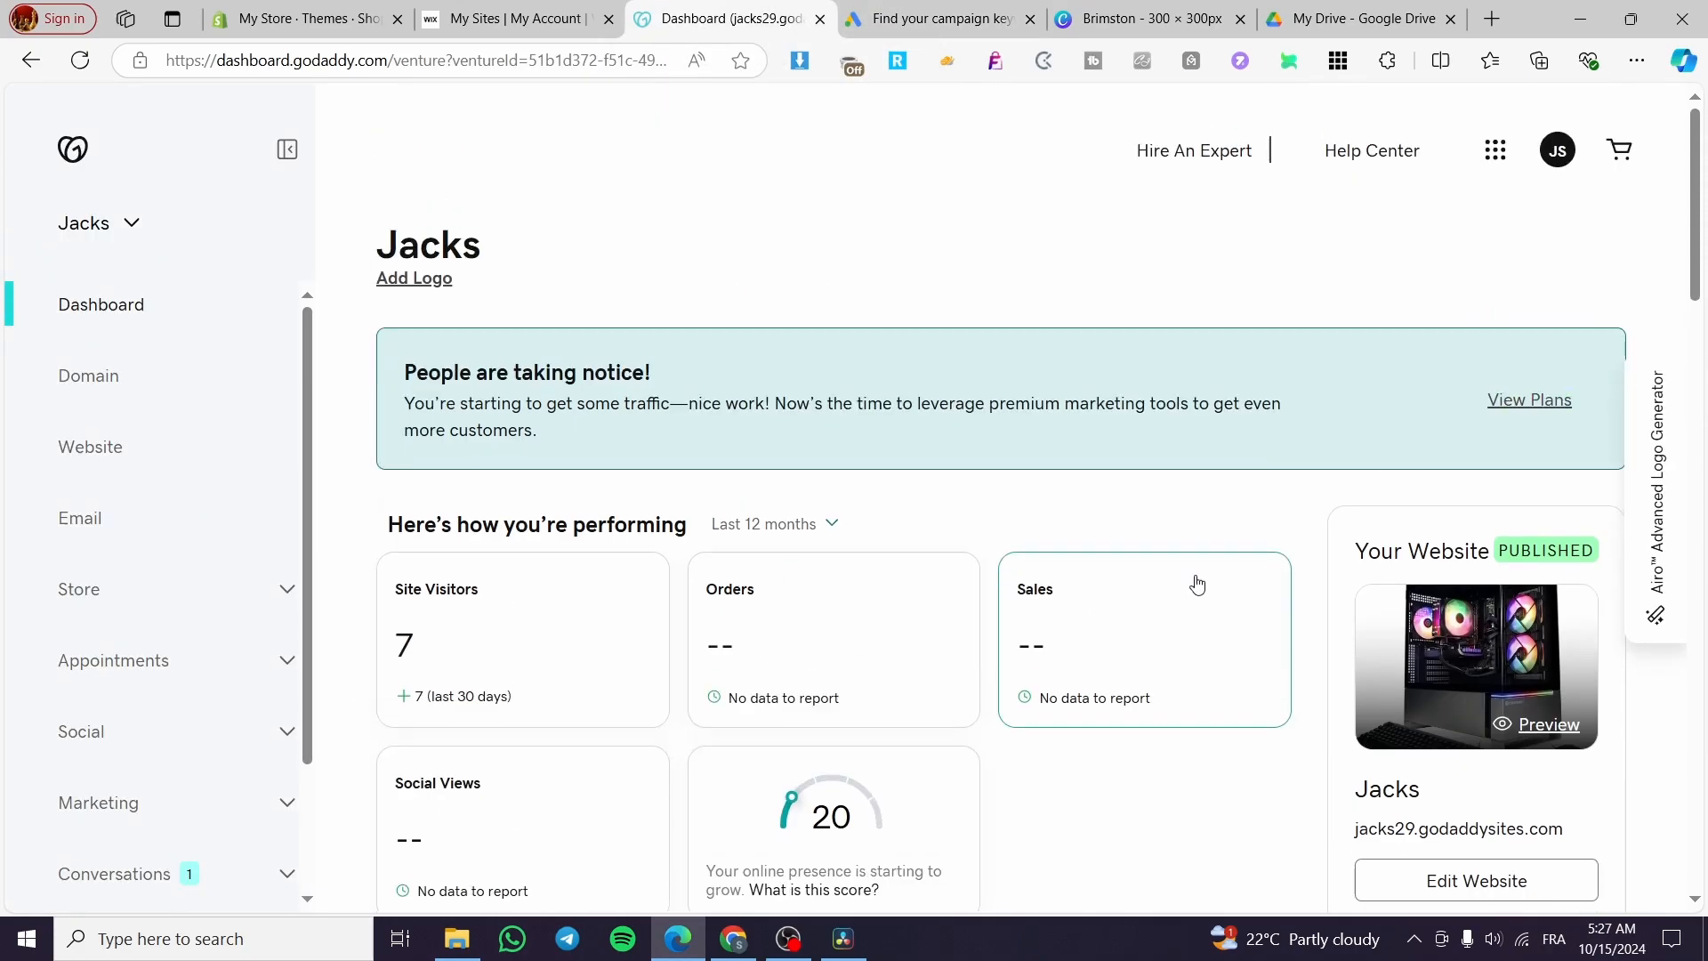
Launch Edit Website for Jacks, then bring the Keyword Planner page back on screen.
{"action": "scroll", "scroll_direction": "down", "scroll_amount": 3}
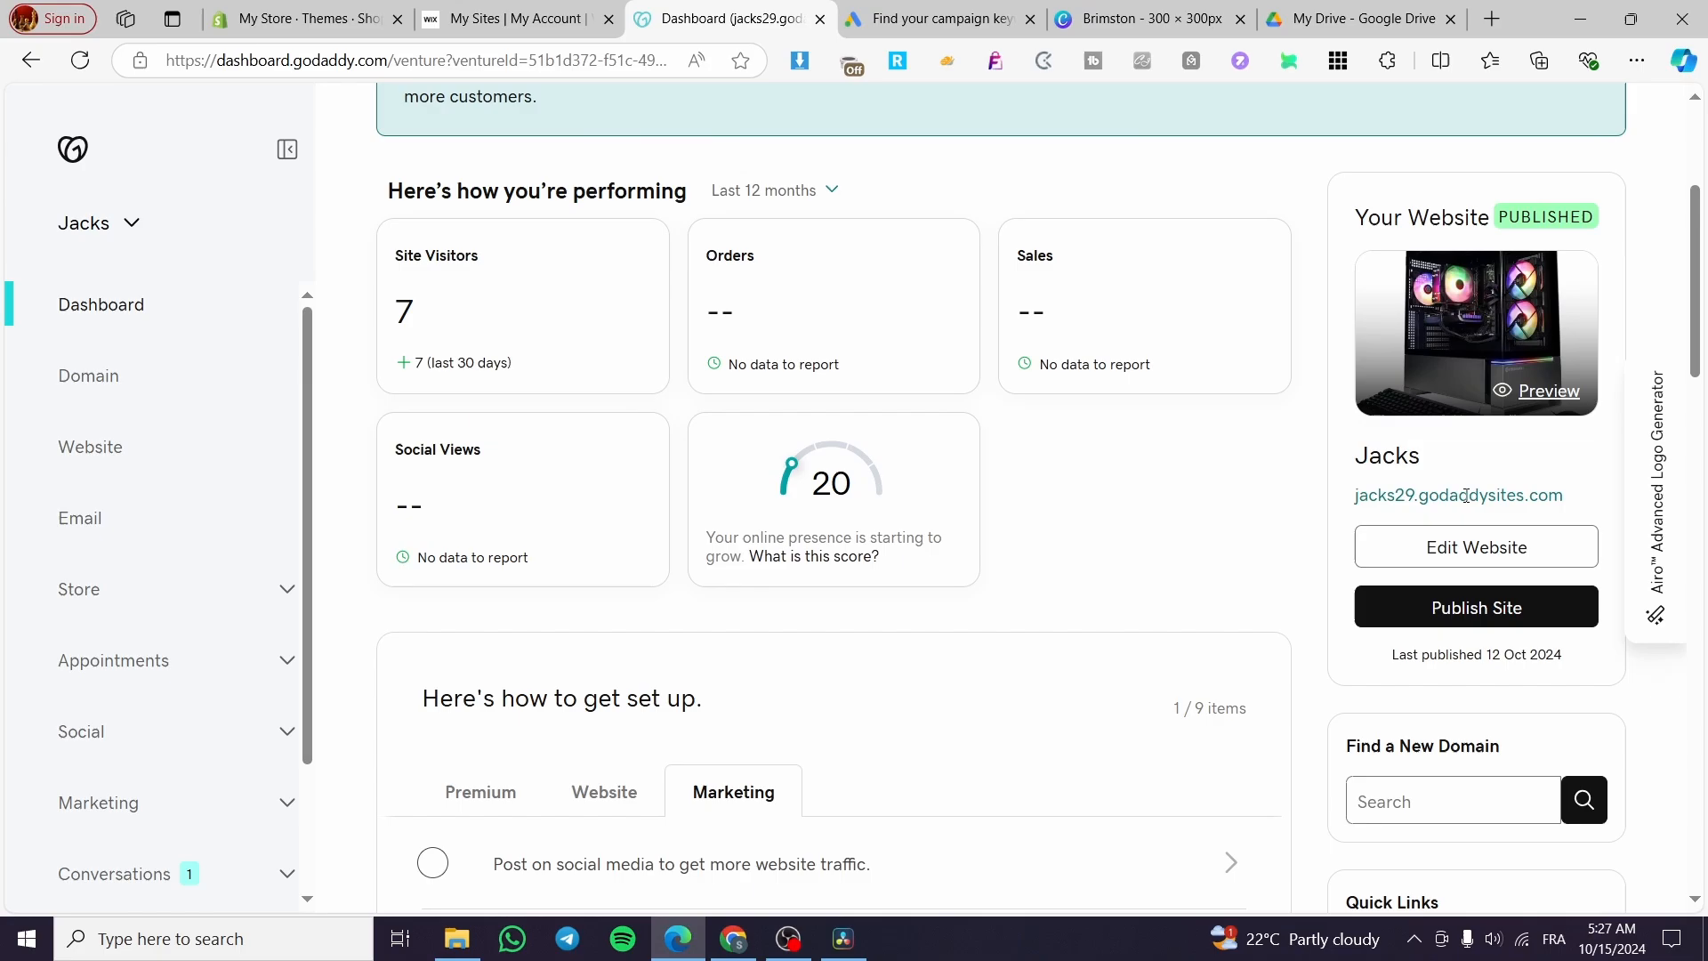
{"action": "left_click", "coordinate": [1475, 546]}
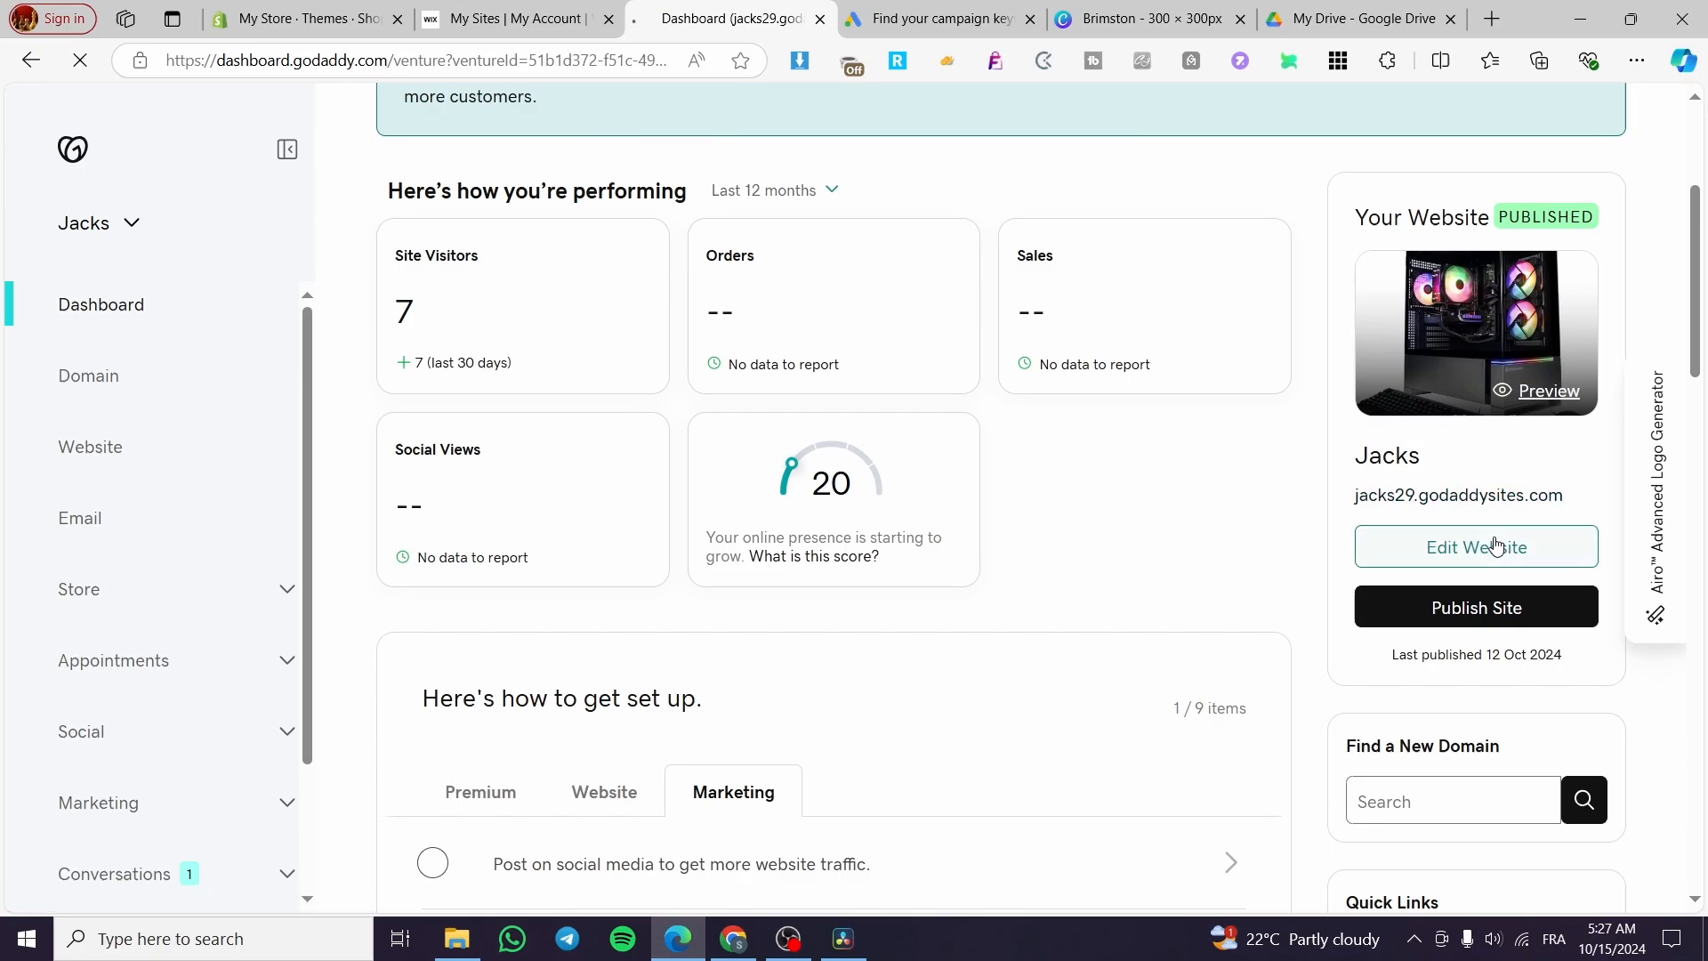
{"action": "left_click", "coordinate": [1477, 546]}
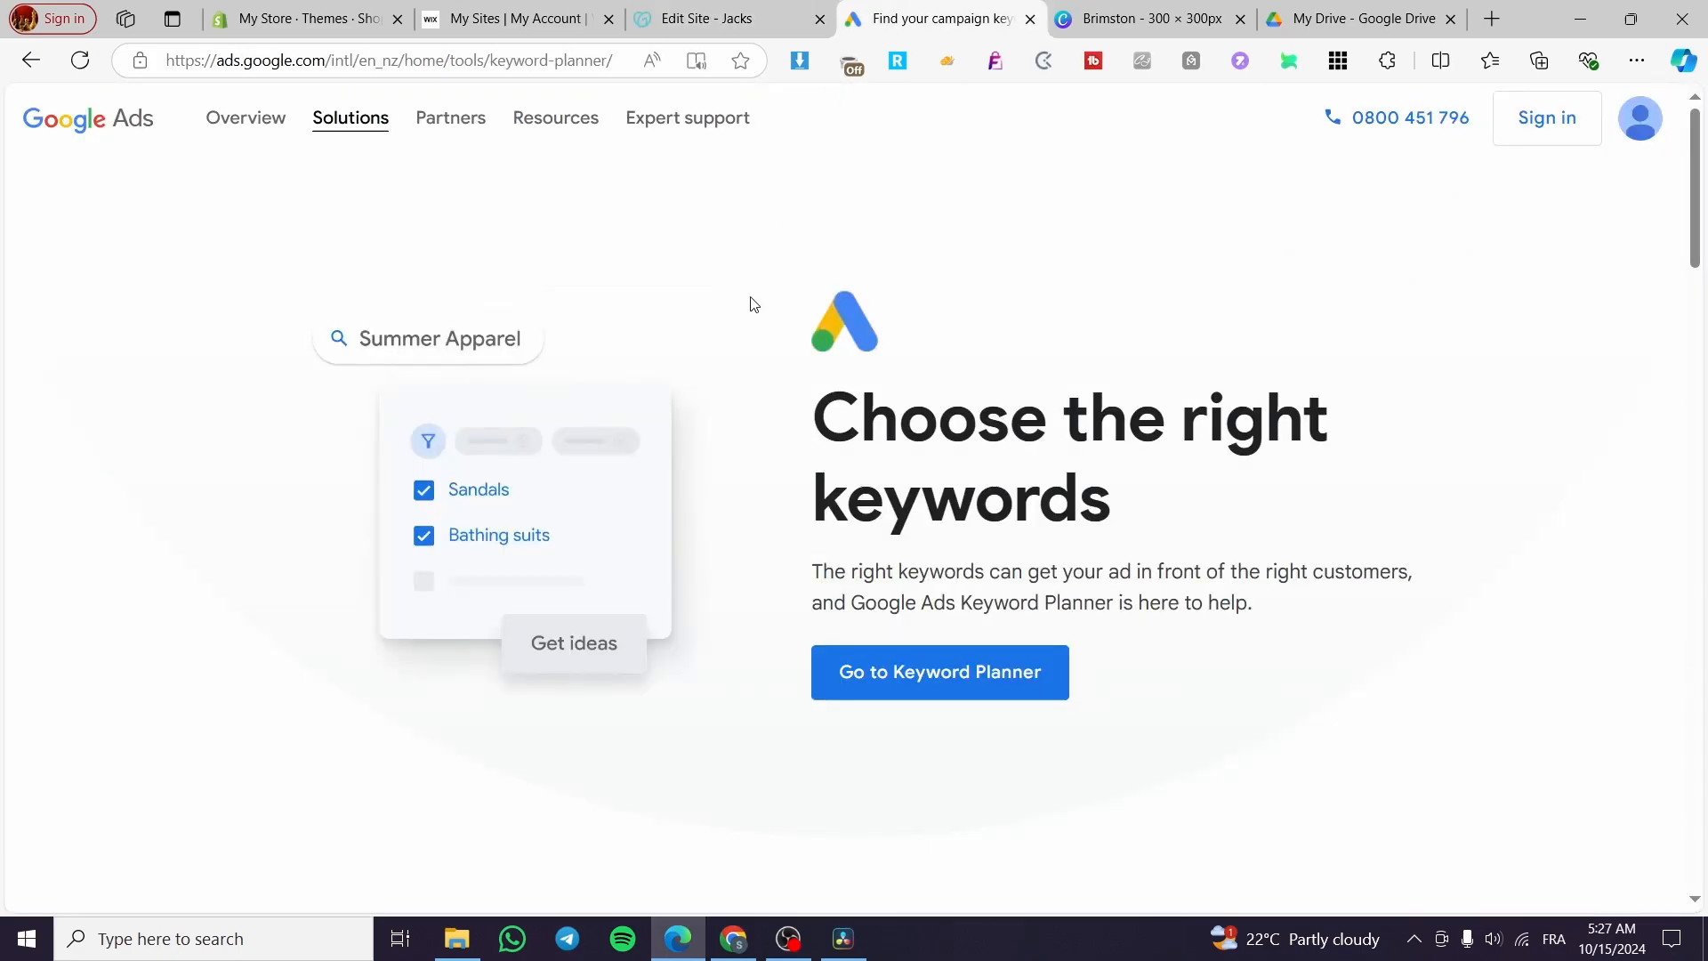
{"action": "mouse_move", "coordinate": [1133, 562]}
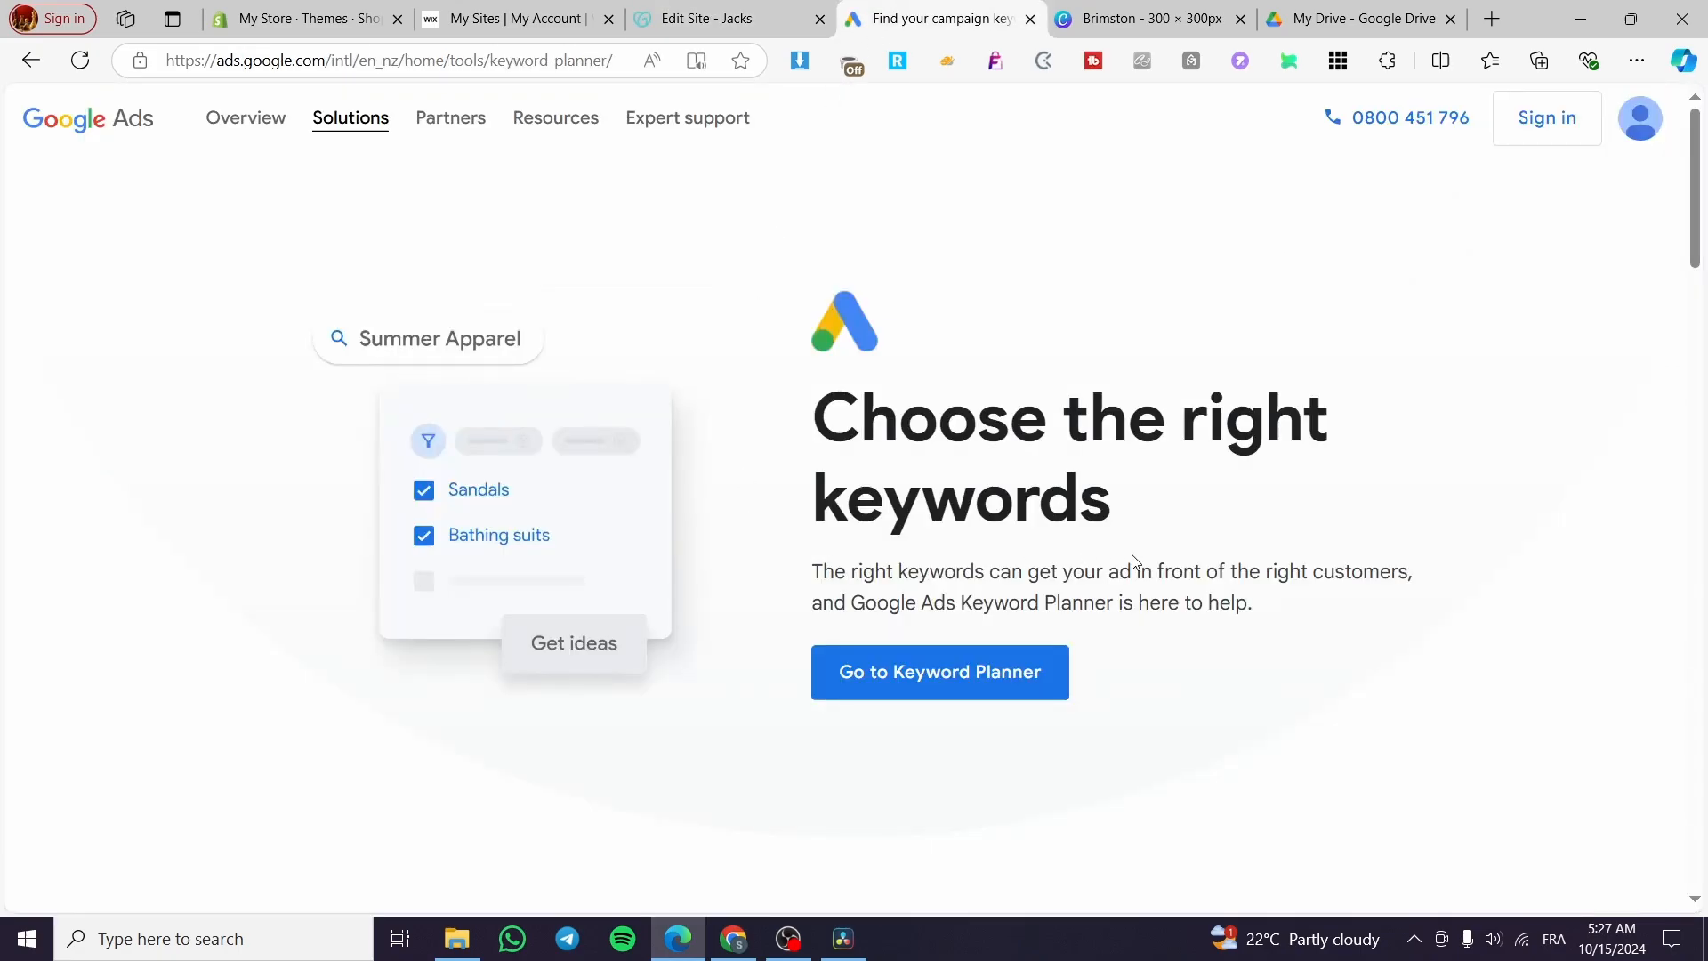
Return to the 'google keywords' results and open the Google Trends link.
{"action": "left_click", "coordinate": [719, 18]}
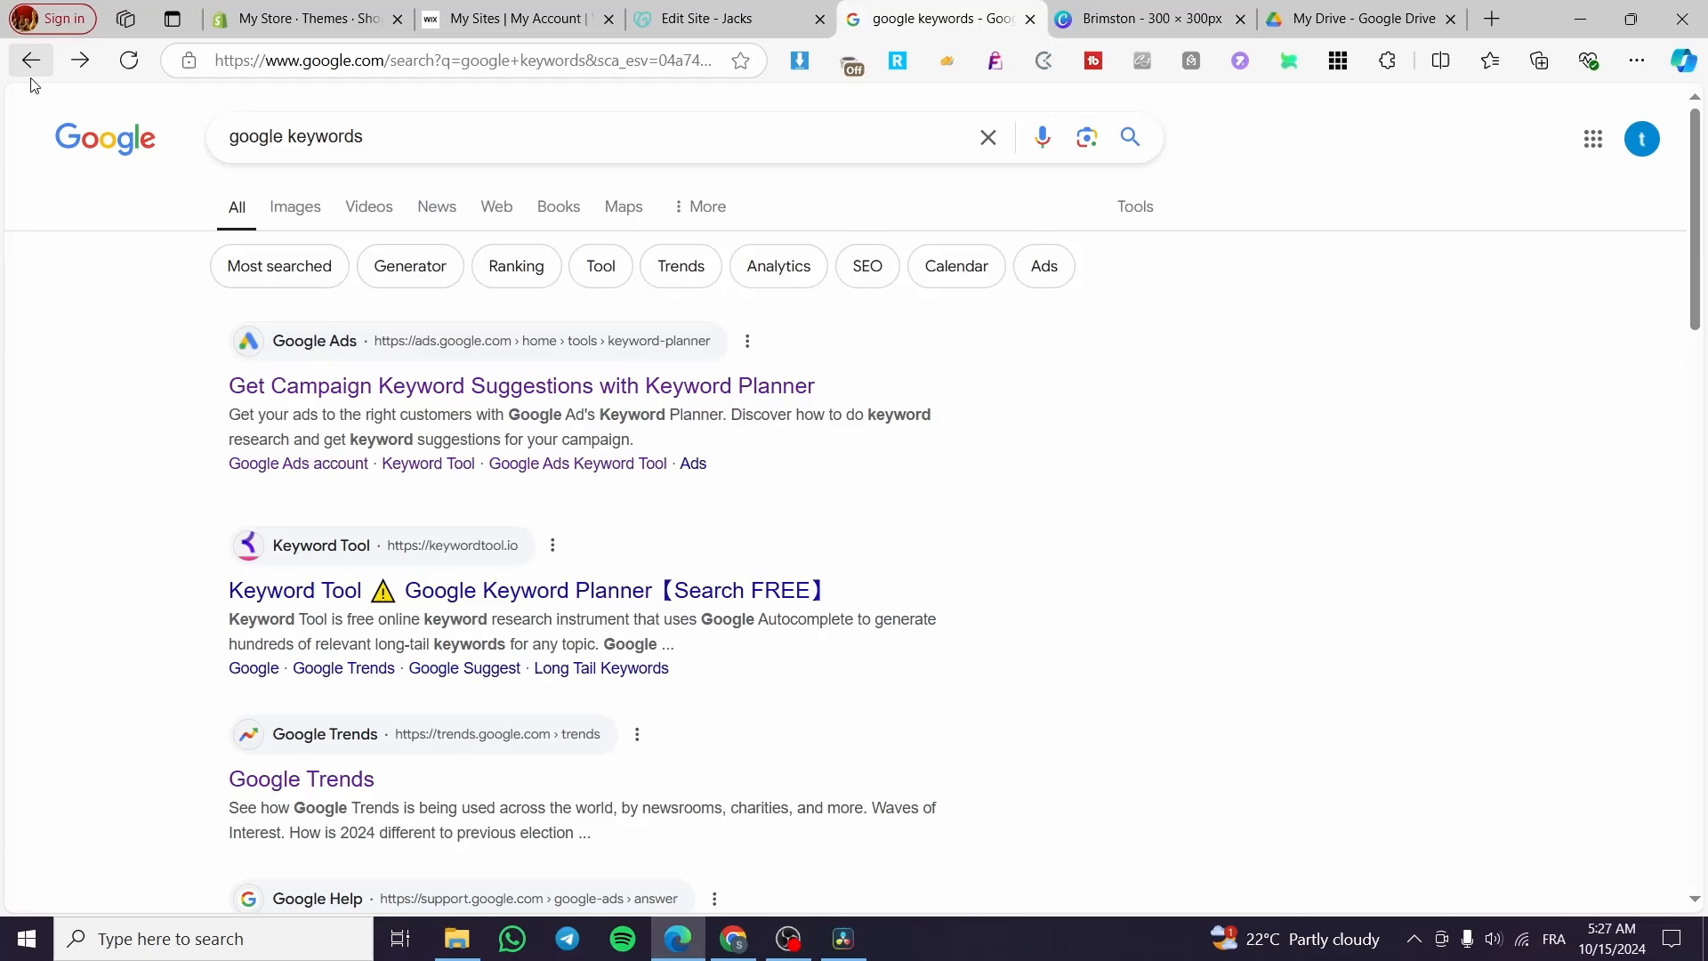
{"action": "scroll", "scroll_direction": "down", "scroll_amount": 3}
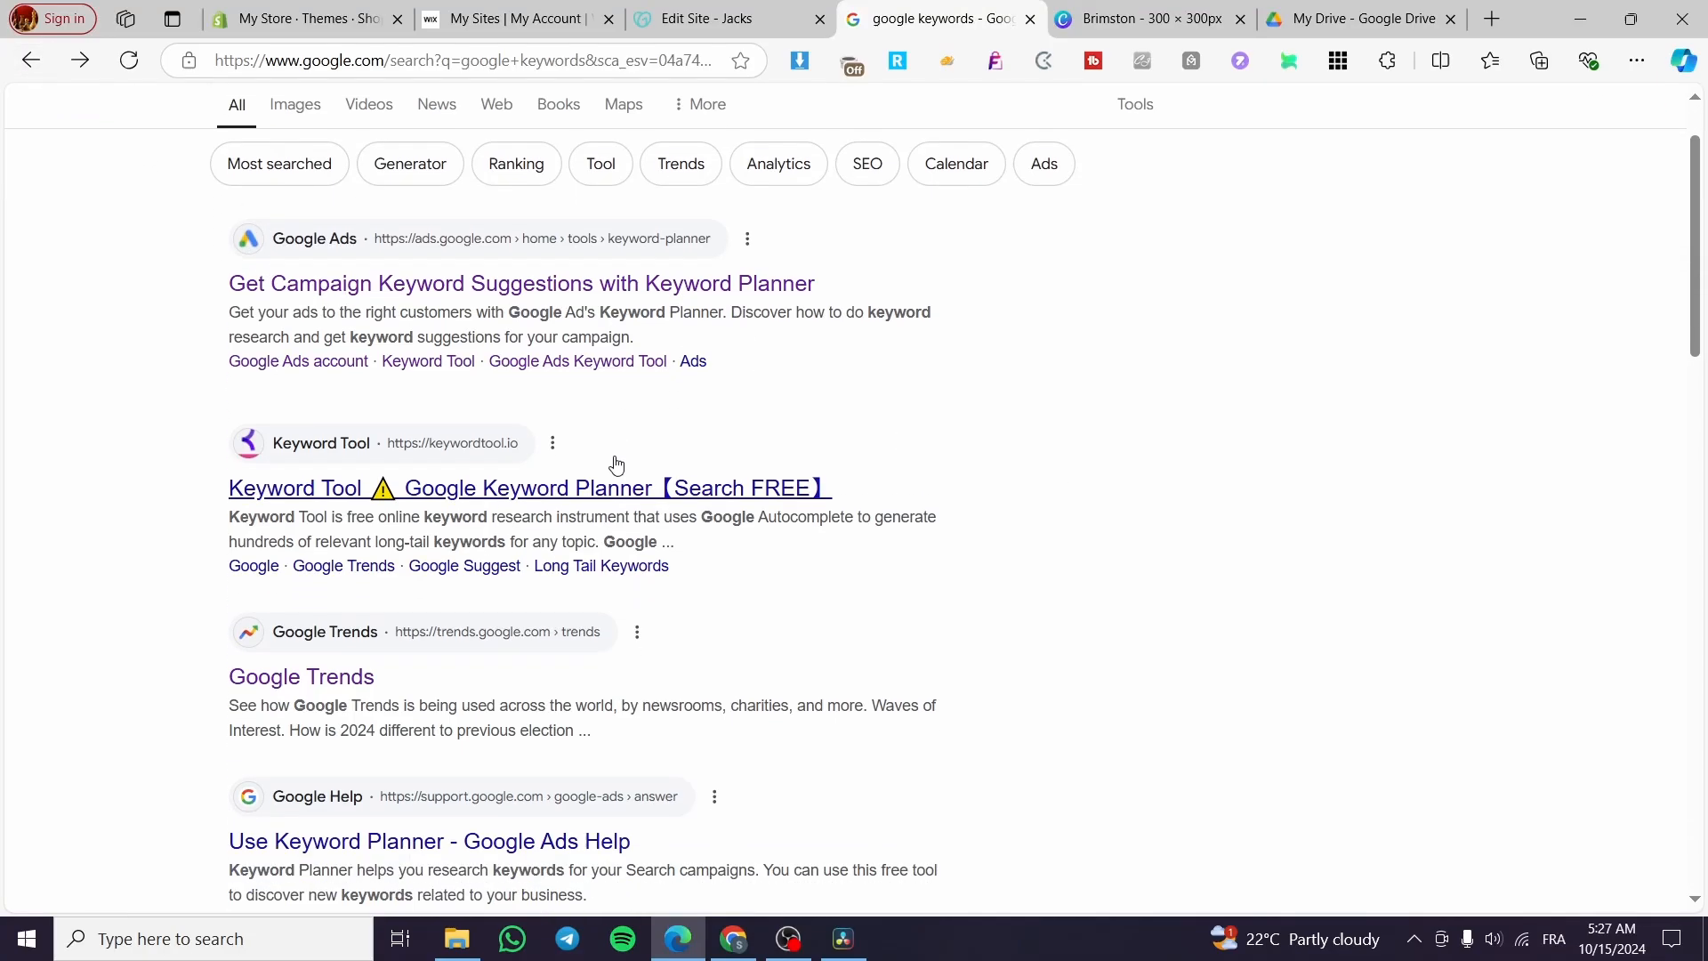
{"action": "scroll", "scroll_direction": "down", "scroll_amount": 3}
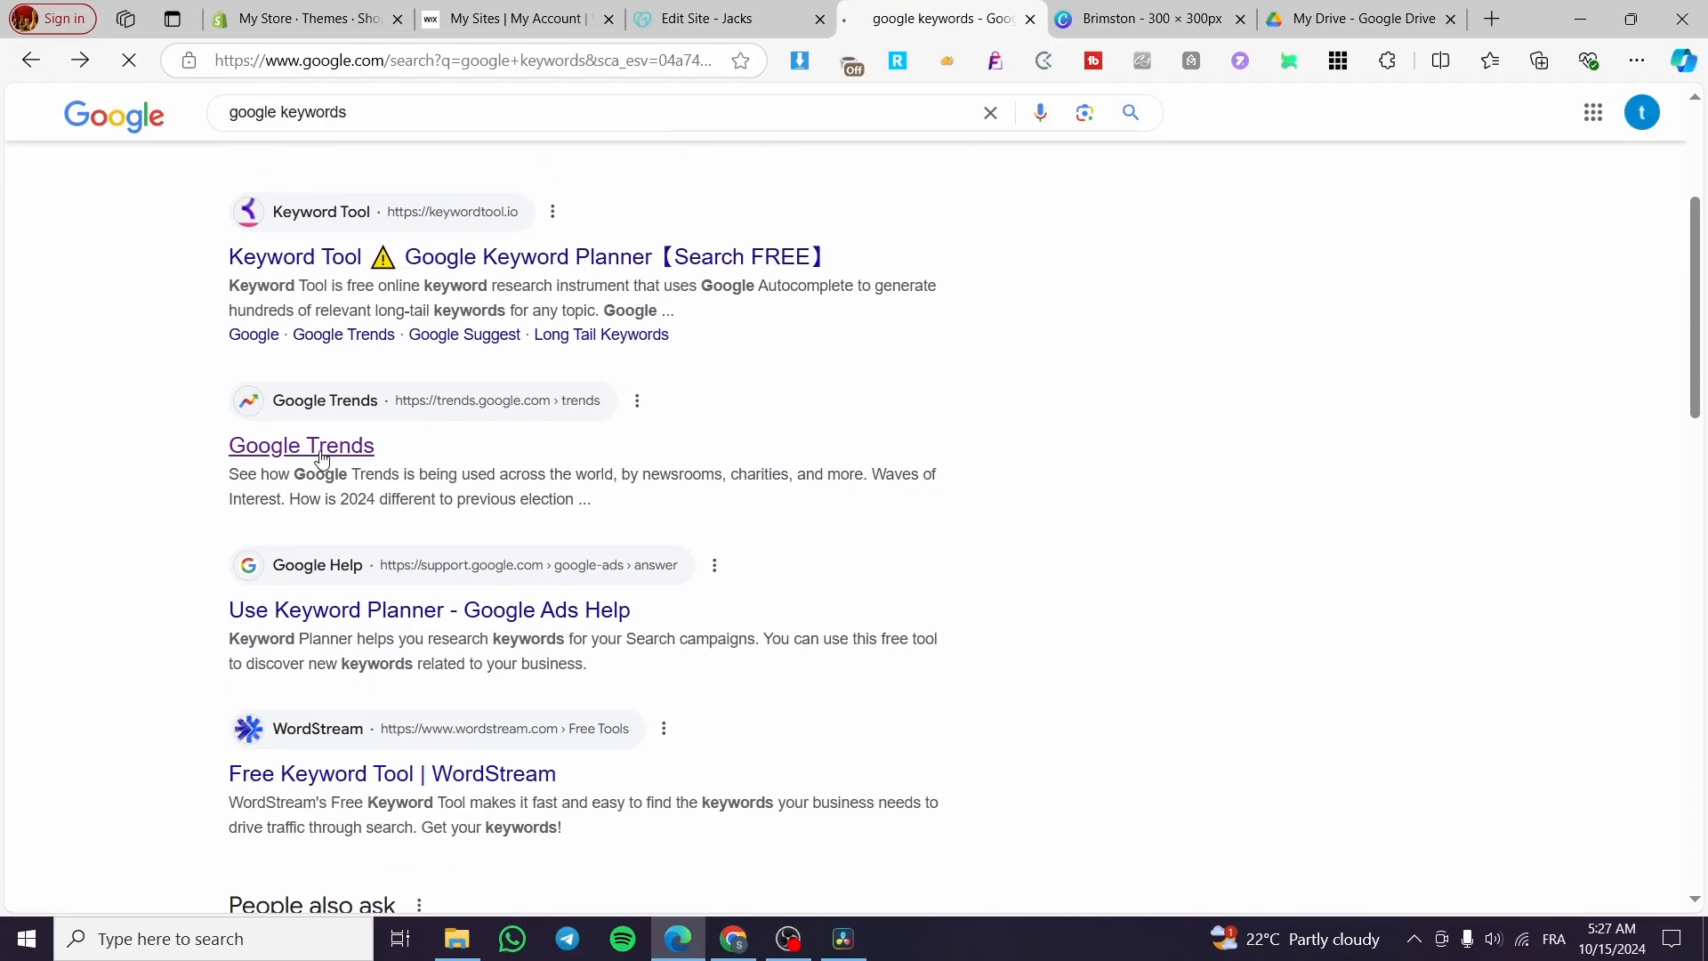
{"action": "left_click", "coordinate": [301, 445]}
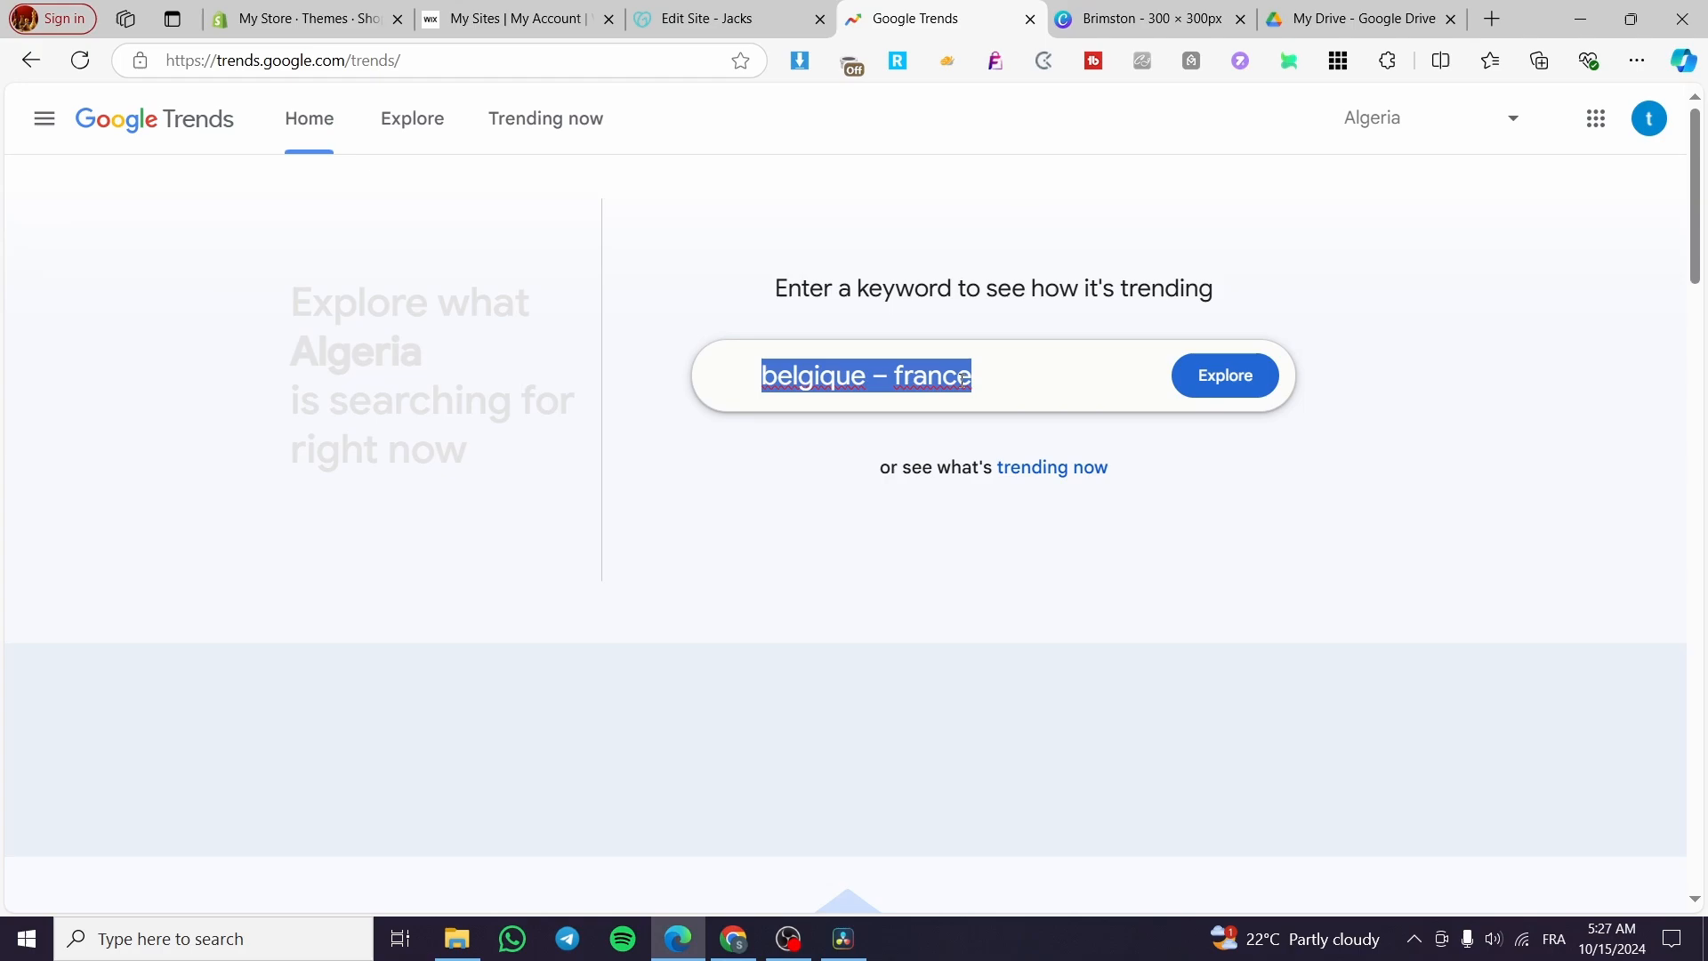
Explore 'Gaming' in Trends, scan the charts and related queries, and open the region list.
{"action": "type", "text": "Gaming"}
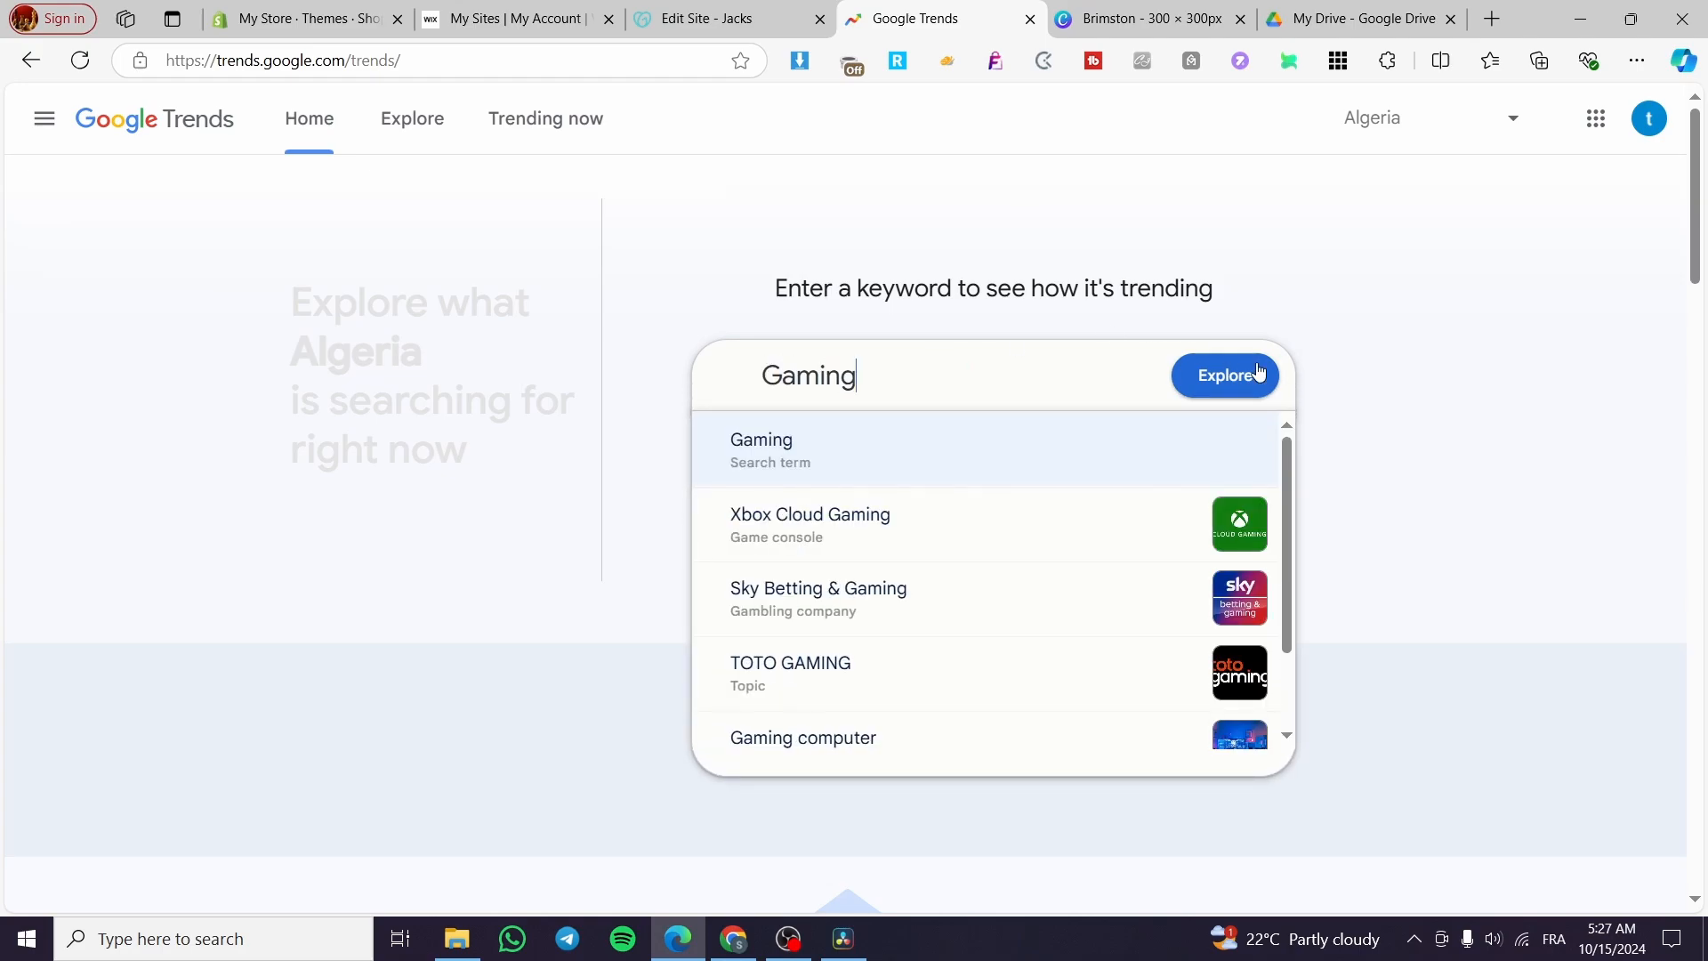
{"action": "left_click", "coordinate": [1224, 375]}
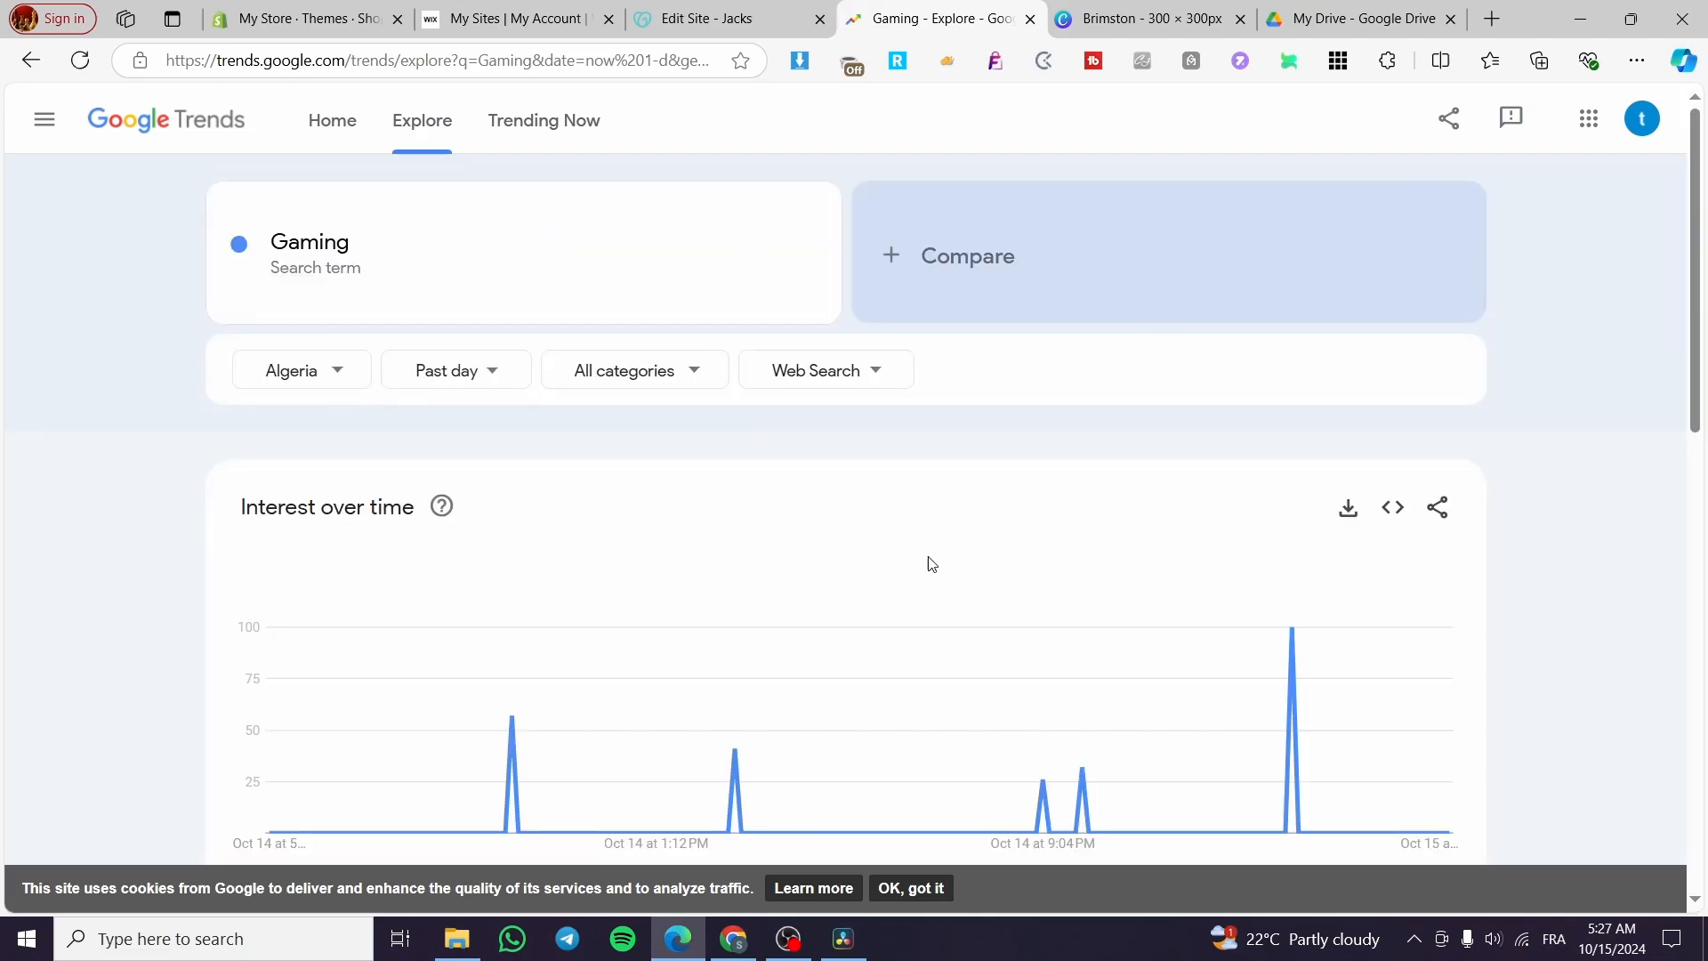
{"action": "scroll", "scroll_direction": "down", "scroll_amount": 3}
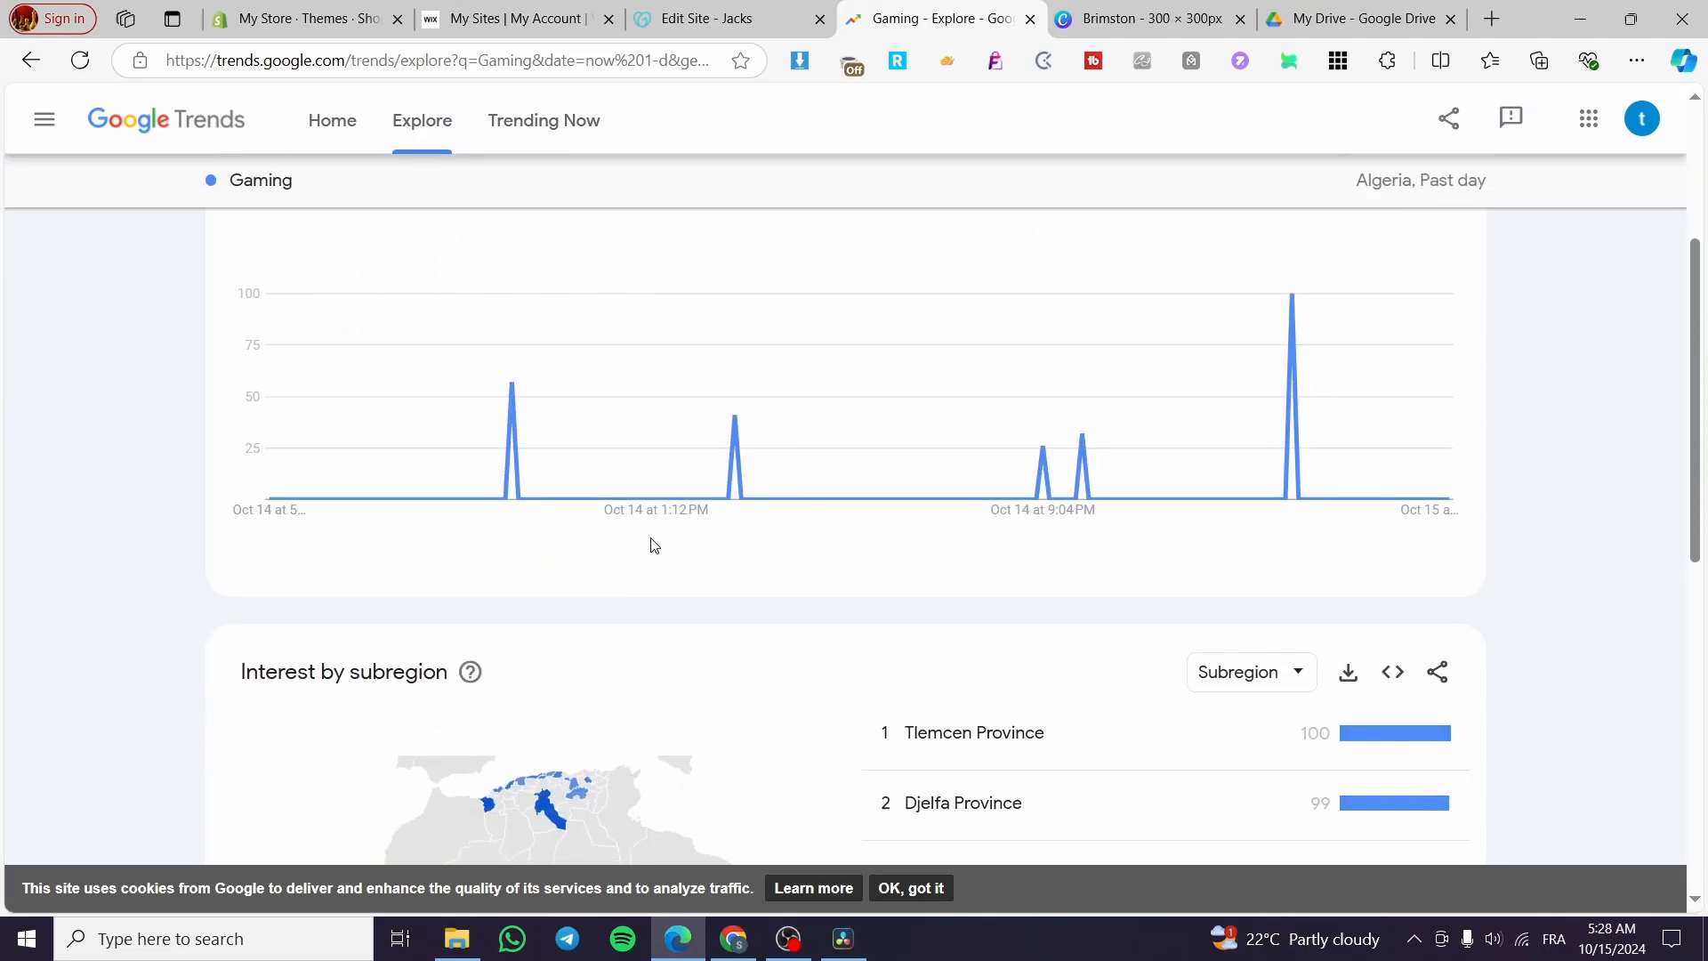
{"action": "scroll", "scroll_direction": "down", "scroll_amount": 3}
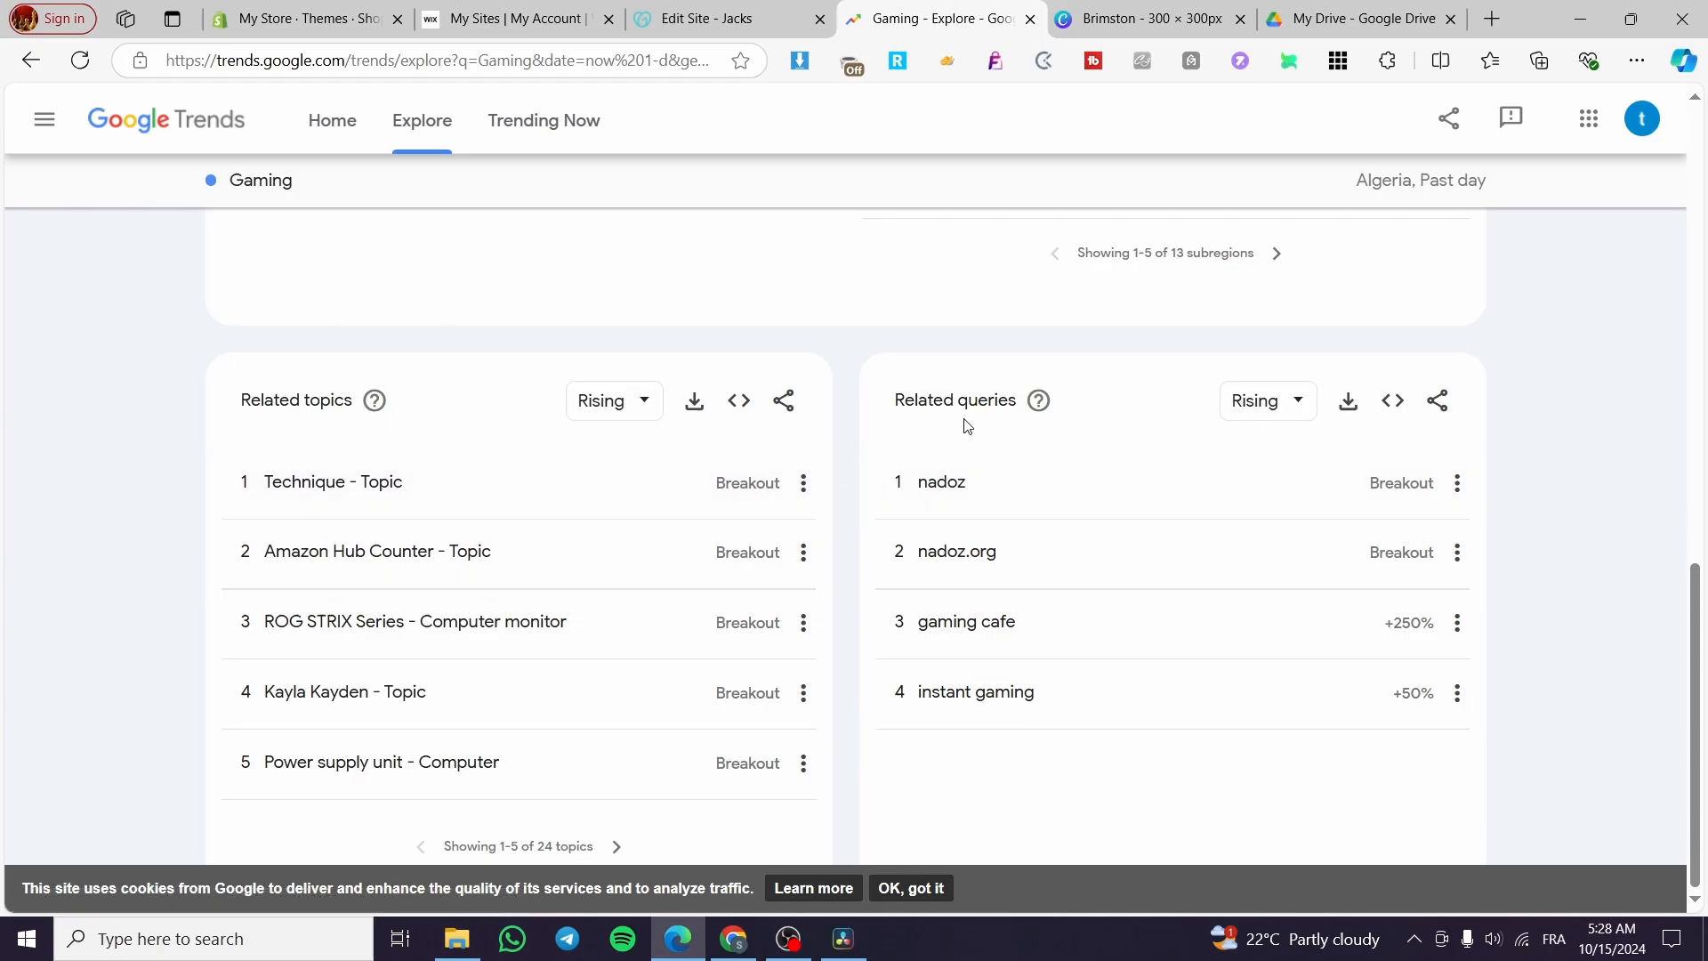
{"action": "mouse_move", "coordinate": [1094, 621]}
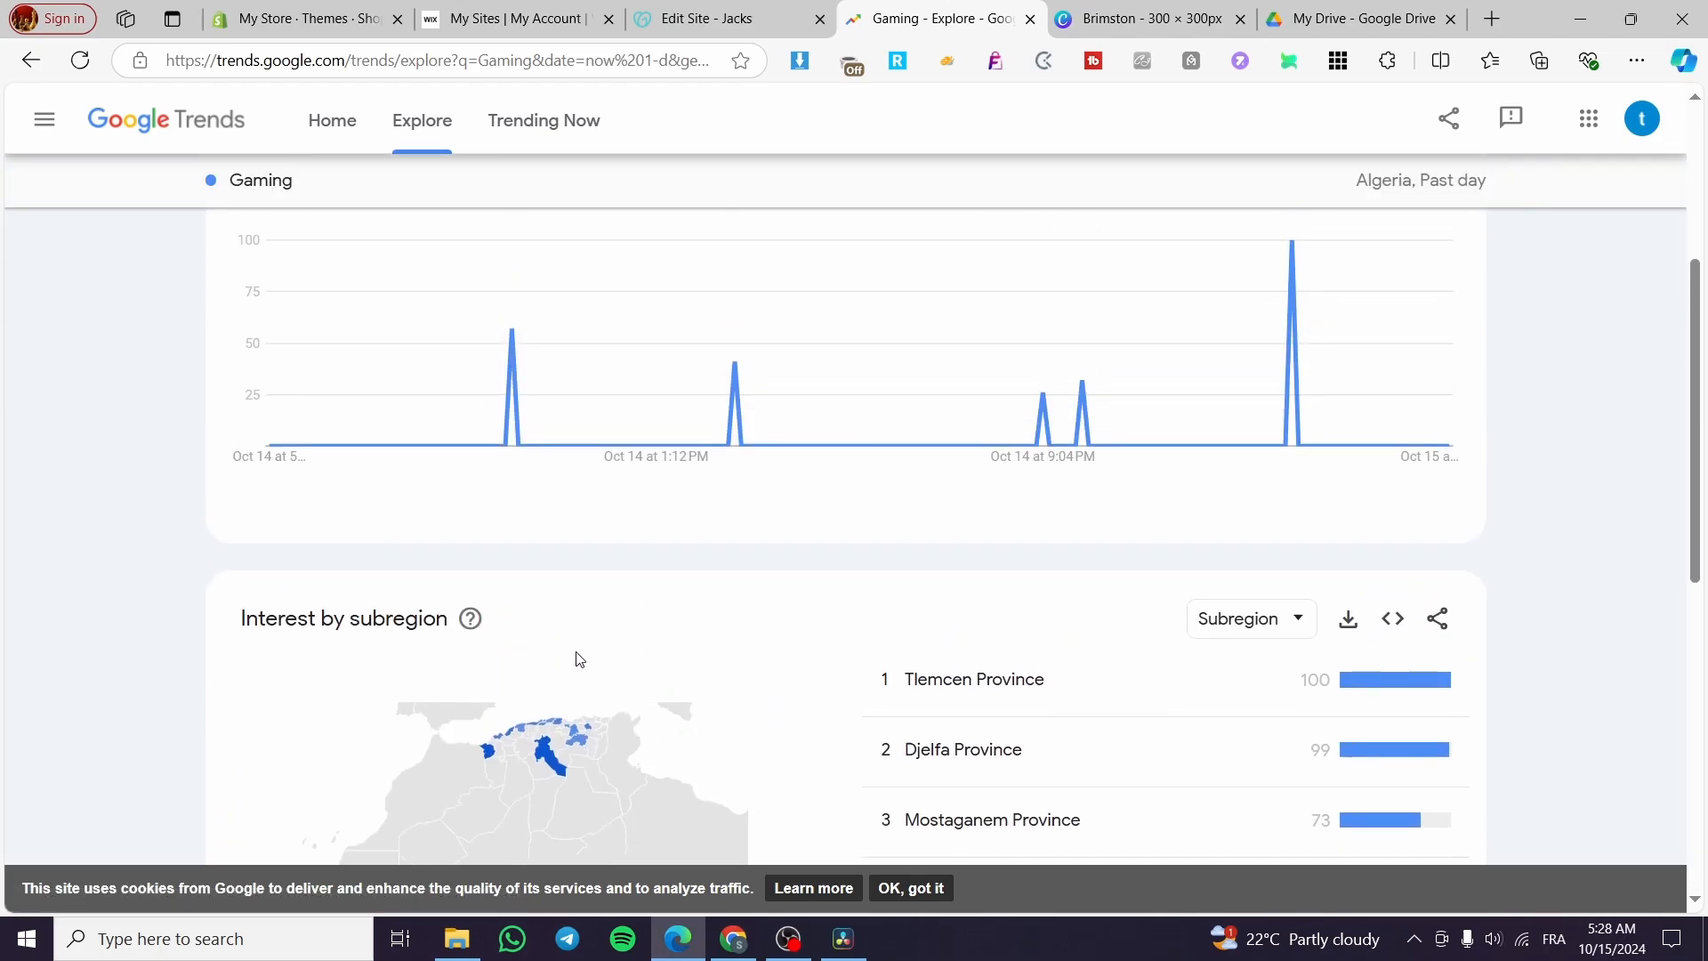
{"action": "scroll", "scroll_direction": "up", "scroll_amount": 3}
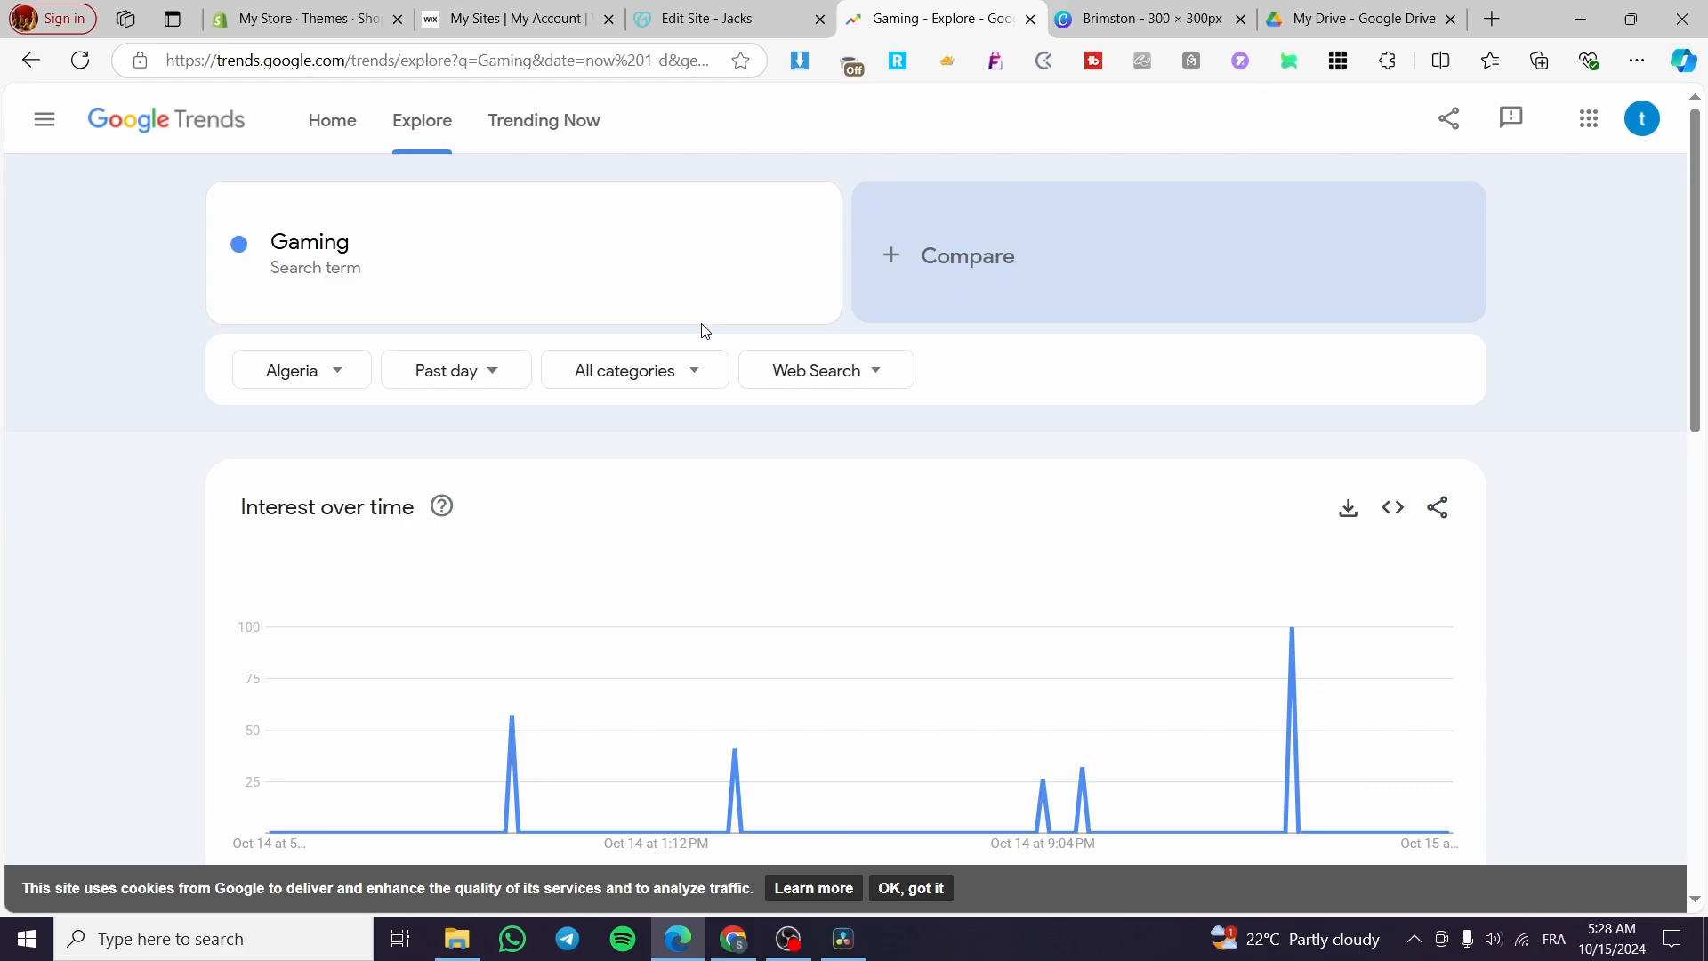
{"action": "left_click", "coordinate": [303, 371]}
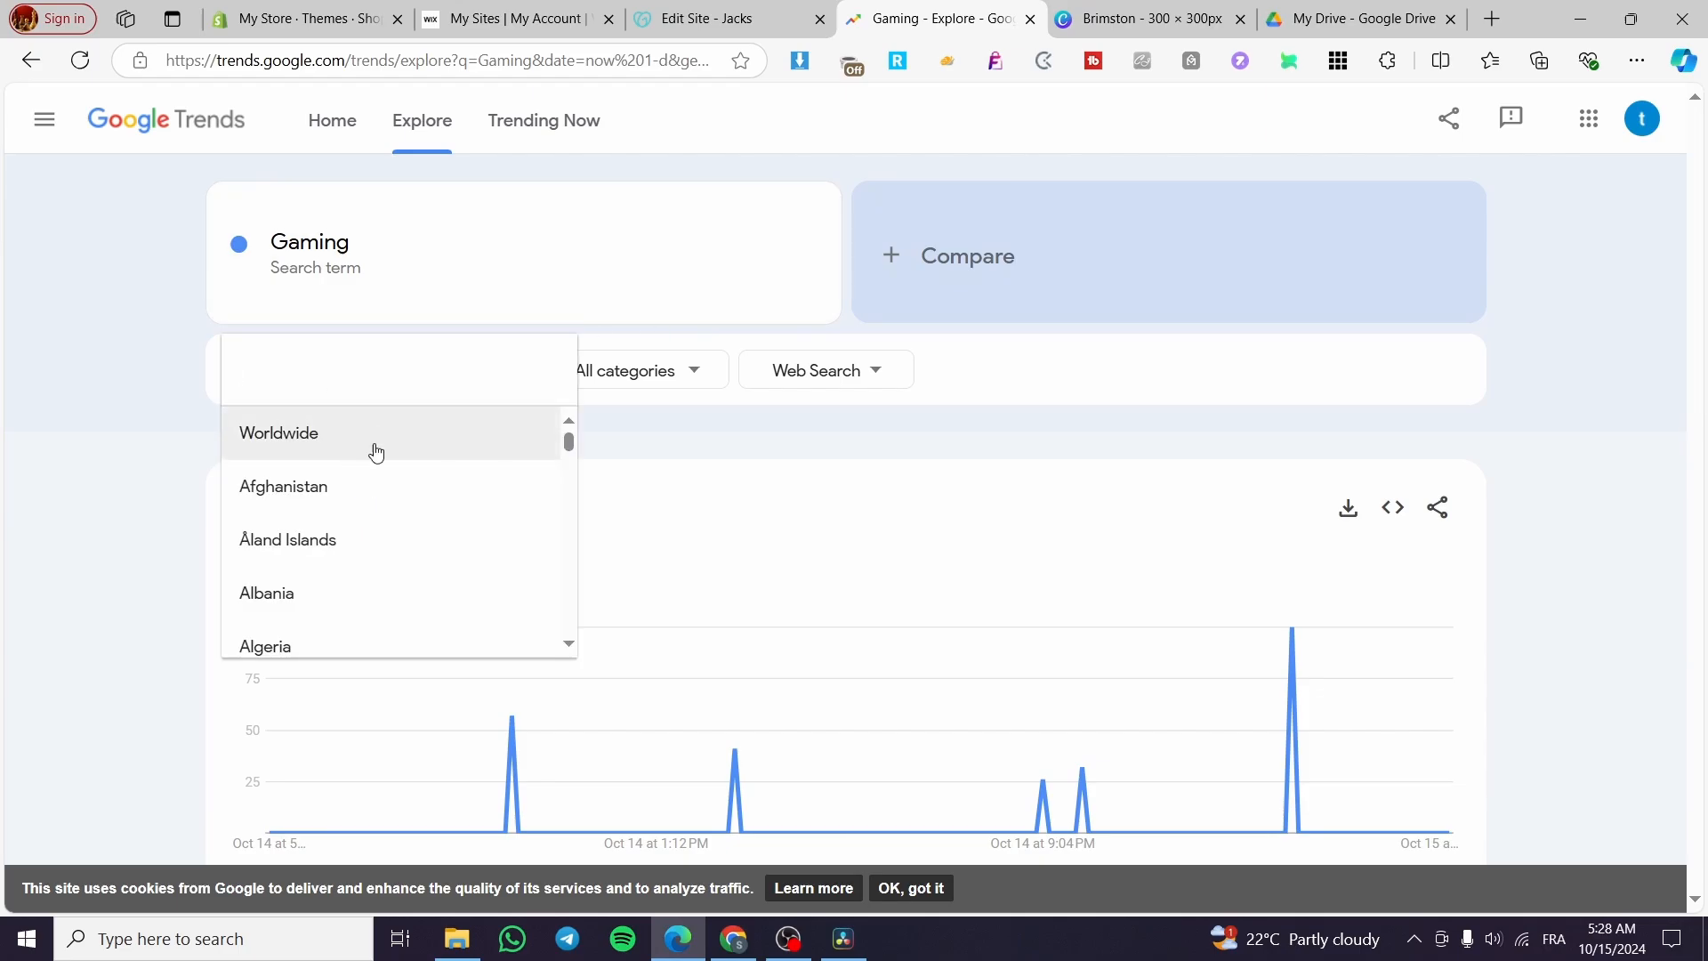
Broaden the Gaming results to Worldwide and scroll to the related topics.
{"action": "left_click", "coordinate": [280, 433]}
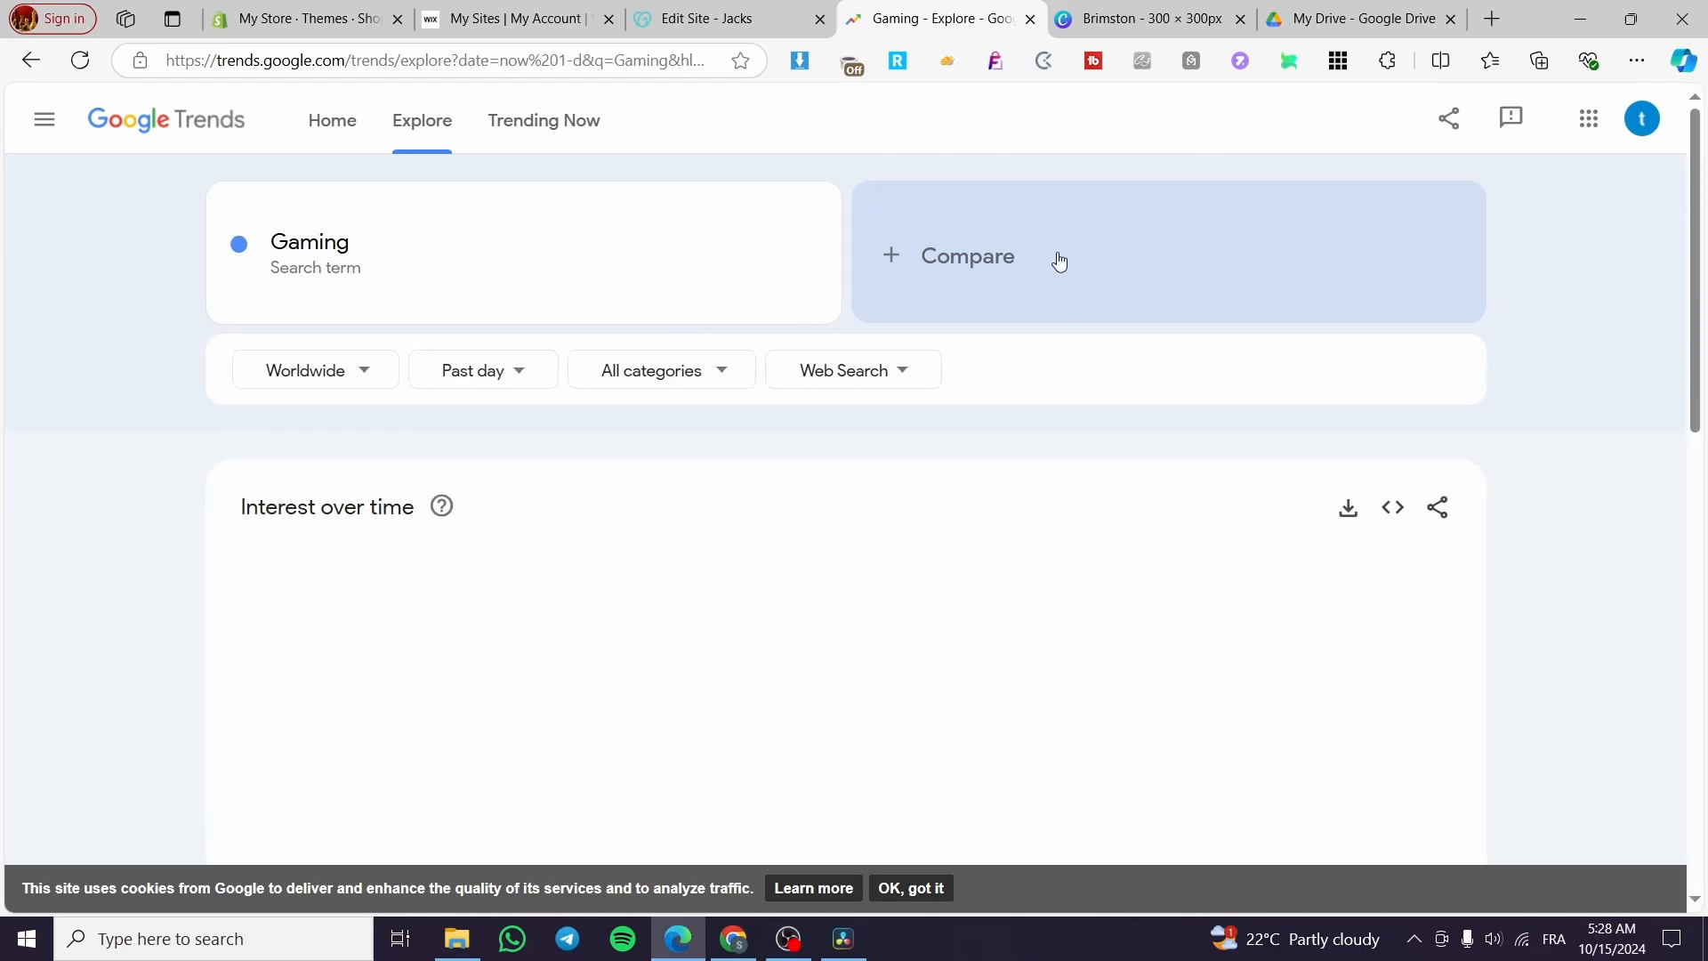
{"action": "scroll", "scroll_direction": "down", "scroll_amount": 3}
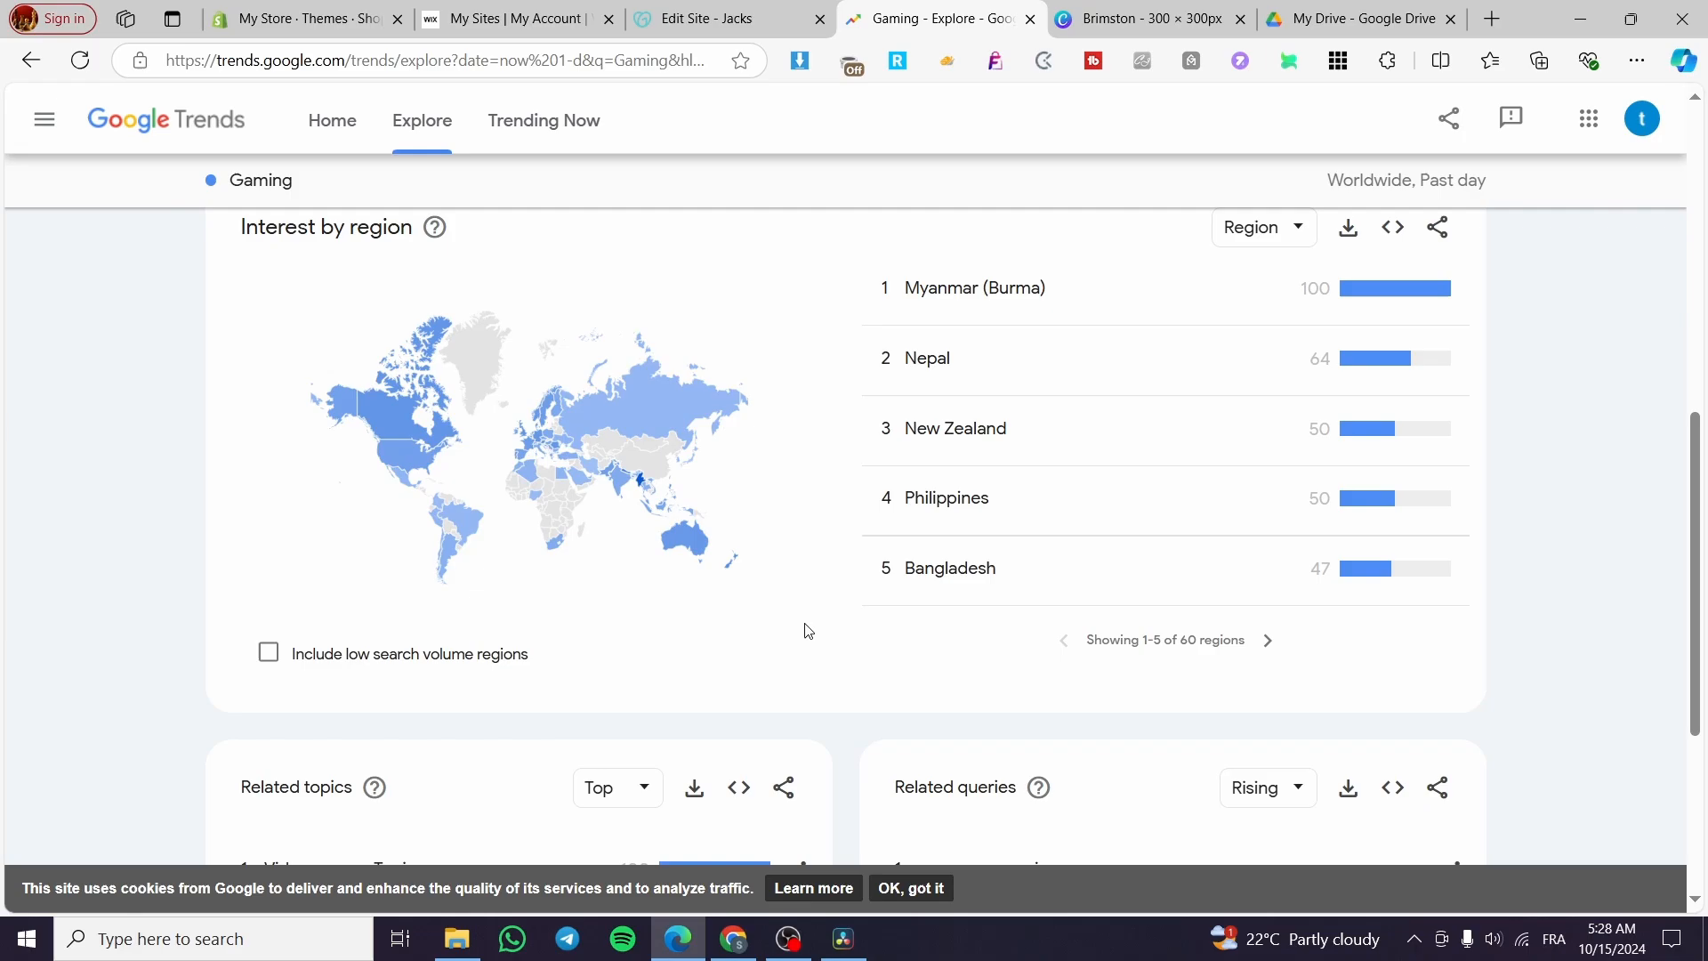
{"action": "scroll", "scroll_direction": "down", "scroll_amount": 3}
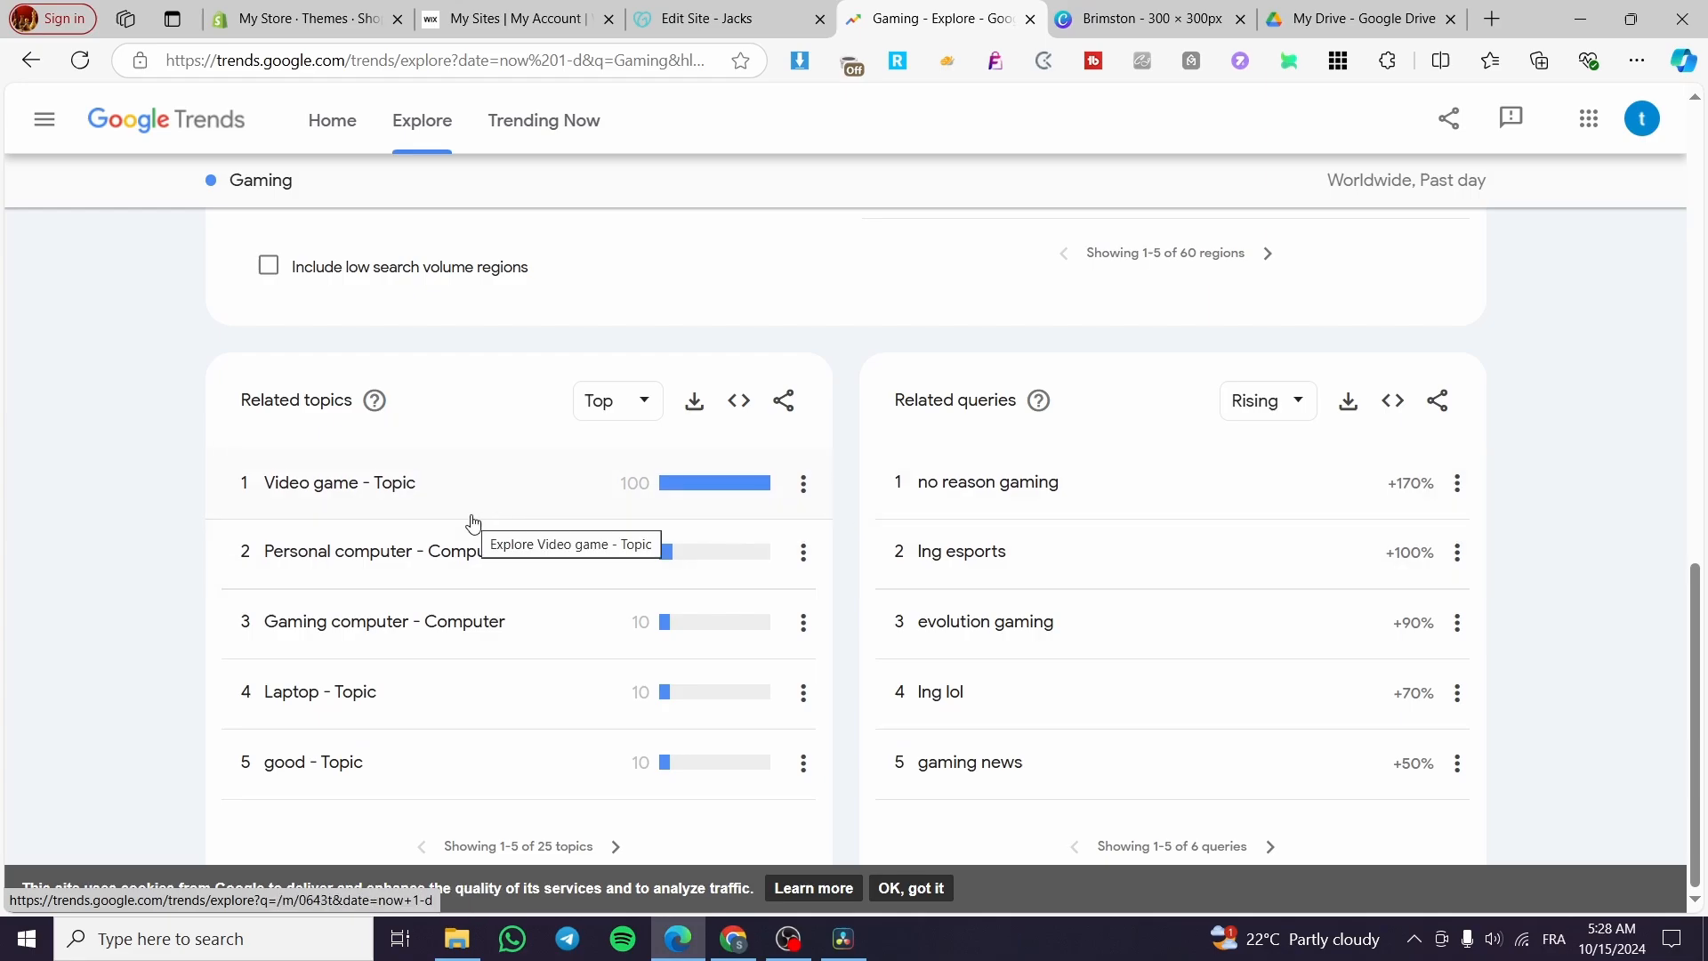
Explore the 'Video game - Topic' results and rising queries, then go back toward the Trends home.
{"action": "left_click", "coordinate": [338, 482]}
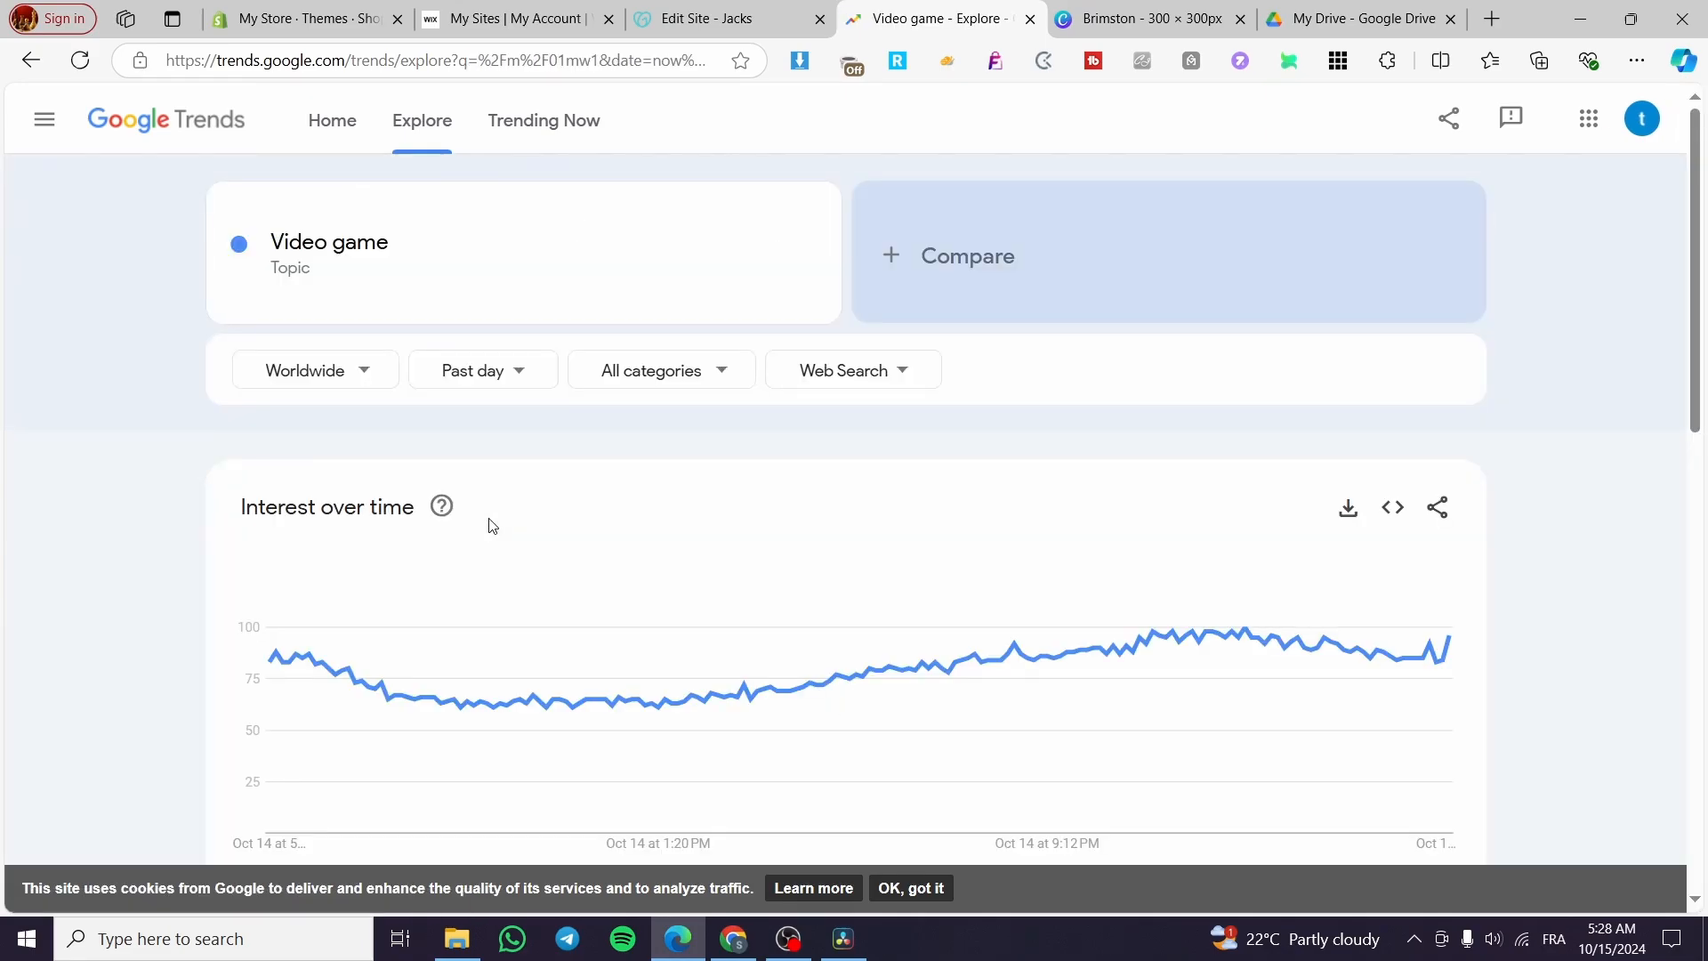
{"action": "scroll", "scroll_direction": "down", "scroll_amount": 3}
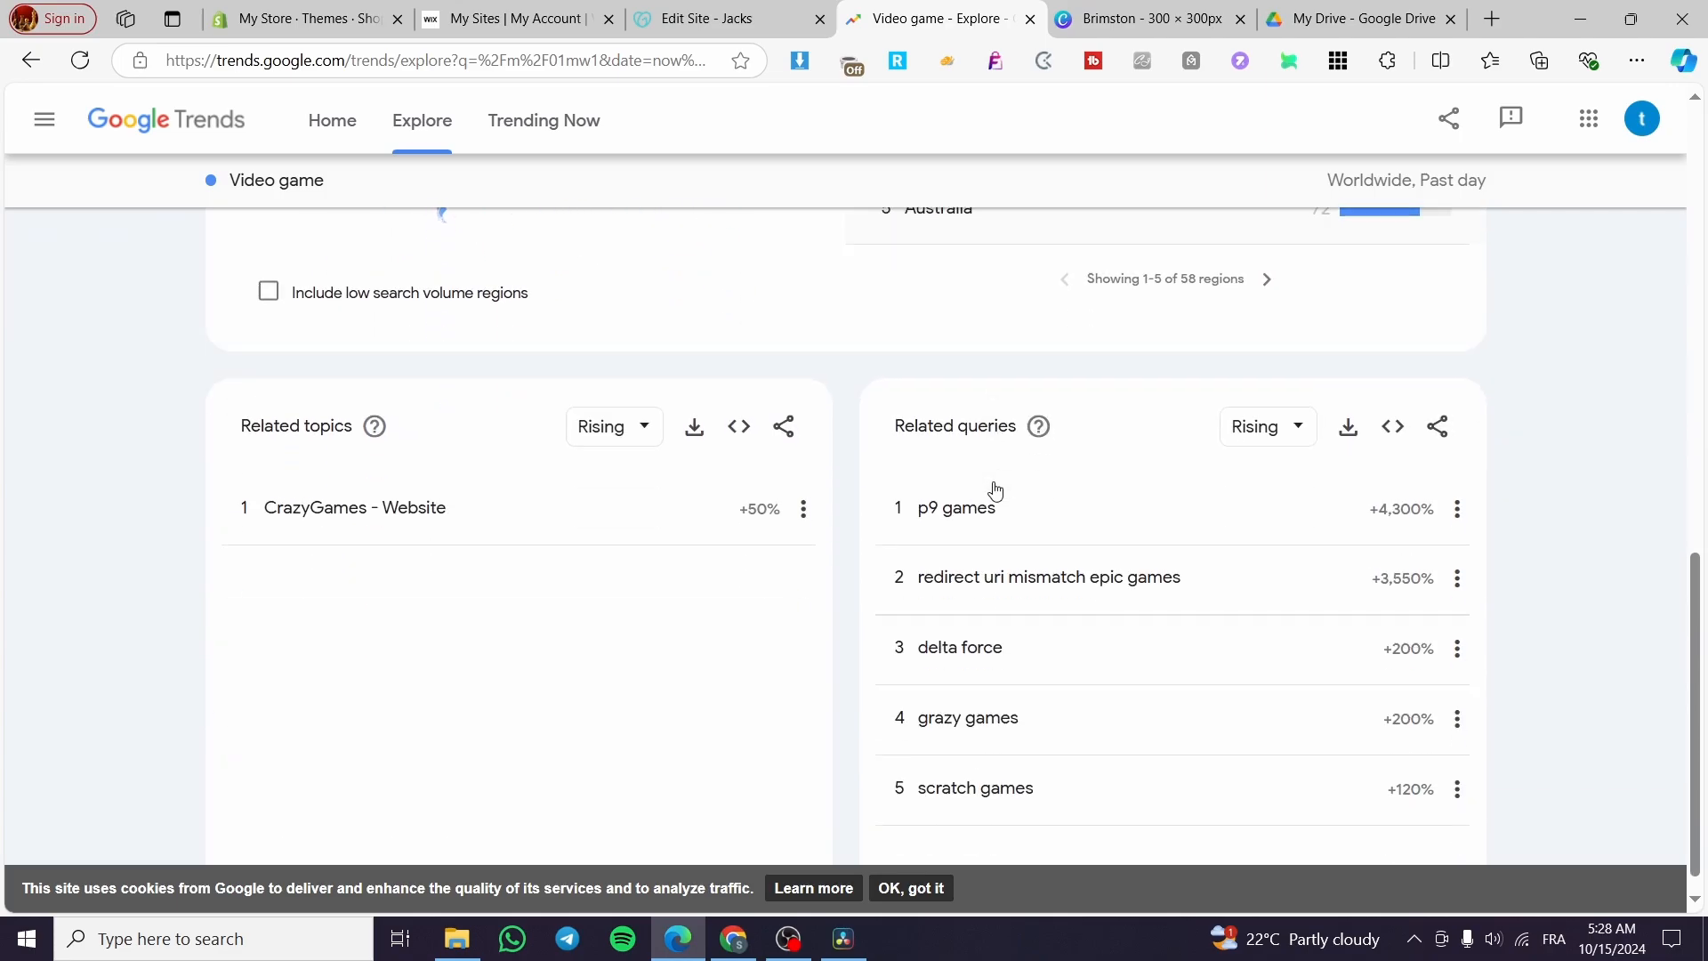
{"action": "scroll", "scroll_direction": "down", "scroll_amount": 3}
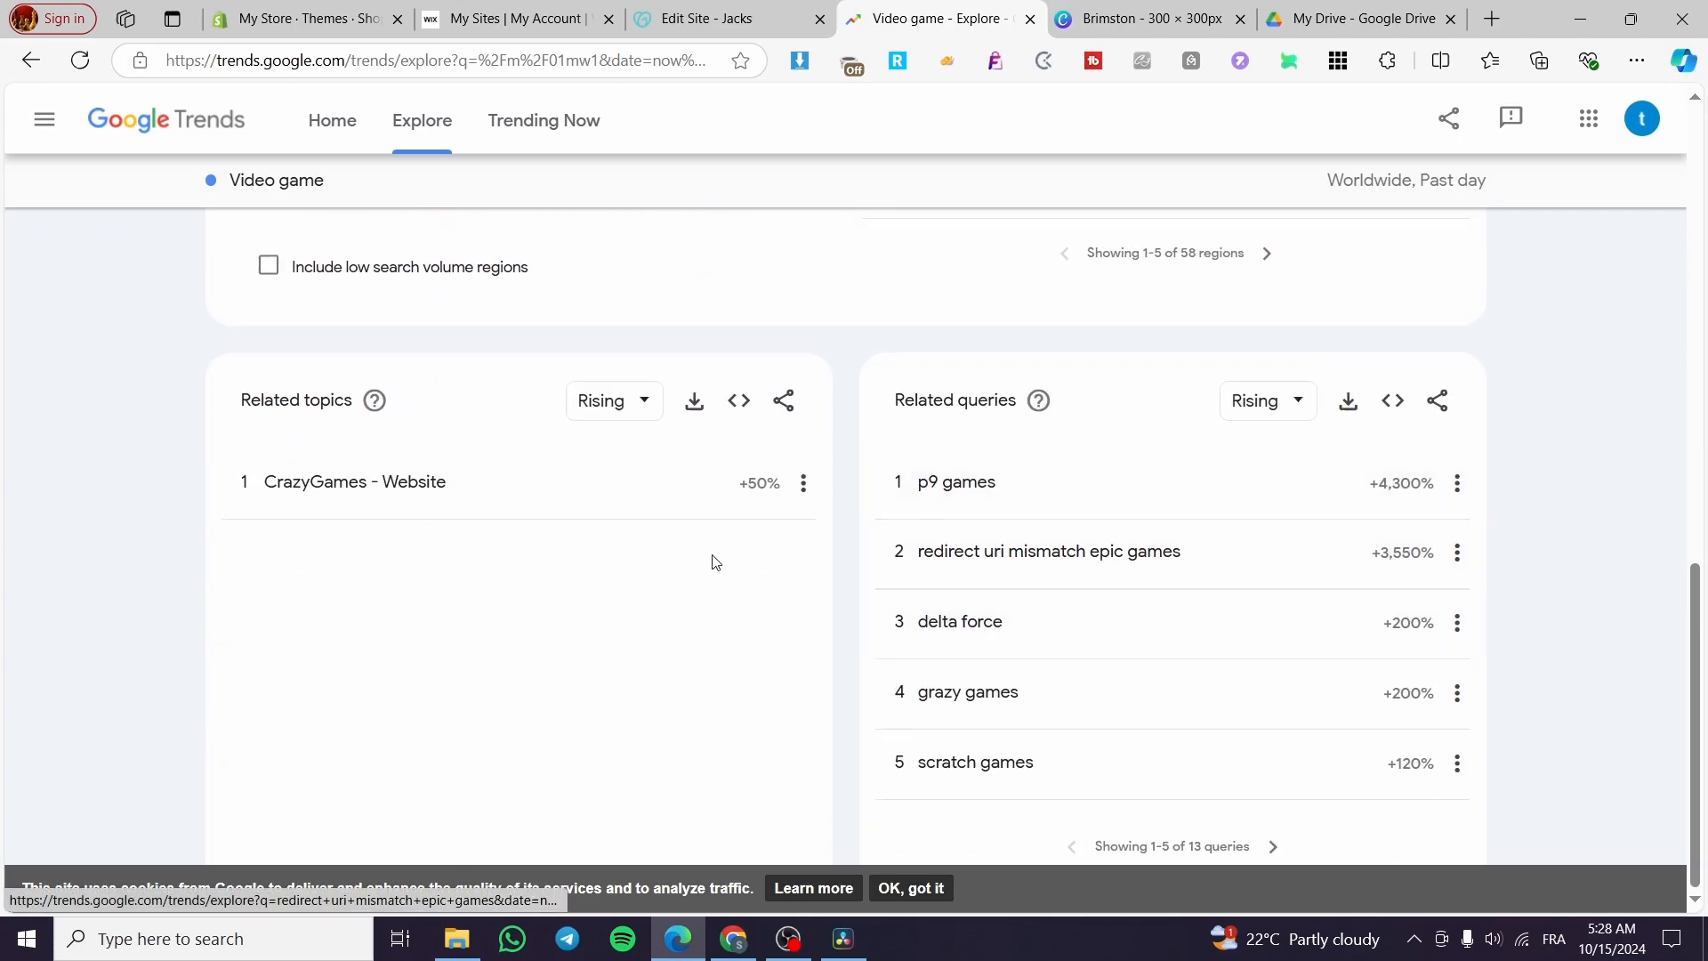
{"action": "left_click", "coordinate": [31, 60]}
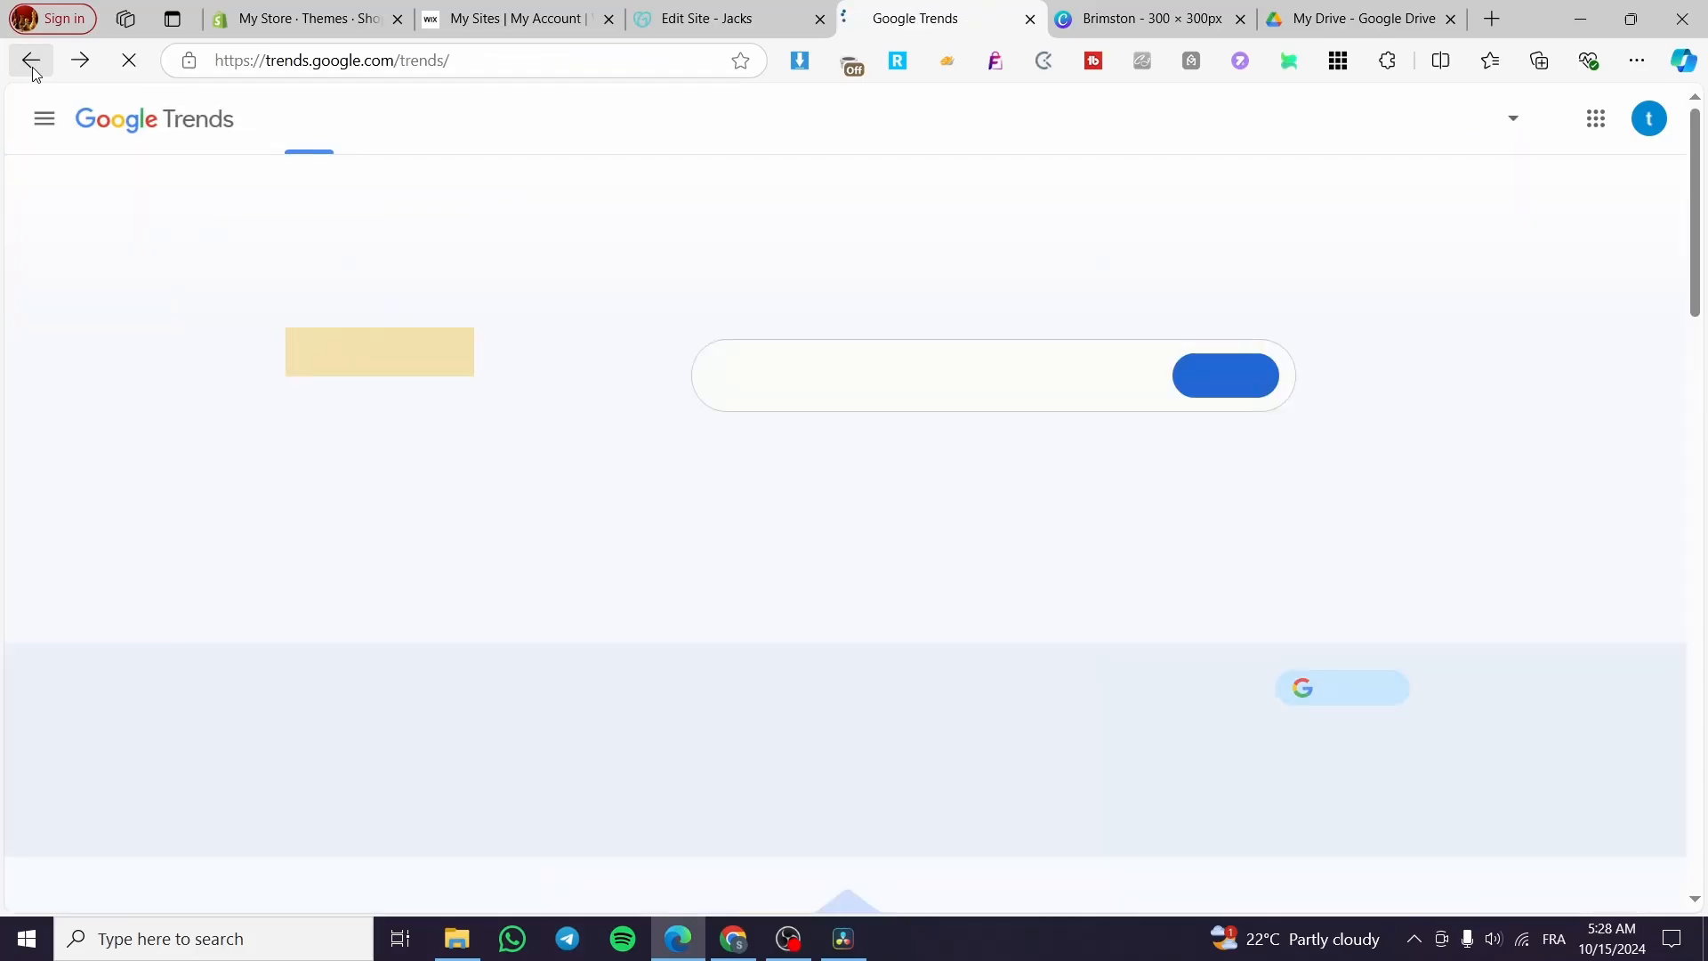
{"action": "left_click", "coordinate": [30, 61]}
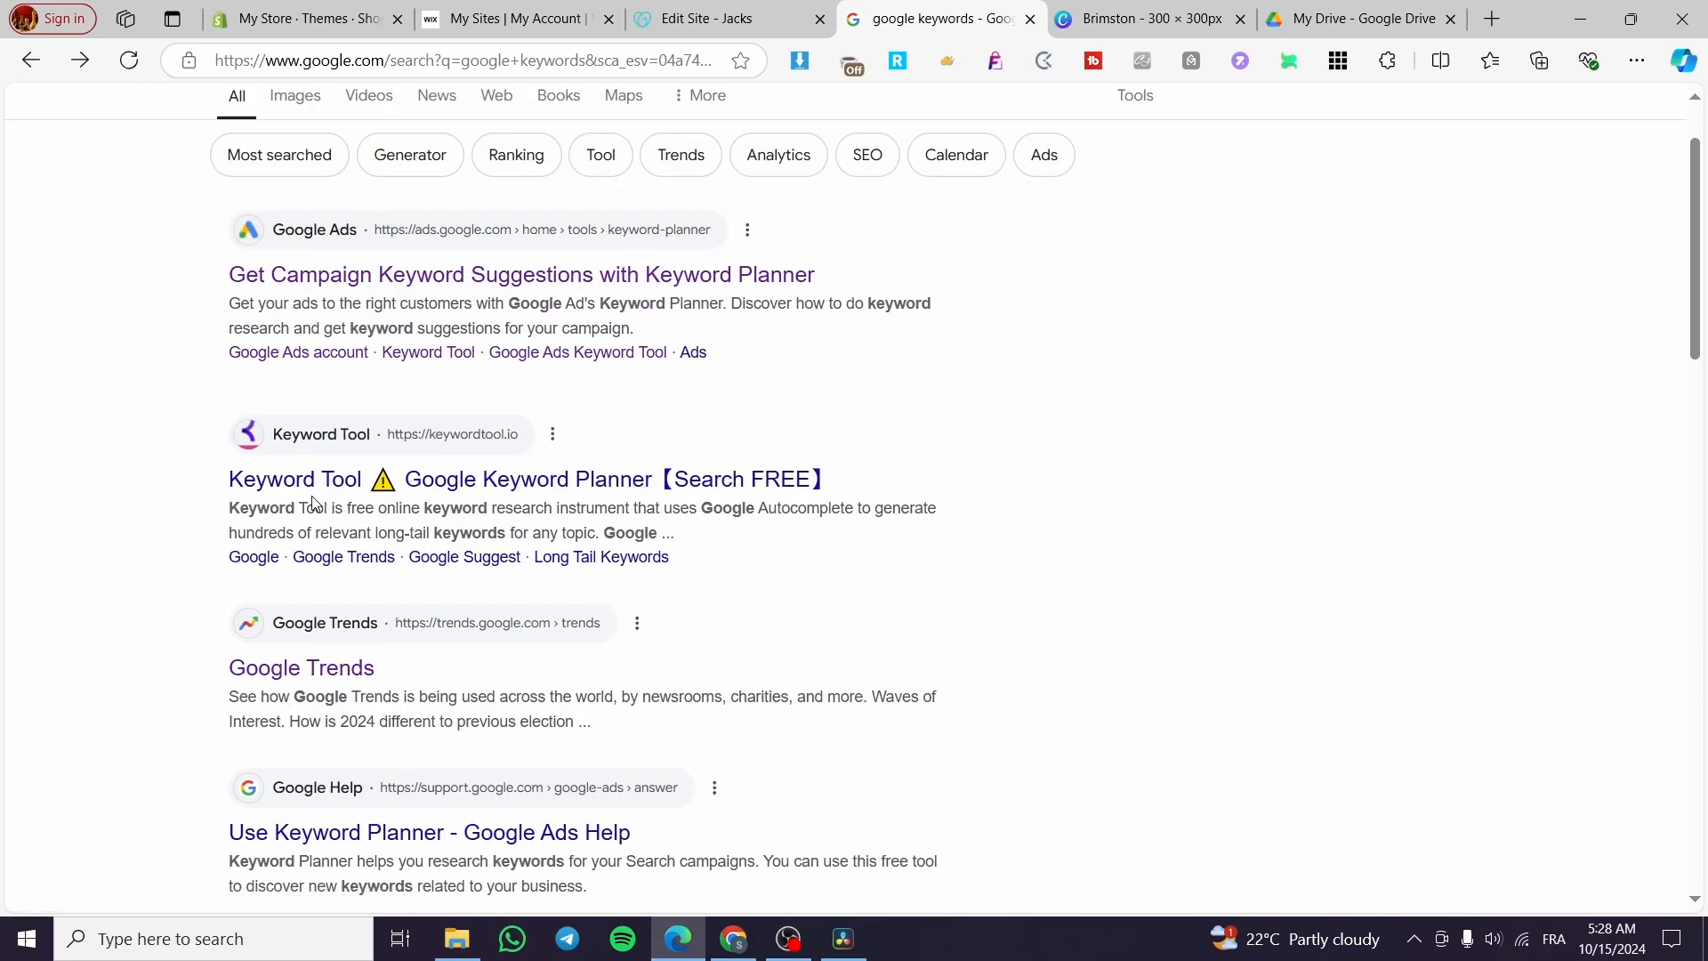
{"action": "scroll", "scroll_direction": "down", "scroll_amount": 3}
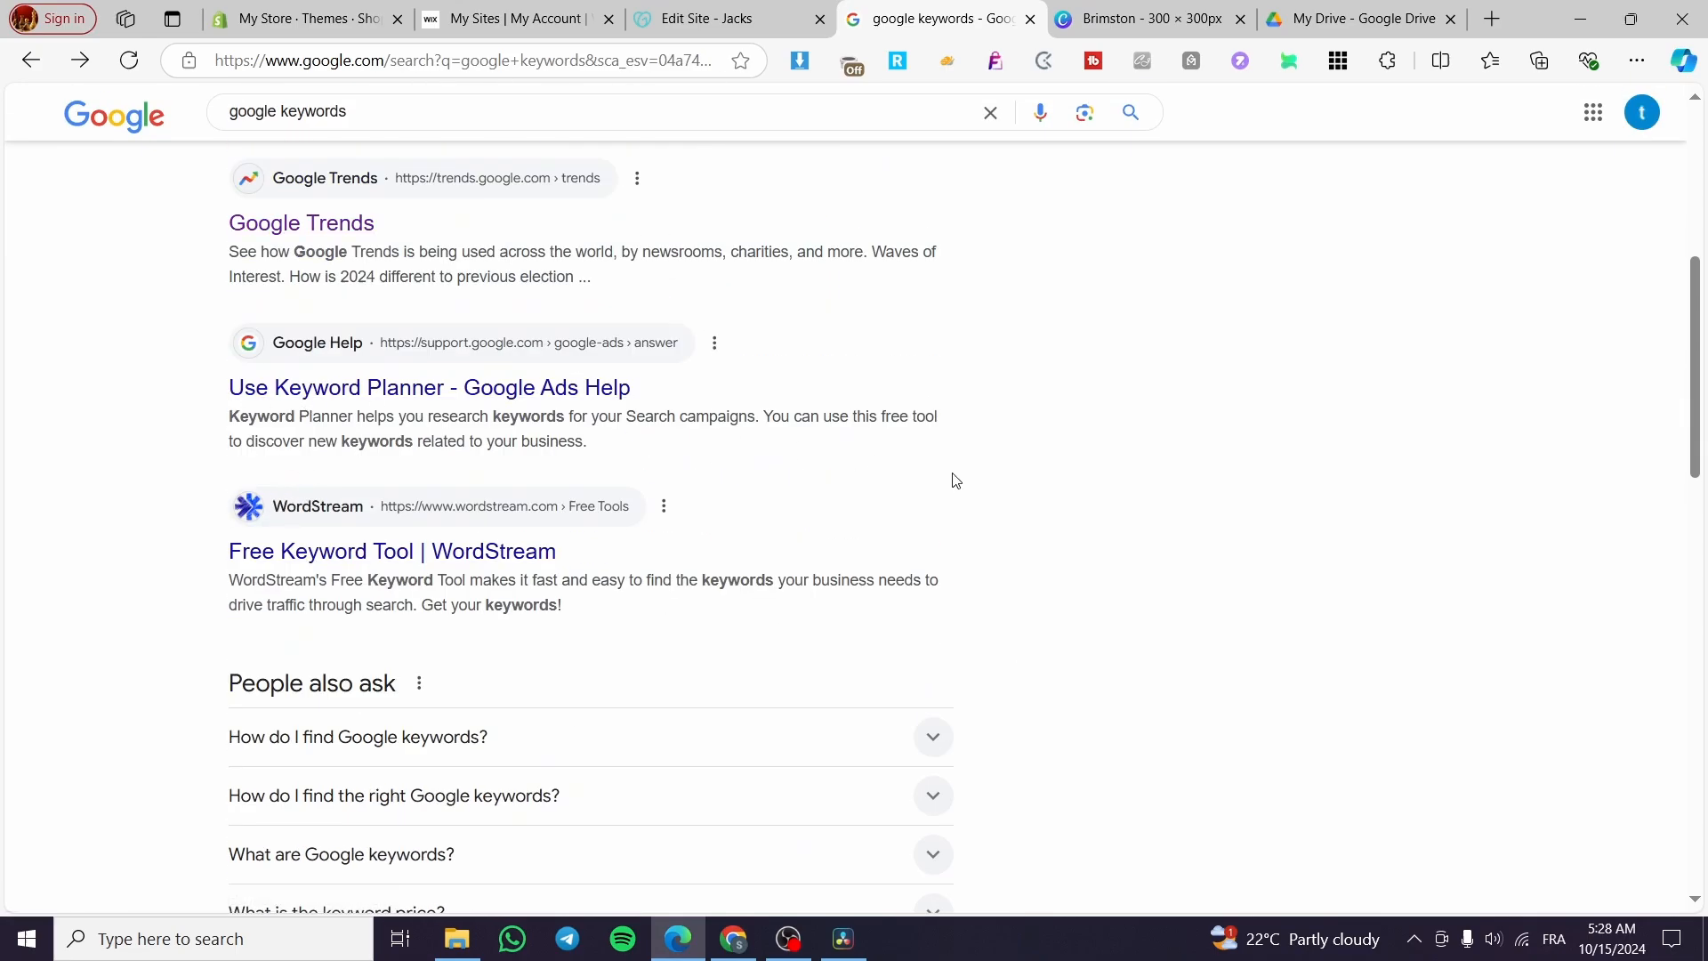
{"action": "mouse_move", "coordinate": [715, 457]}
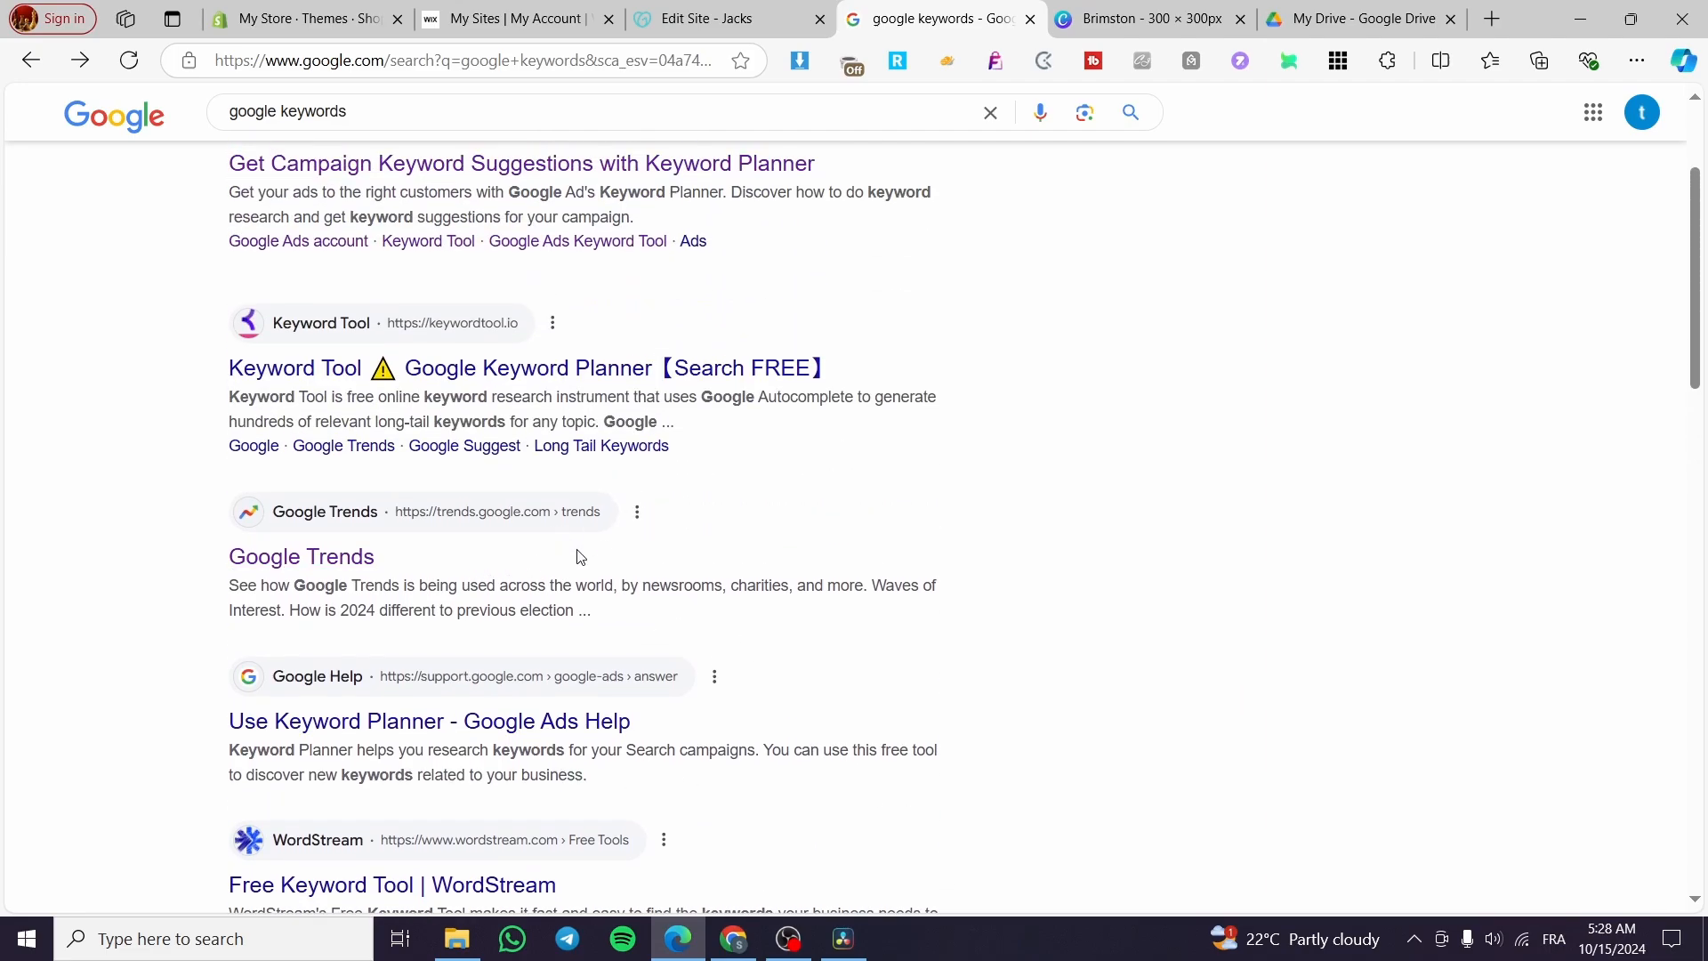
{"action": "mouse_move", "coordinate": [541, 396]}
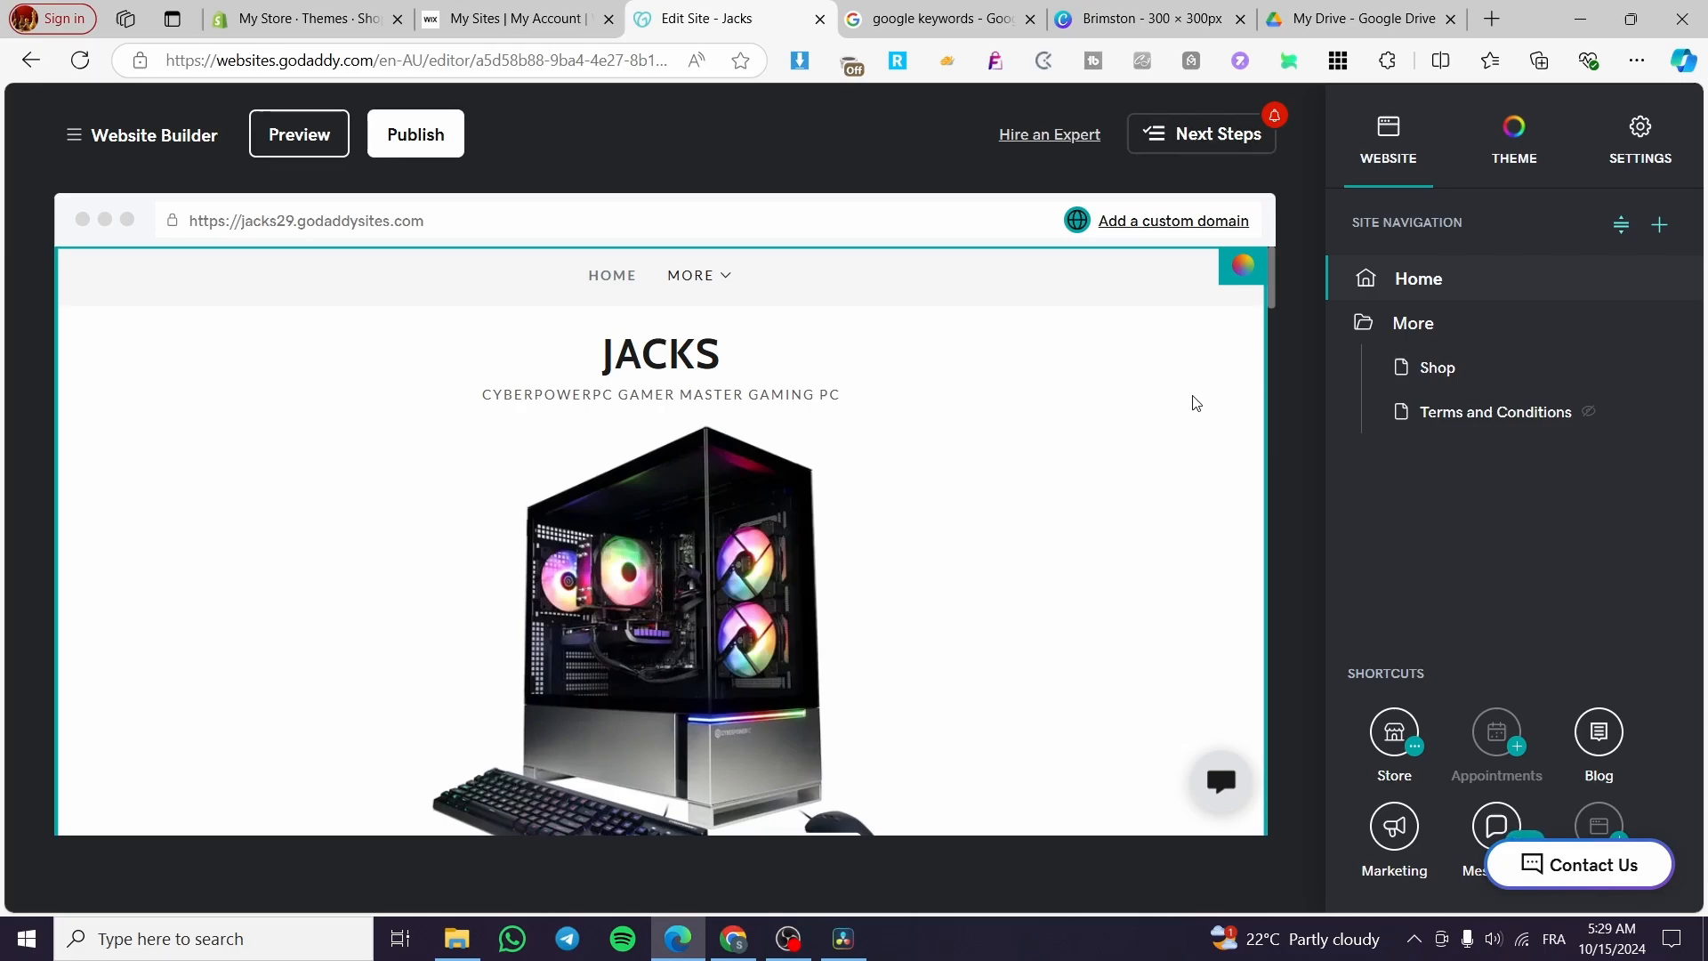
Open the Jacks website editor from the GoDaddy dashboard.
{"action": "scroll", "scroll_direction": "down", "scroll_amount": 3}
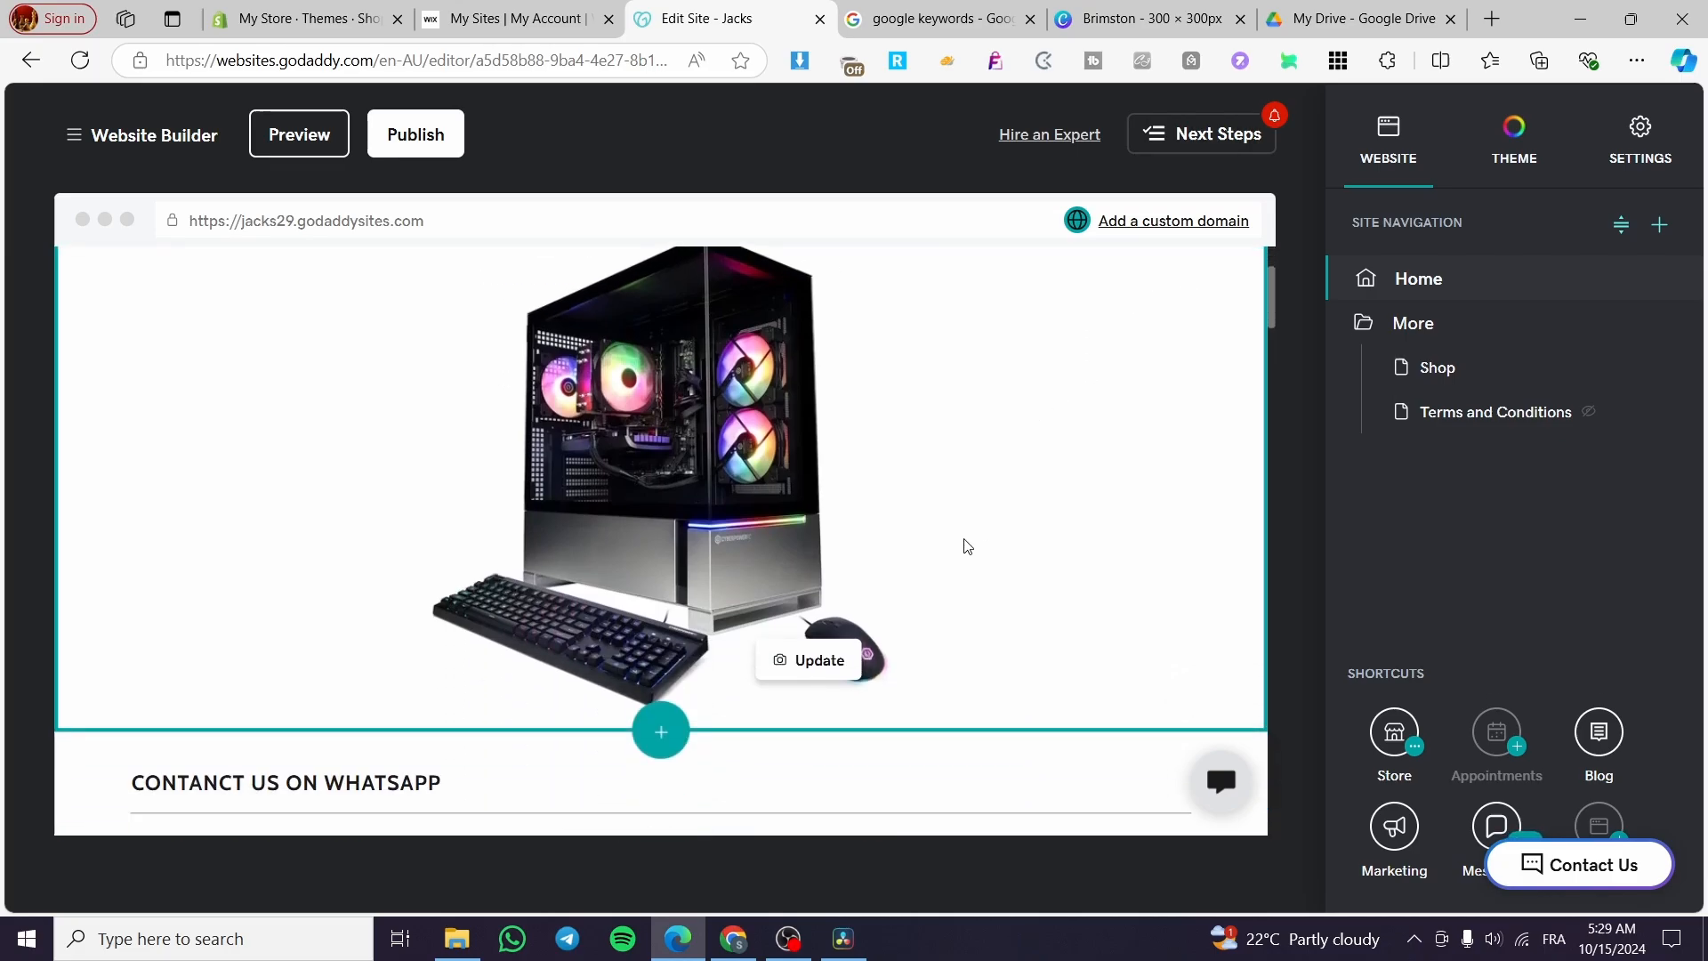
{"action": "scroll", "scroll_direction": "down", "scroll_amount": 3}
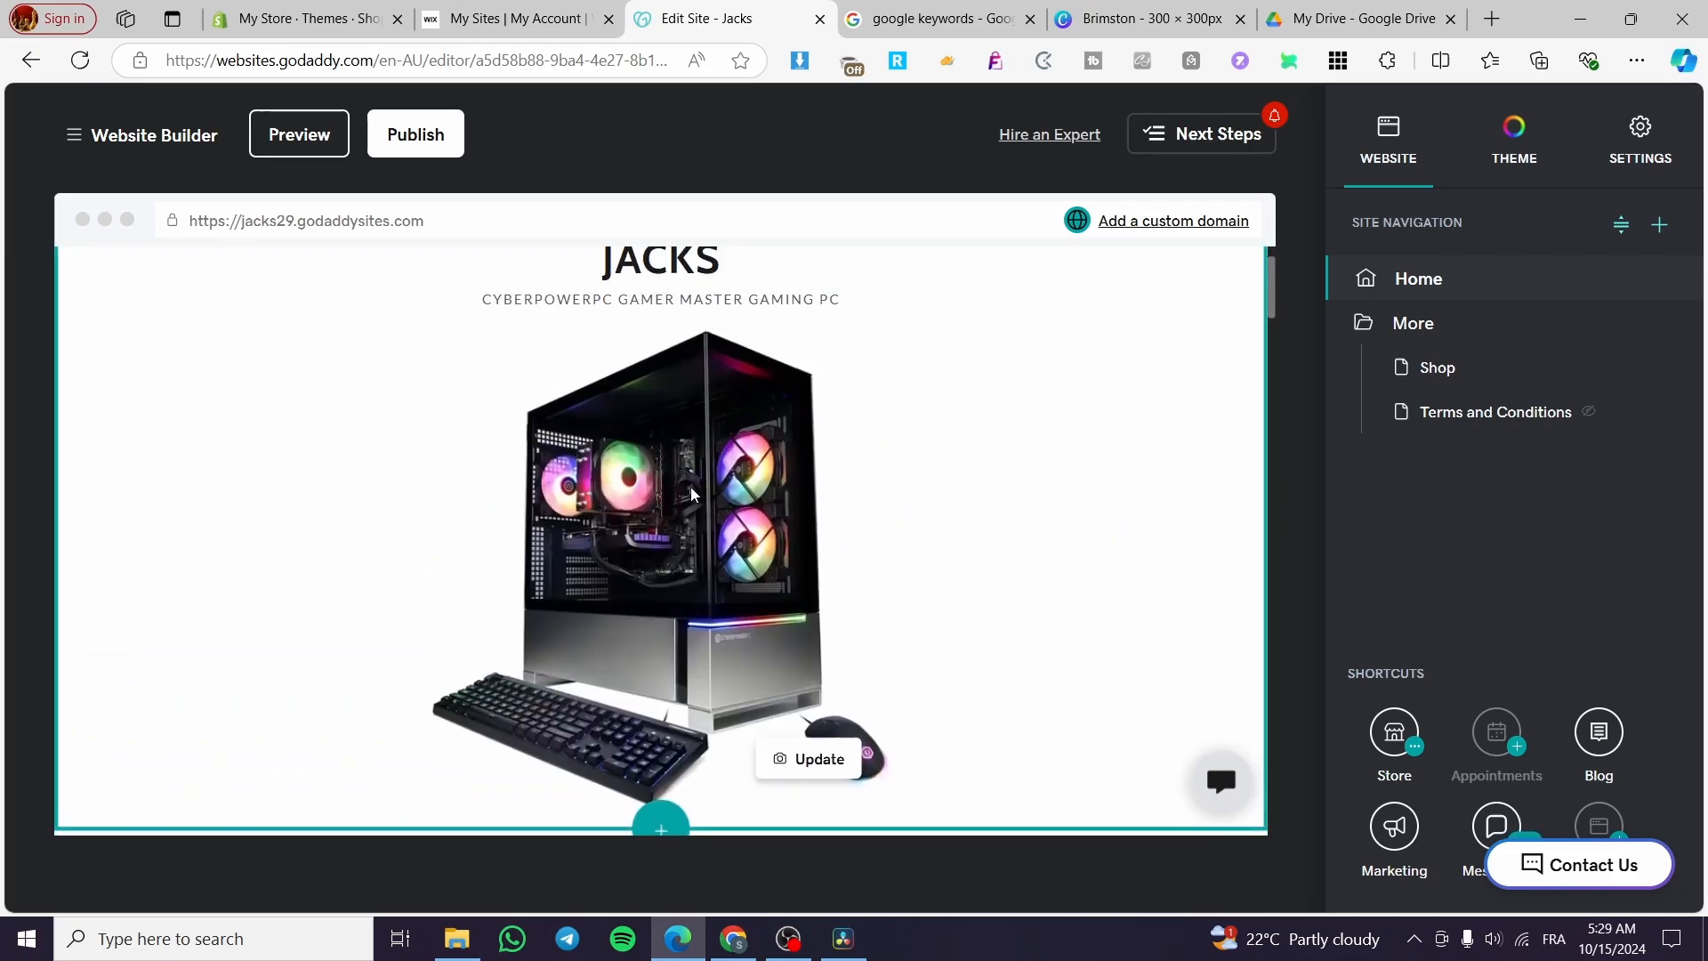
{"action": "scroll", "scroll_direction": "down", "scroll_amount": 3}
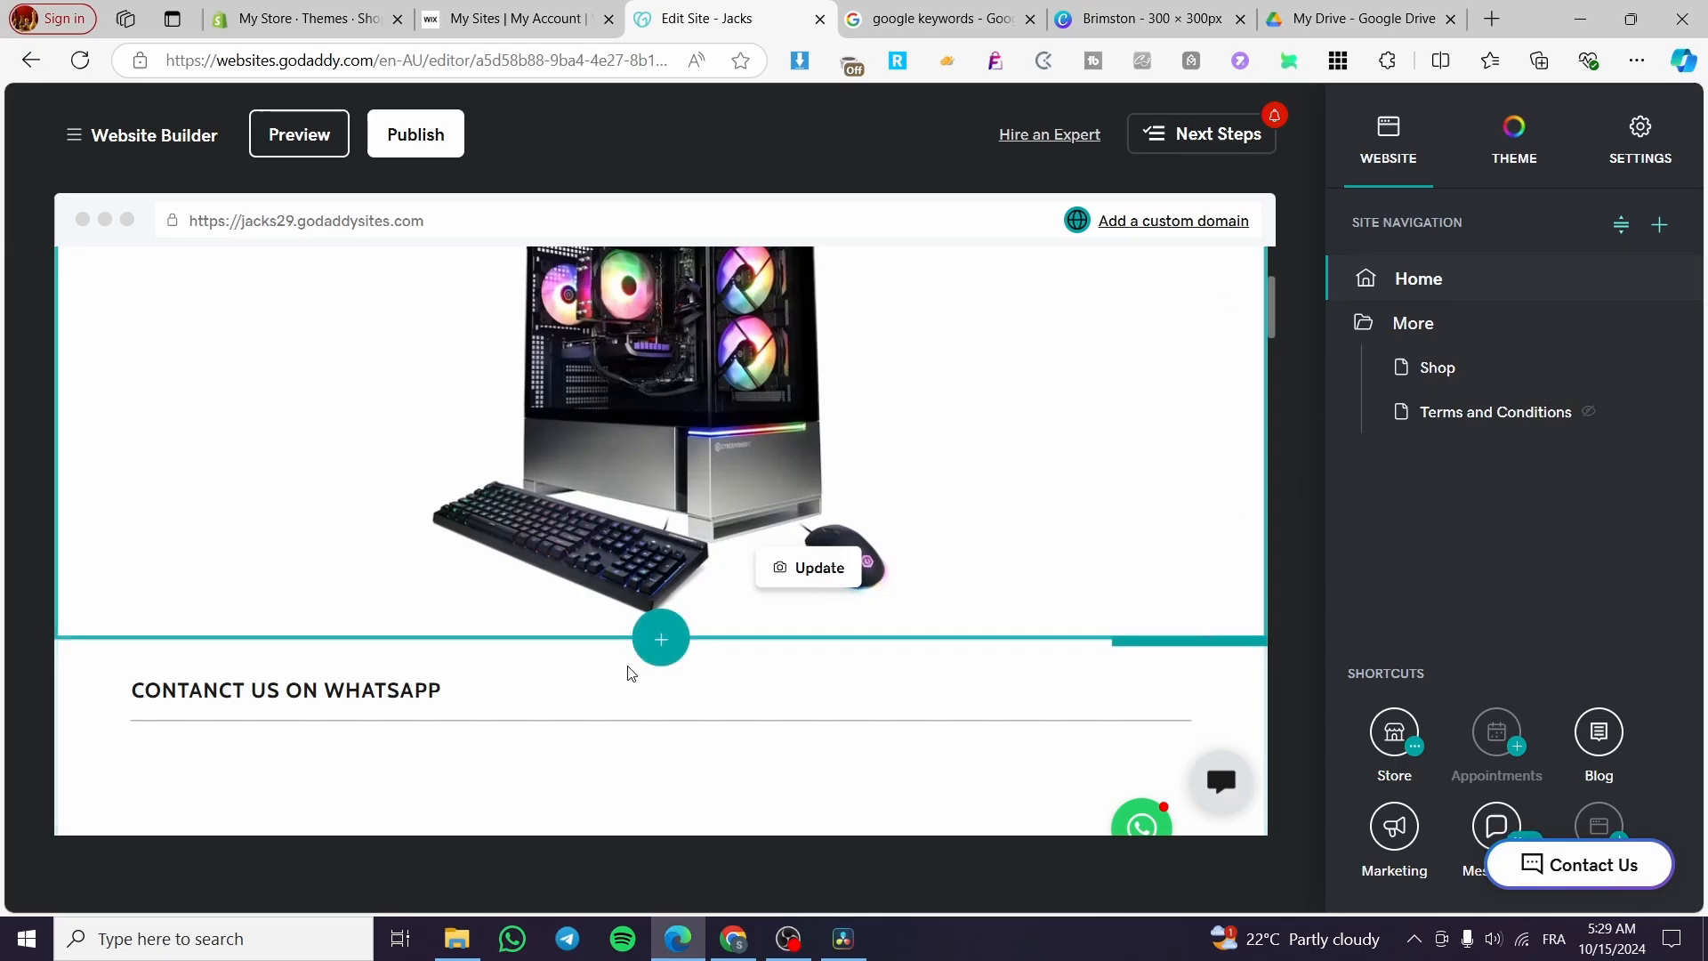
{"action": "scroll", "scroll_direction": "down", "scroll_amount": 3}
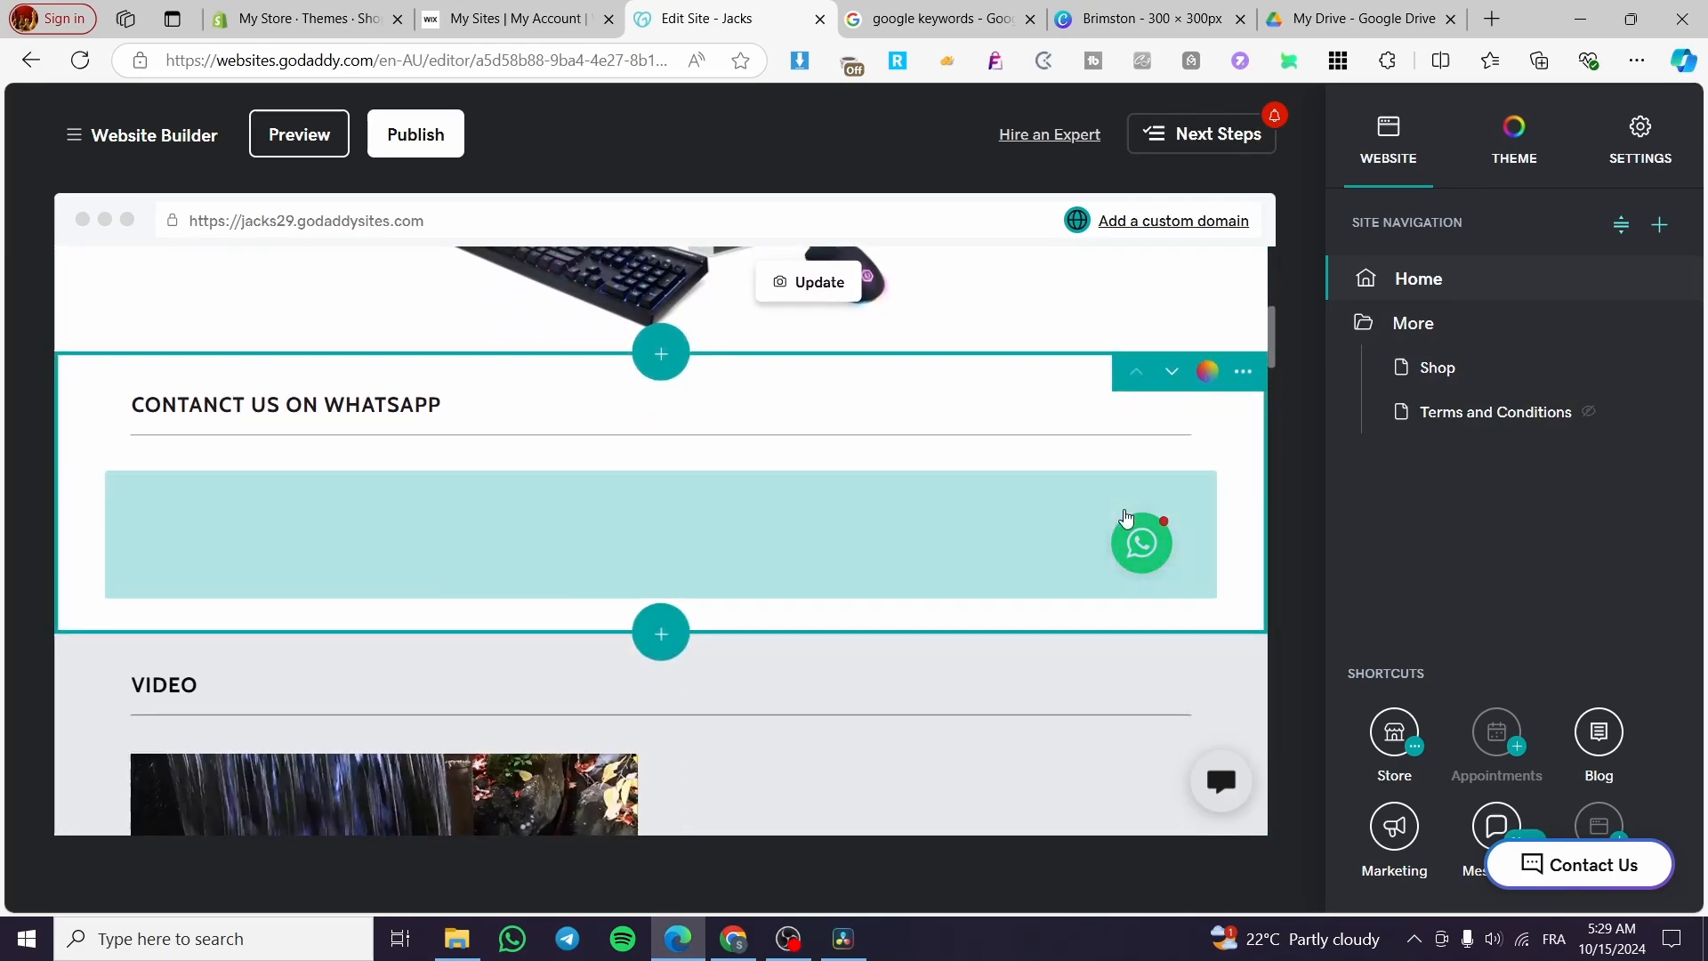
{"action": "scroll", "scroll_direction": "down", "scroll_amount": 3}
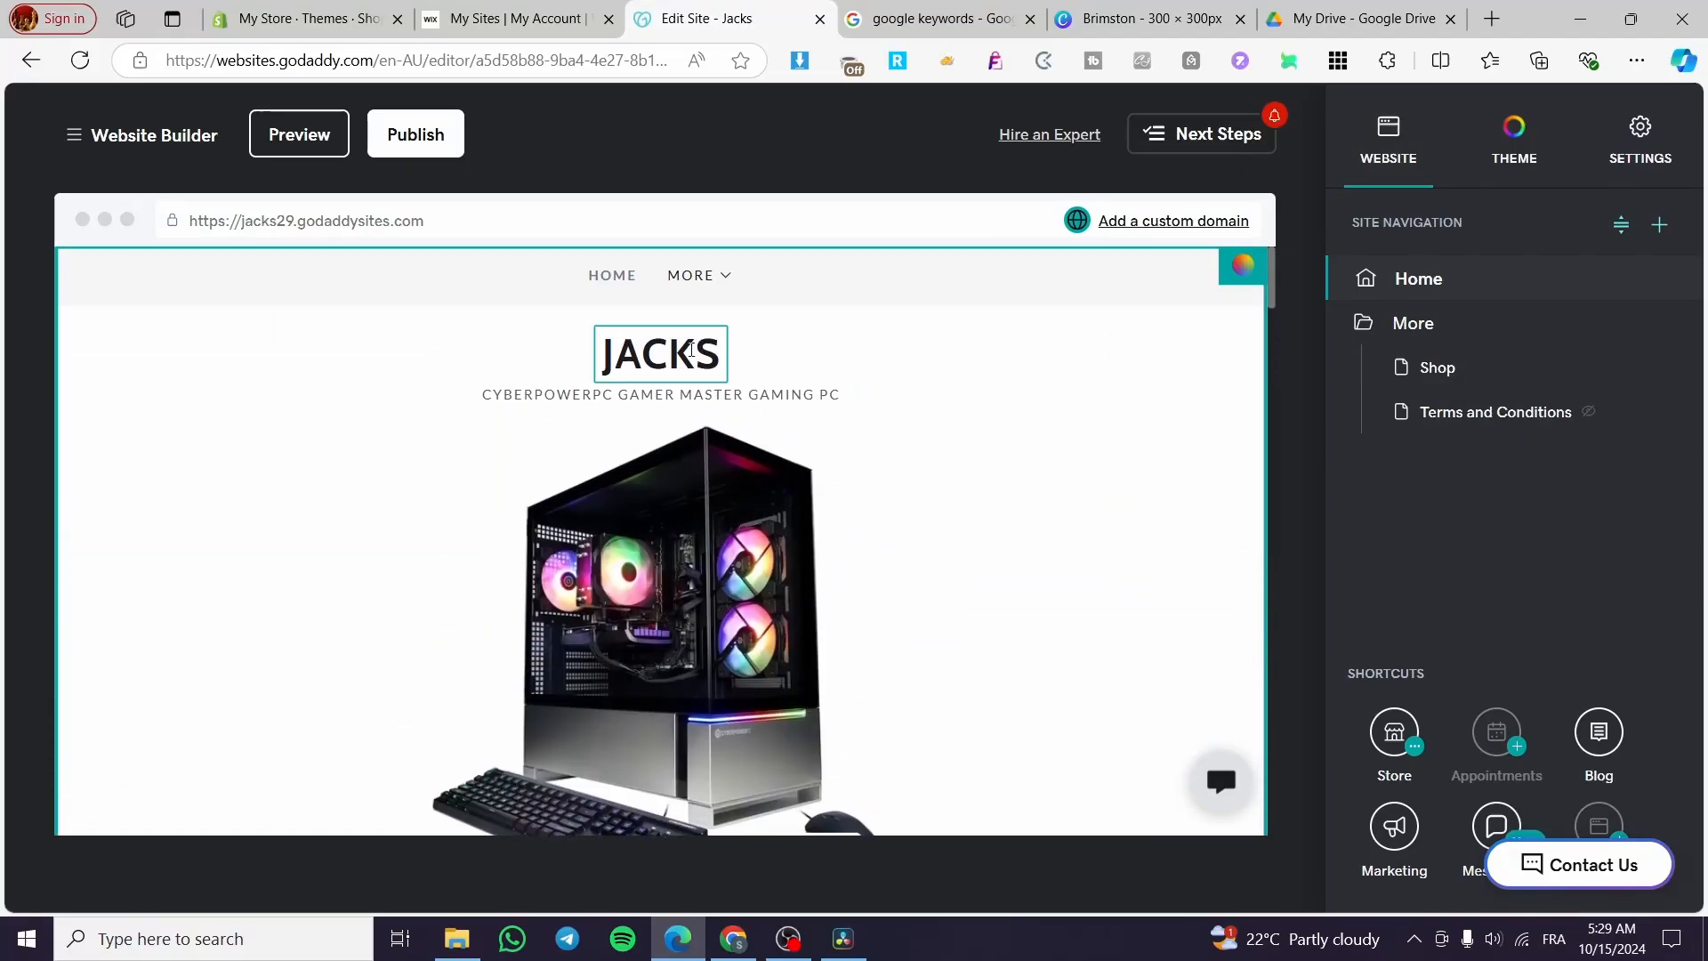
{"action": "left_click", "coordinate": [658, 395]}
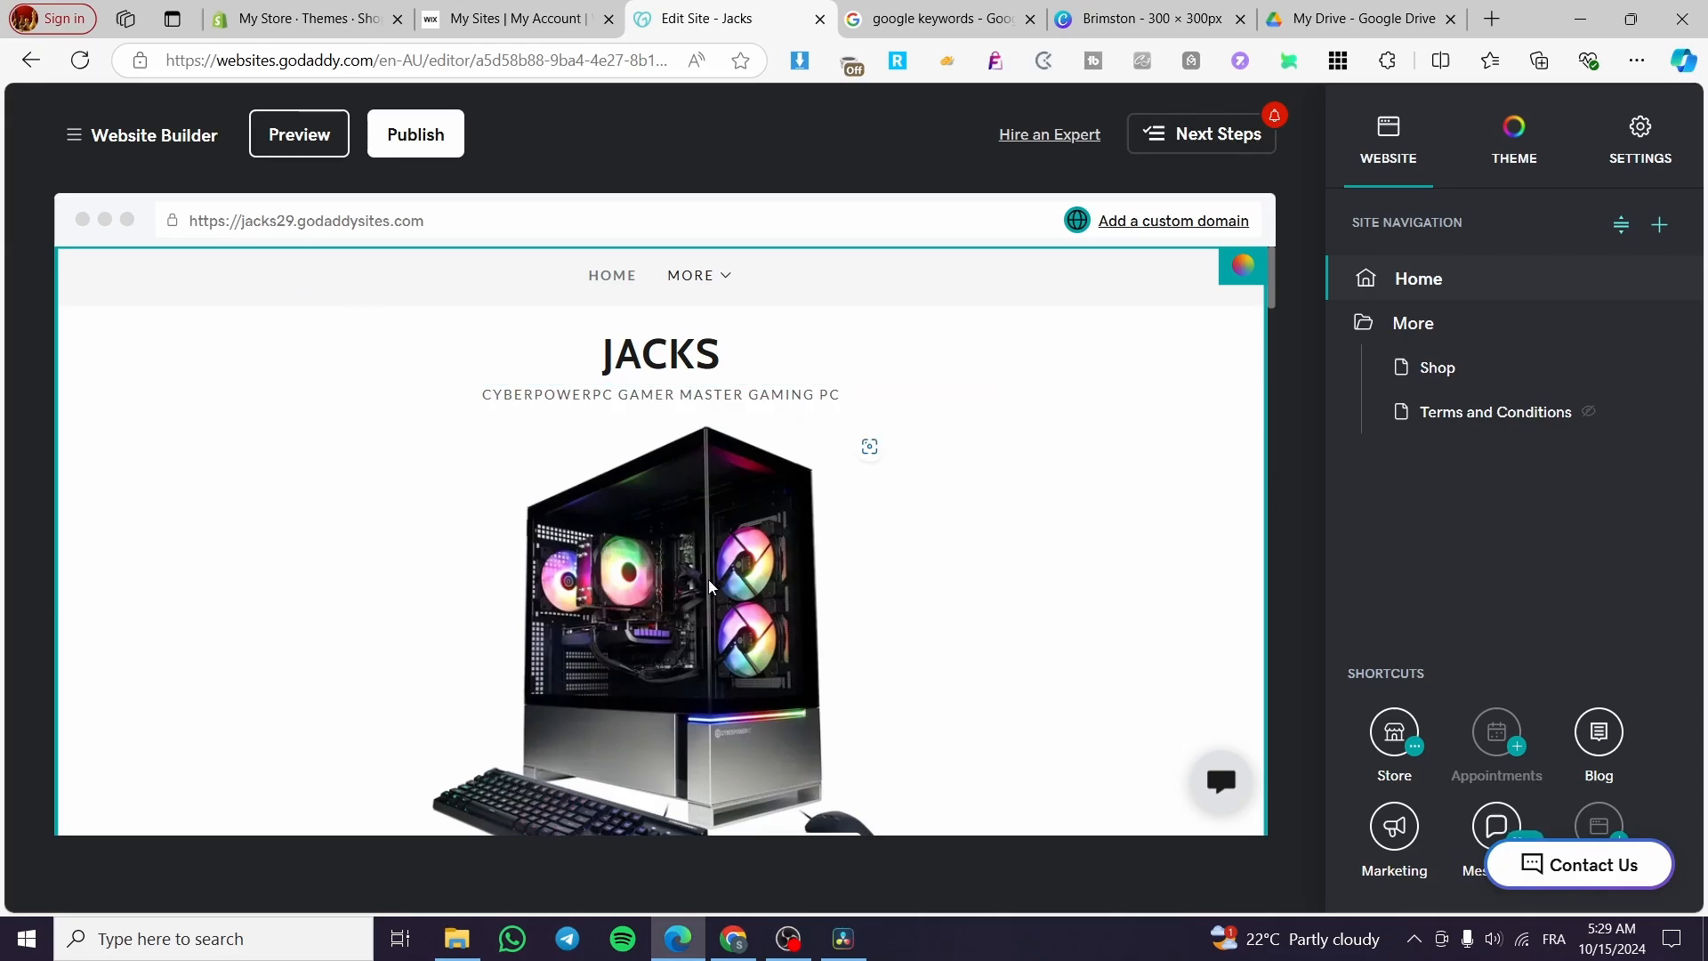
Scroll the homepage down to the Blog section, which has no posts yet.
{"action": "scroll", "scroll_direction": "down", "scroll_amount": 3}
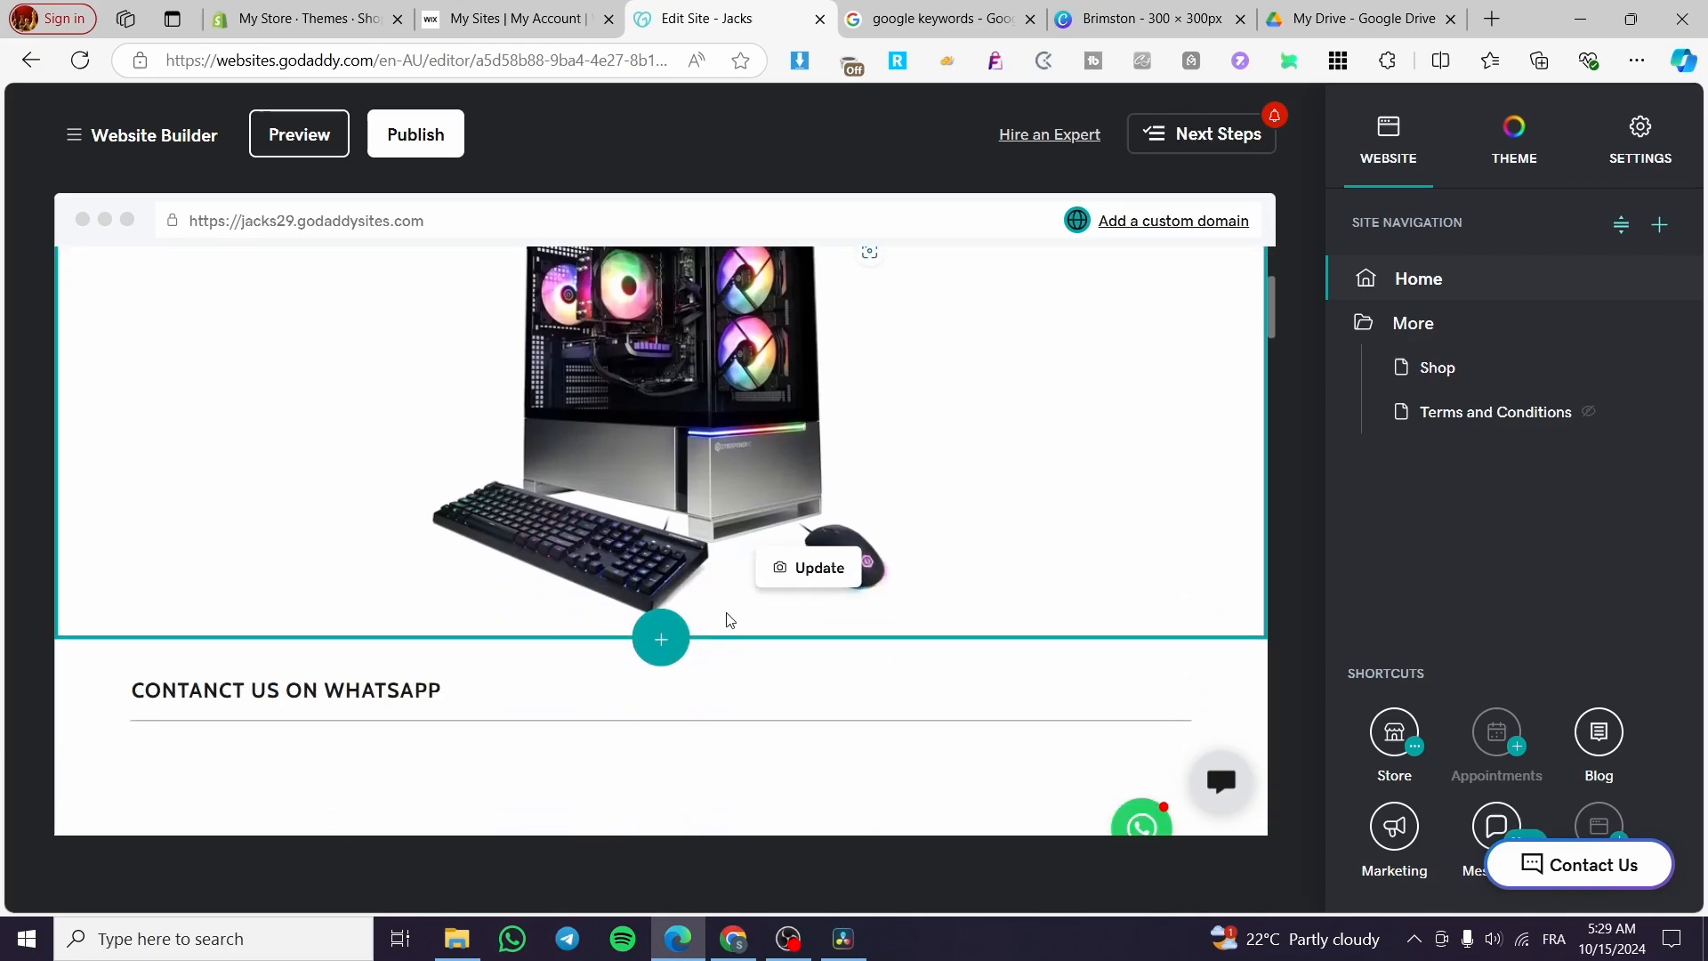
{"action": "scroll", "scroll_direction": "down", "scroll_amount": 3}
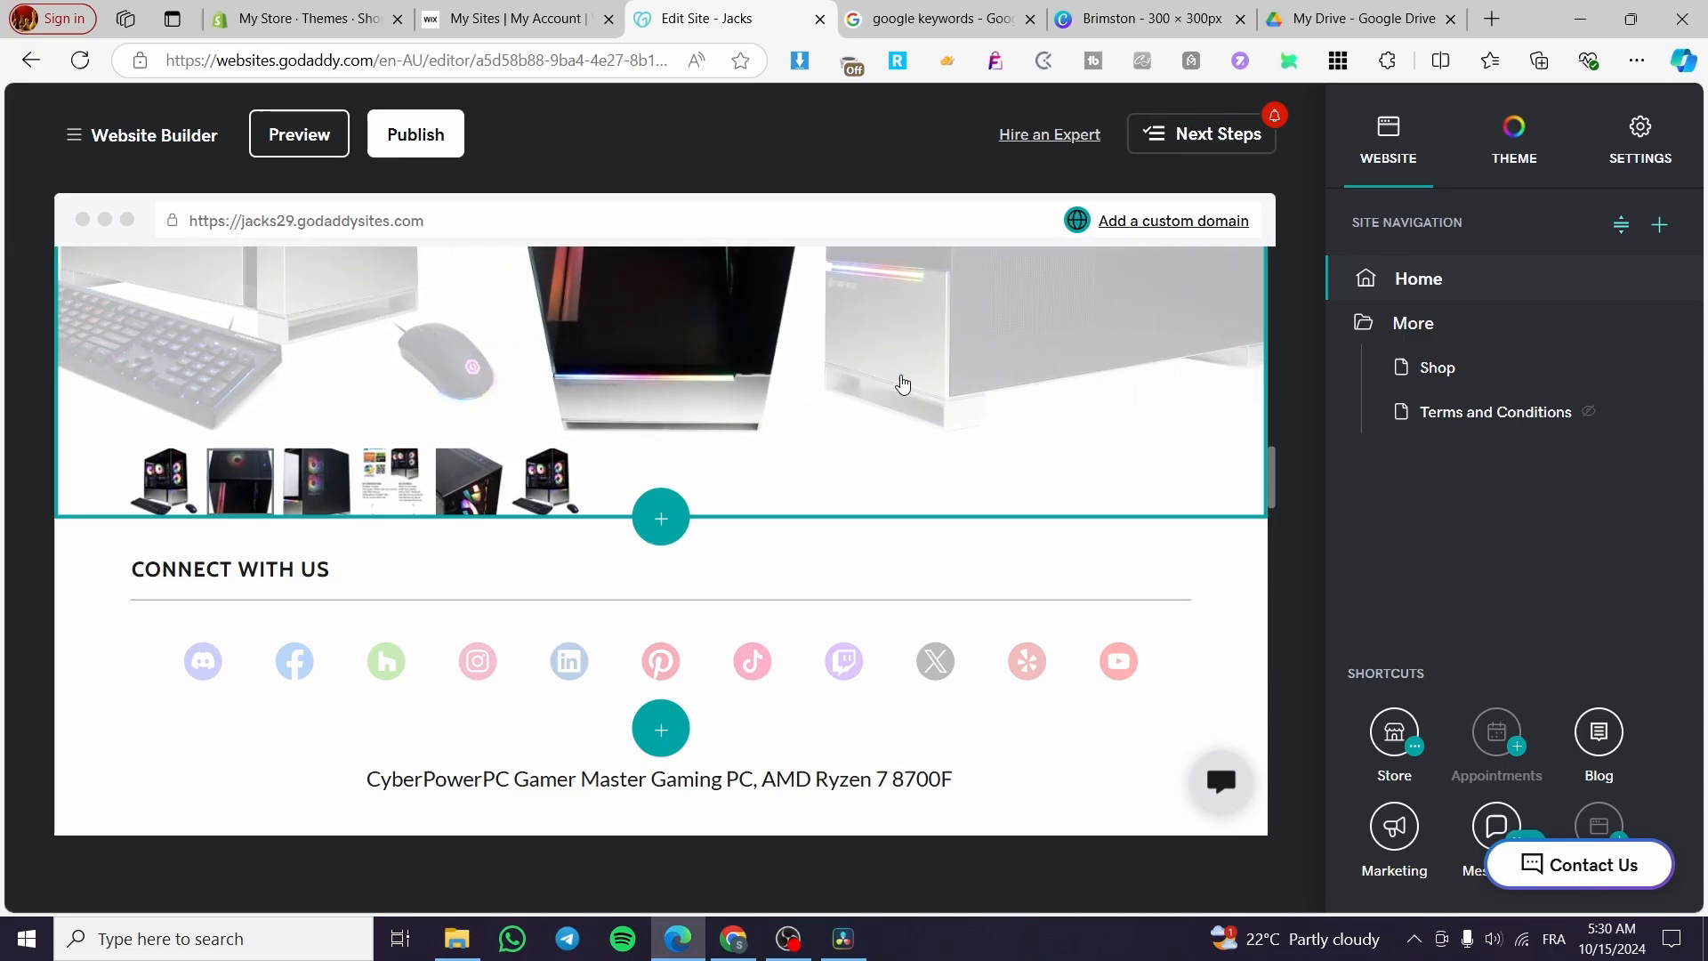
{"action": "left_click", "coordinate": [229, 567]}
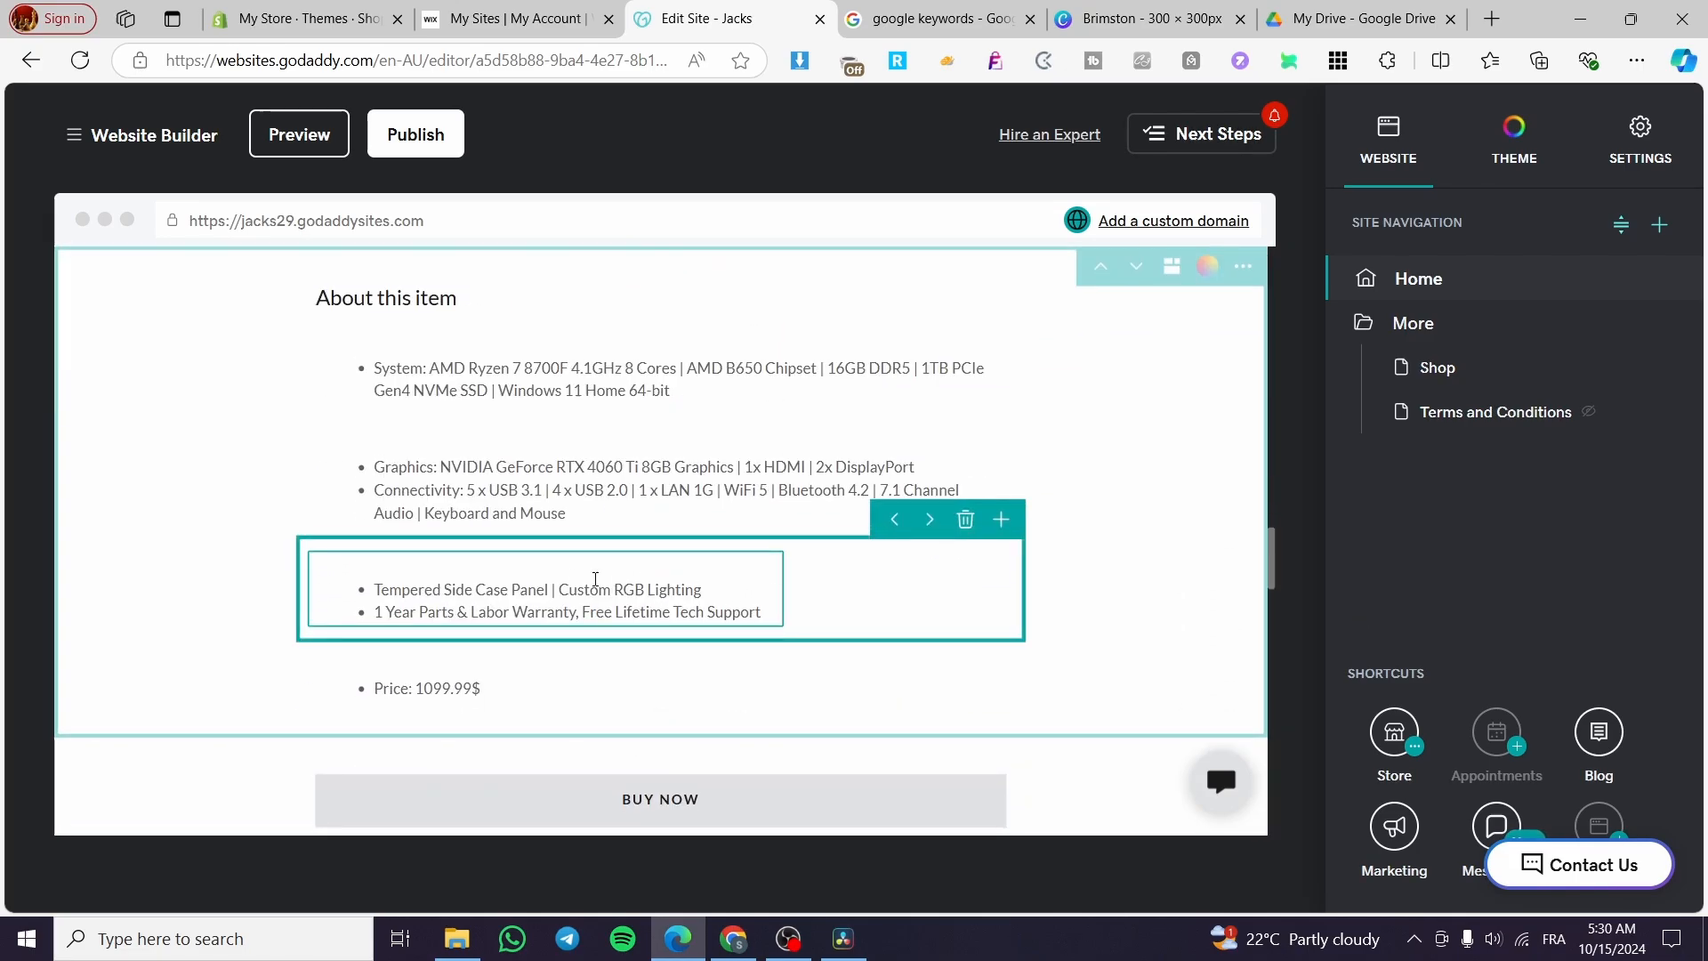
{"action": "scroll", "scroll_direction": "down", "scroll_amount": 3}
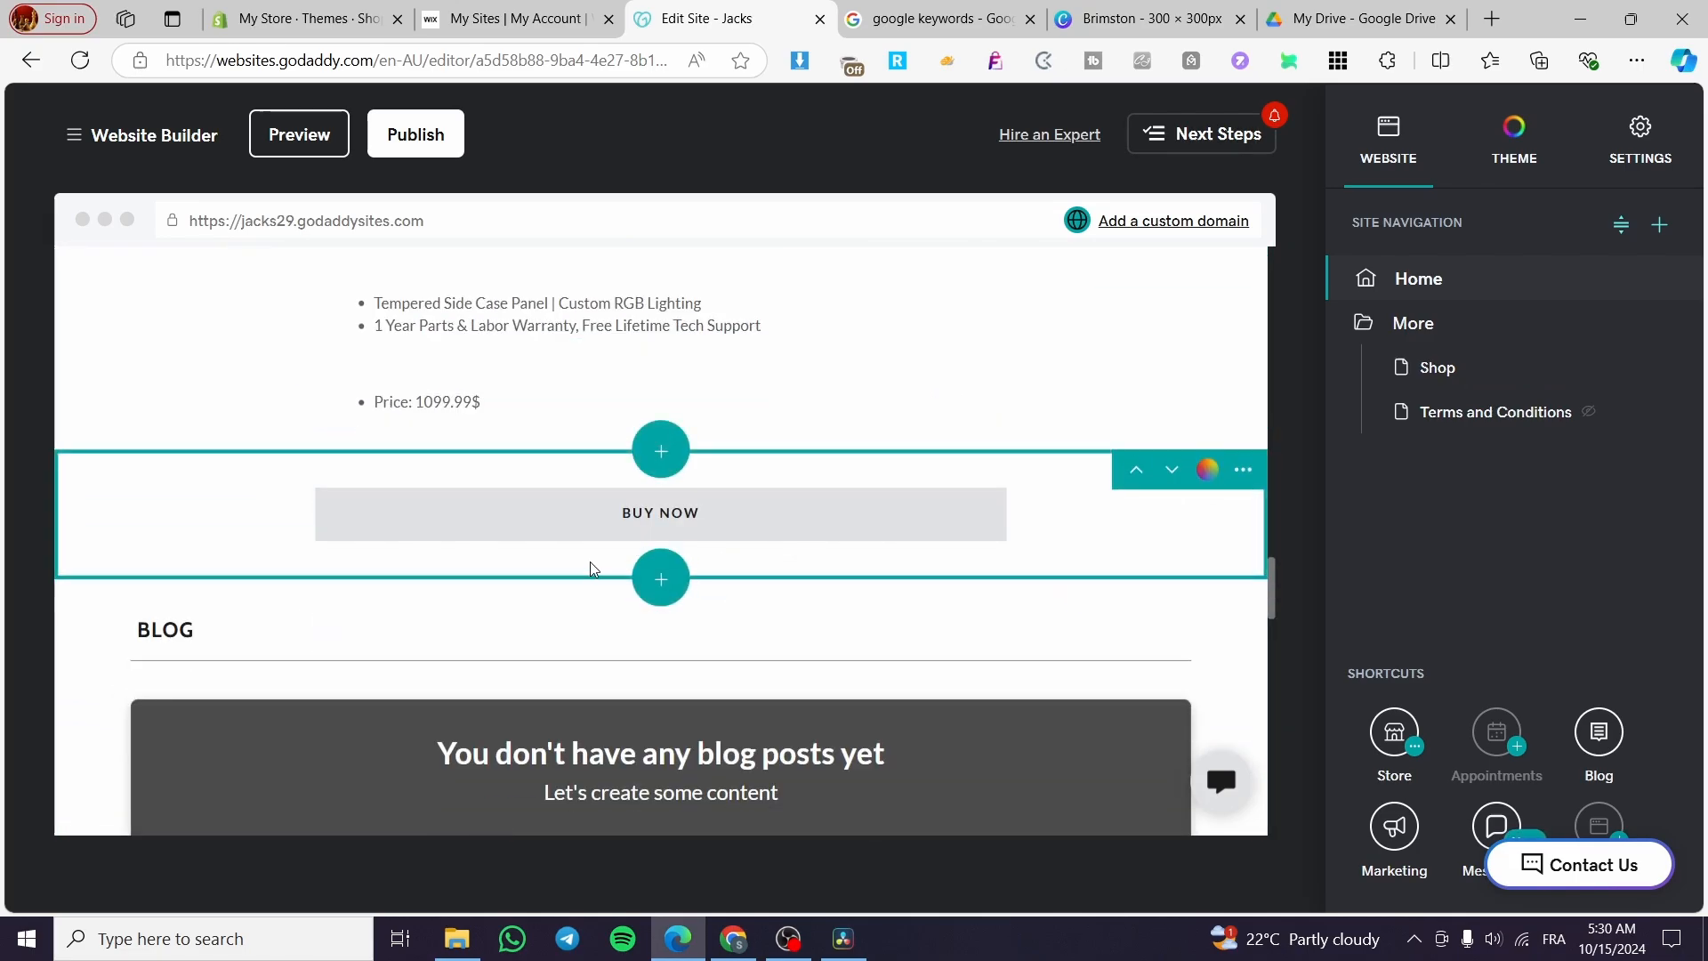
{"action": "scroll", "scroll_direction": "down", "scroll_amount": 3}
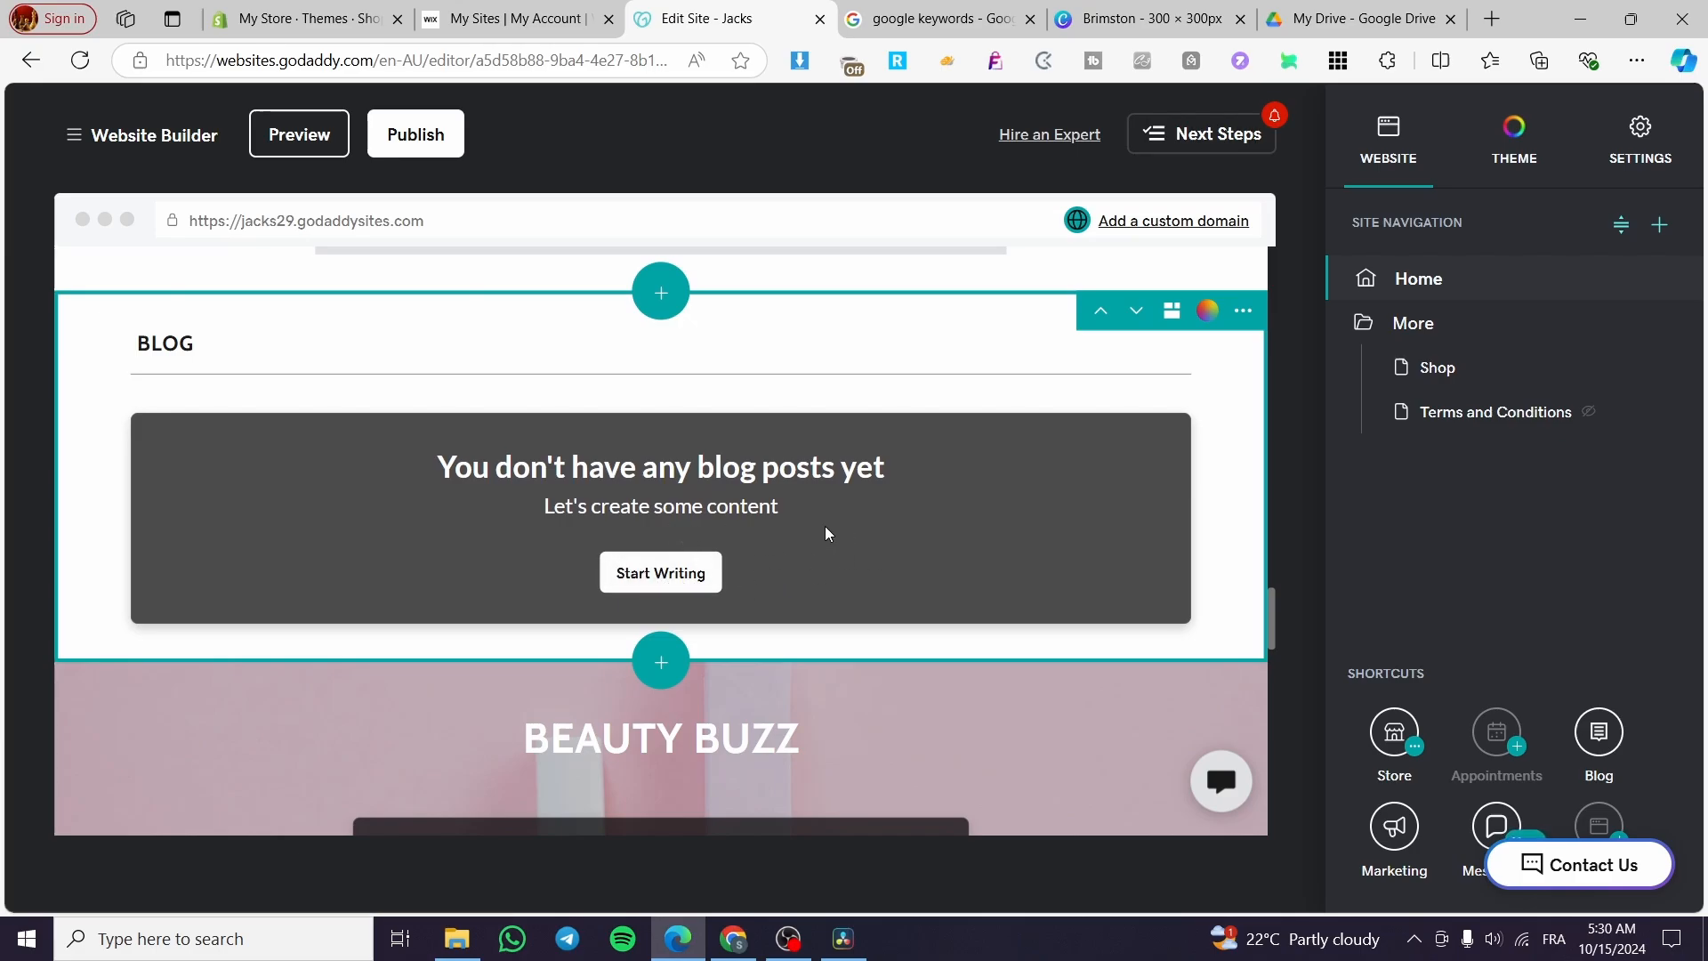
{"action": "mouse_move", "coordinate": [749, 537]}
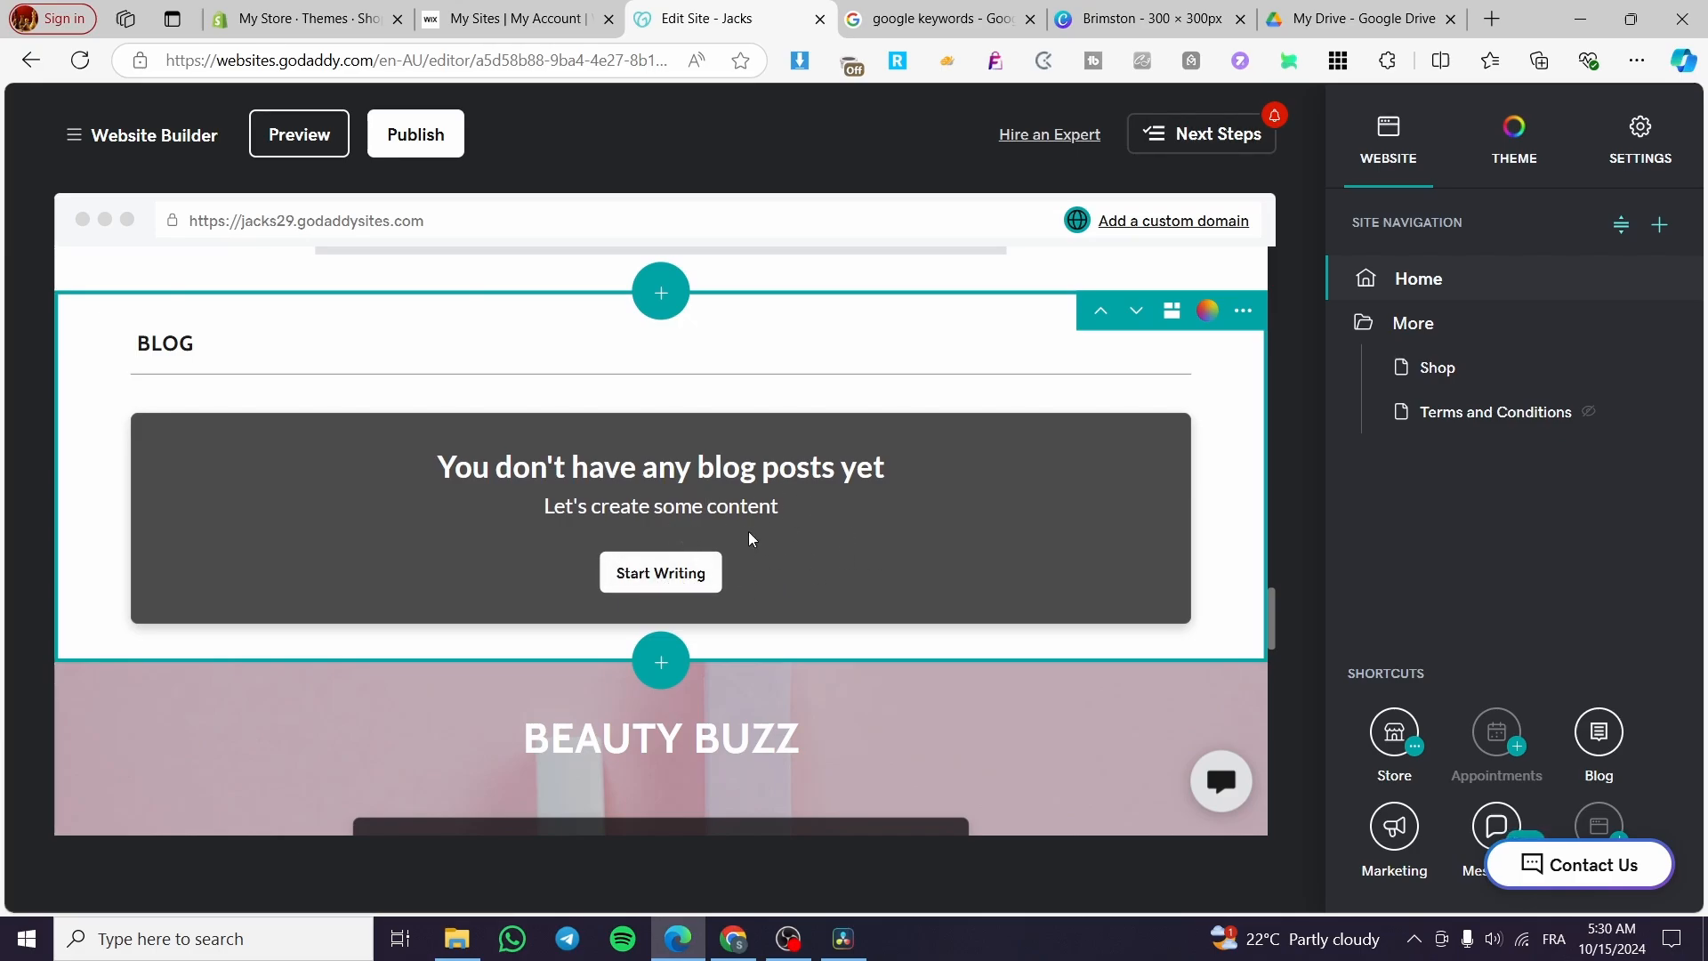
{"action": "scroll", "scroll_direction": "down", "scroll_amount": 3}
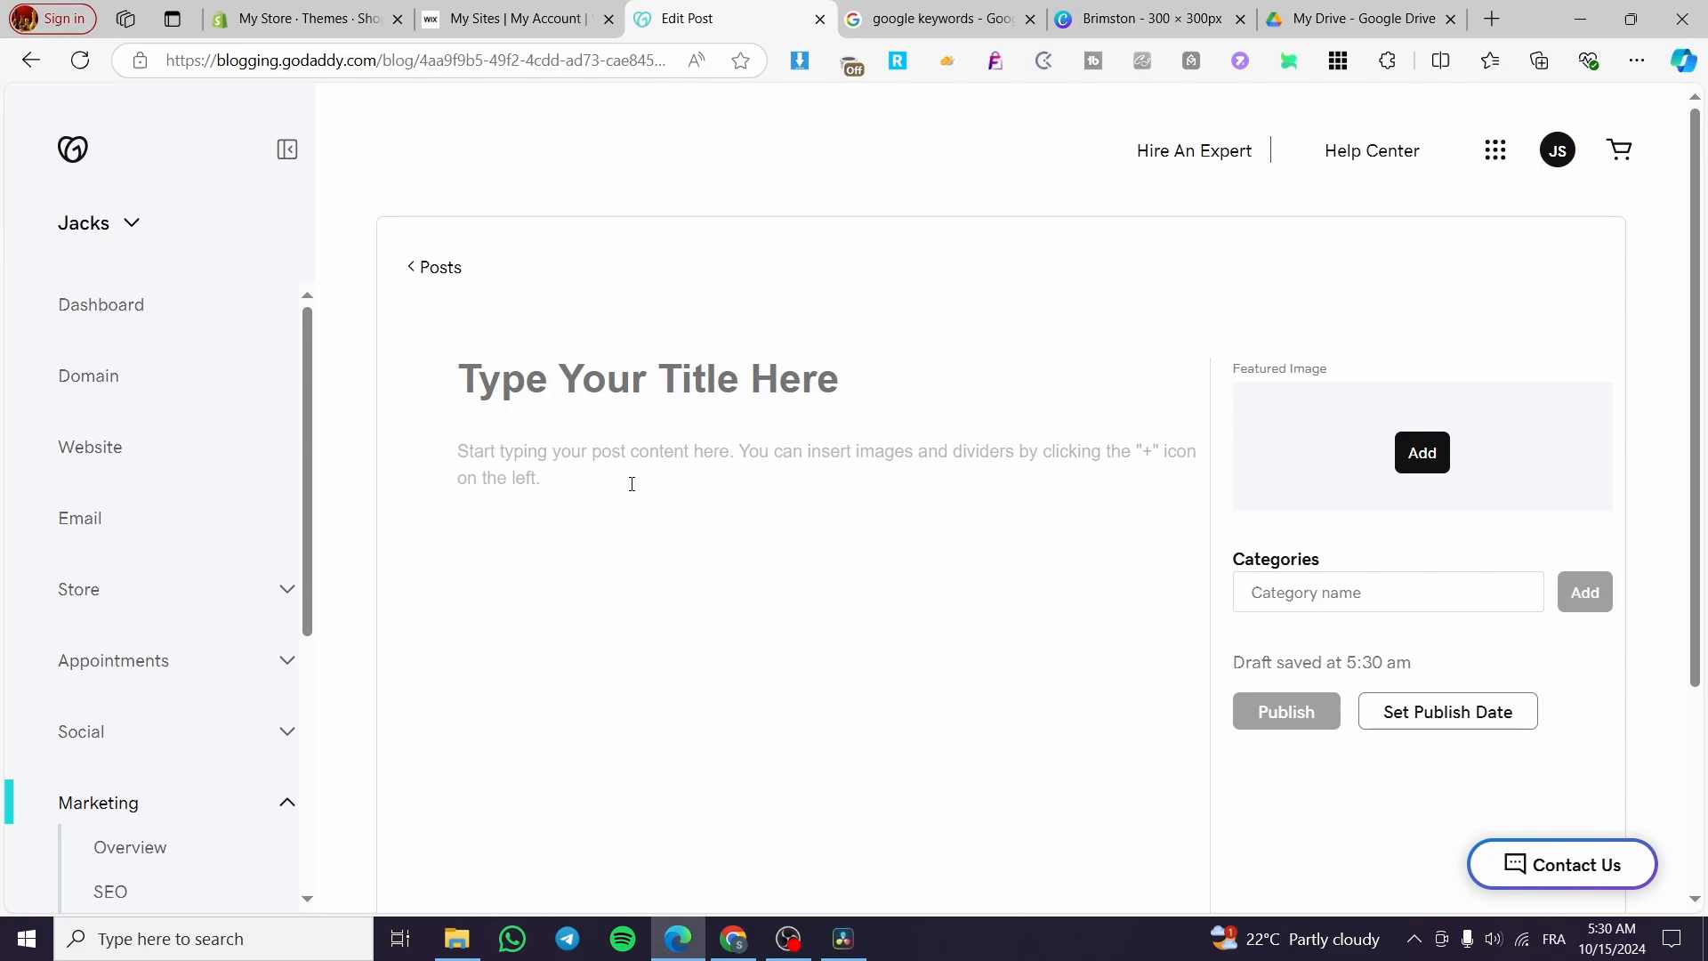
Start writing a new, empty blog post draft for the Jacks site.
{"action": "left_click", "coordinate": [934, 17]}
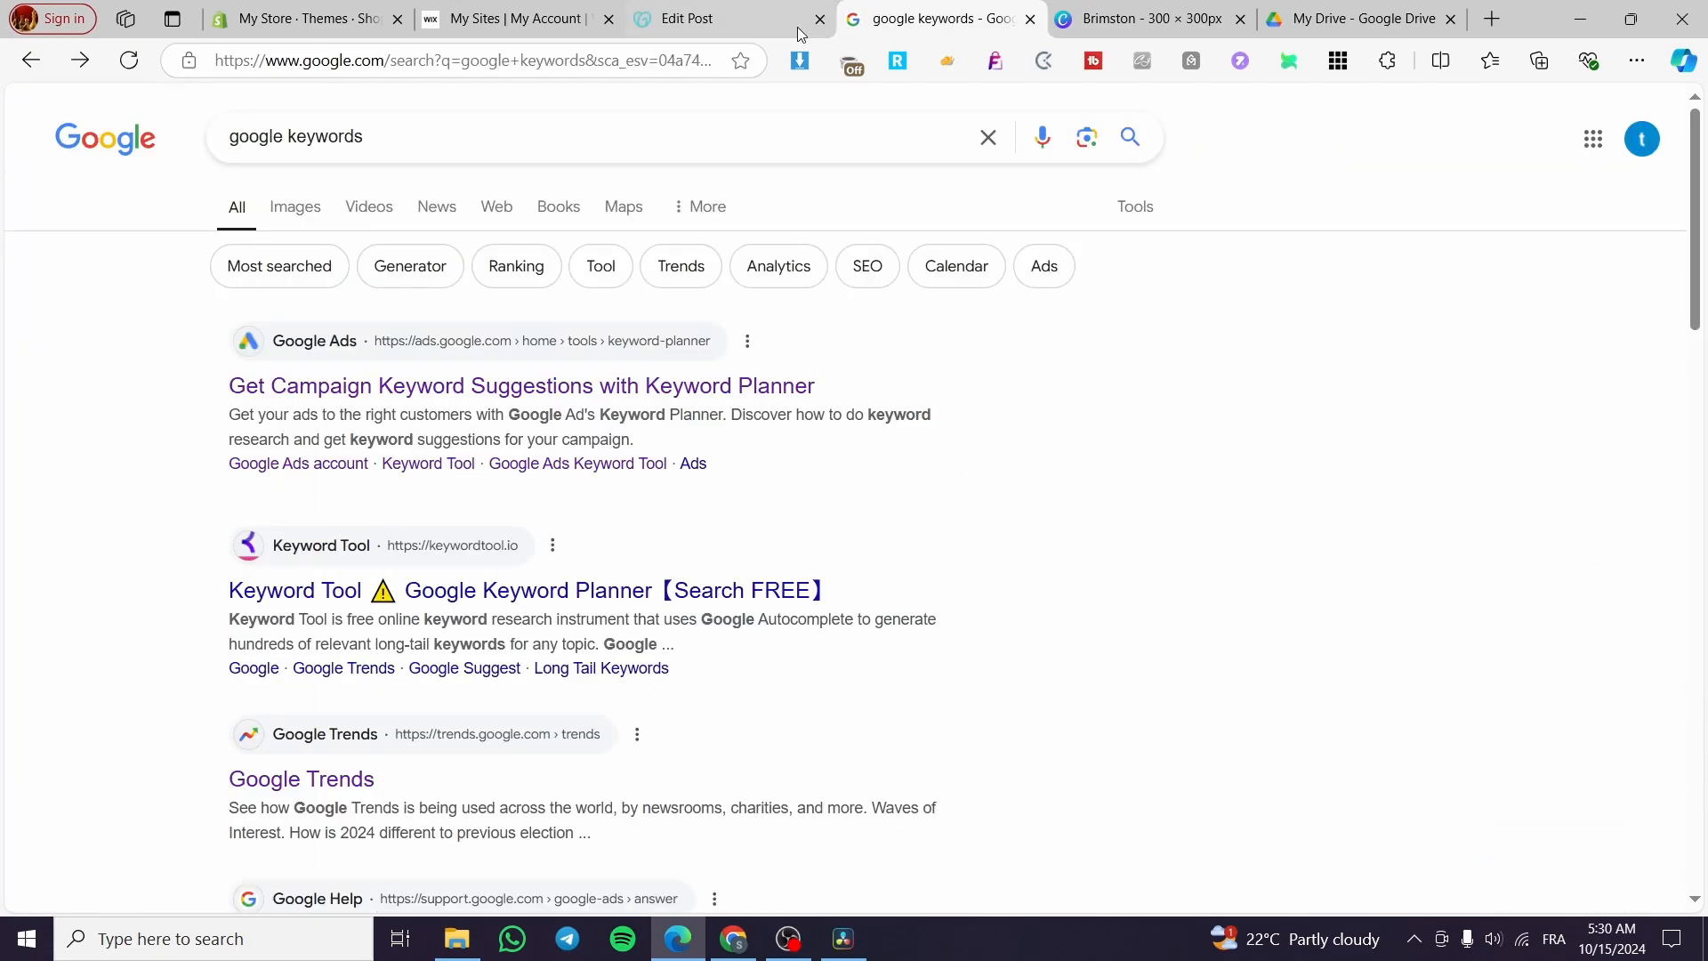
{"action": "mouse_move", "coordinate": [329, 788]}
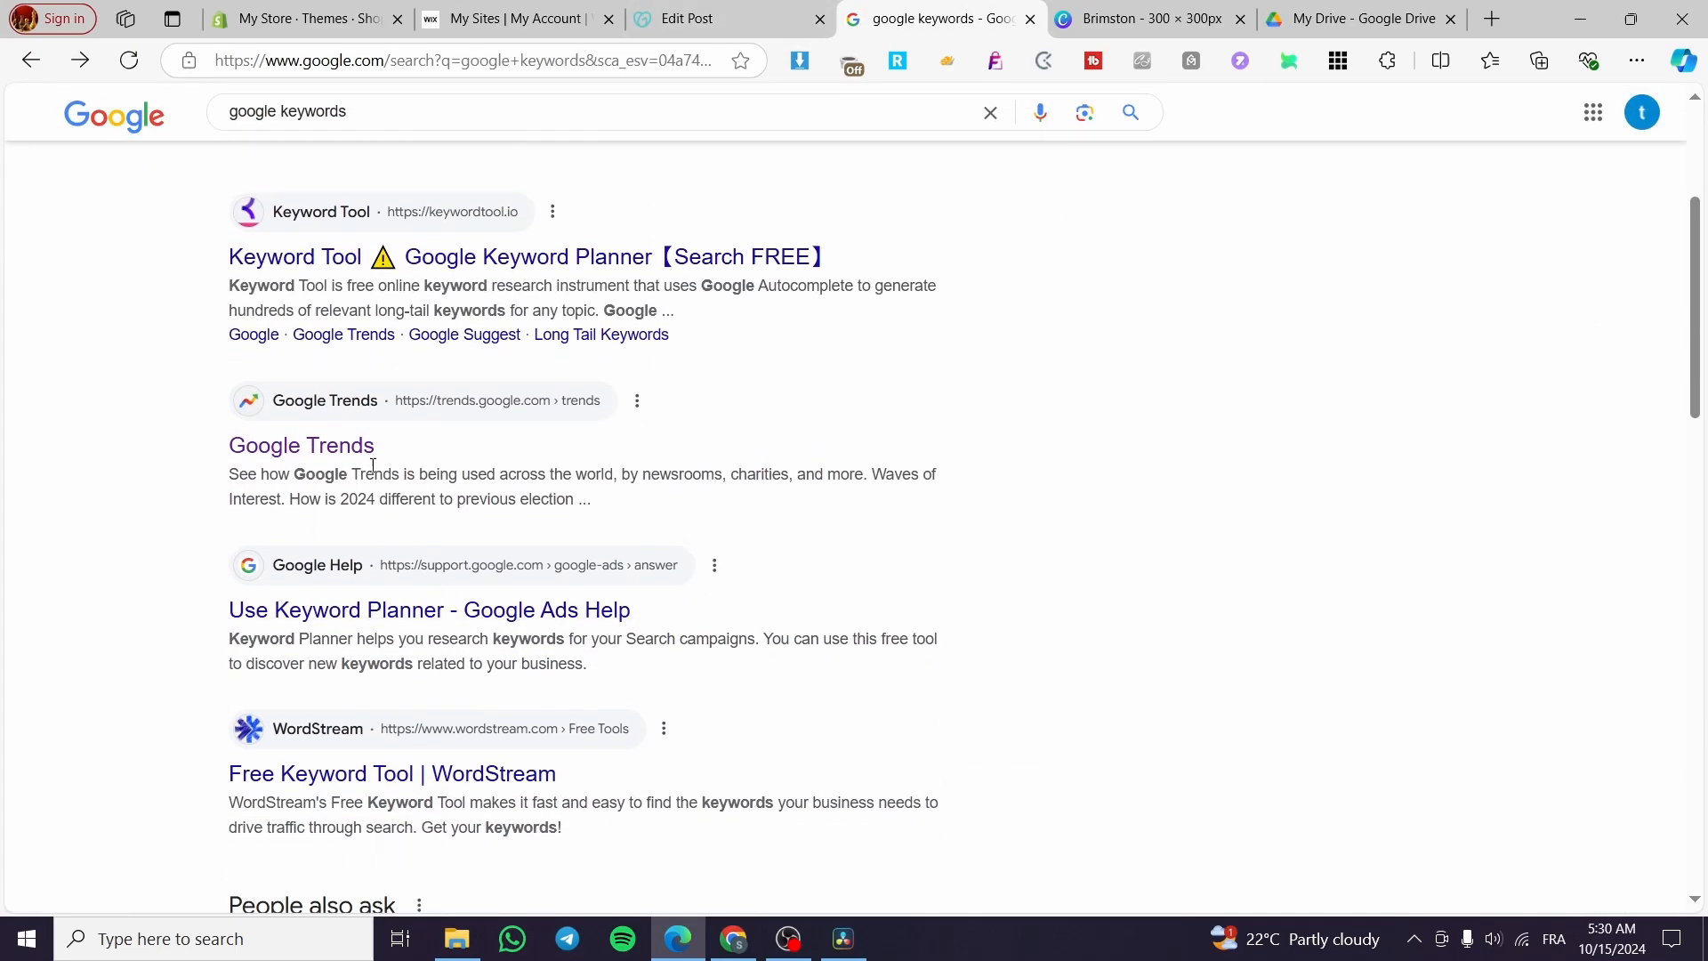
Return to the google keywords search results and start entering ChatGPT's address.
{"action": "left_click", "coordinate": [697, 17]}
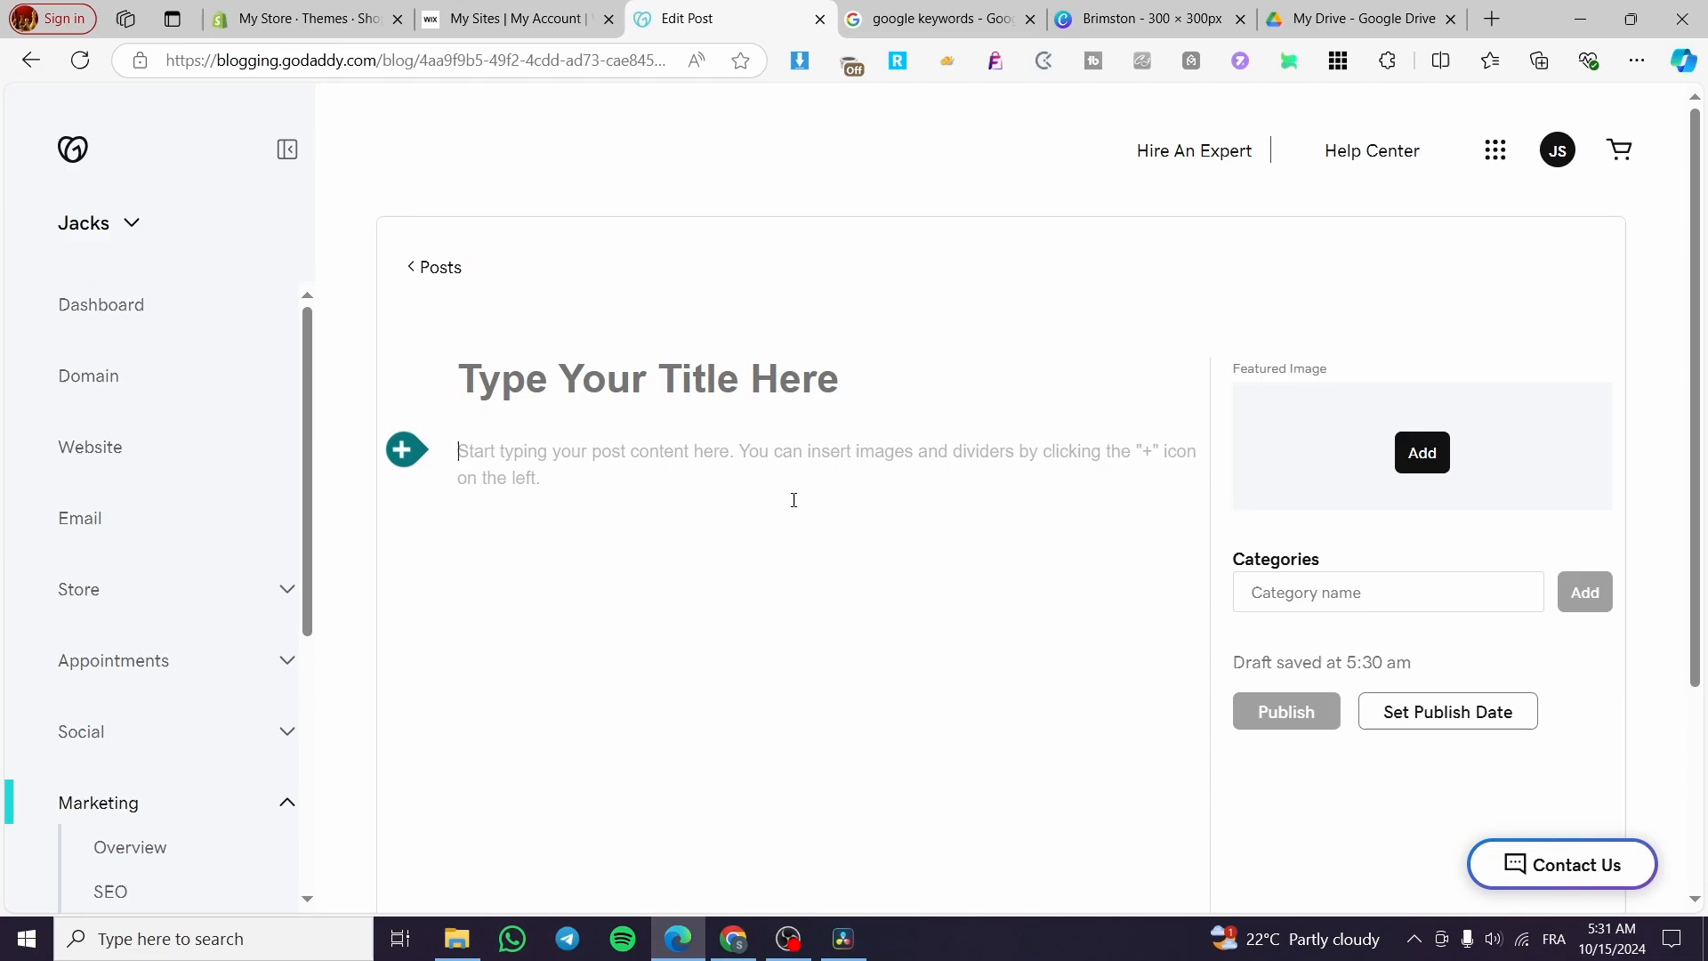
{"action": "mouse_move", "coordinate": [973, 7]}
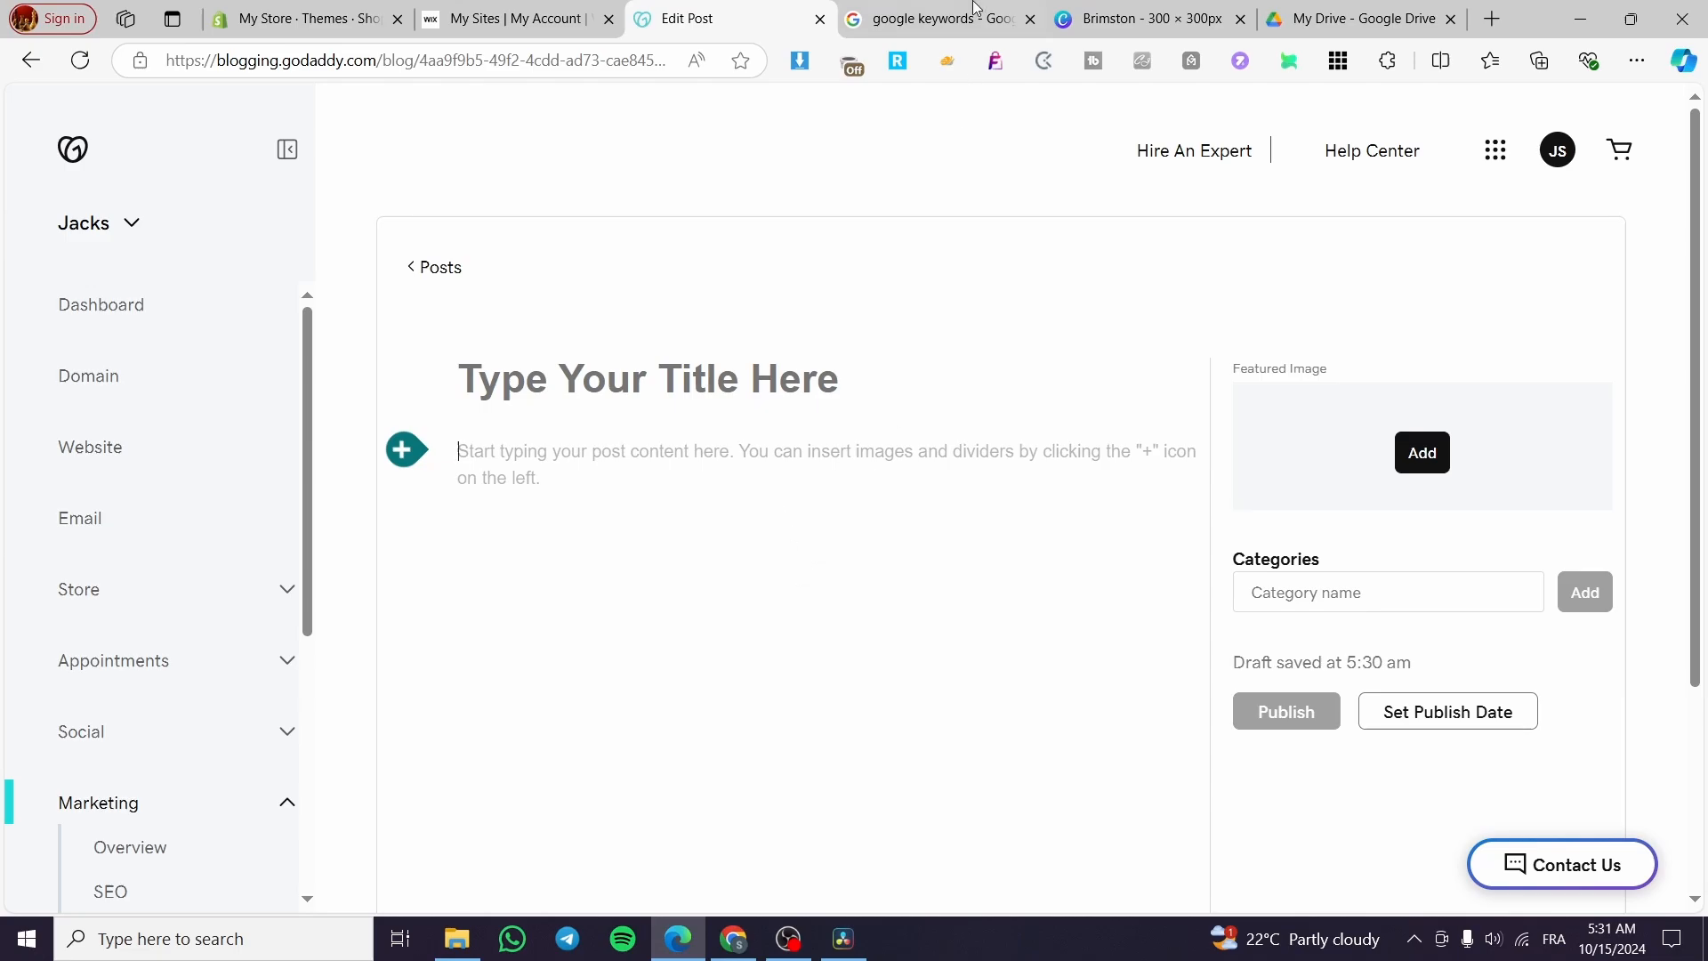
{"action": "left_click", "coordinate": [935, 18]}
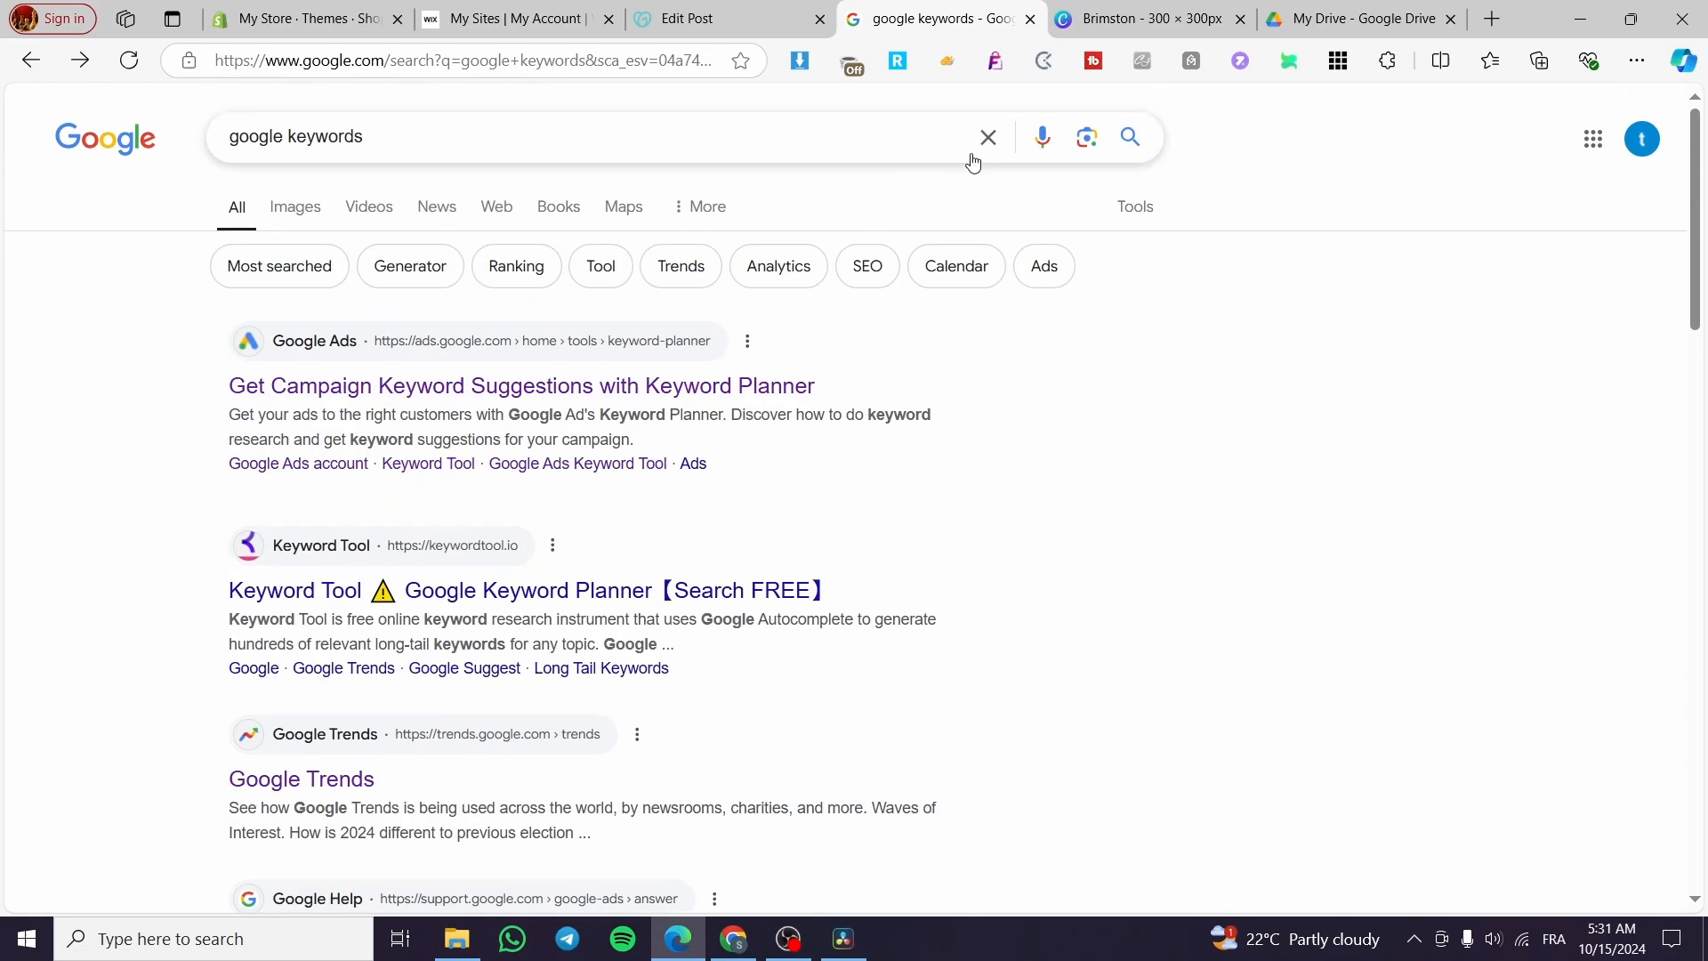
{"action": "left_click", "coordinate": [436, 61]}
{"action": "type", "text": "chatgpt"}
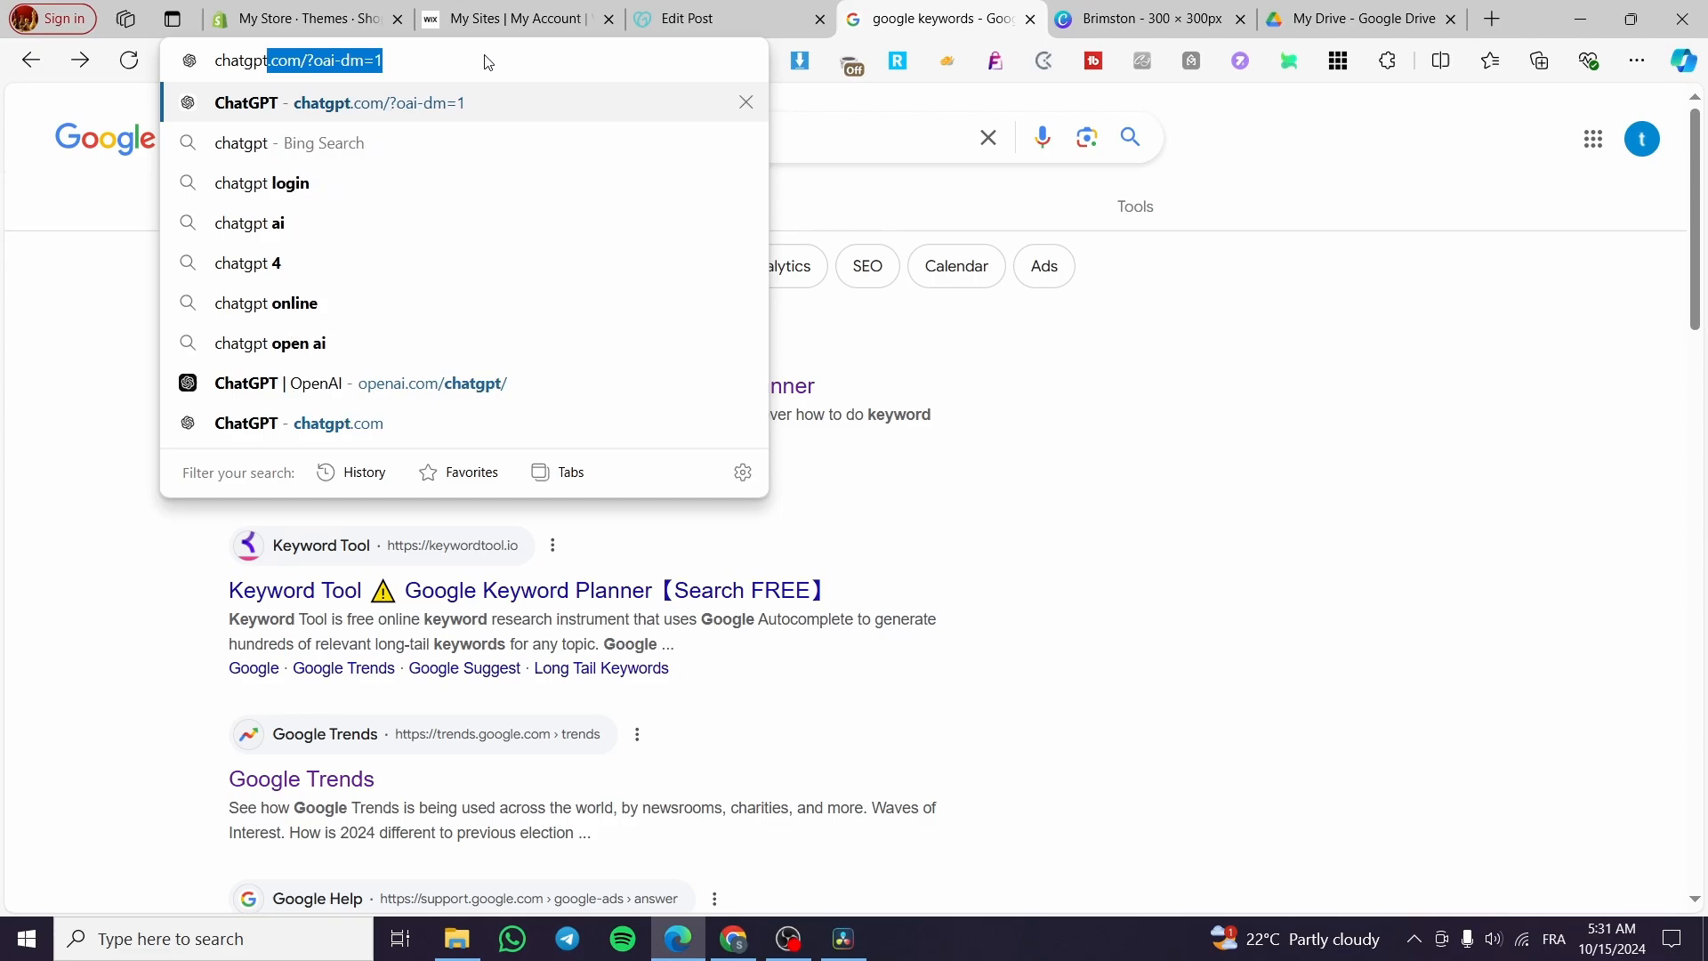
Go to ChatGPT, log in and clear the leftover prompt from the message box.
{"action": "left_click", "coordinate": [338, 103]}
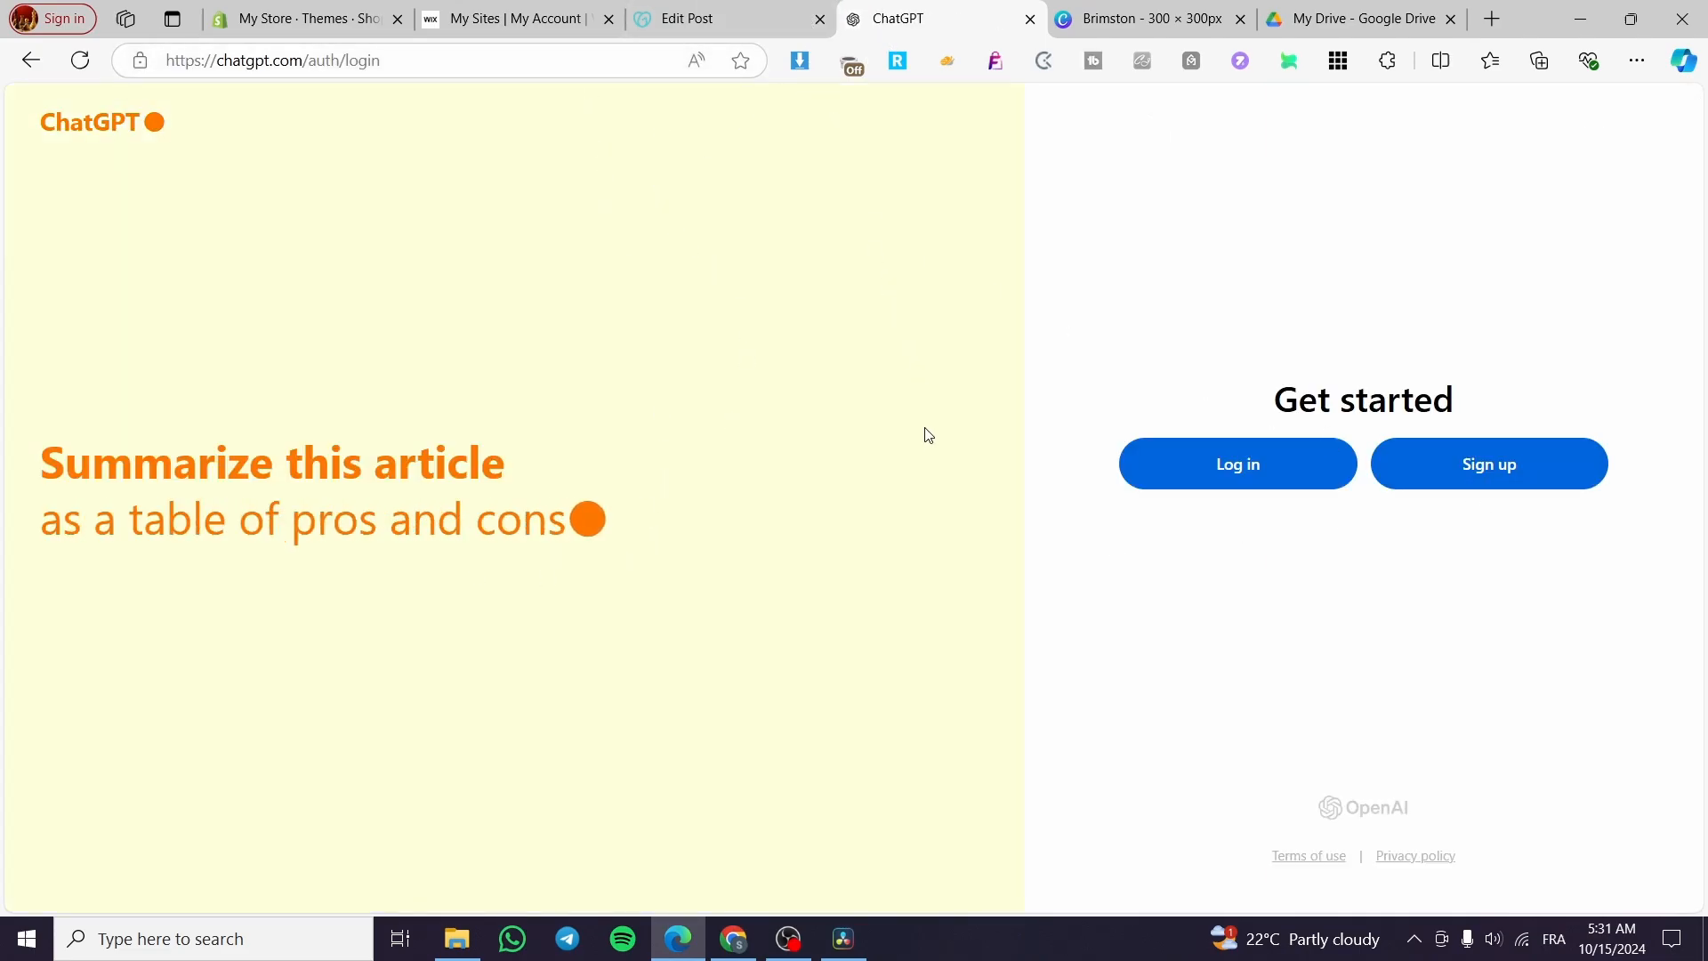
{"action": "left_click", "coordinate": [1236, 463]}
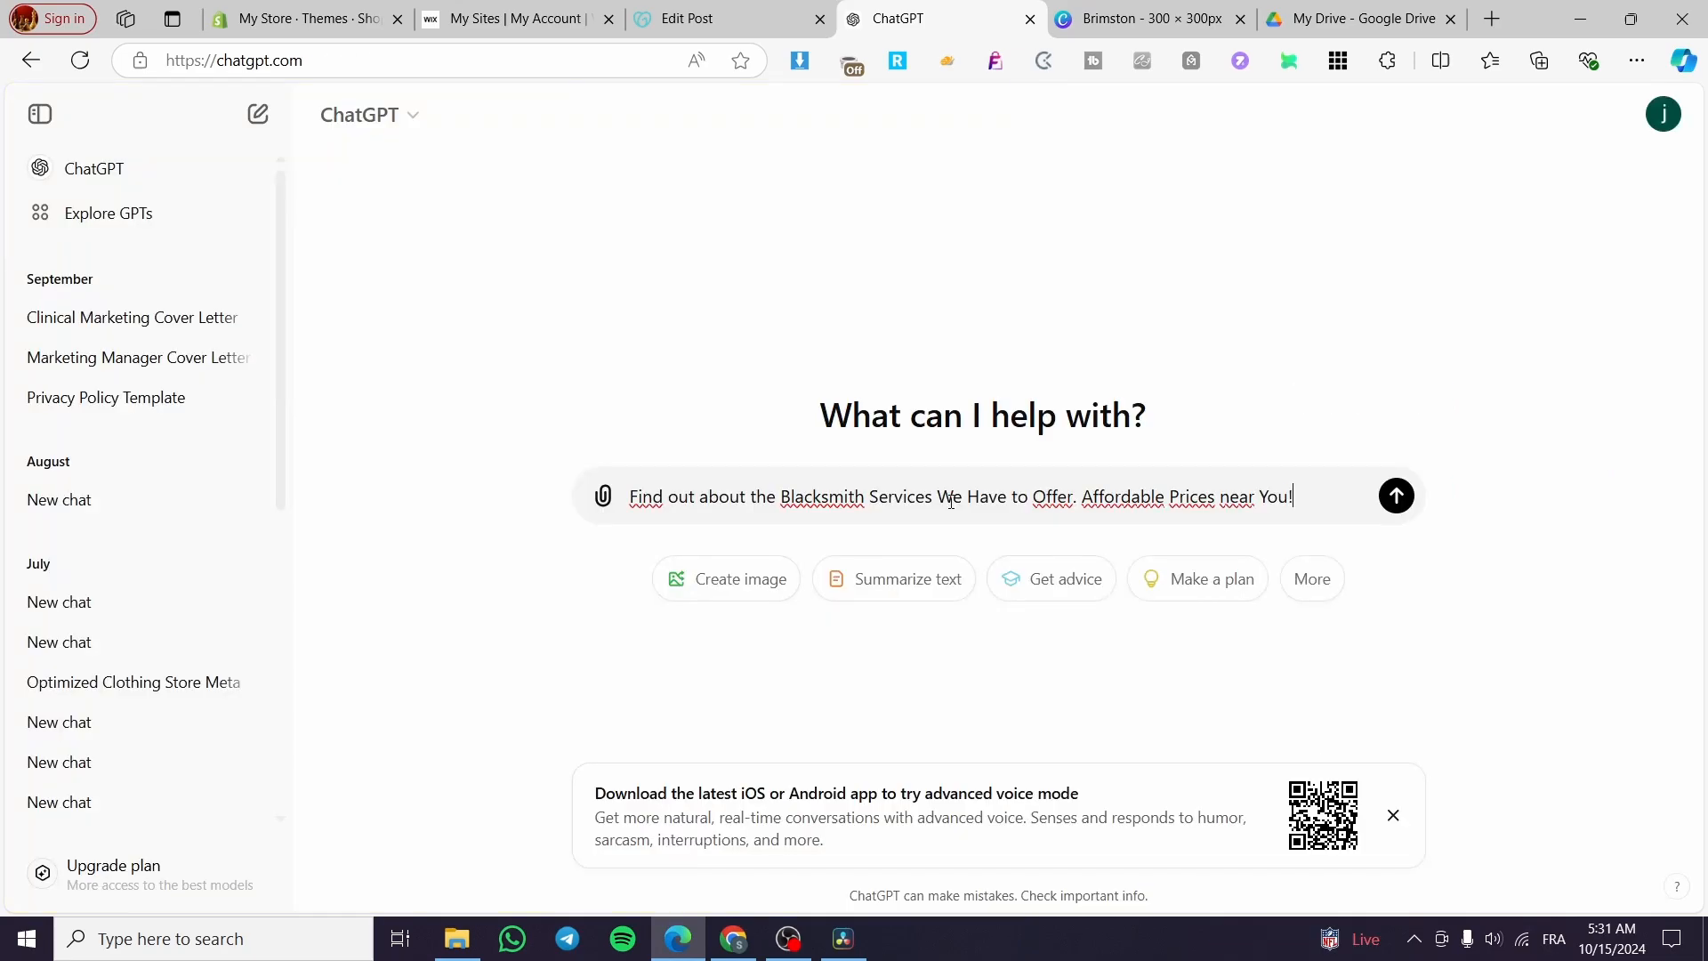
{"action": "triple_click", "coordinate": [959, 497]}
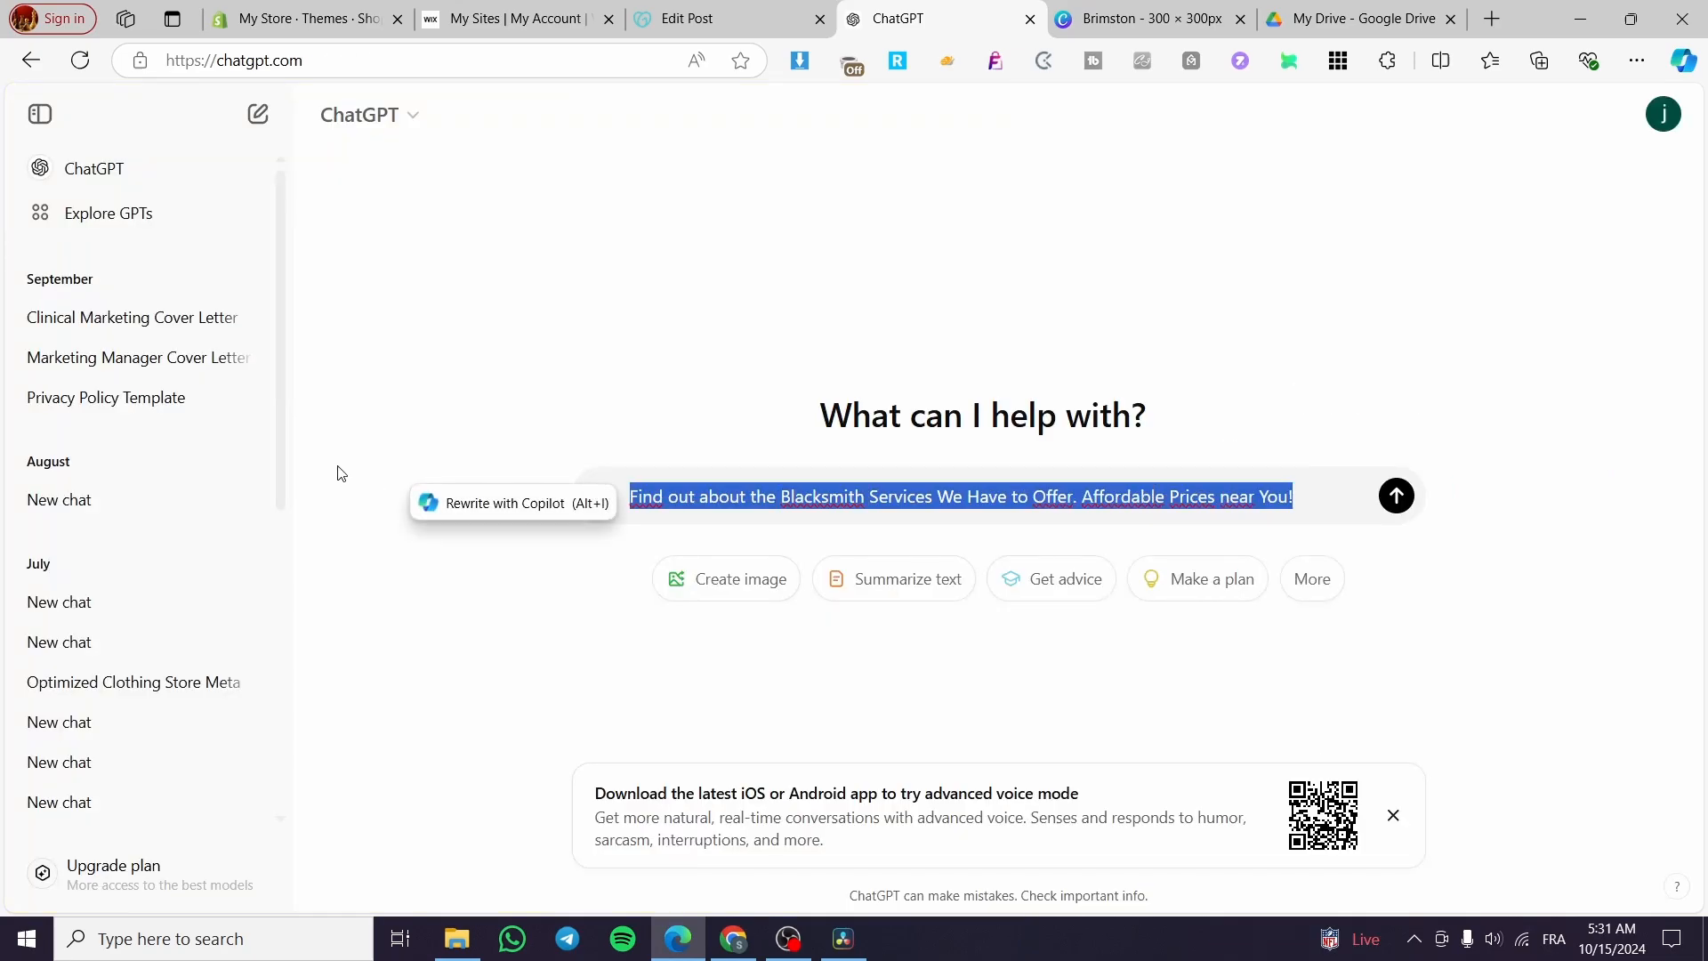
{"action": "key", "text": "Delete"}
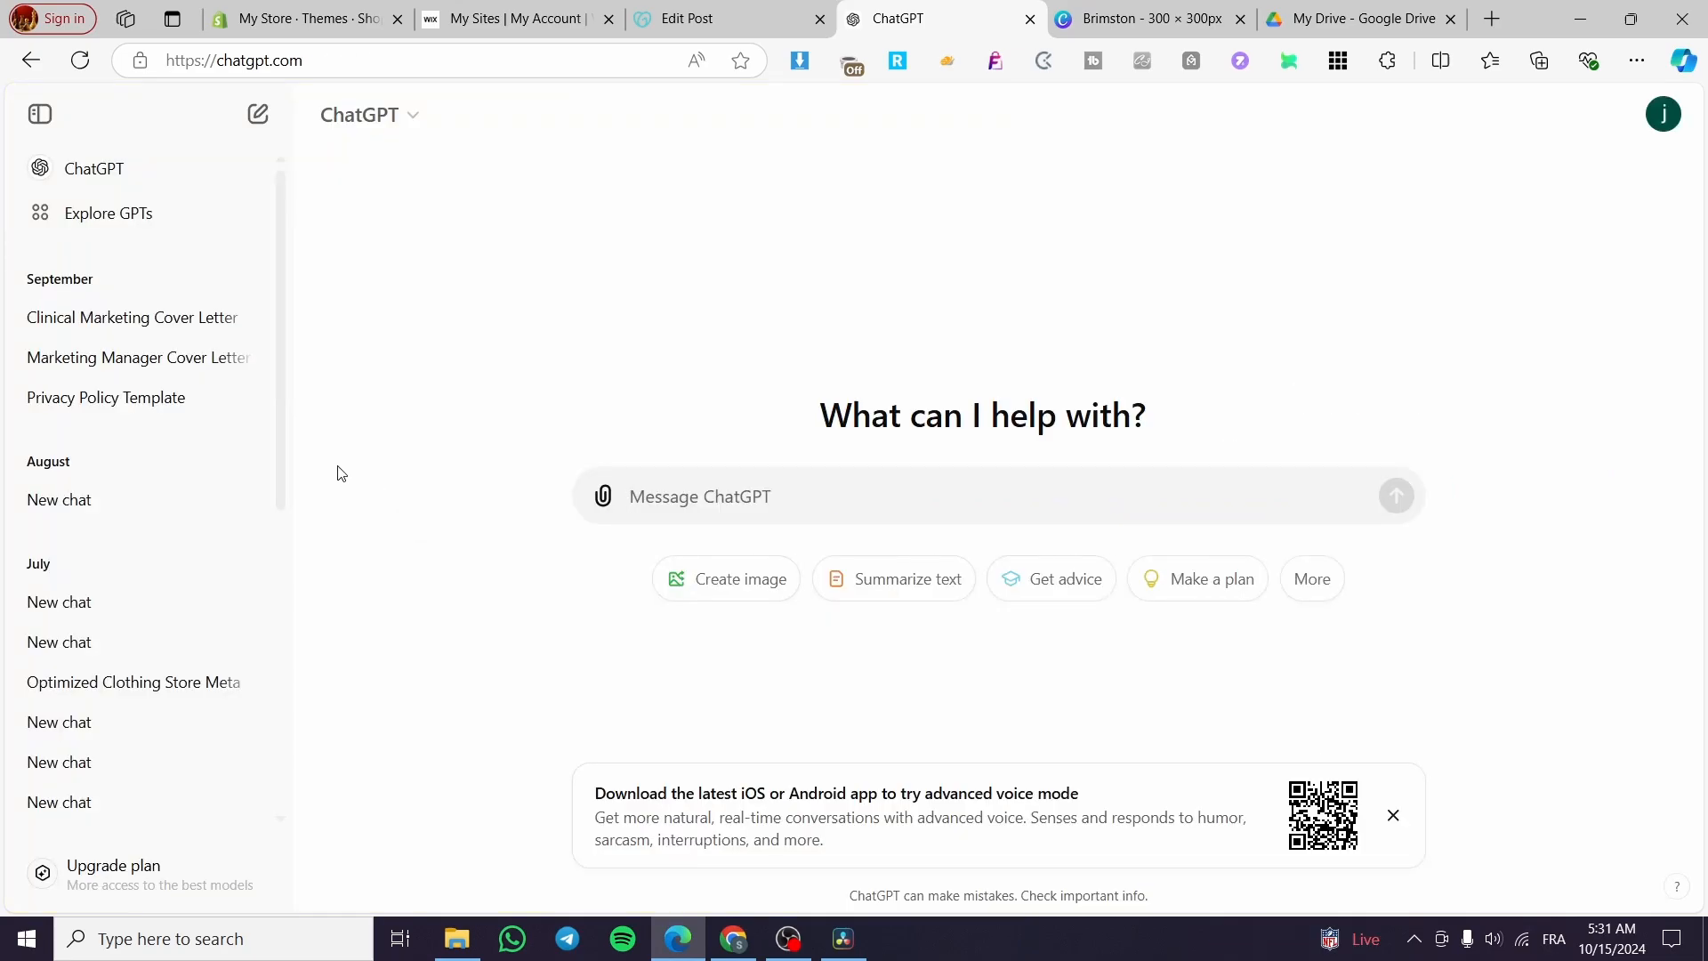
Send the prompt 'Write me an article that is perfect for SEO about Gaming PC'.
{"action": "type", "text": "Write me an a"}
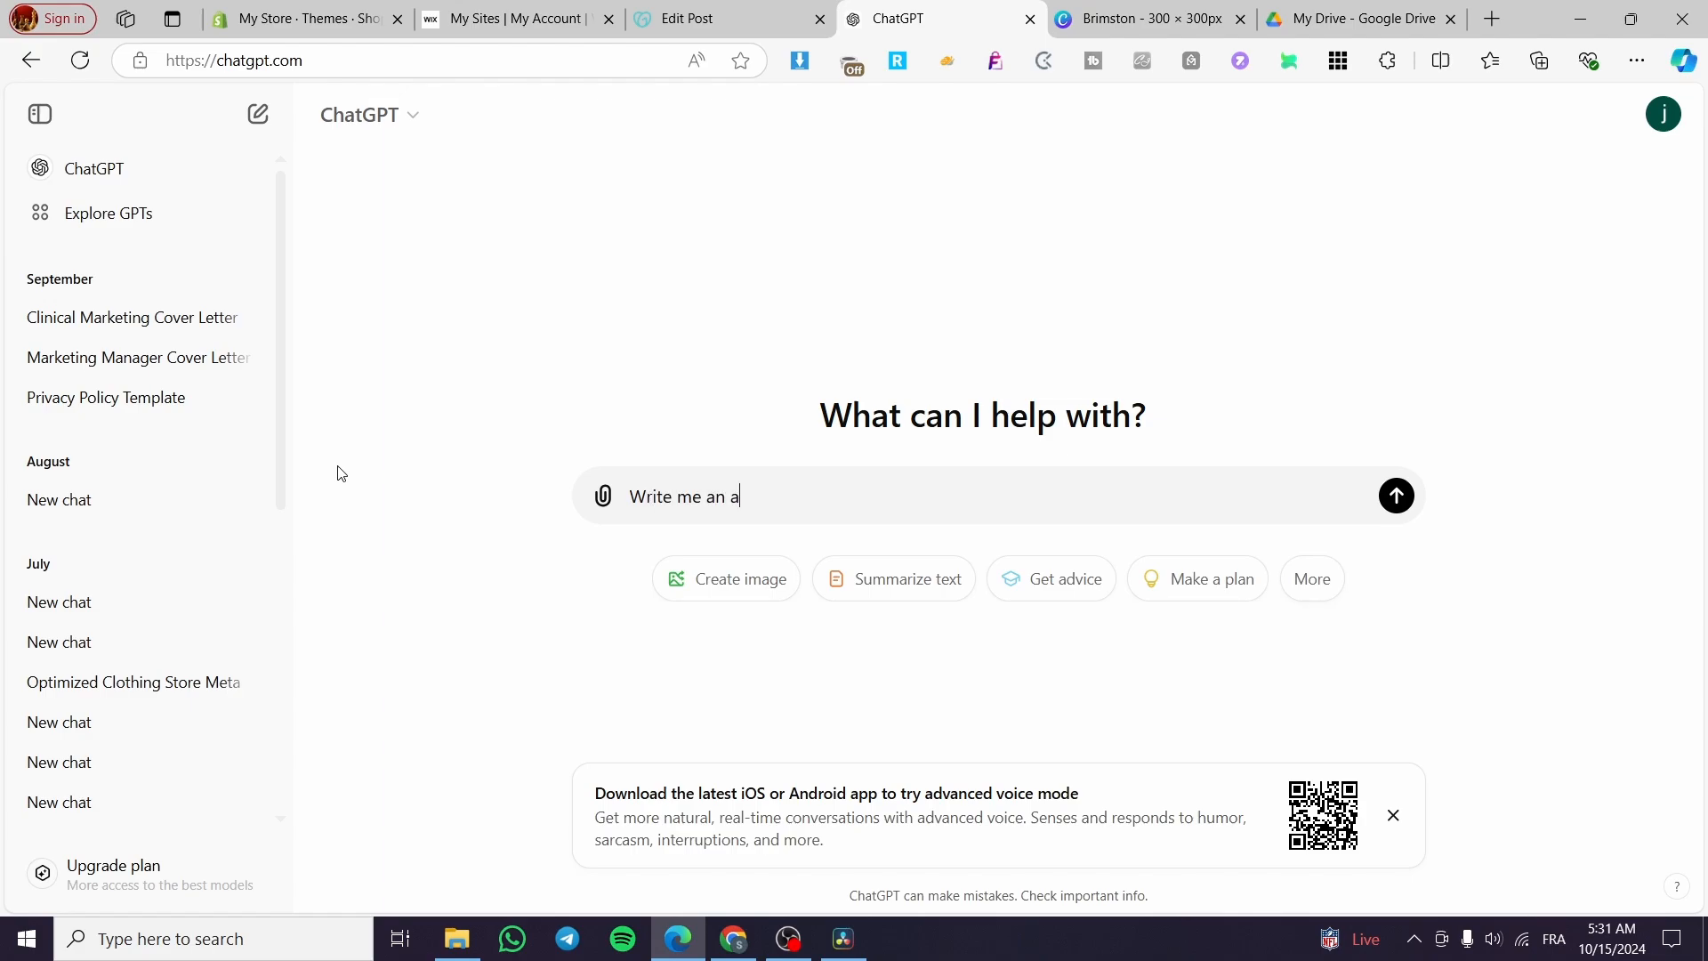
{"action": "type", "text": "rticle that c"}
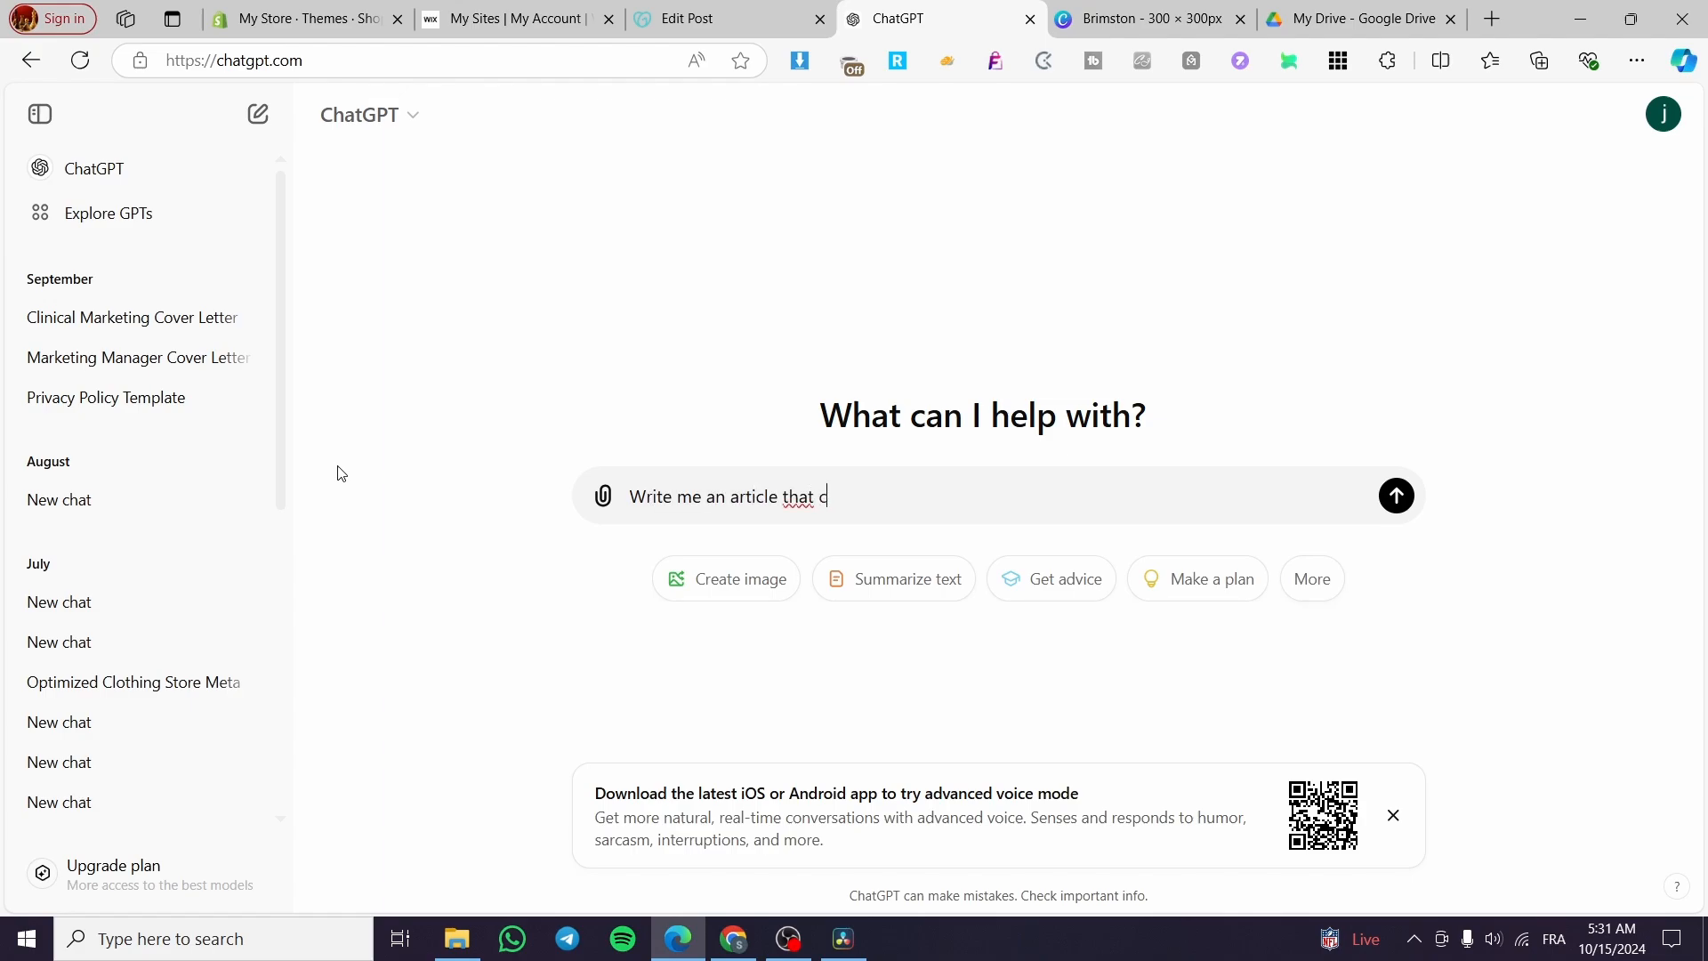
{"action": "key", "text": "Backspace"}
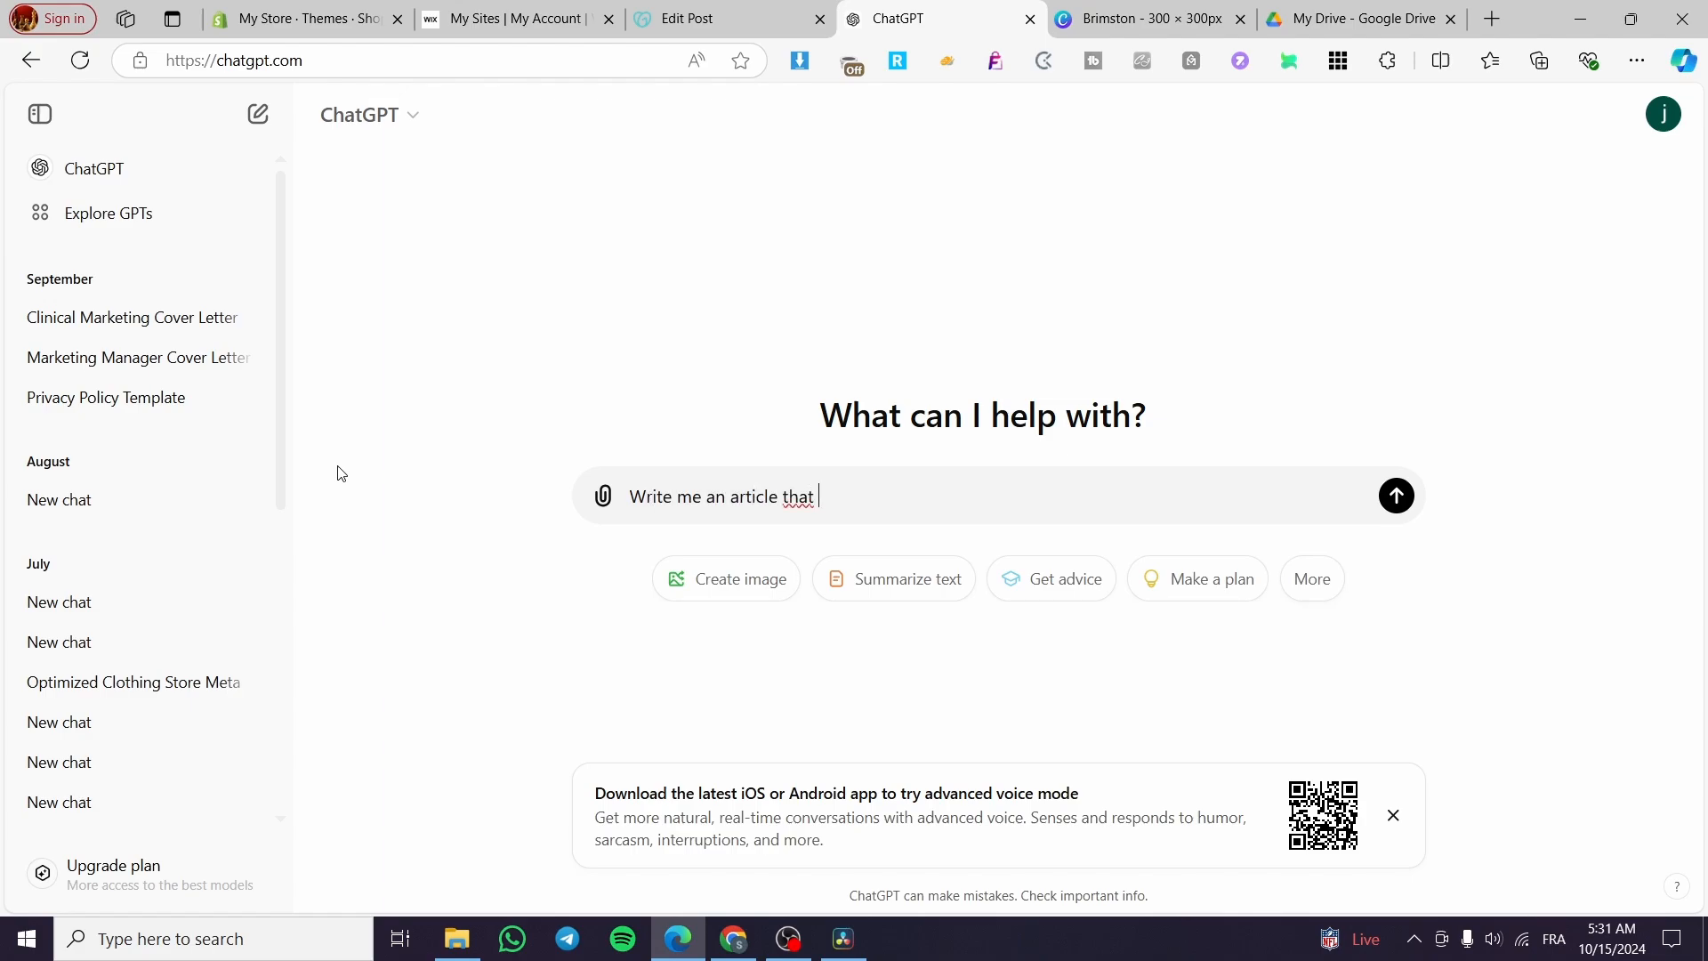
{"action": "type", "text": "is p"}
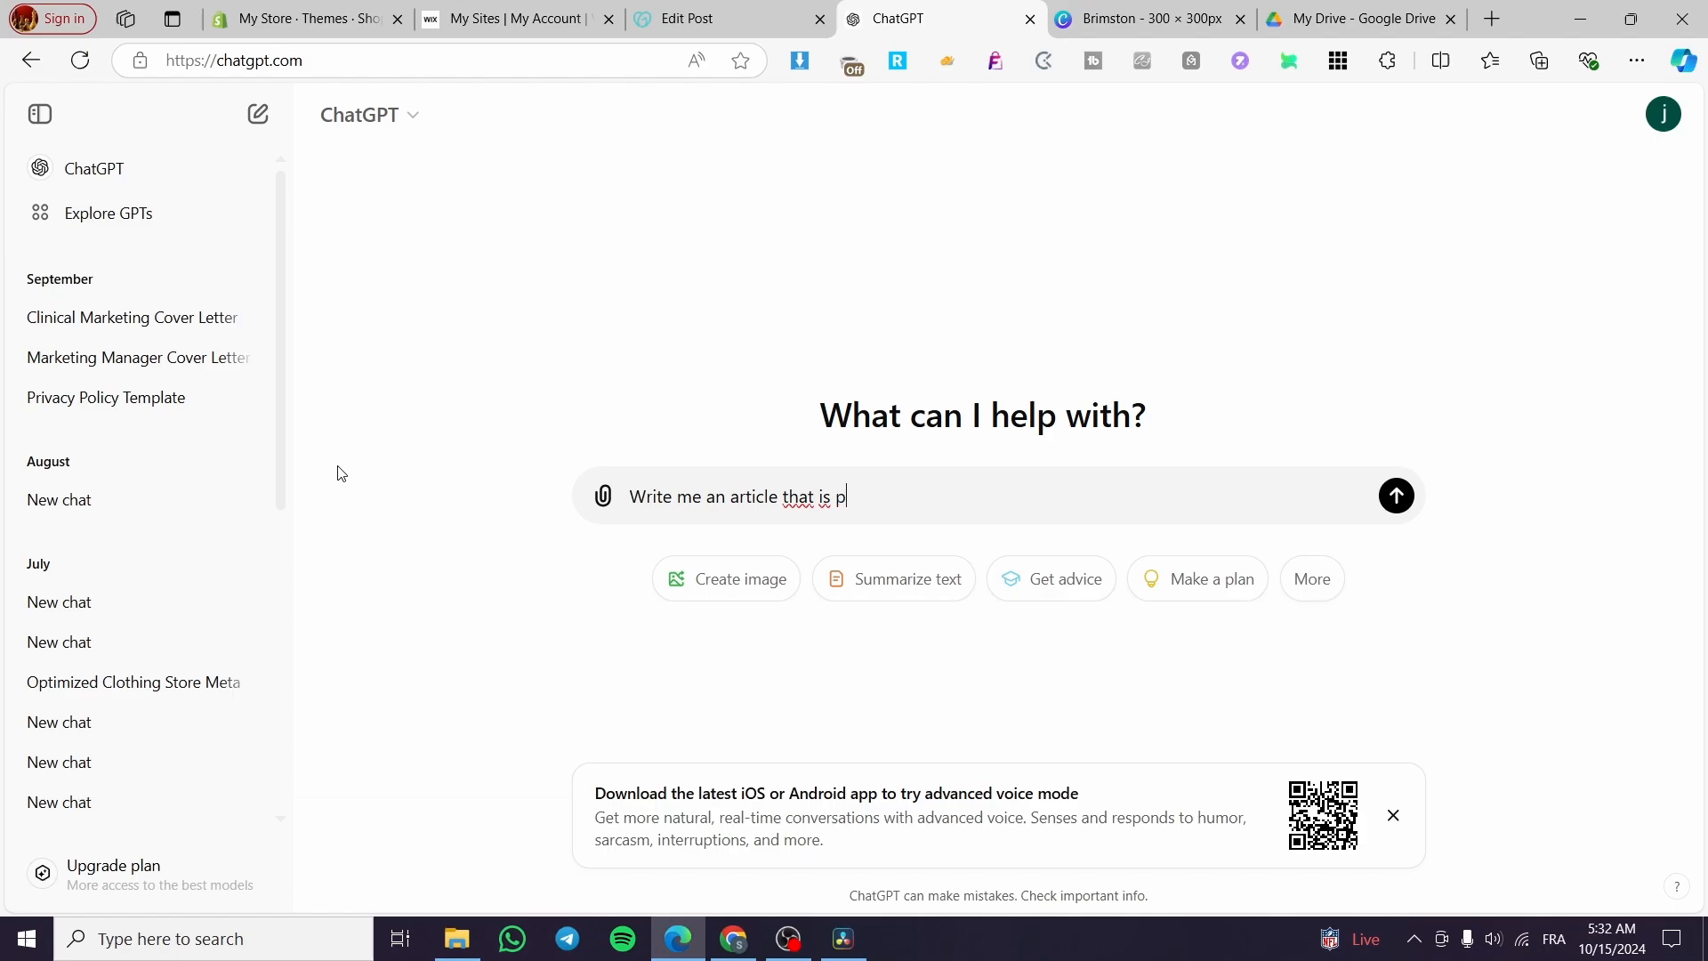
{"action": "type", "text": "erffect for SEO about G"}
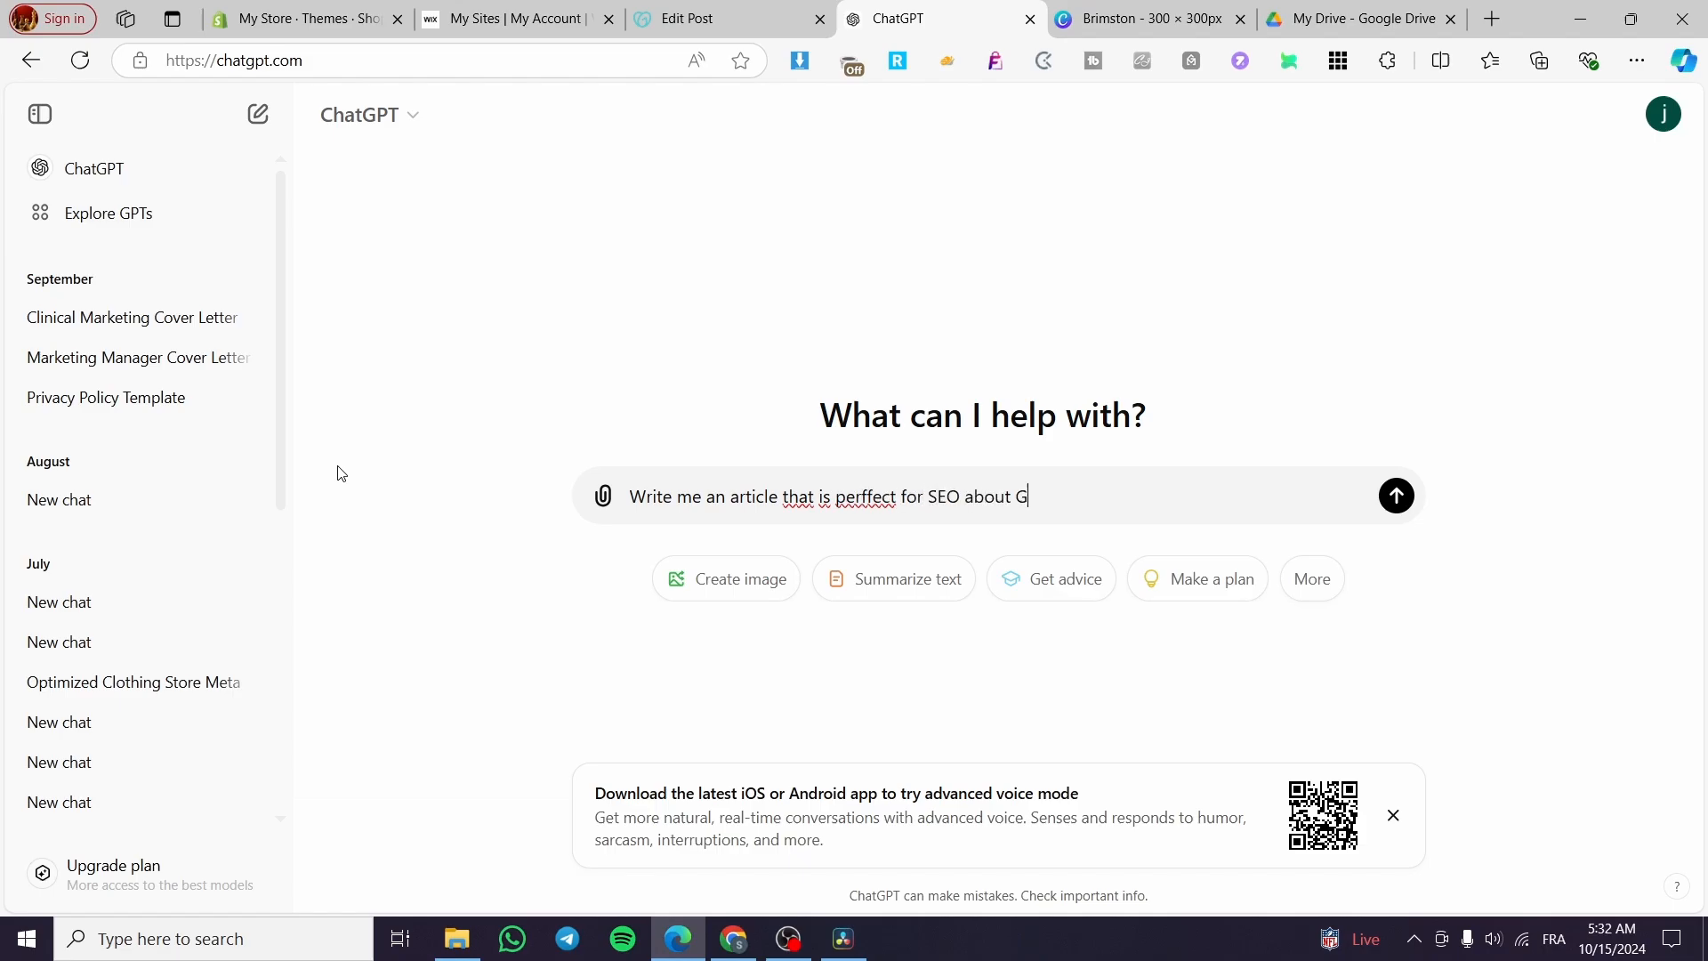
{"action": "left_click", "coordinate": [1395, 496]}
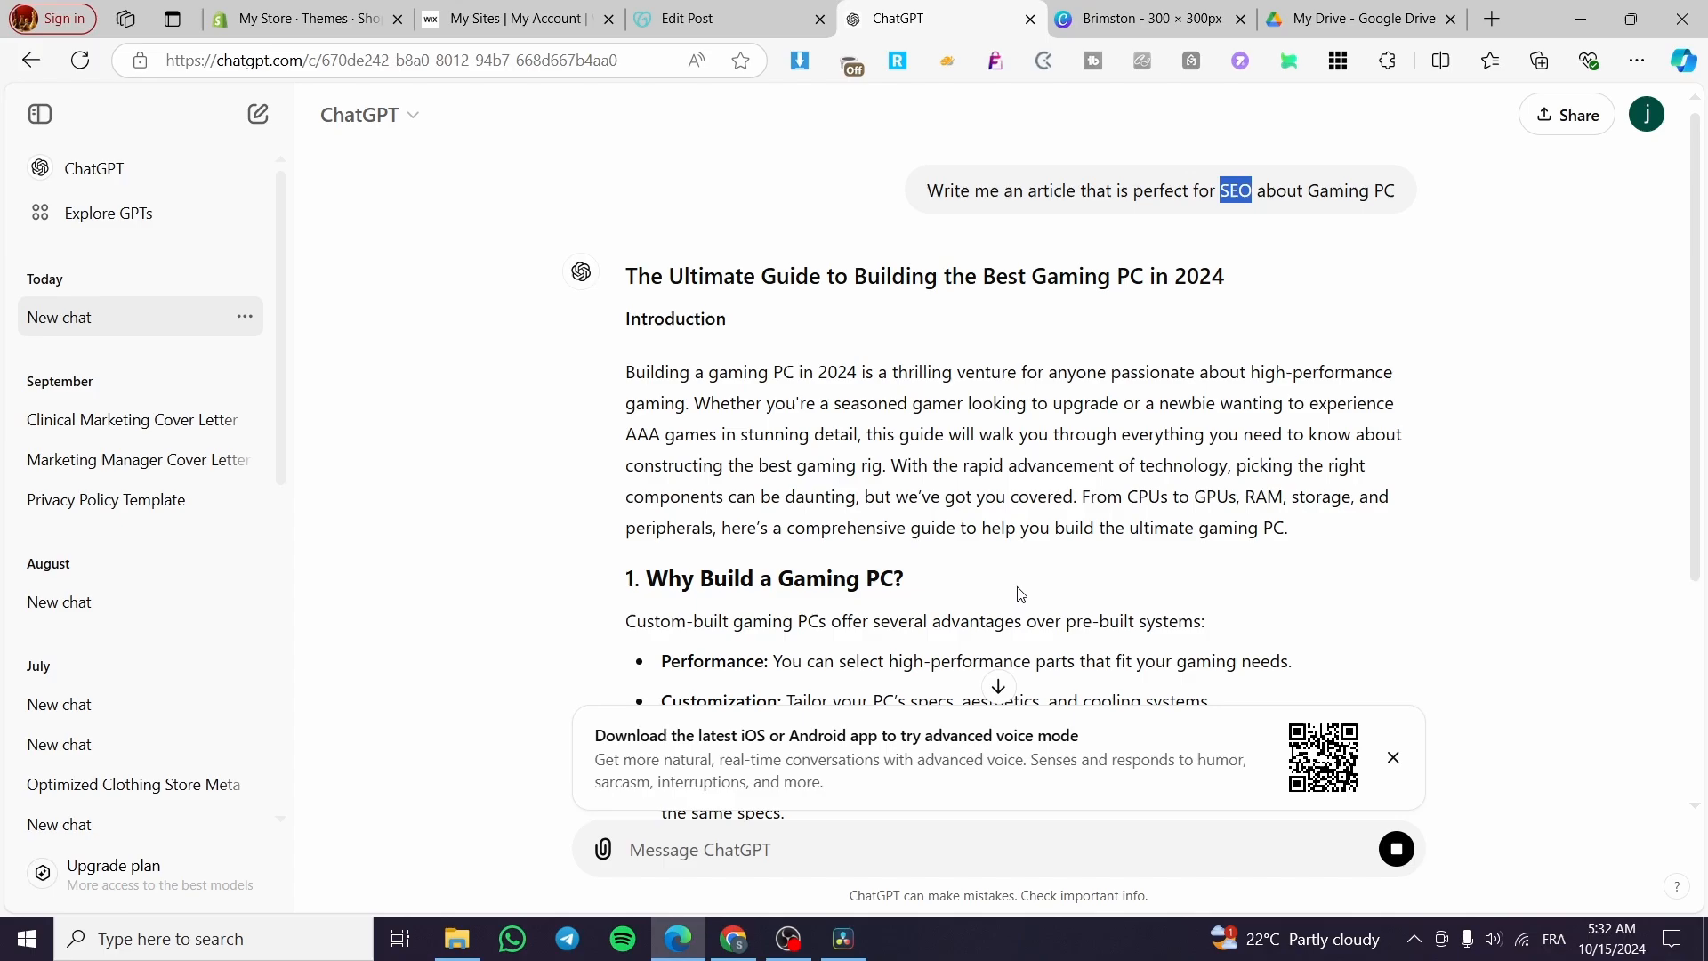
{"action": "mouse_move", "coordinate": [1021, 595]}
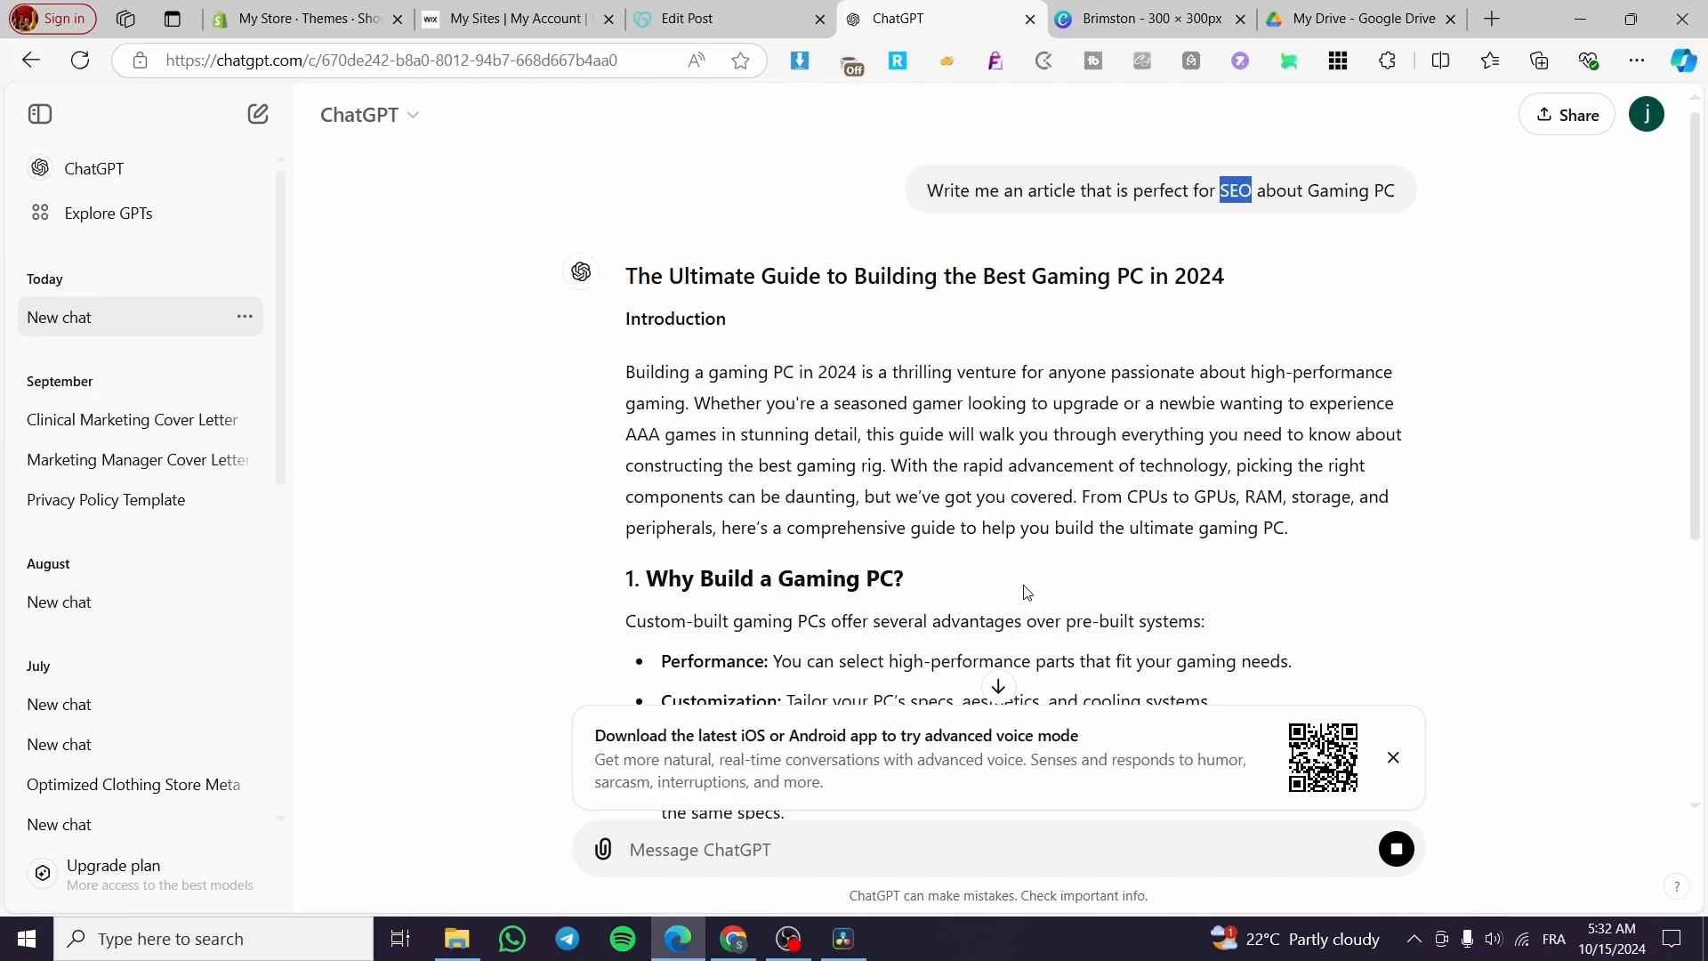
Copy ChatGPT's generated gaming PC guide and paste it into the blog post body.
{"action": "scroll", "scroll_direction": "down", "scroll_amount": 3}
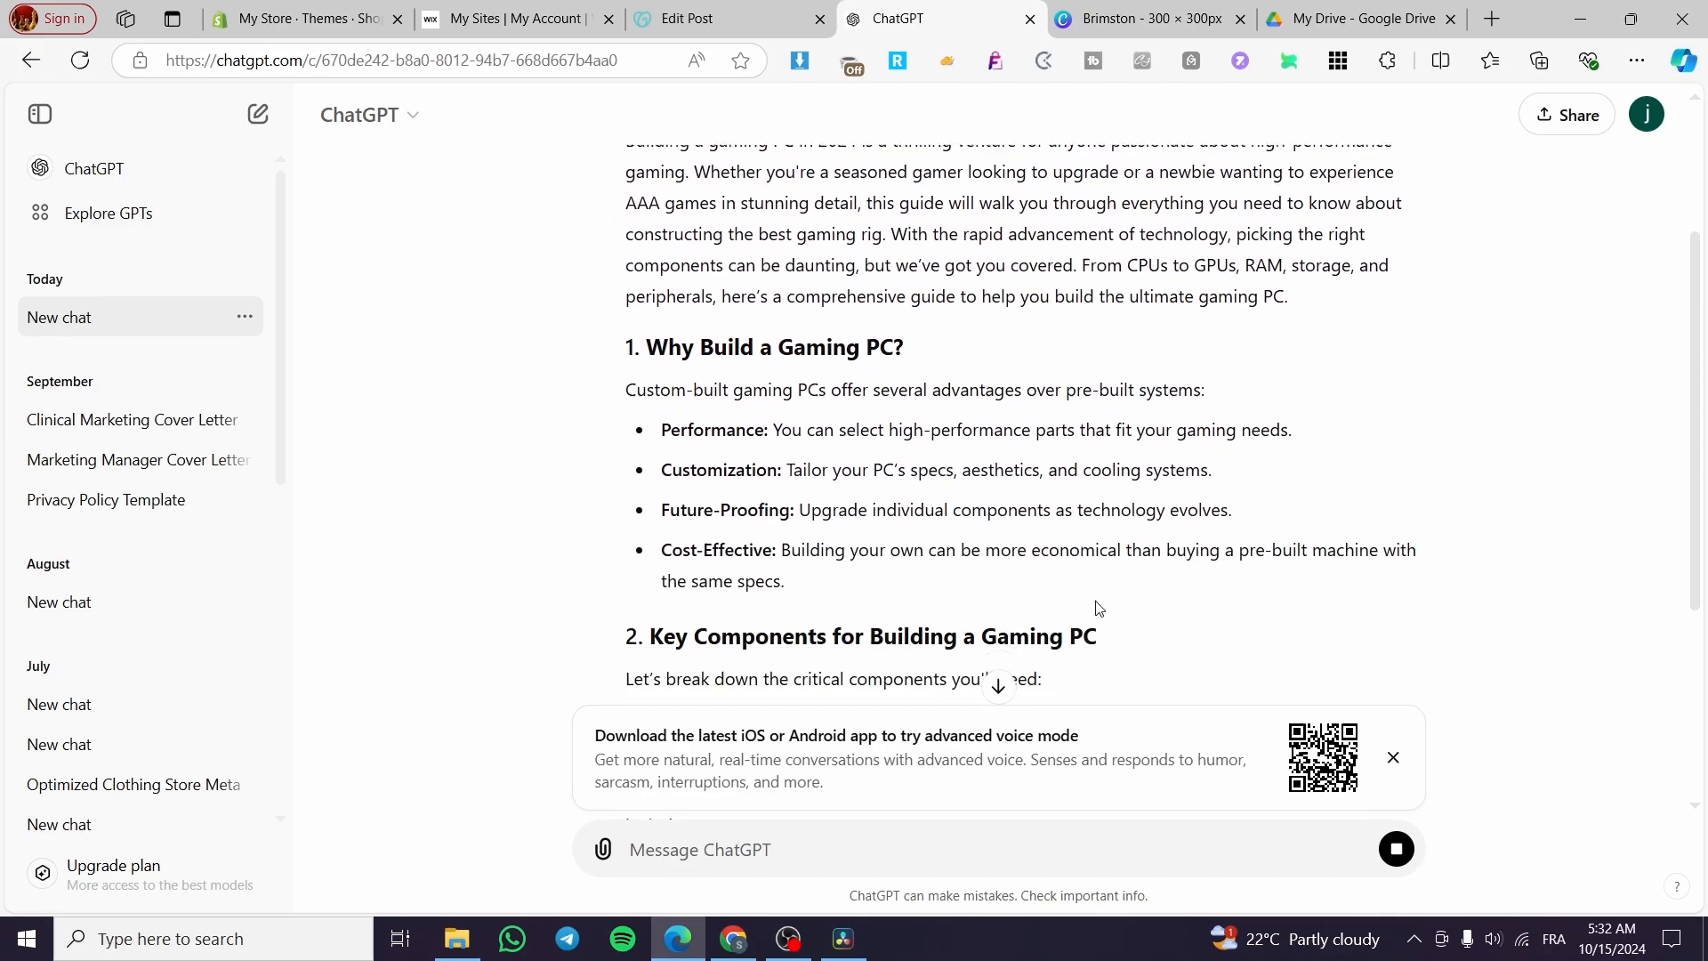
{"action": "scroll", "scroll_direction": "down", "scroll_amount": 3}
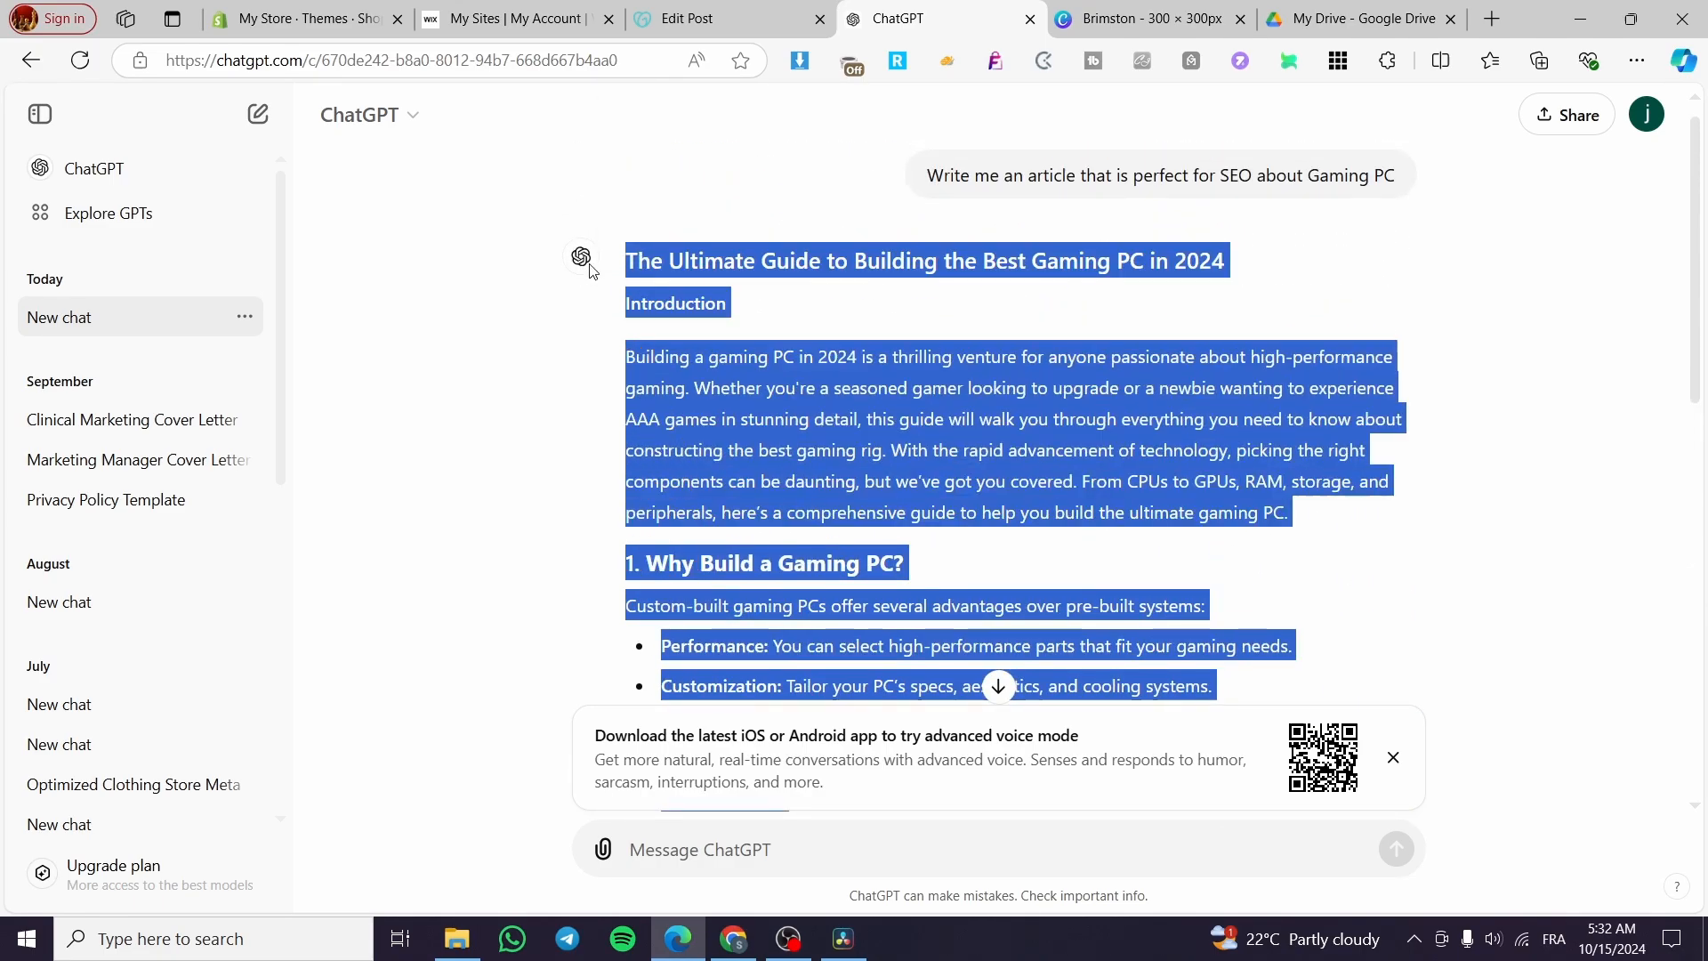
{"action": "left_click", "coordinate": [719, 18]}
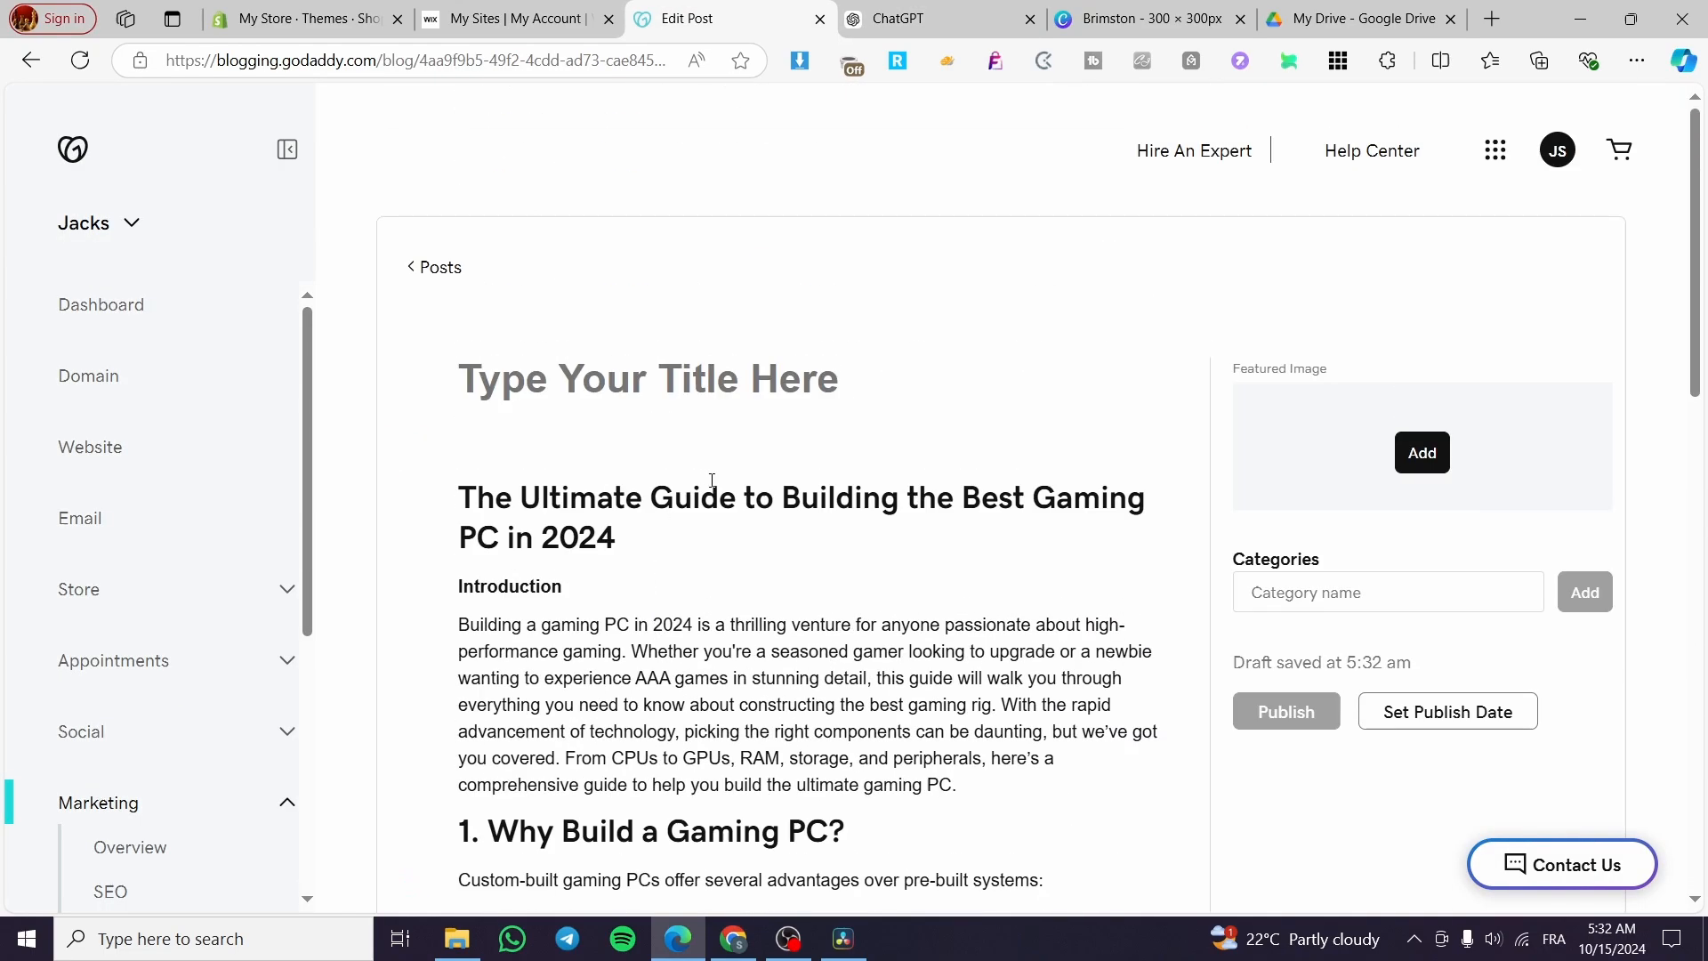
Move 'The Ultimate Guide to Building the Best Gaming PC in 2024' from the body into the title field.
{"action": "left_click_drag", "start_coordinate": [459, 496], "coordinate": [616, 537]}
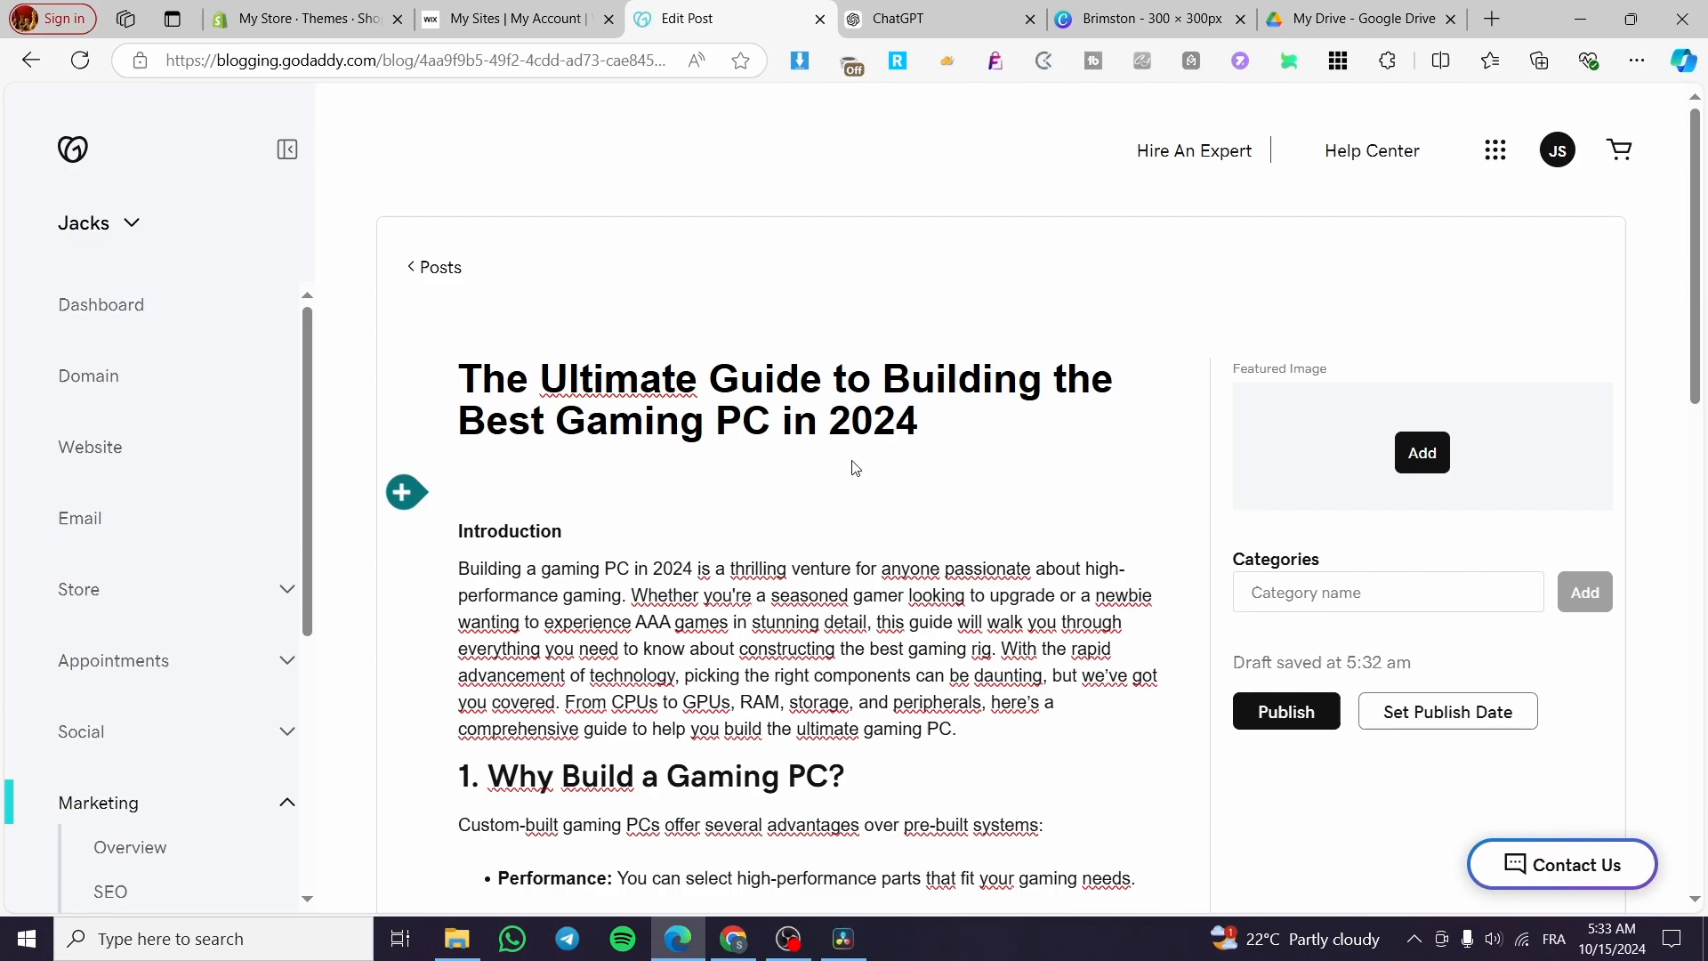
{"action": "scroll", "scroll_direction": "down", "scroll_amount": 3}
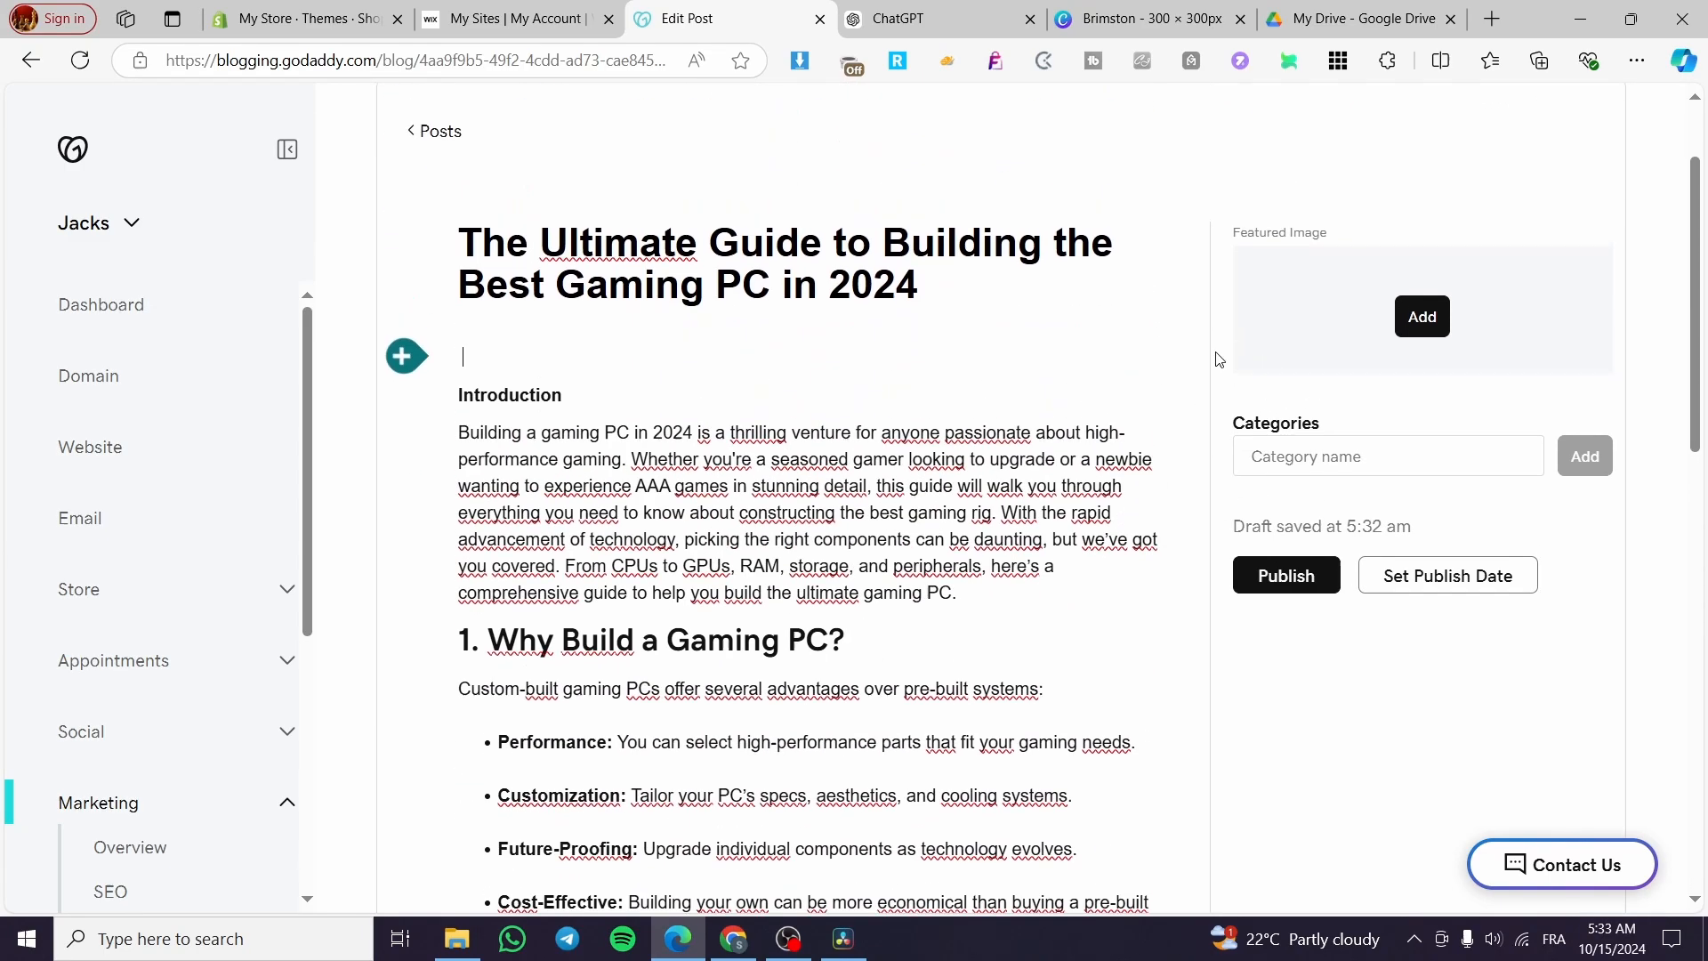
{"action": "mouse_move", "coordinate": [1212, 360]}
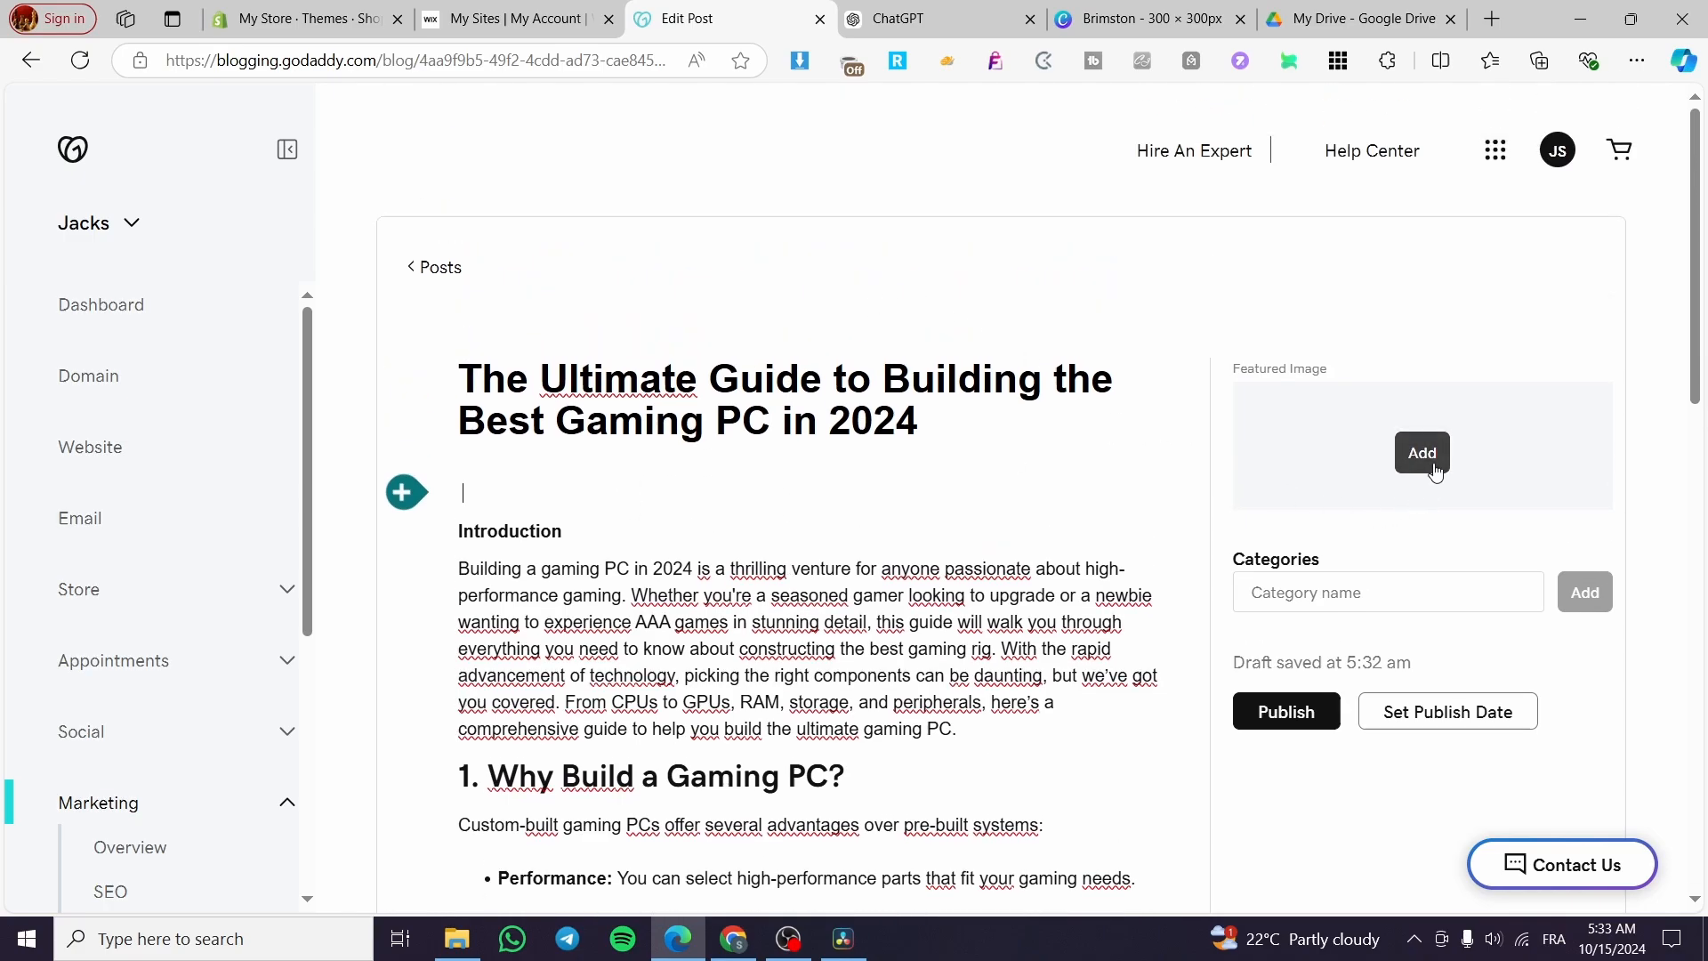
Insert the CyberPowerPC GMA2900A spec image as the post's featured image.
{"action": "left_click", "coordinate": [1422, 453]}
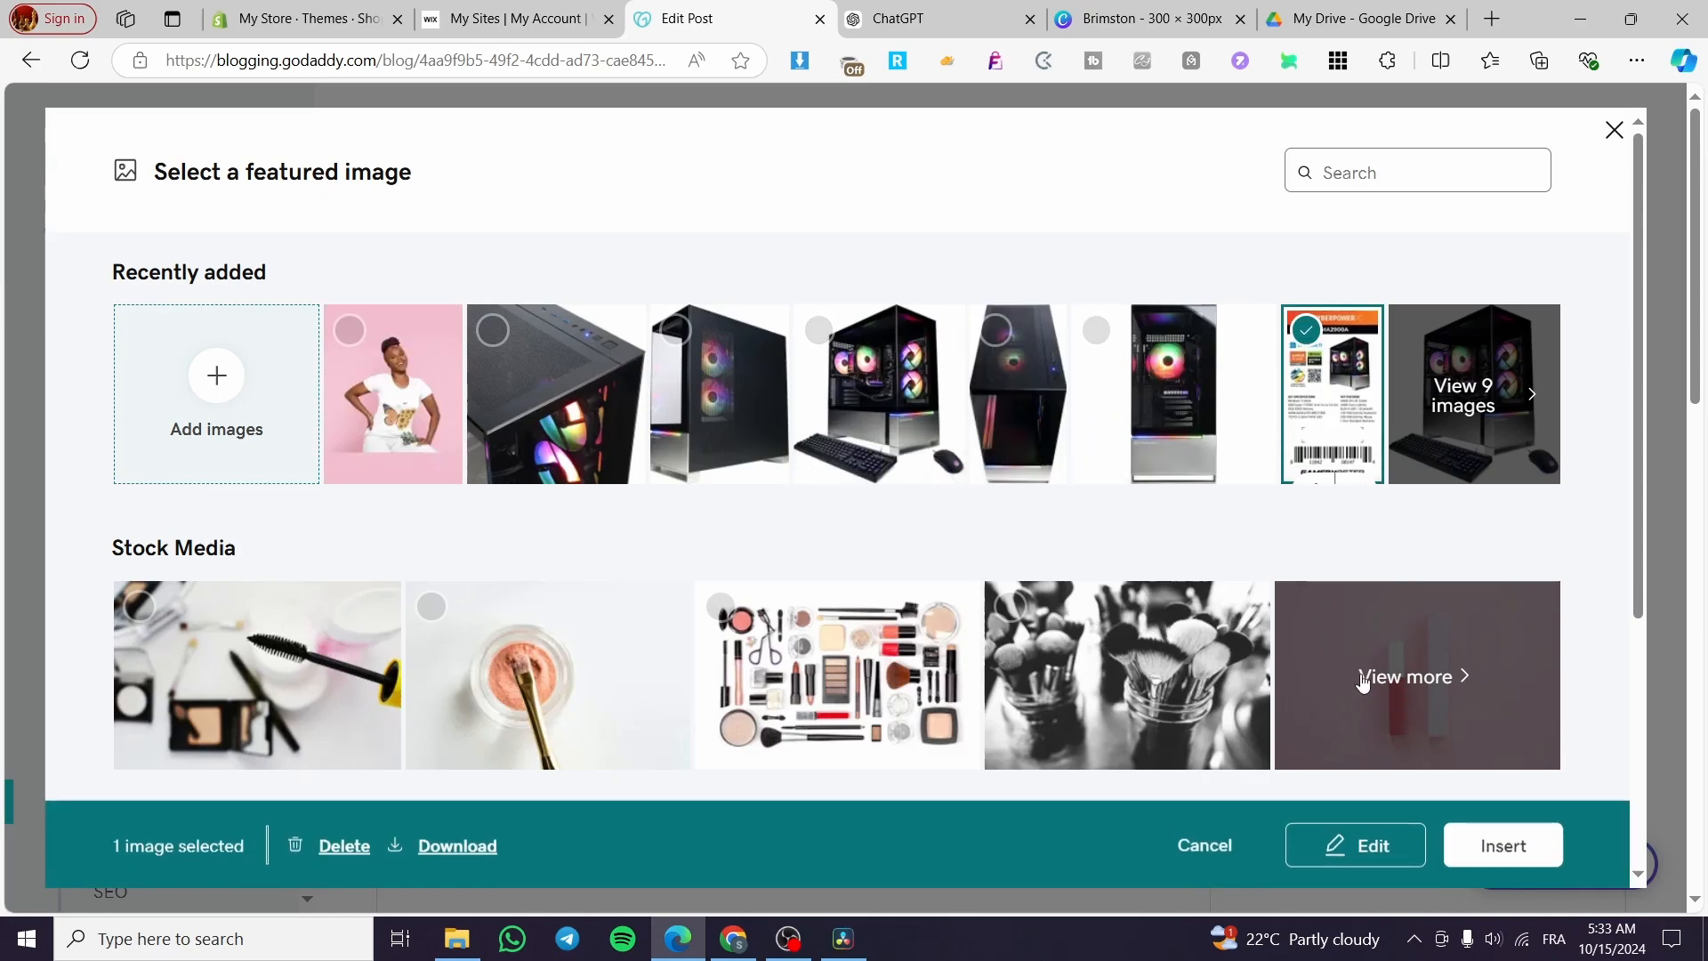
{"action": "left_click", "coordinate": [1501, 846]}
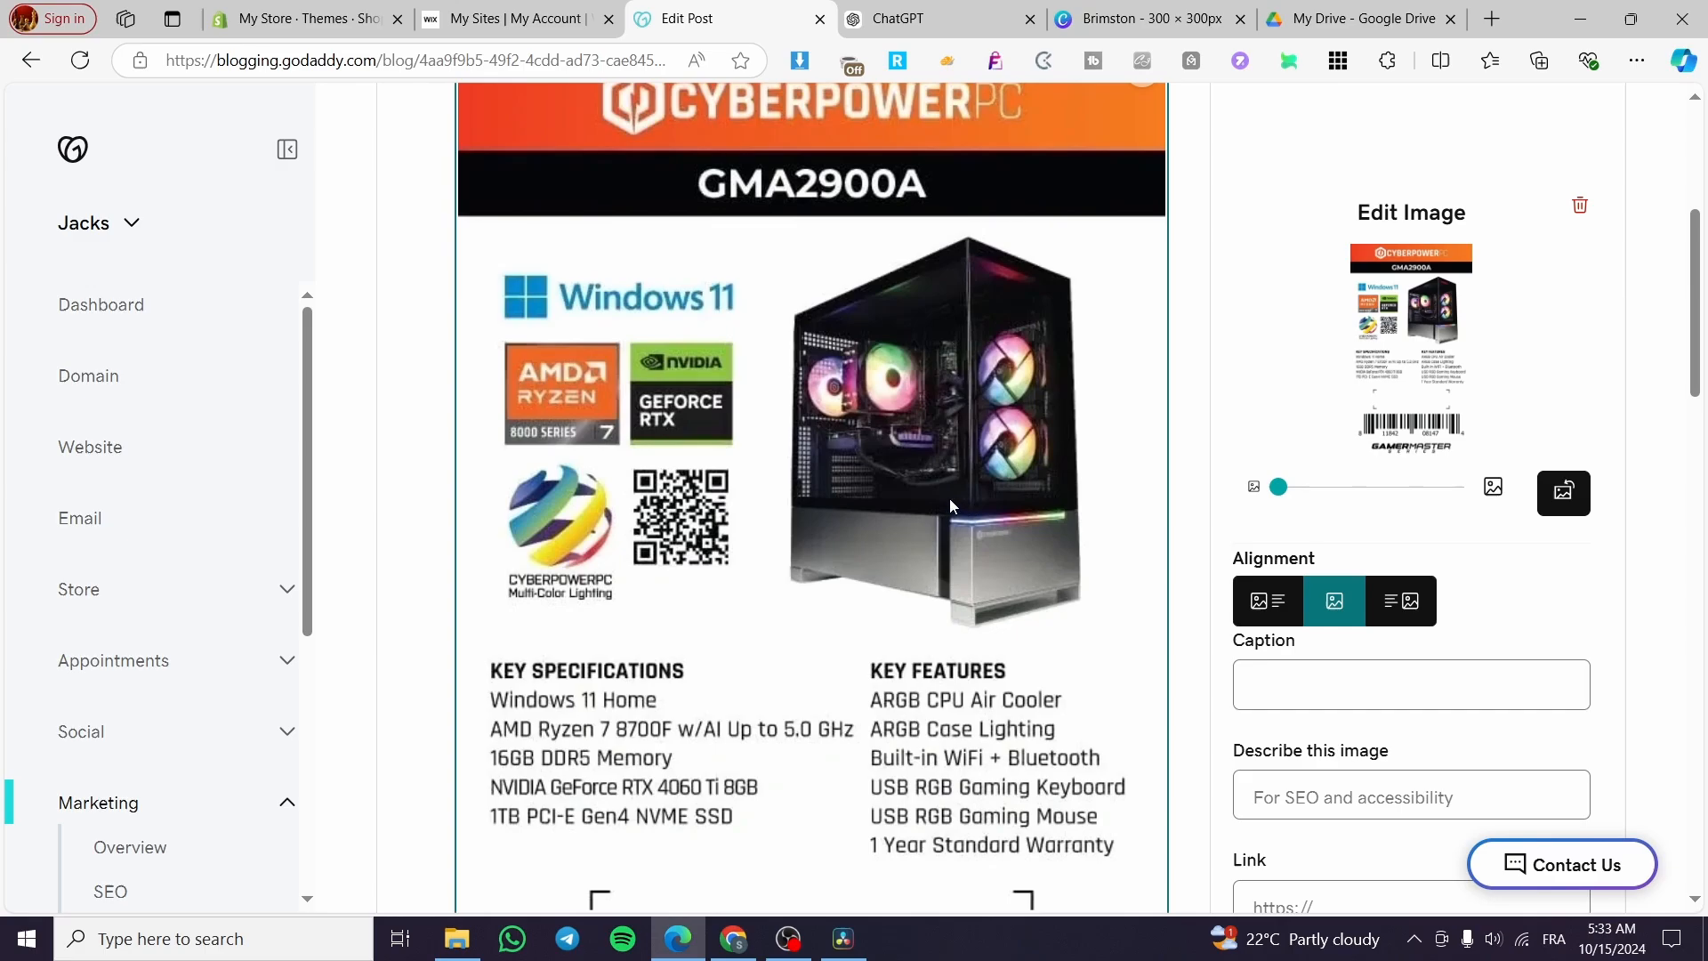
Leave the Edit Image panel so the spec image shows as the featured image.
{"action": "scroll", "scroll_direction": "down", "scroll_amount": 3}
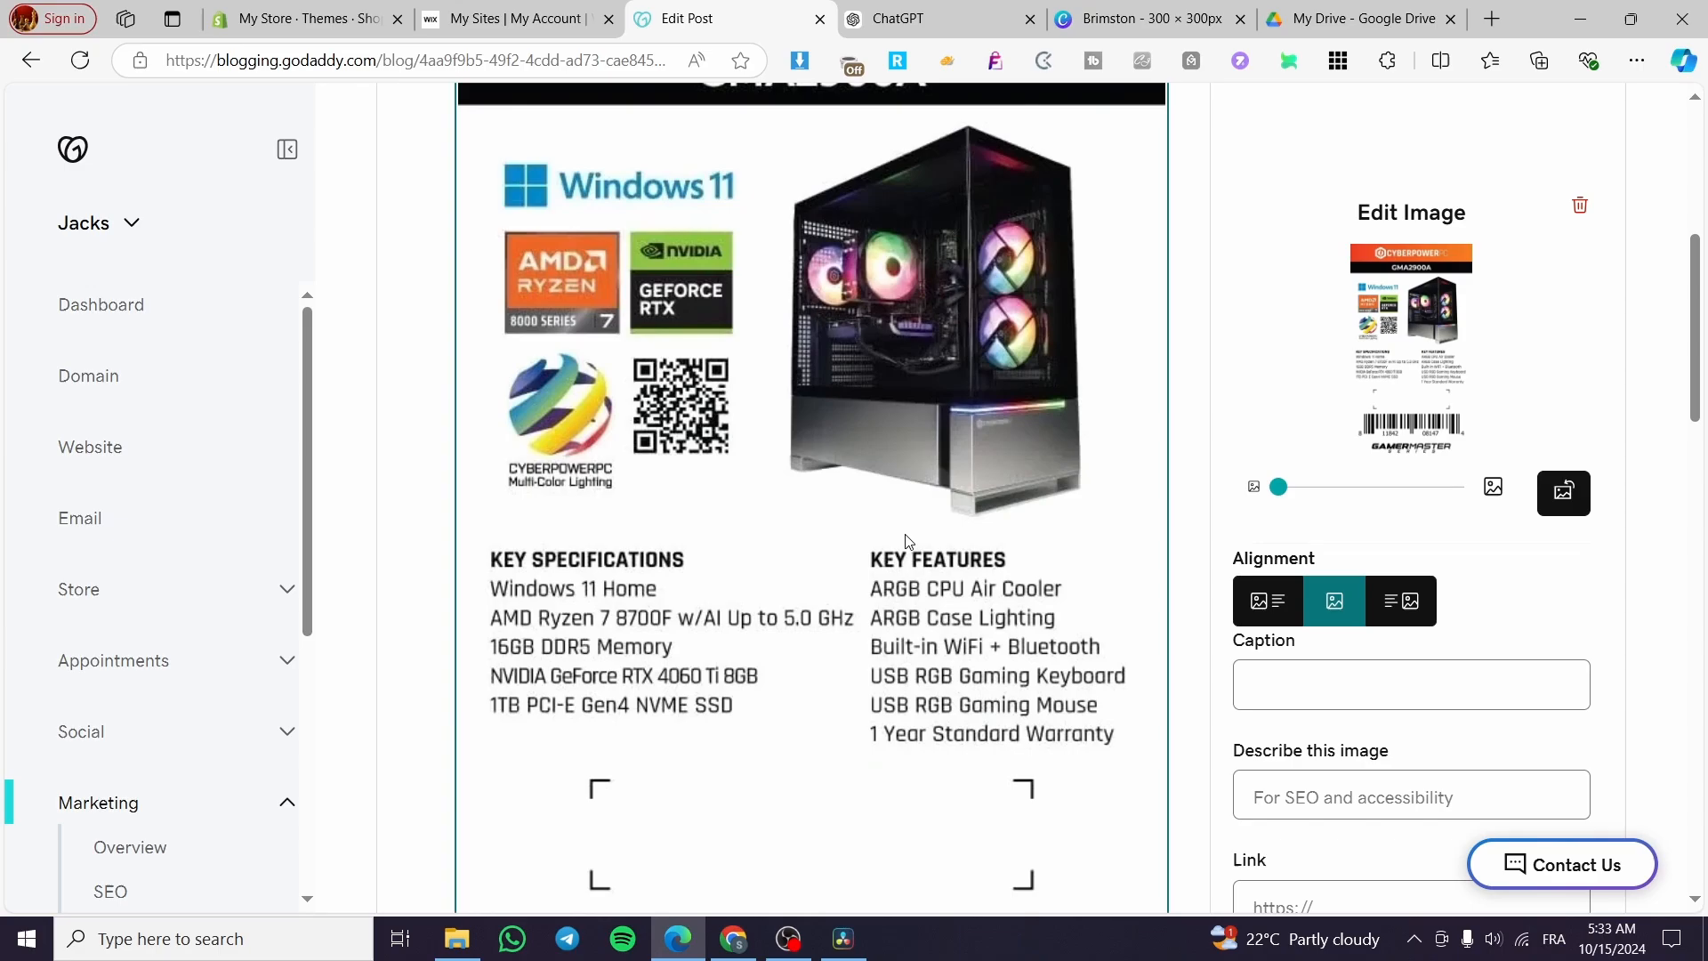
{"action": "mouse_move", "coordinate": [1037, 491]}
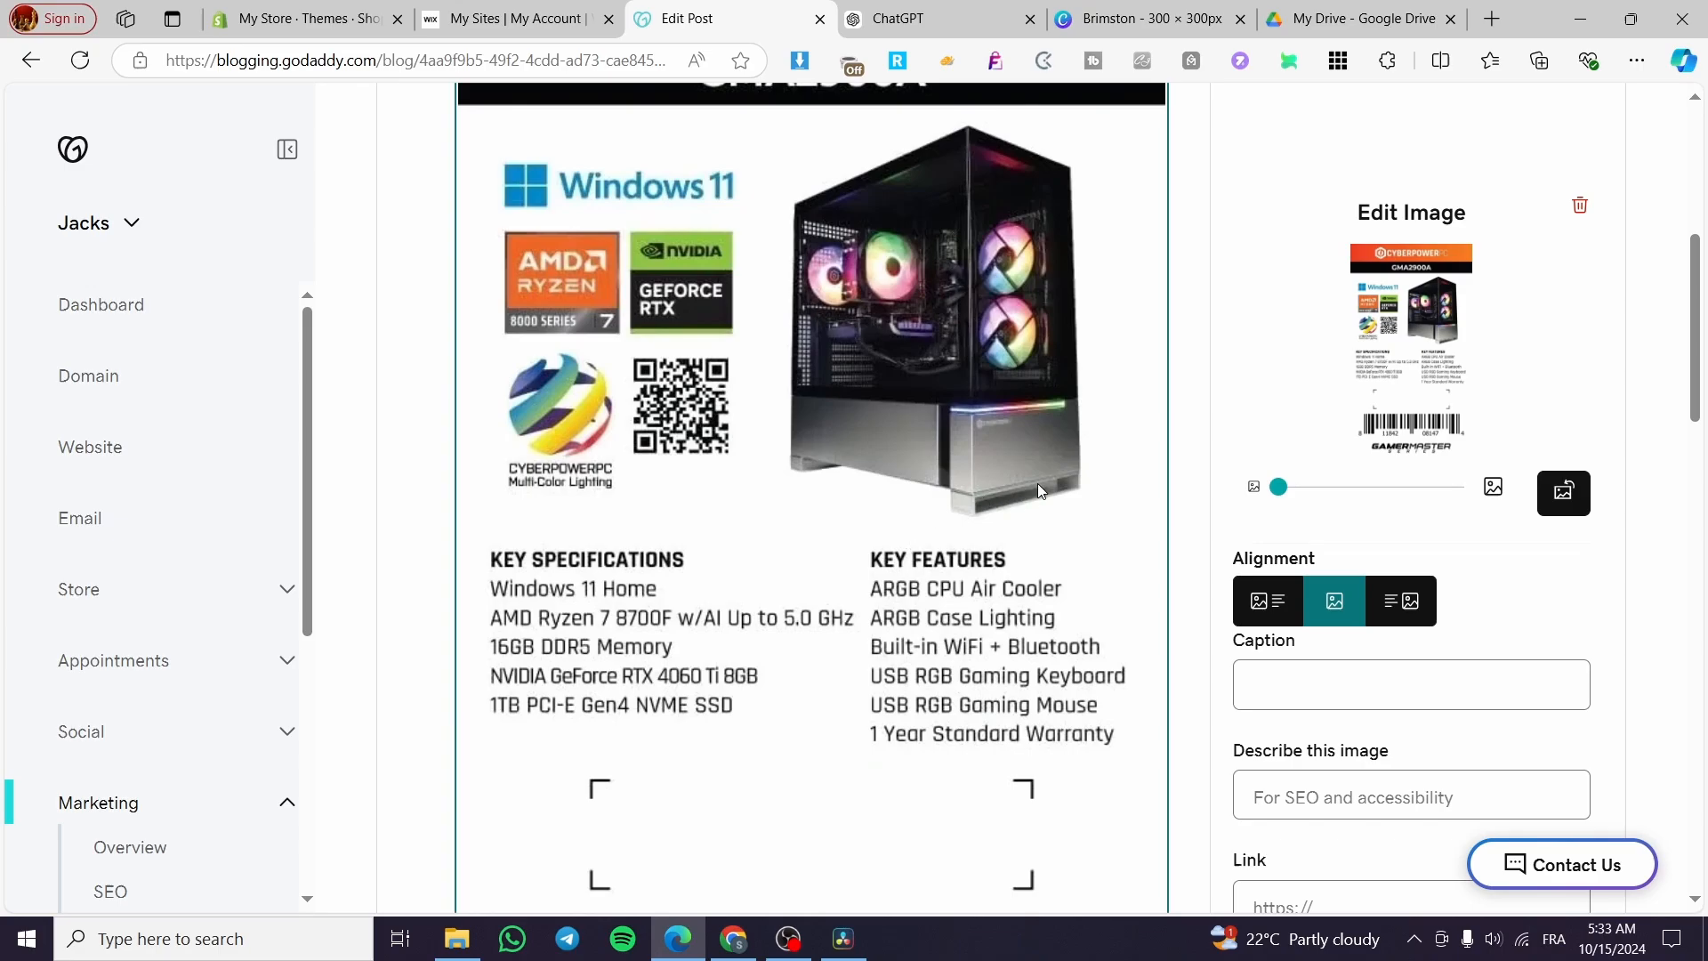
{"action": "mouse_move", "coordinate": [785, 630]}
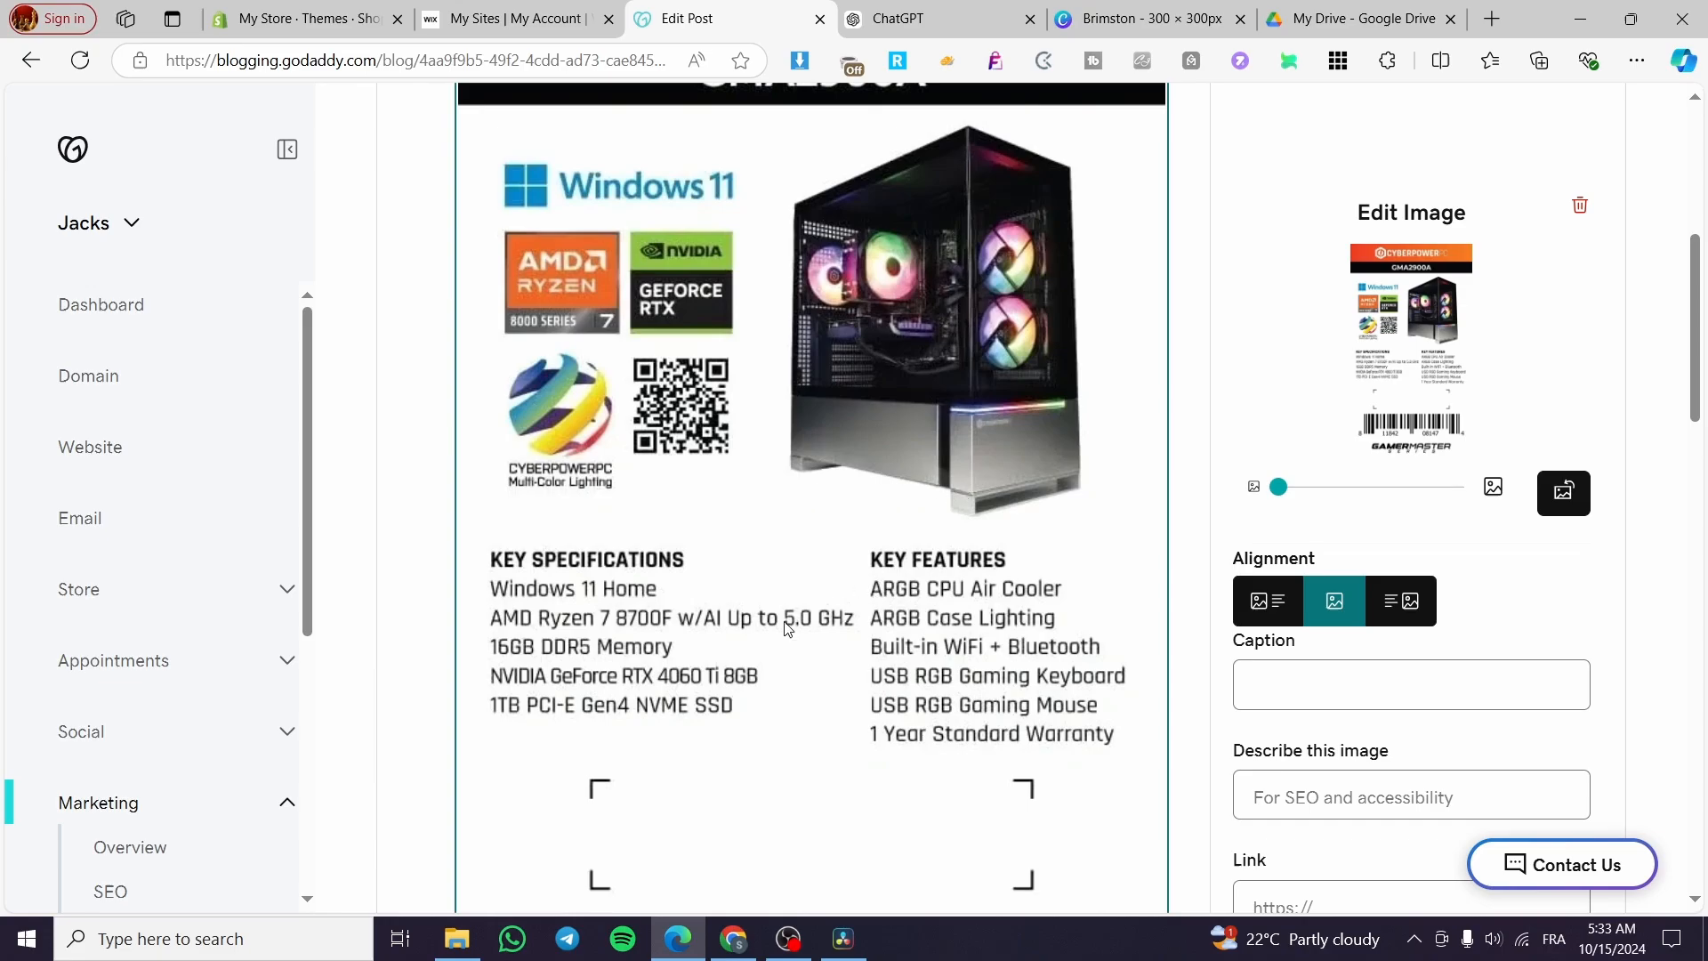
{"action": "mouse_move", "coordinate": [949, 621]}
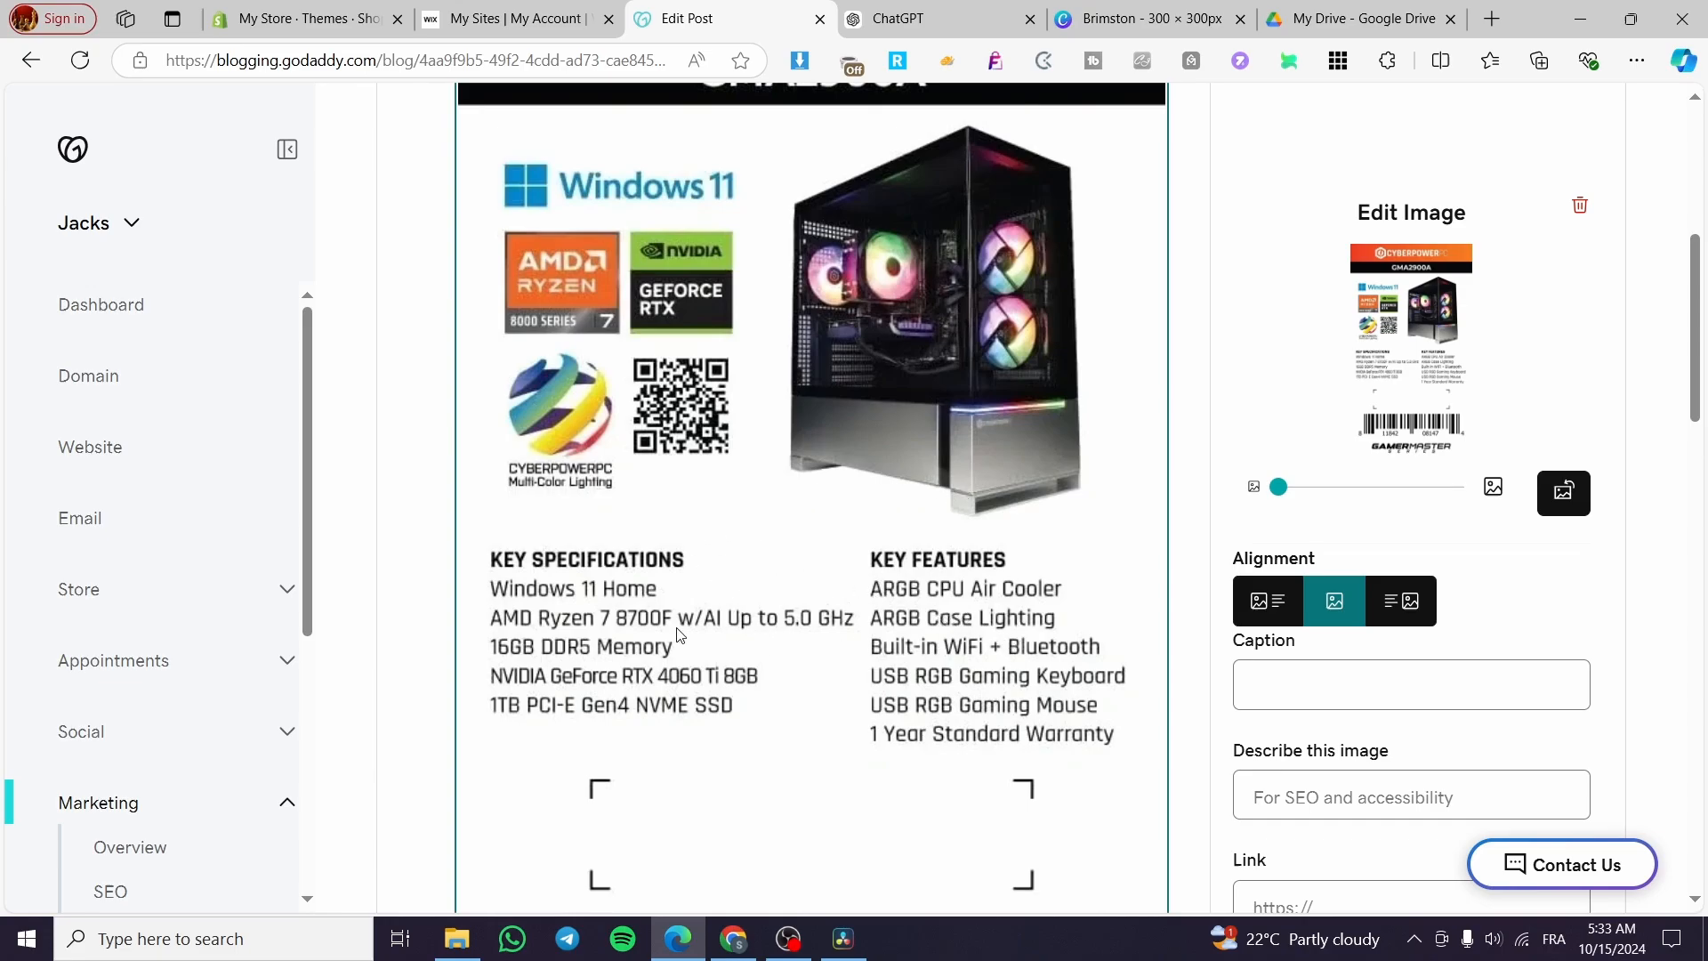
{"action": "mouse_move", "coordinate": [566, 610]}
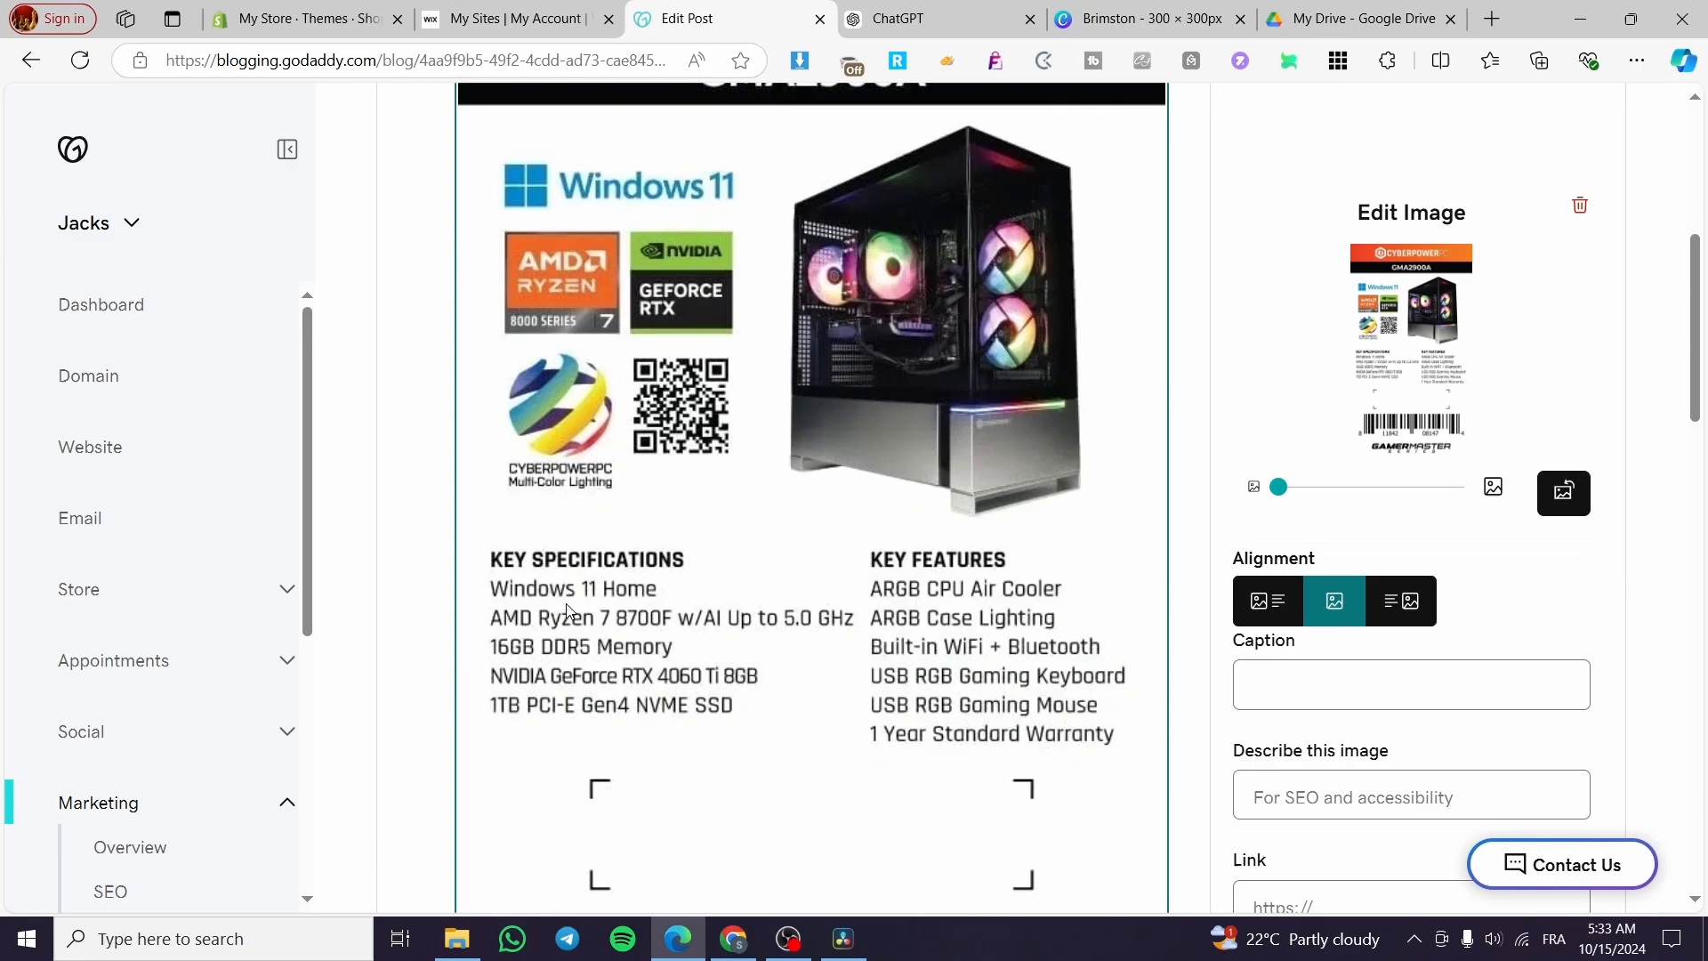
{"action": "mouse_move", "coordinate": [593, 578]}
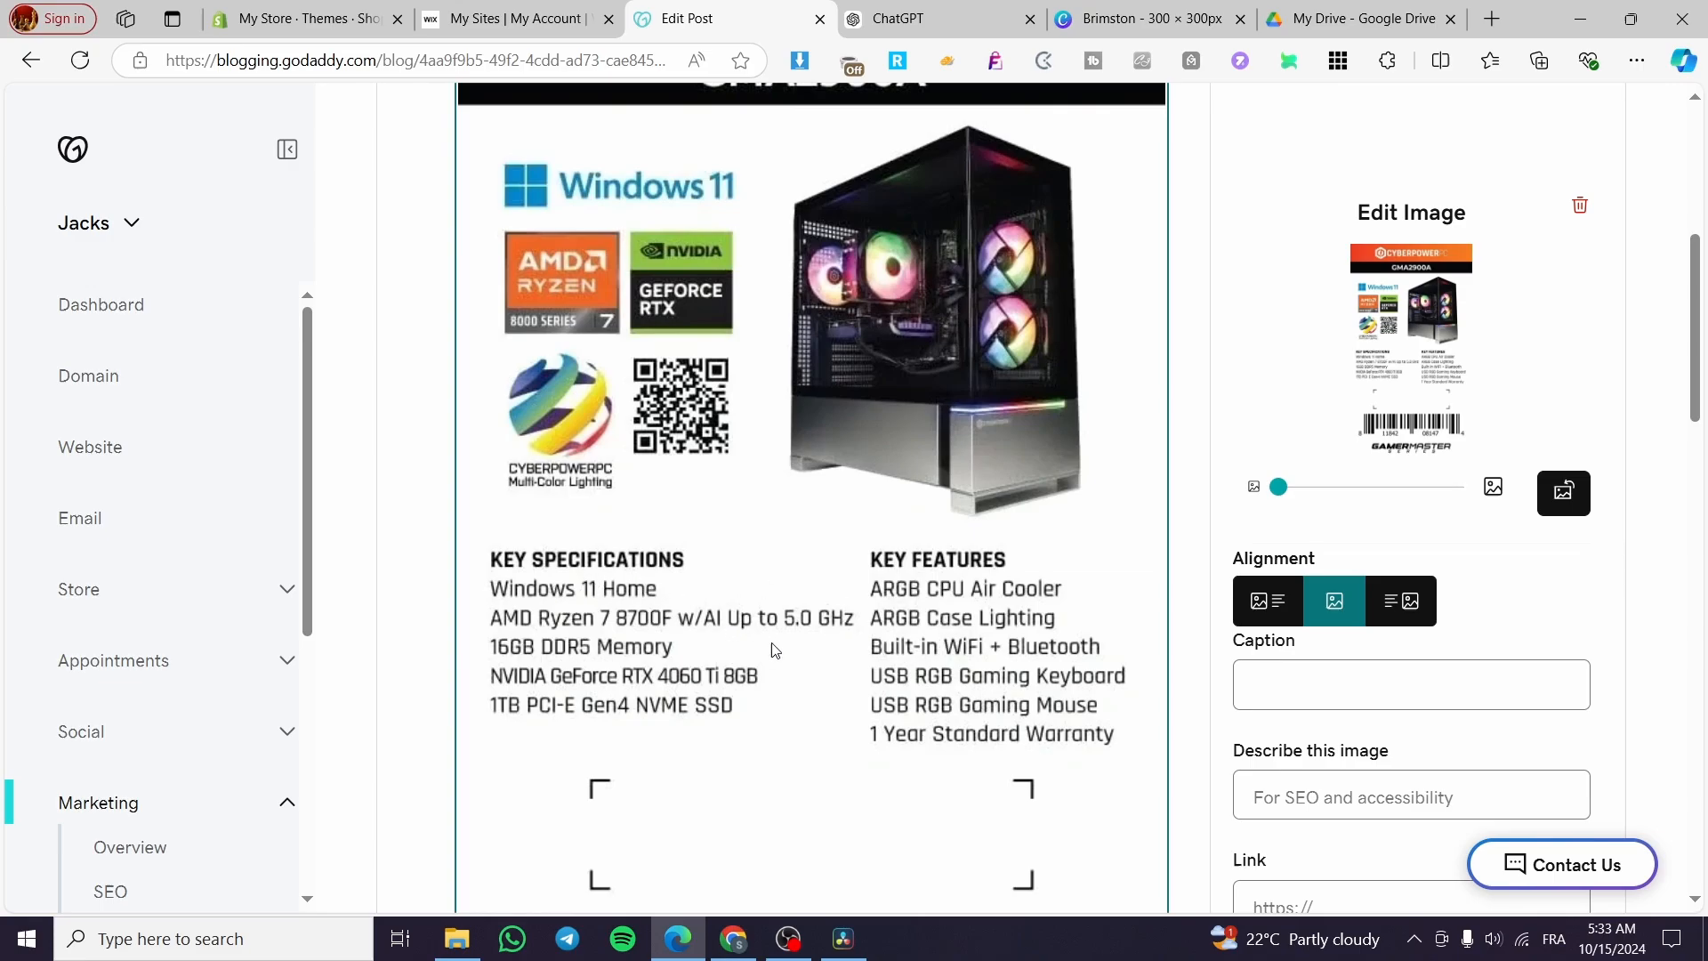
{"action": "mouse_move", "coordinate": [1356, 580]}
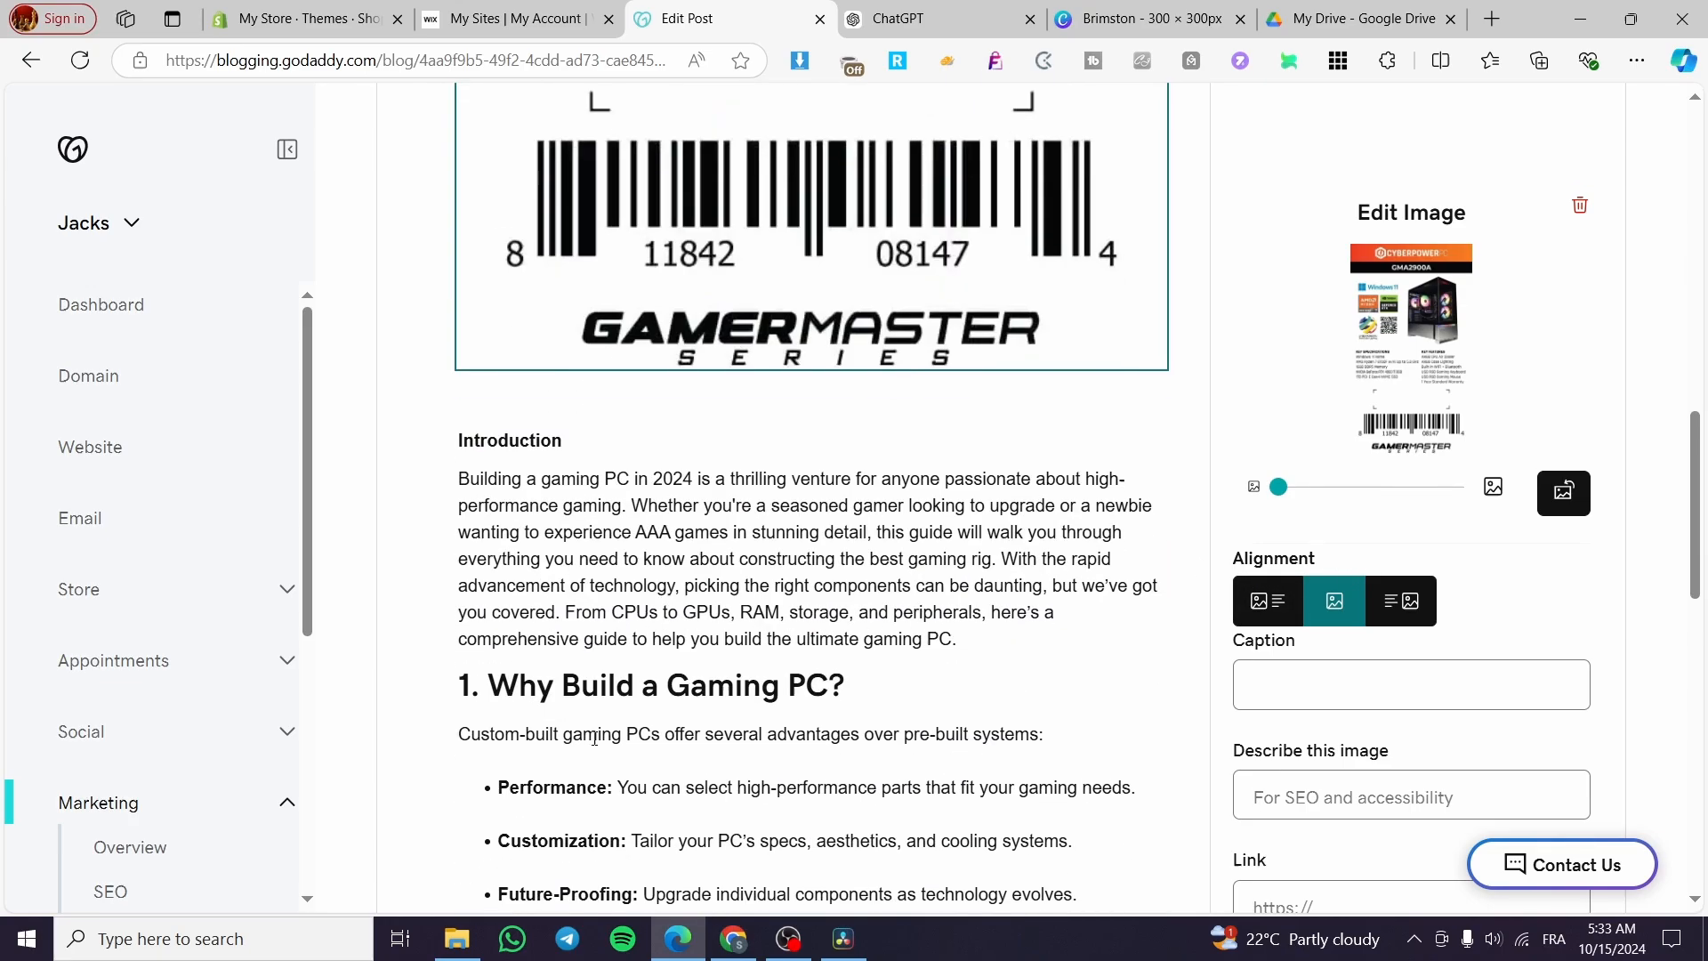
{"action": "scroll", "scroll_direction": "down", "scroll_amount": 3}
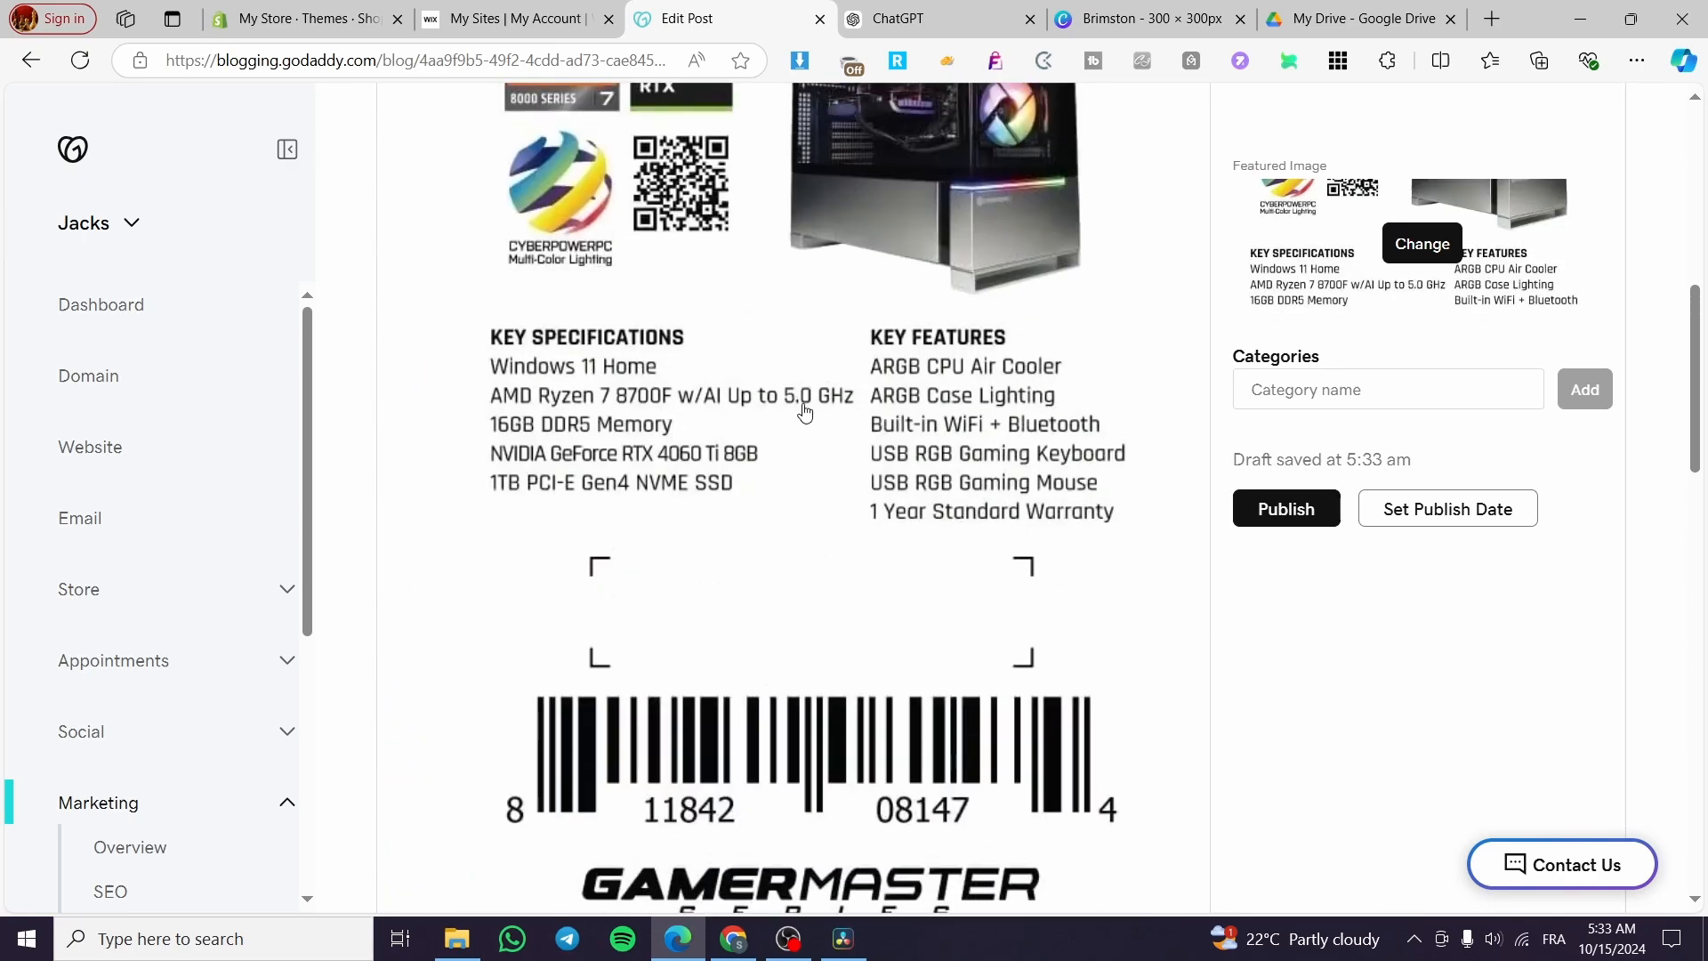
{"action": "mouse_move", "coordinate": [749, 444]}
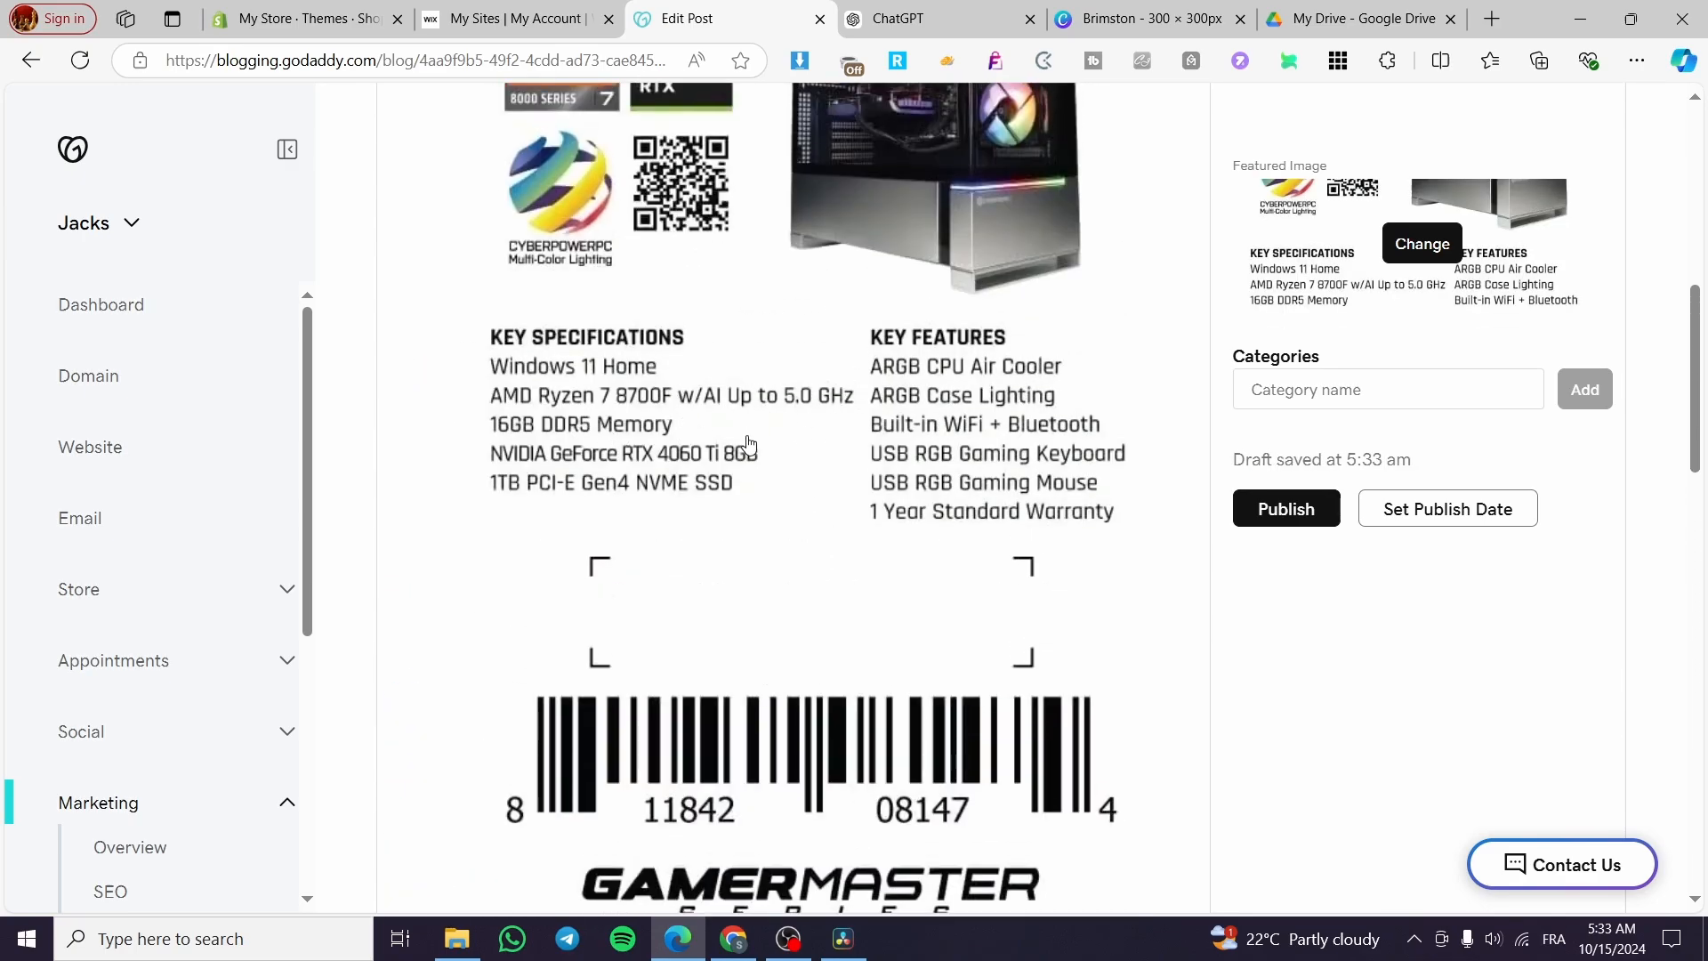
Publish the gaming PC guide blog post.
{"action": "scroll", "scroll_direction": "down", "scroll_amount": 3}
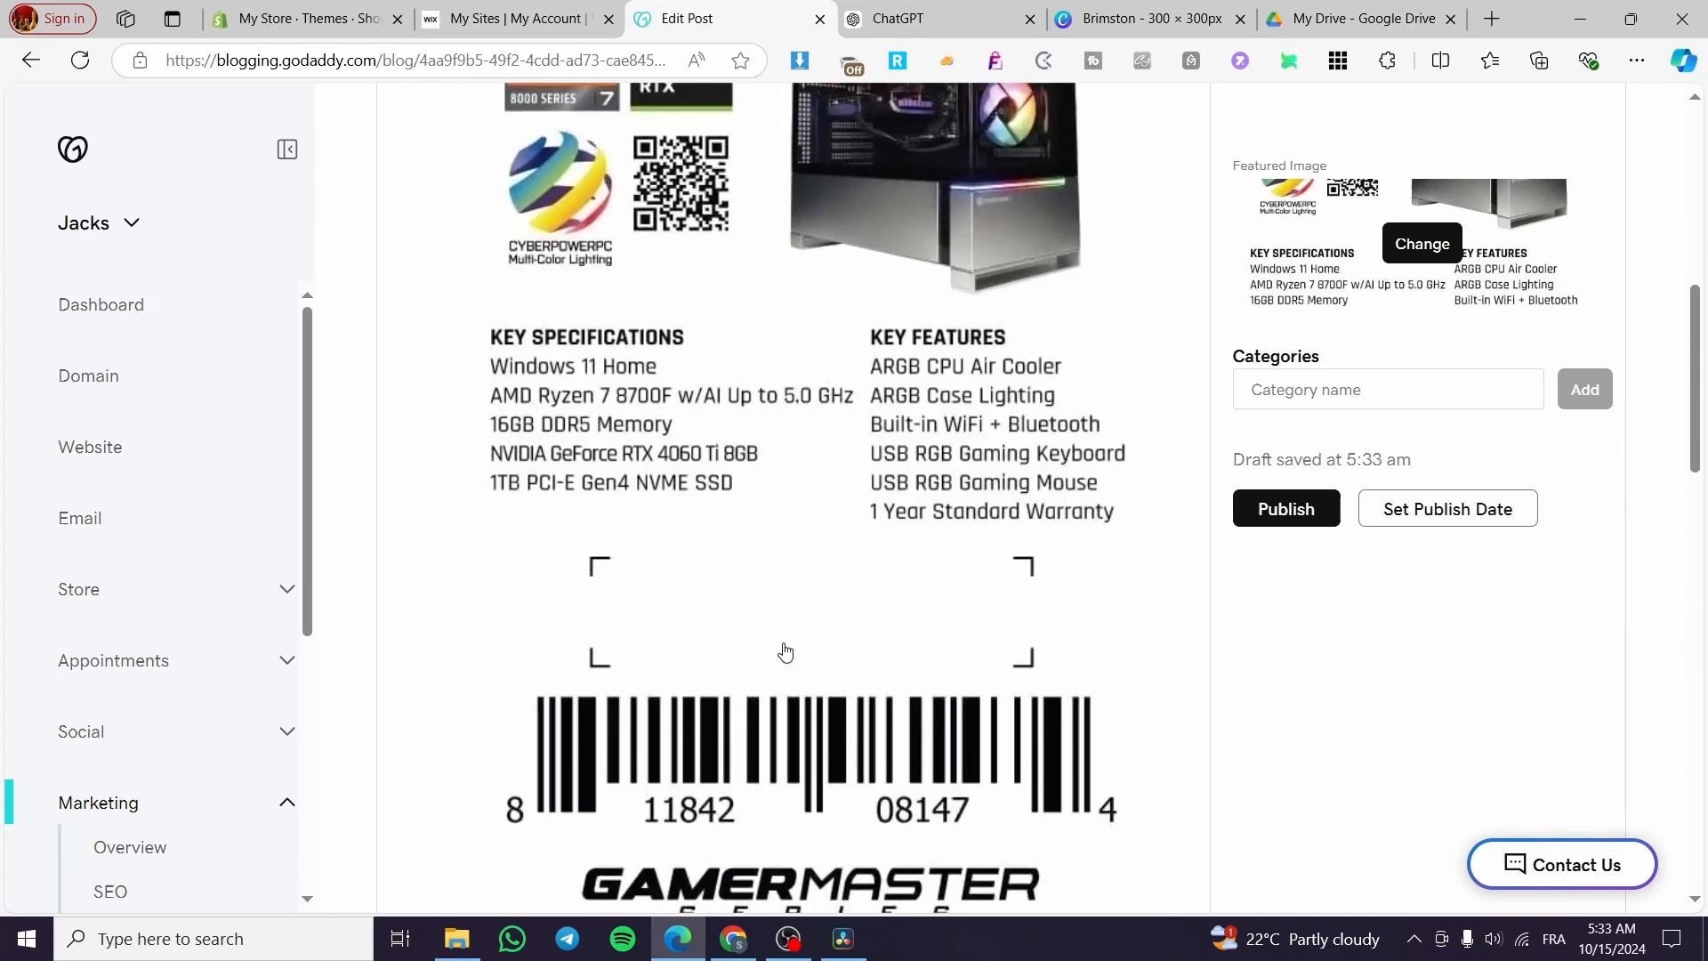
{"action": "scroll", "scroll_direction": "down", "scroll_amount": 3}
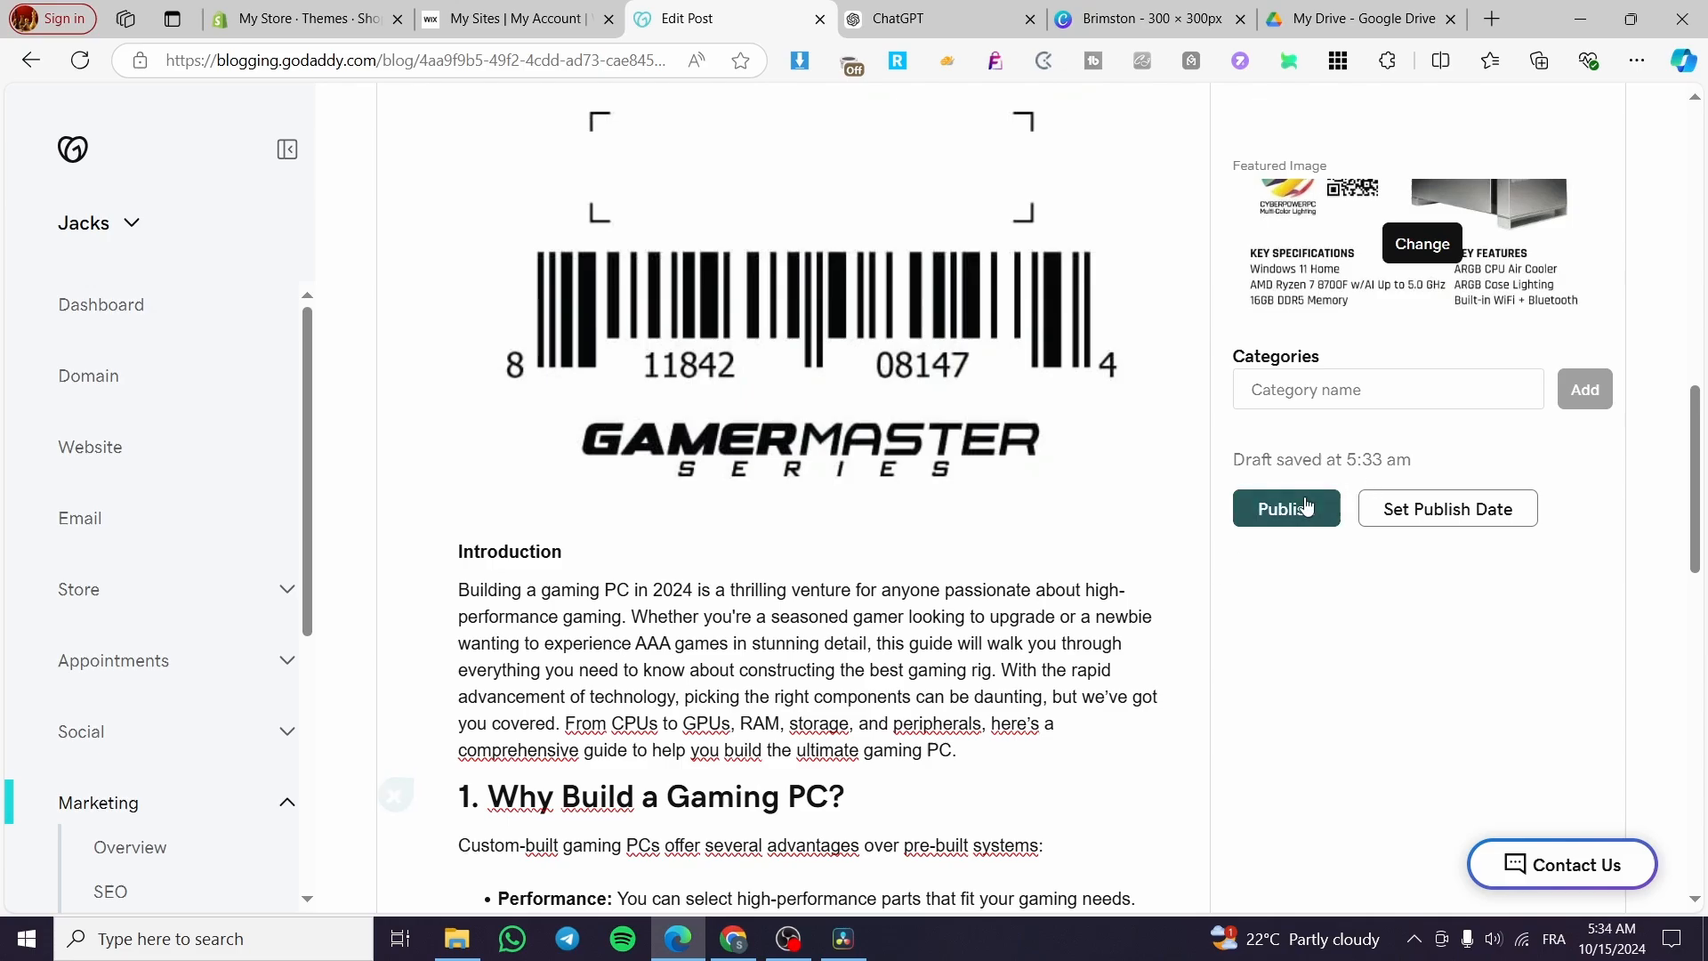
{"action": "left_click", "coordinate": [1284, 507]}
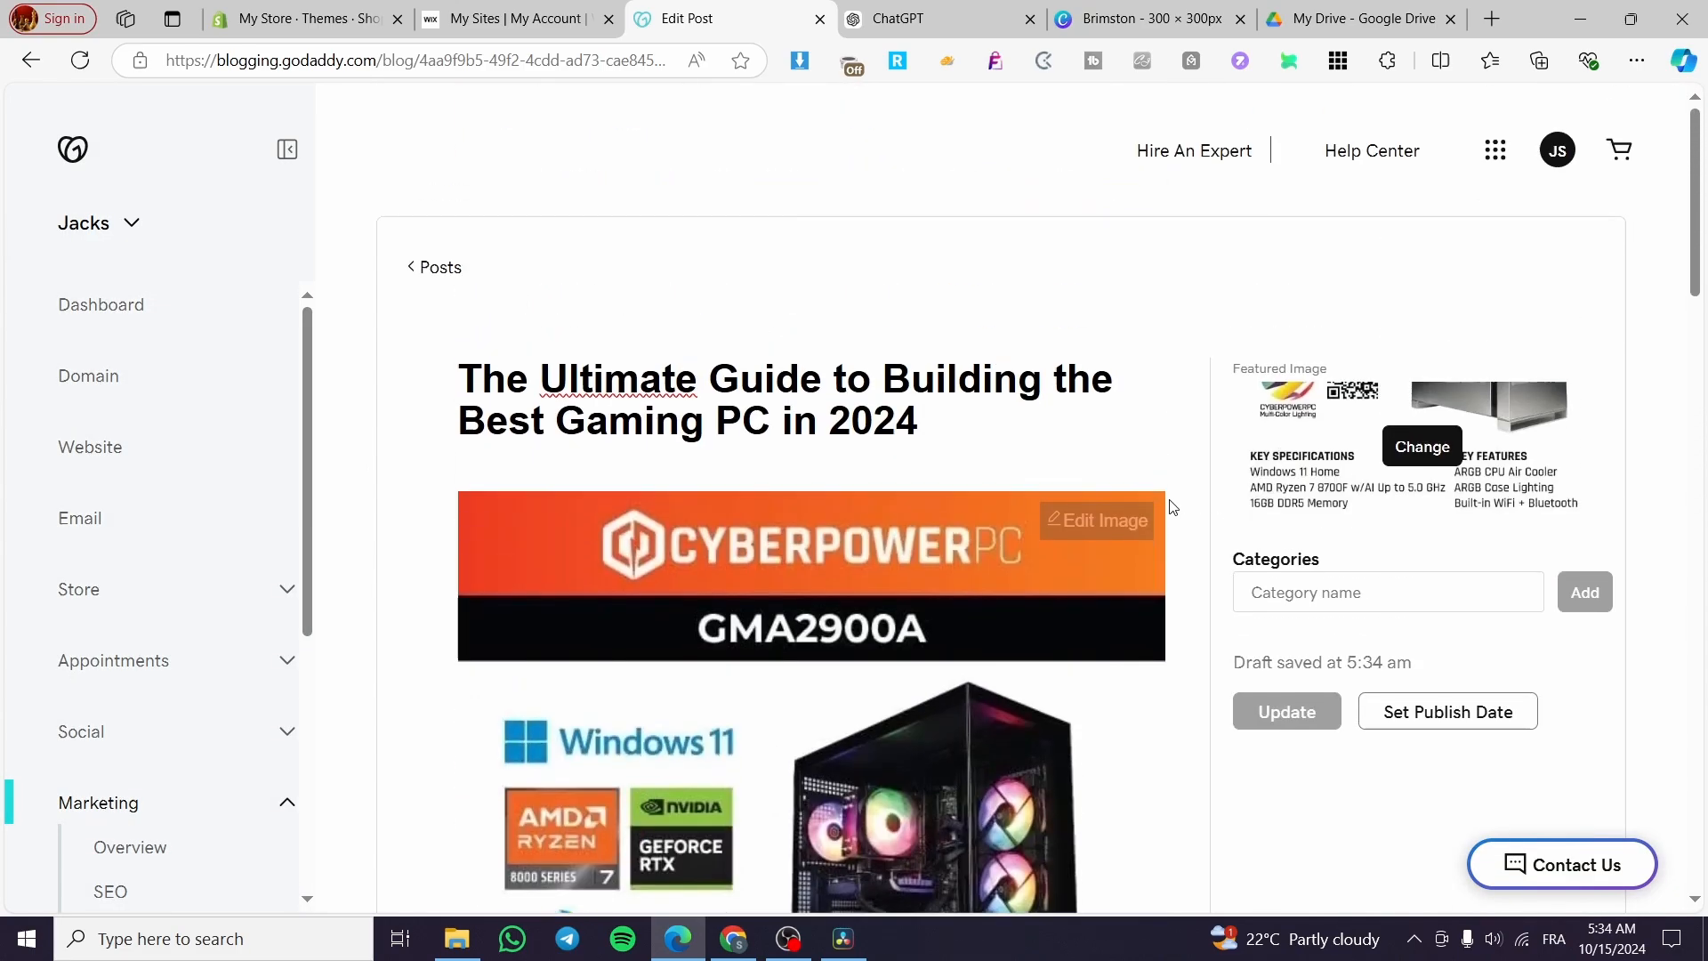
{"action": "scroll", "scroll_direction": "down", "scroll_amount": 3}
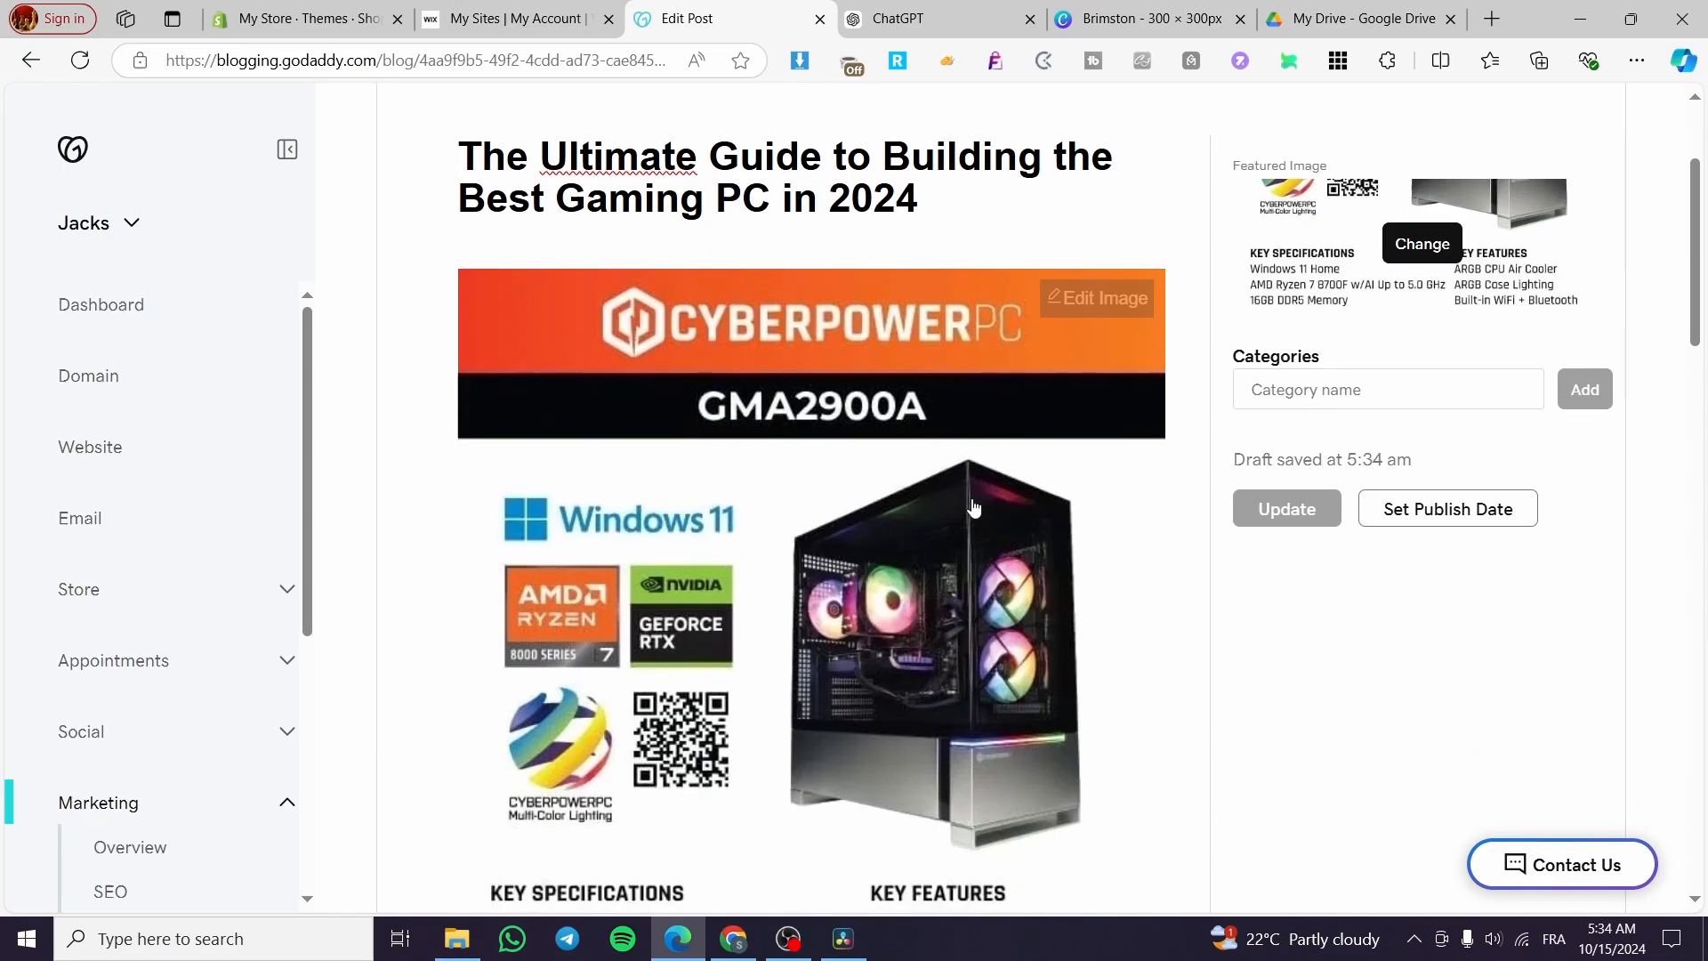
{"action": "mouse_move", "coordinate": [779, 500]}
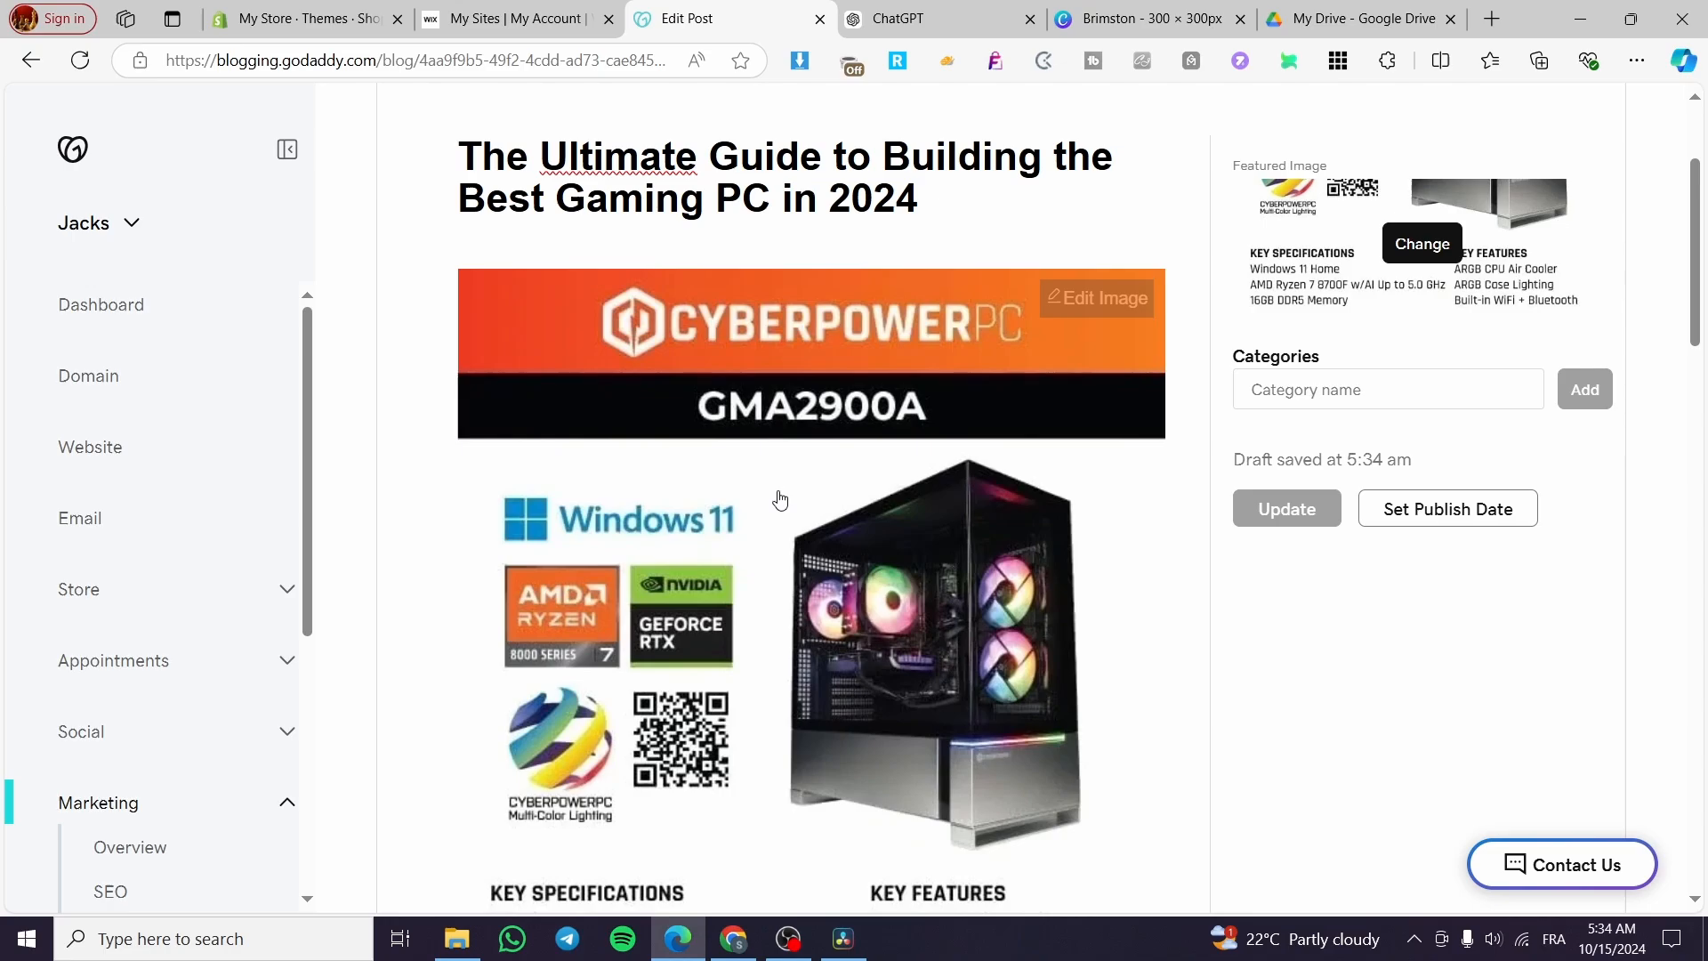
{"action": "mouse_move", "coordinate": [1340, 644]}
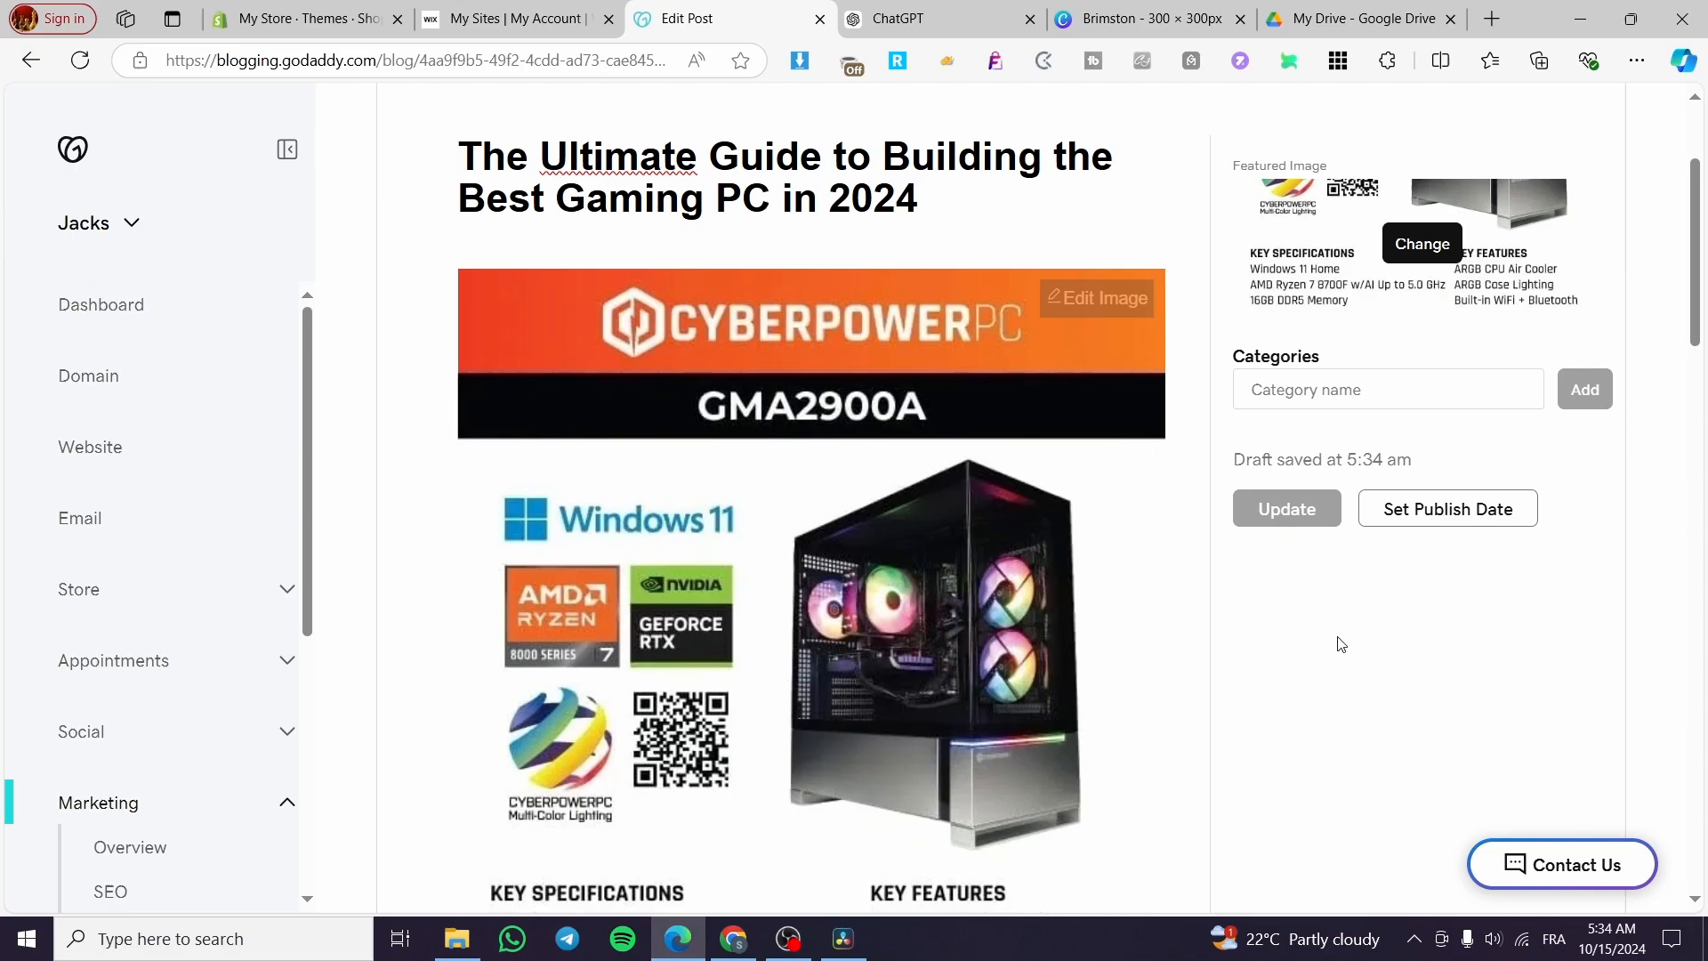
{"action": "mouse_move", "coordinate": [1319, 626]}
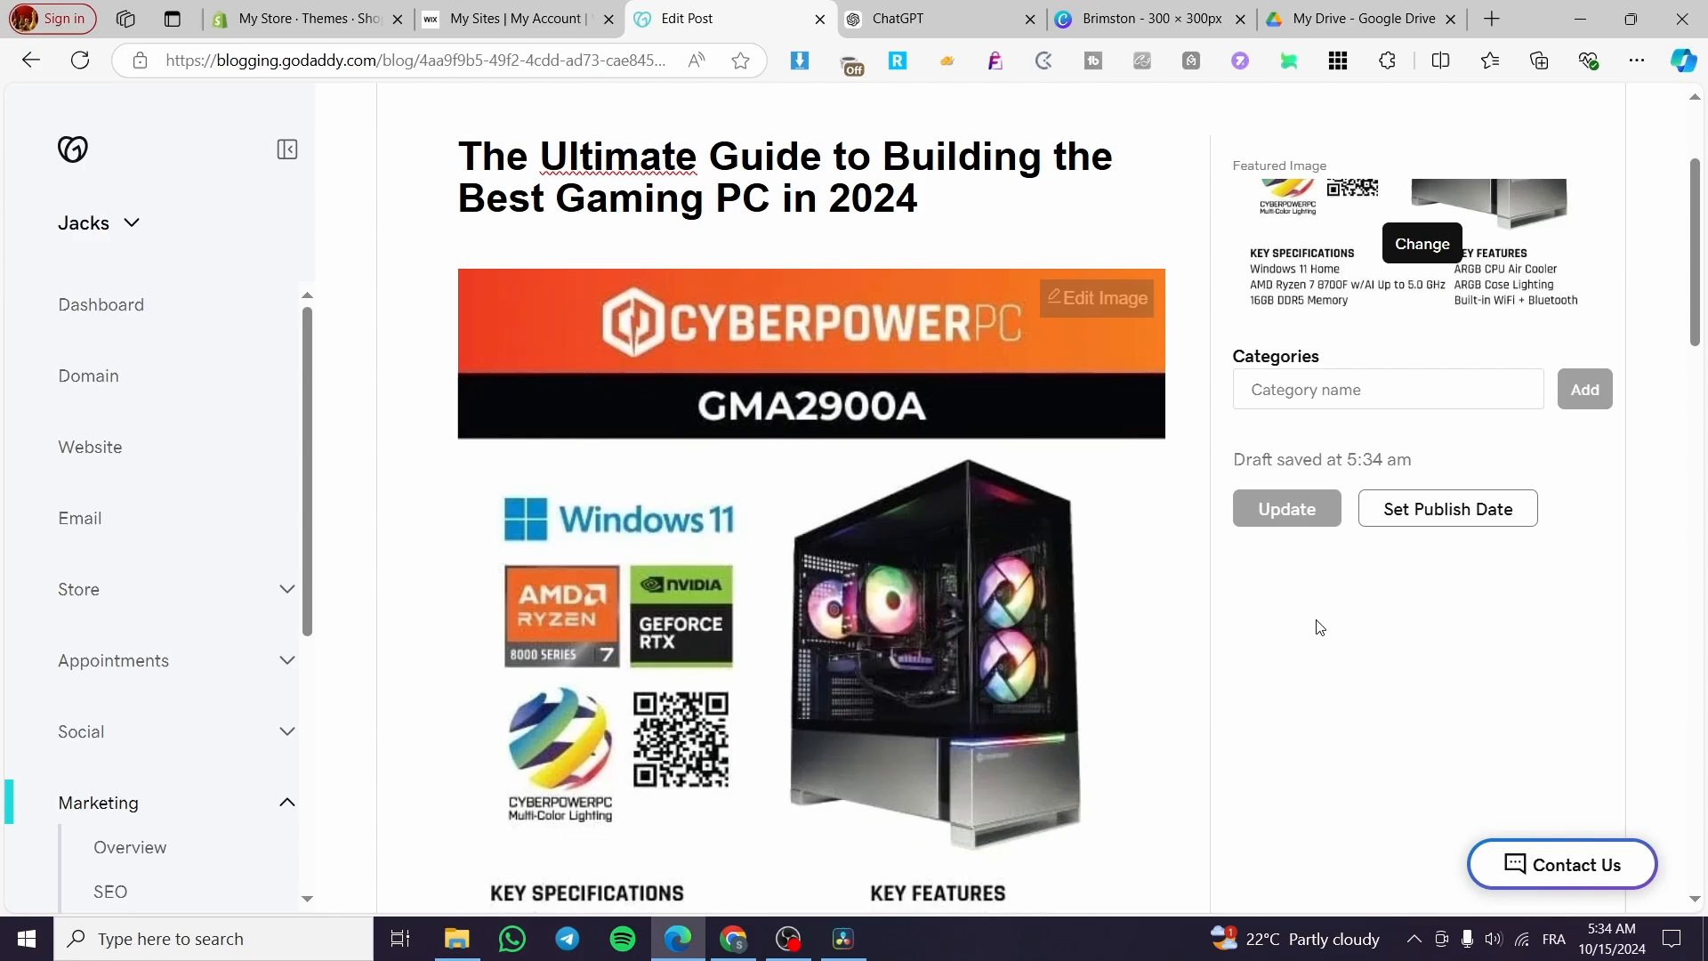
{"action": "mouse_move", "coordinate": [1330, 610]}
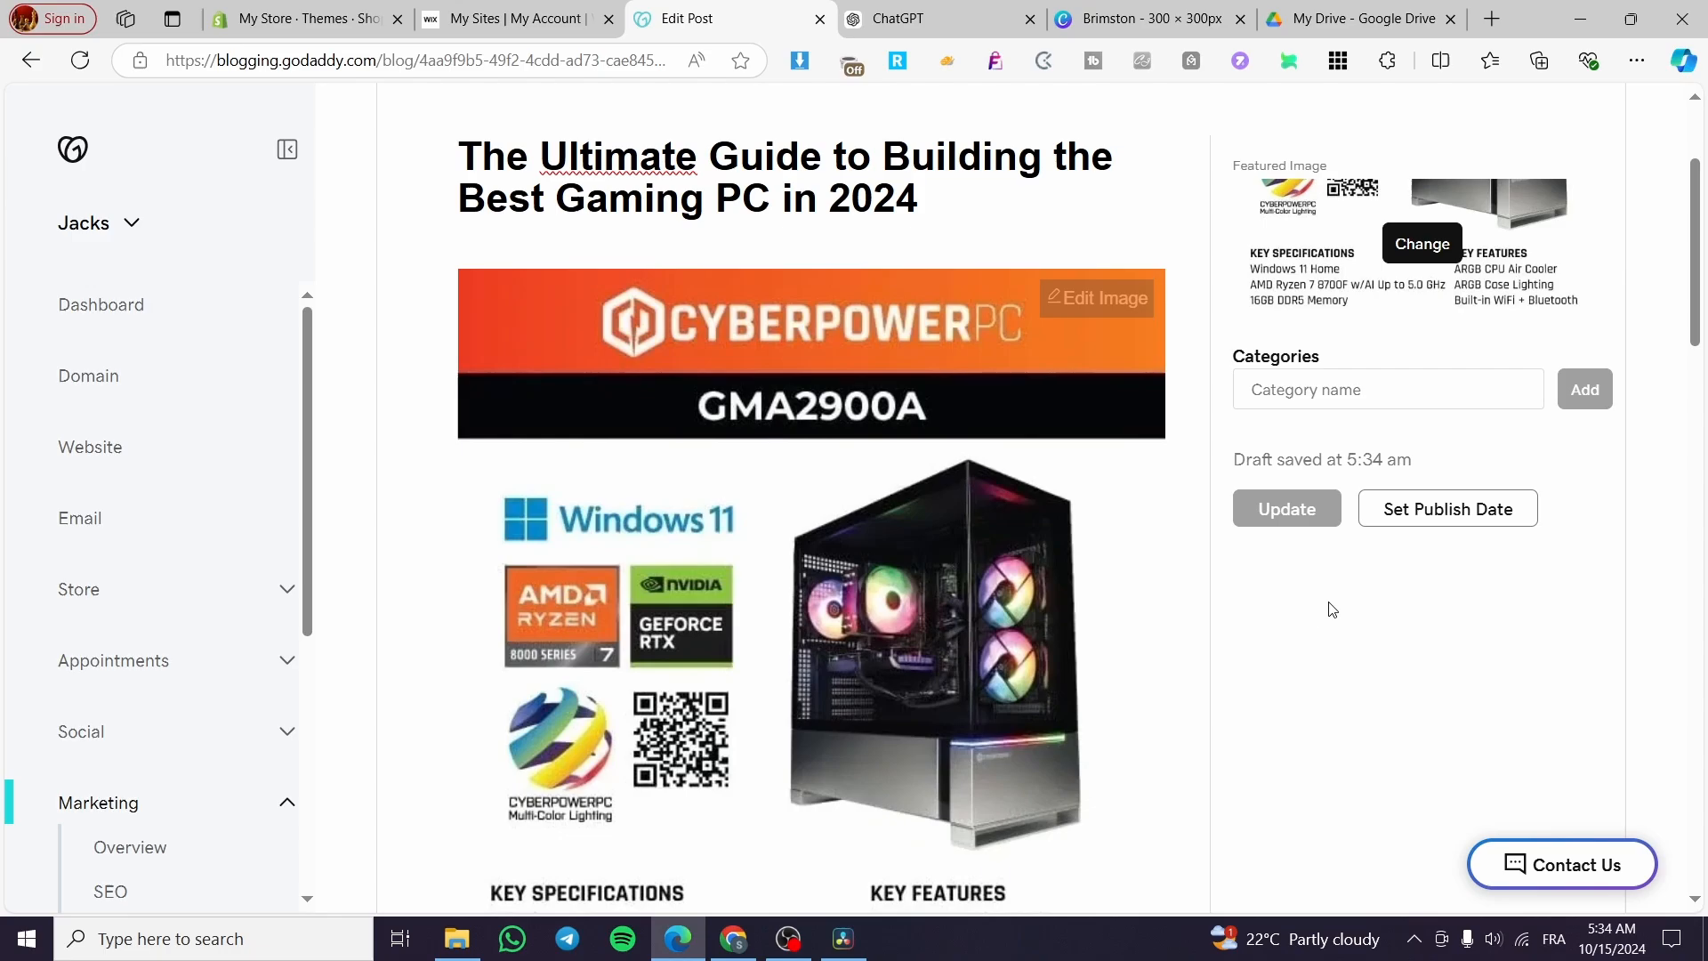